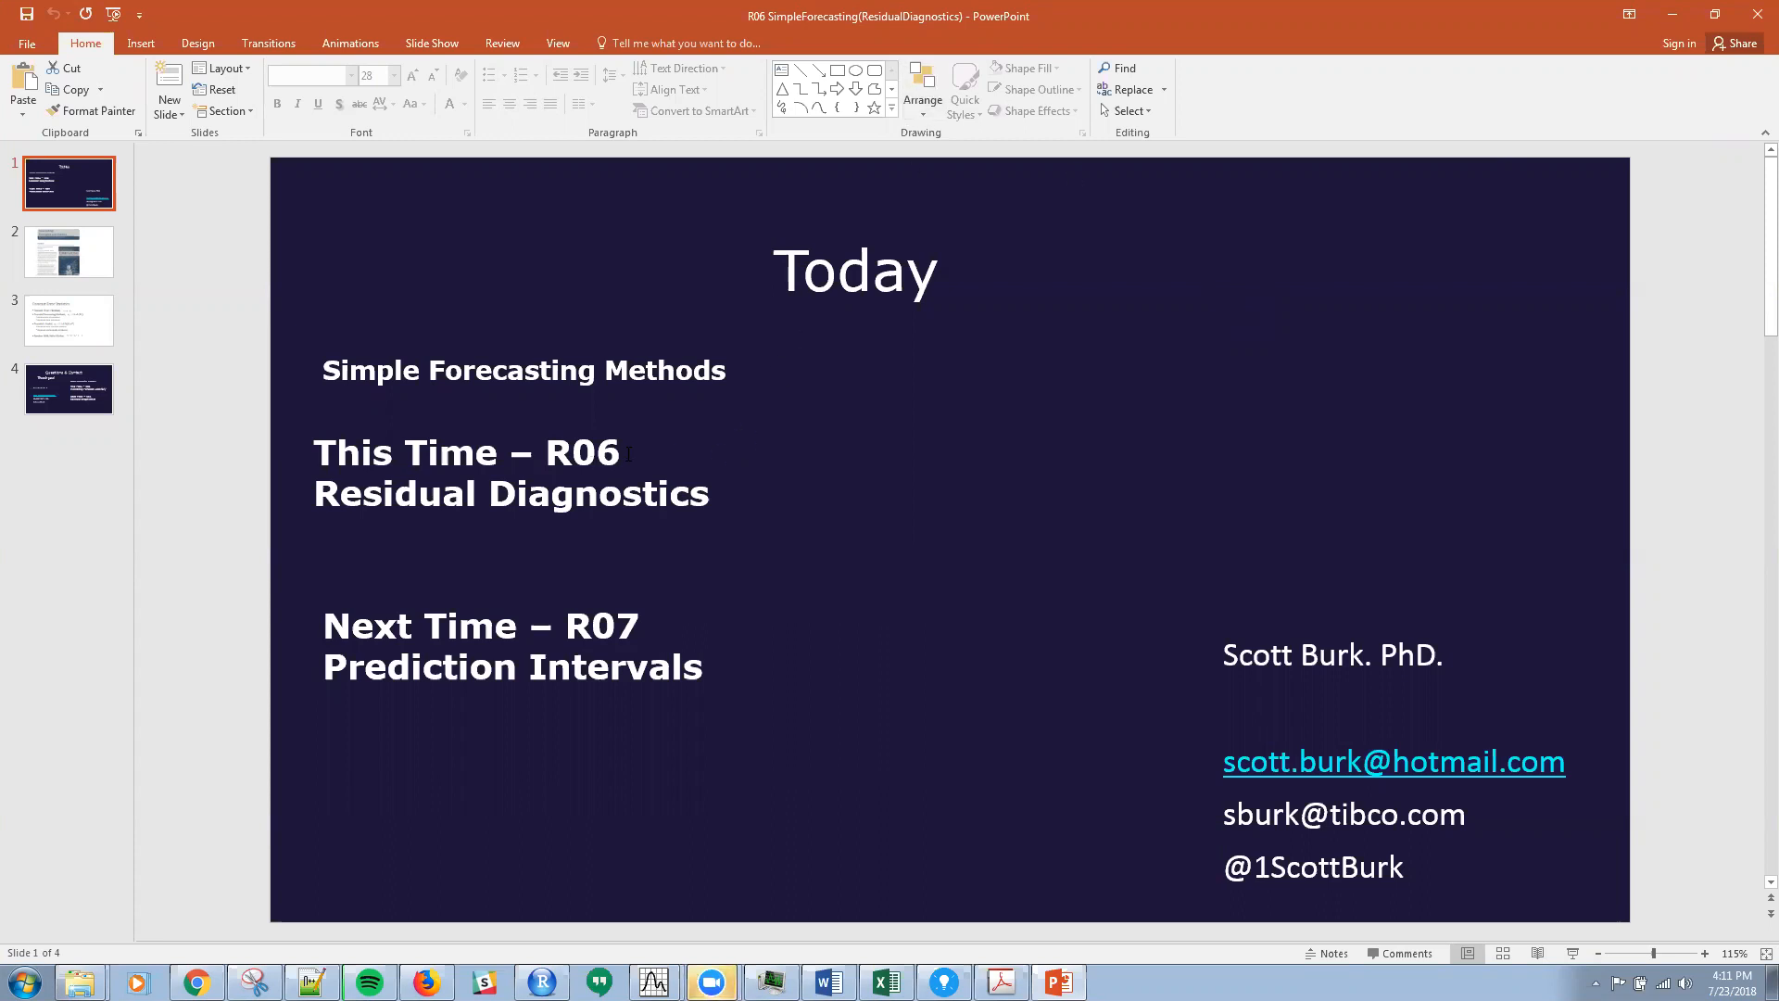
- Step through the textbook preface slide to the Forecast Error Statistics slide on residual assumptions
{"action": "left_click", "coordinate": [511, 473]}
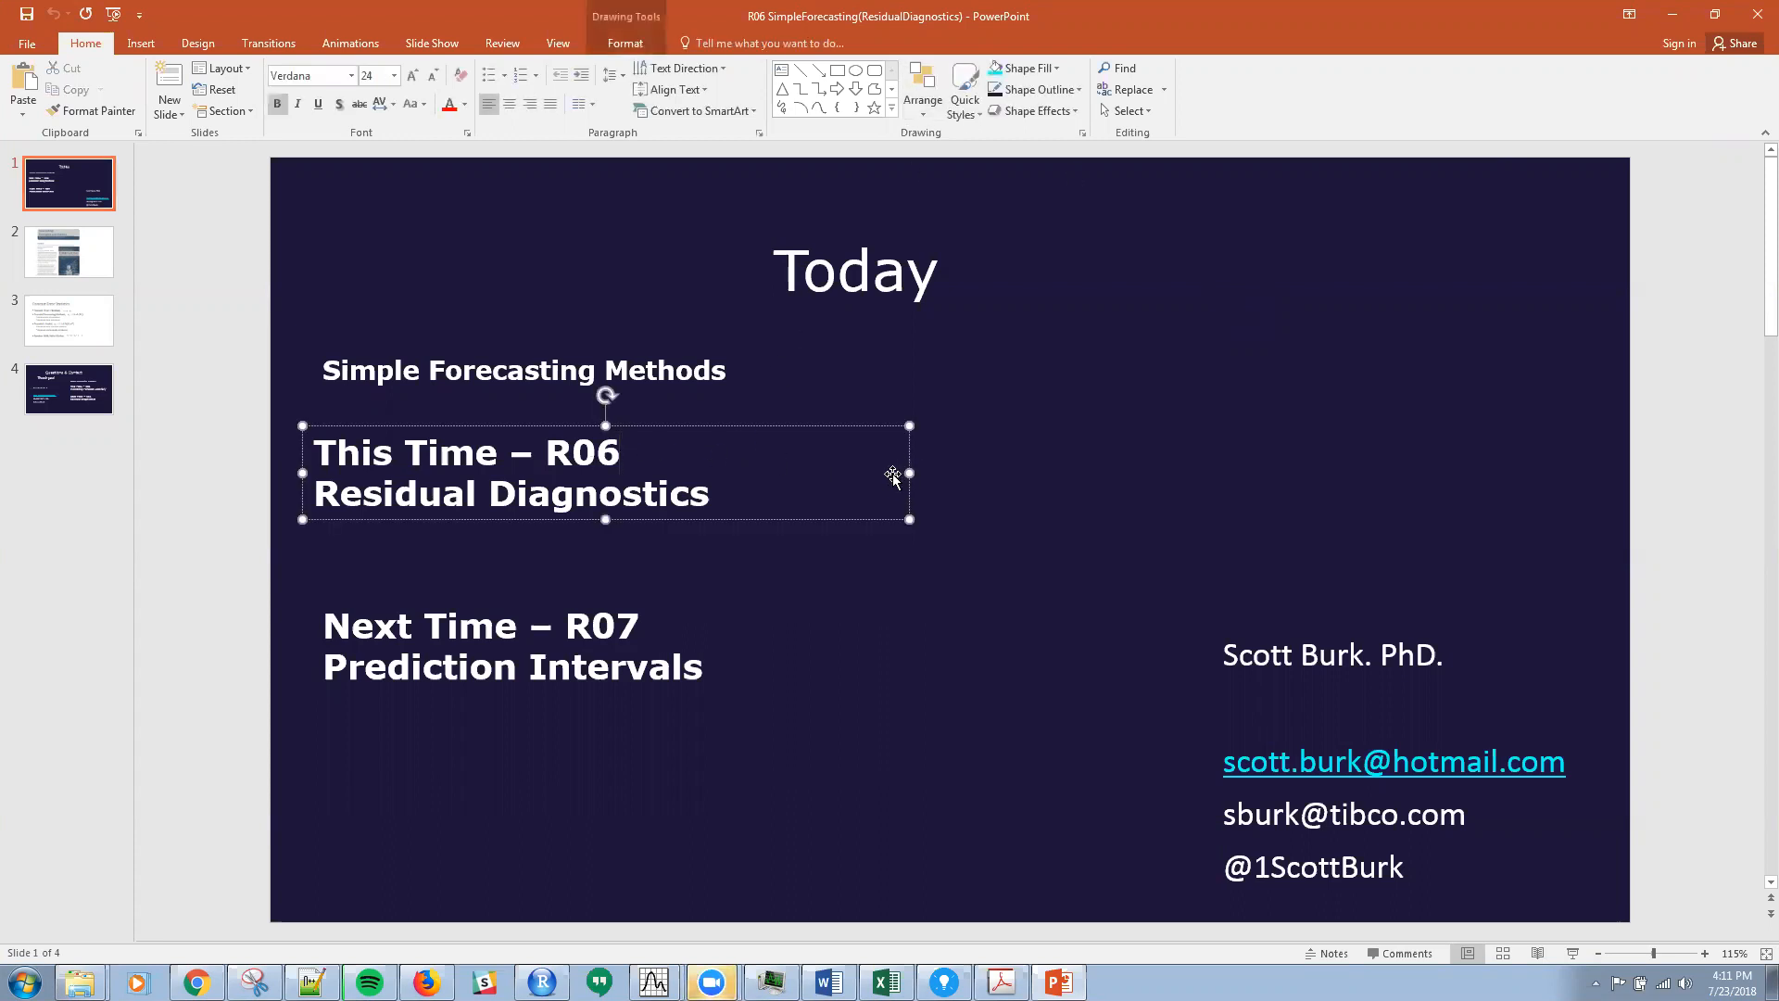
{"action": "mouse_move", "coordinate": [812, 507]}
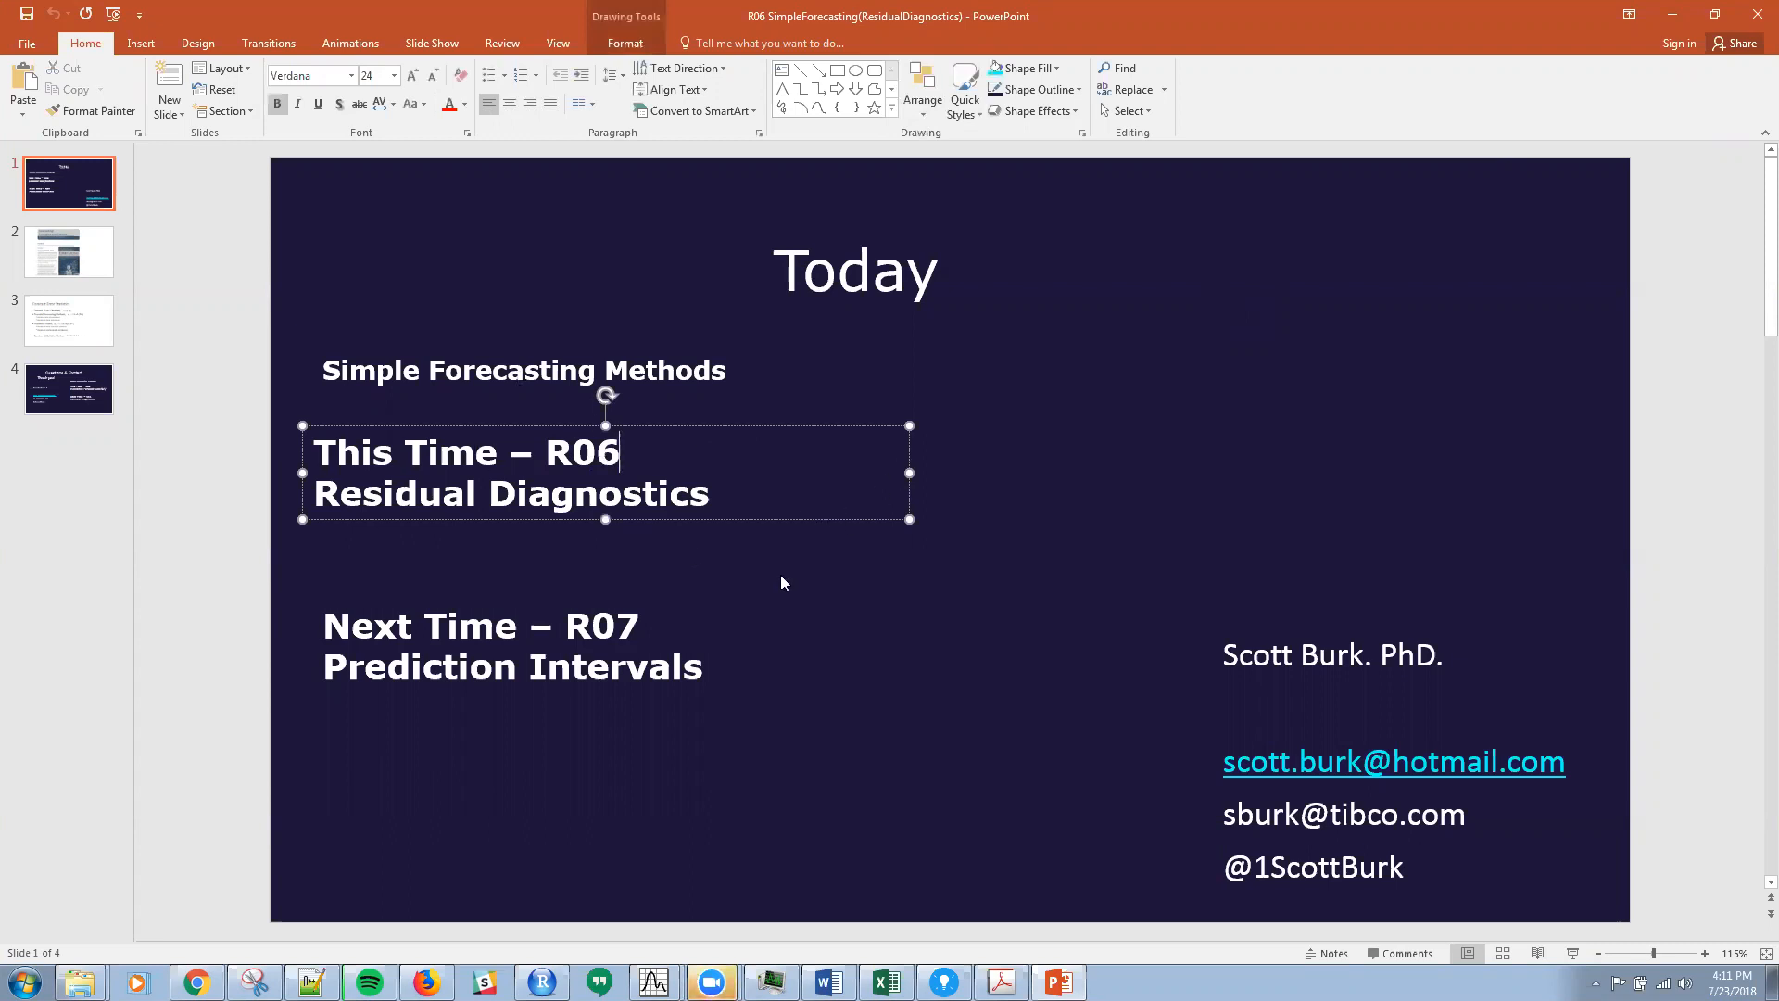
{"action": "mouse_move", "coordinate": [747, 645]}
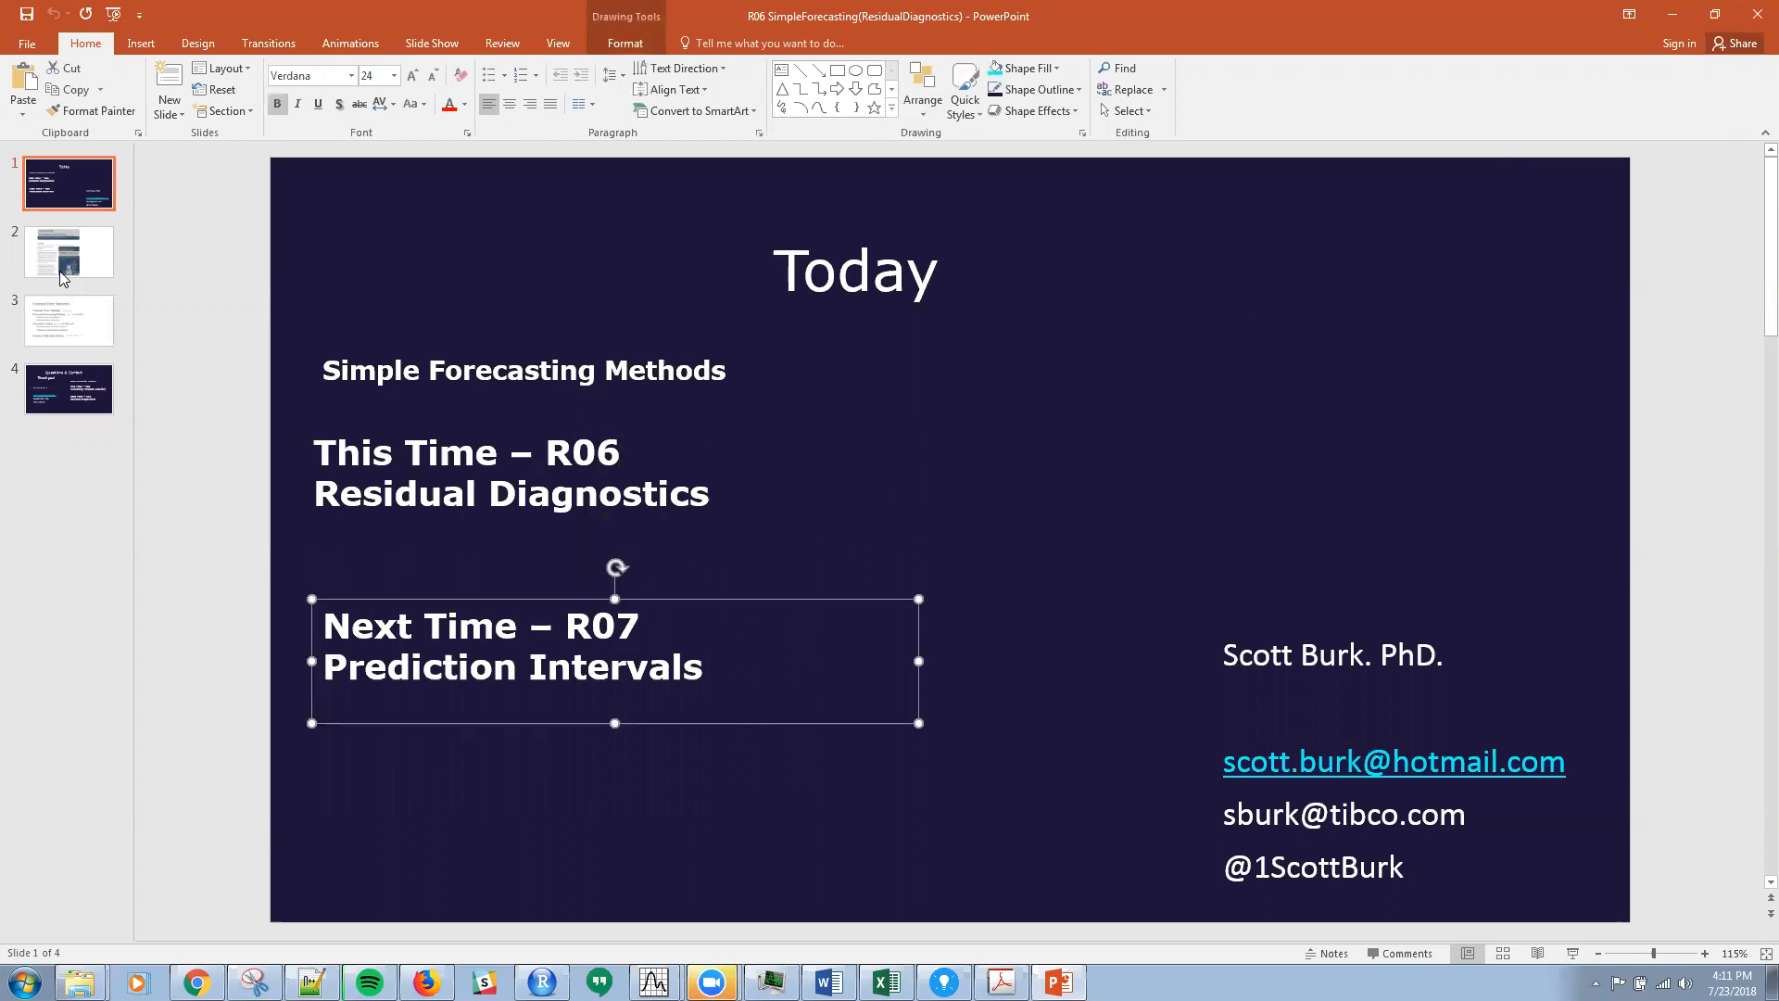
{"action": "left_click", "coordinate": [67, 250]}
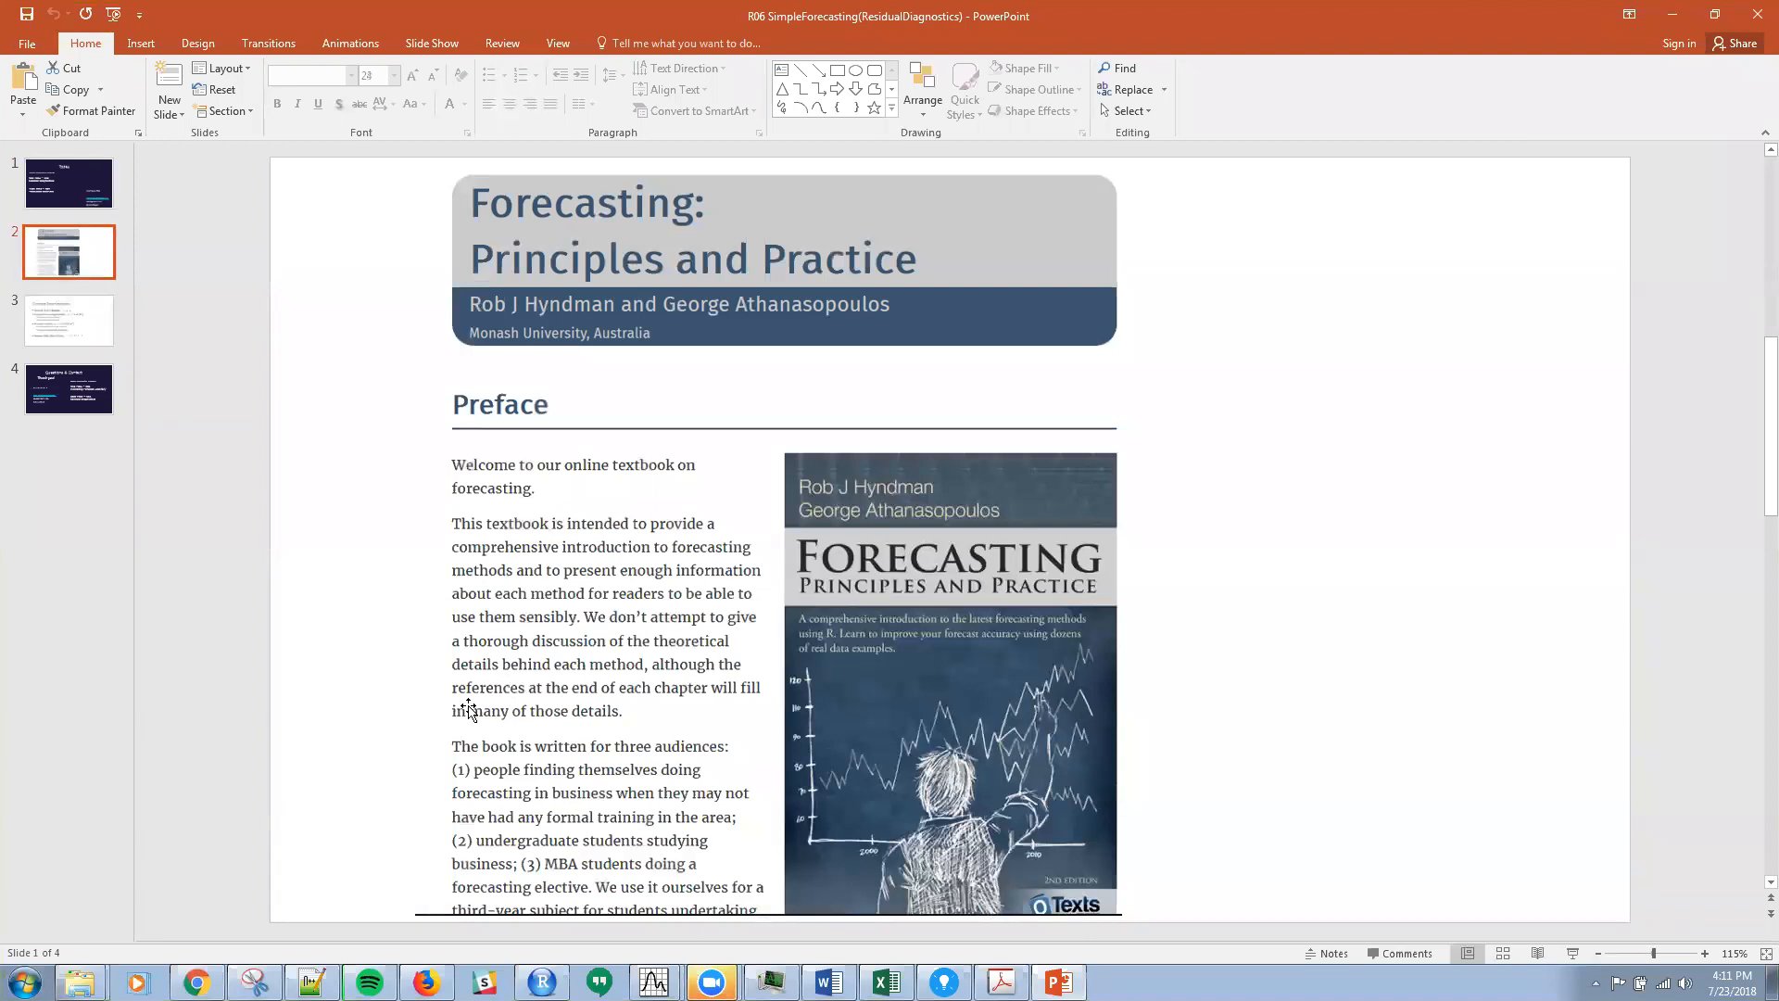
{"action": "mouse_move", "coordinate": [526, 371]}
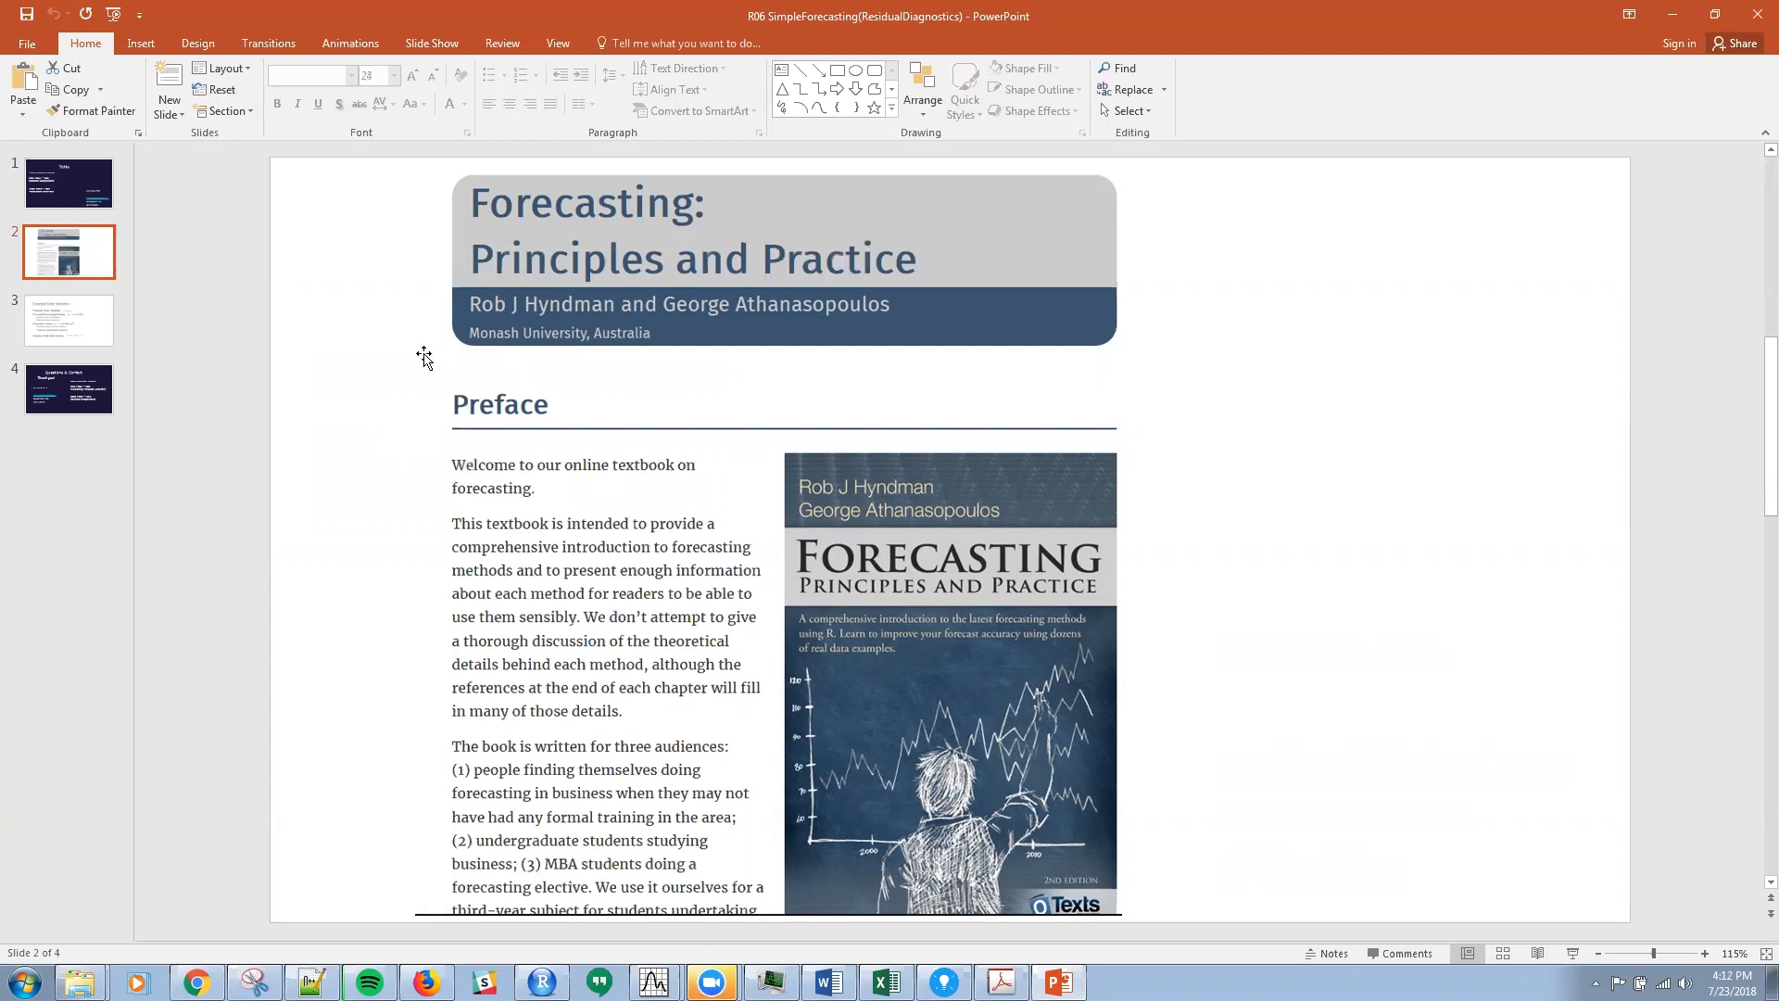
{"action": "mouse_move", "coordinate": [405, 366]}
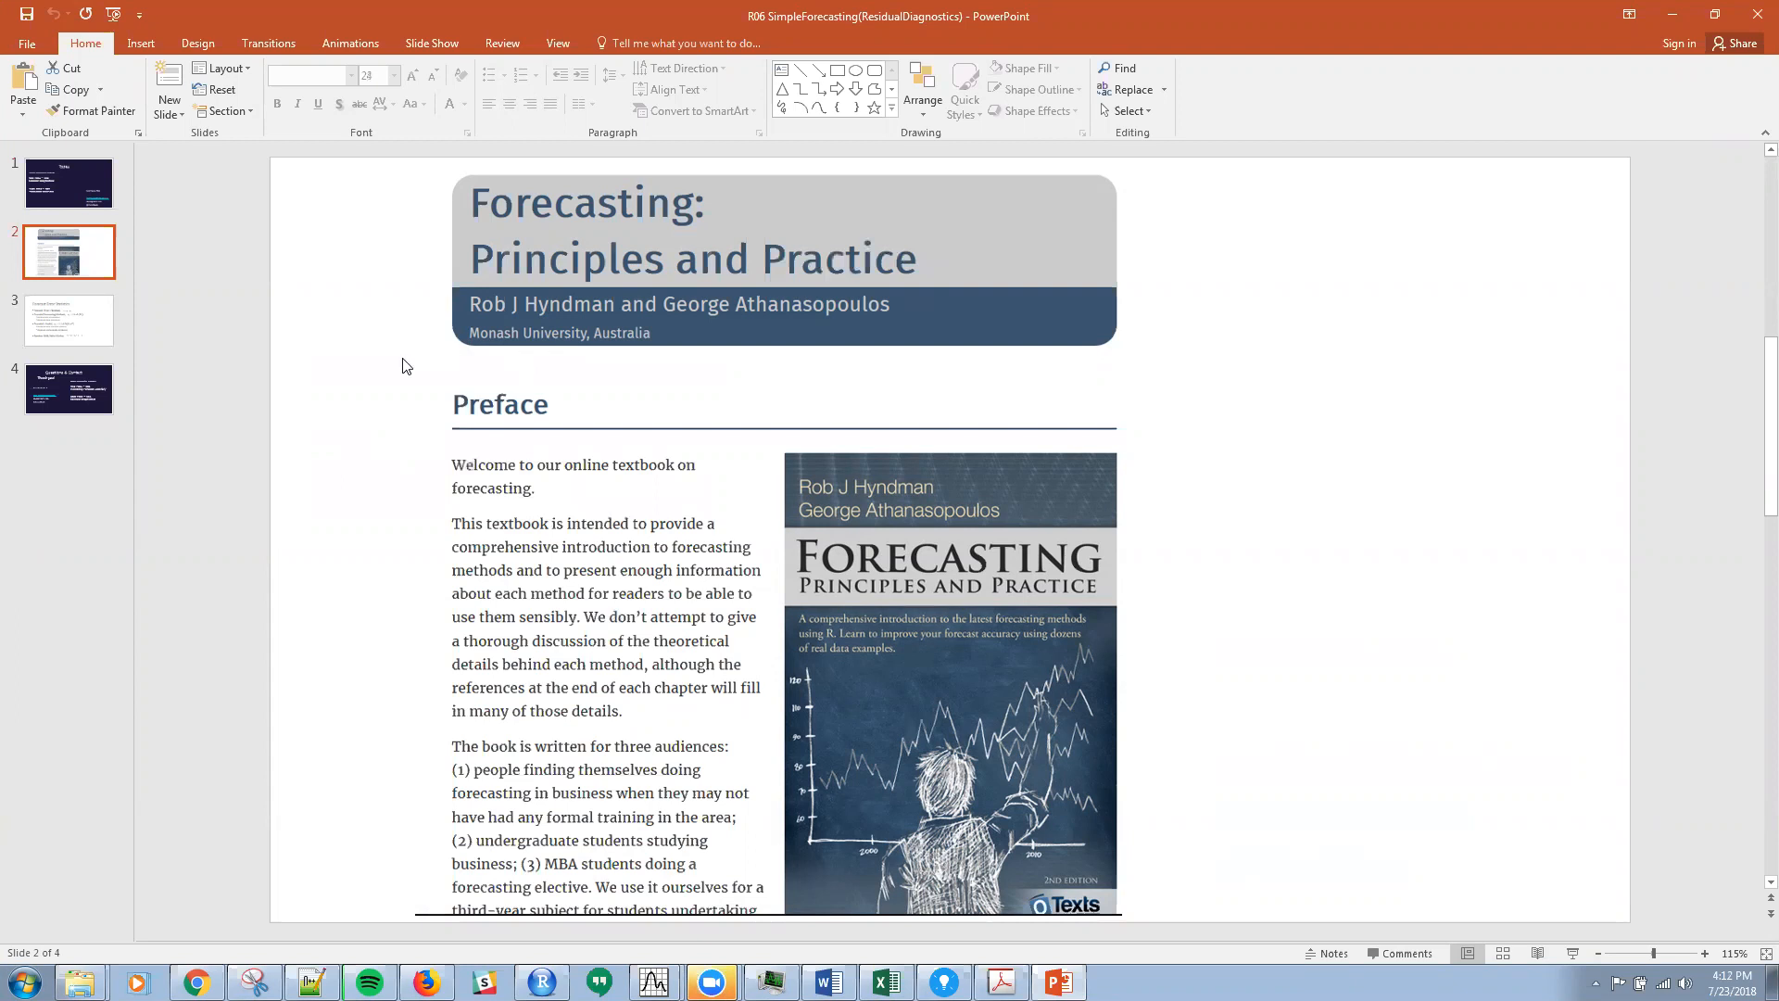
{"action": "mouse_move", "coordinate": [427, 434]}
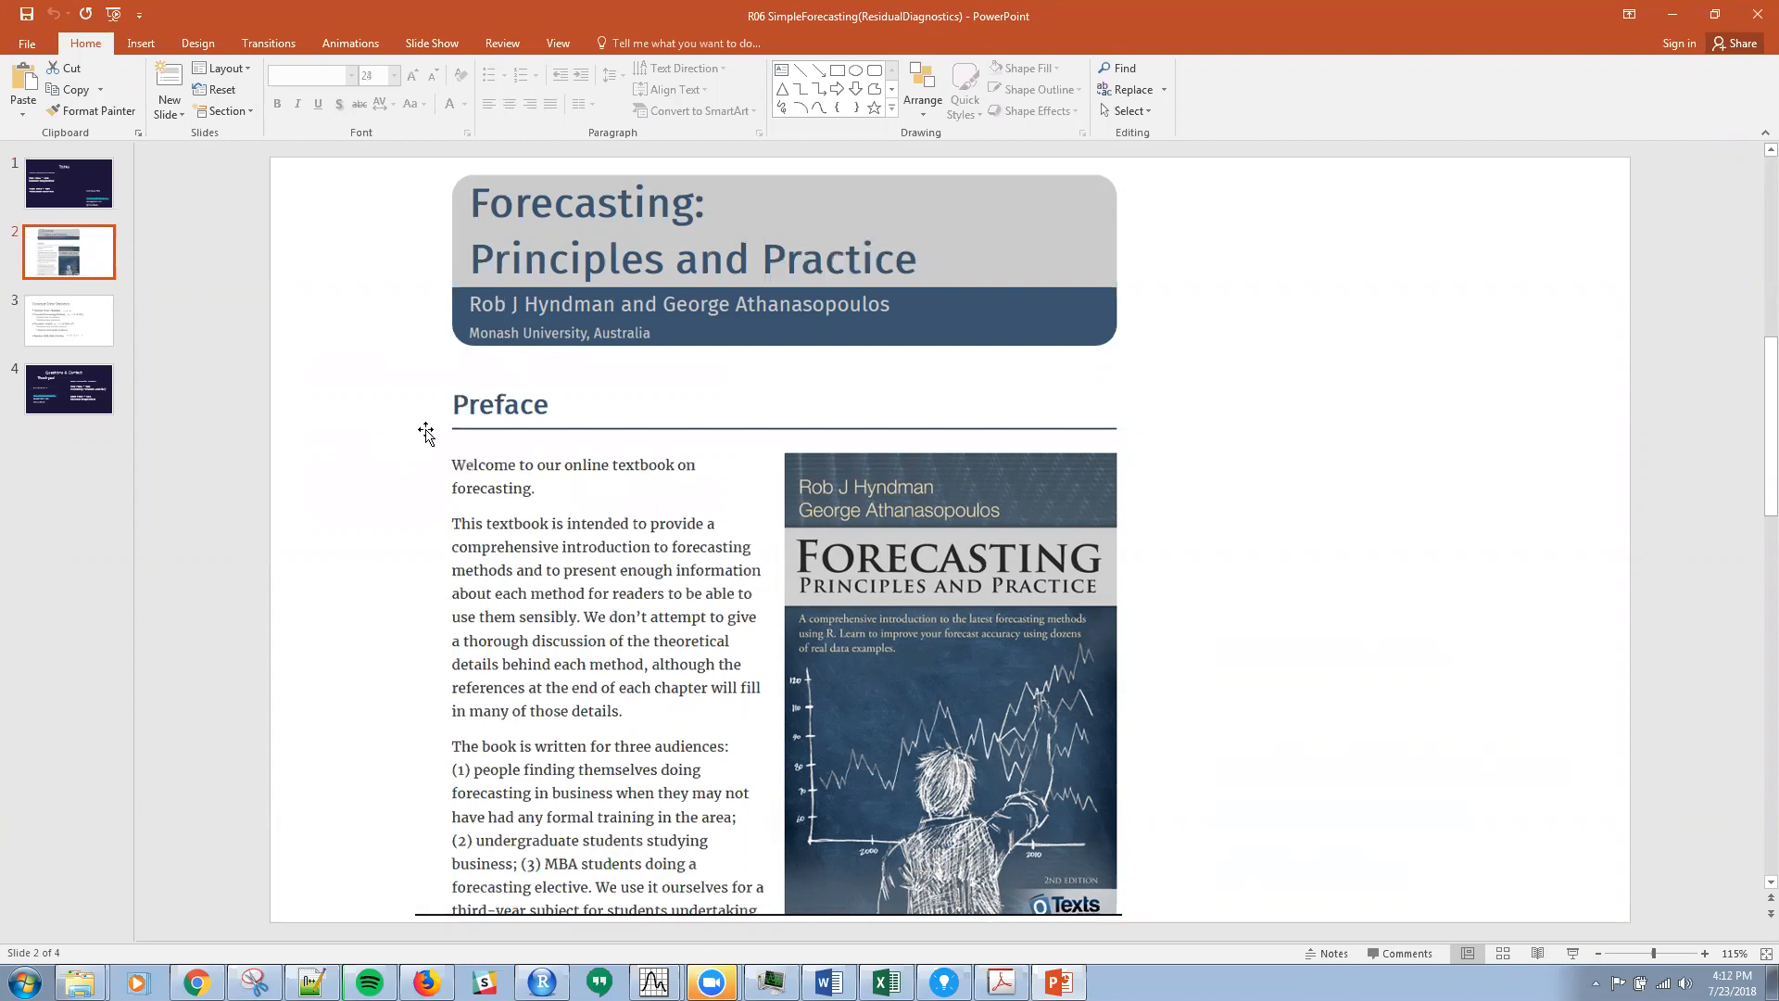
{"action": "mouse_move", "coordinate": [119, 361]}
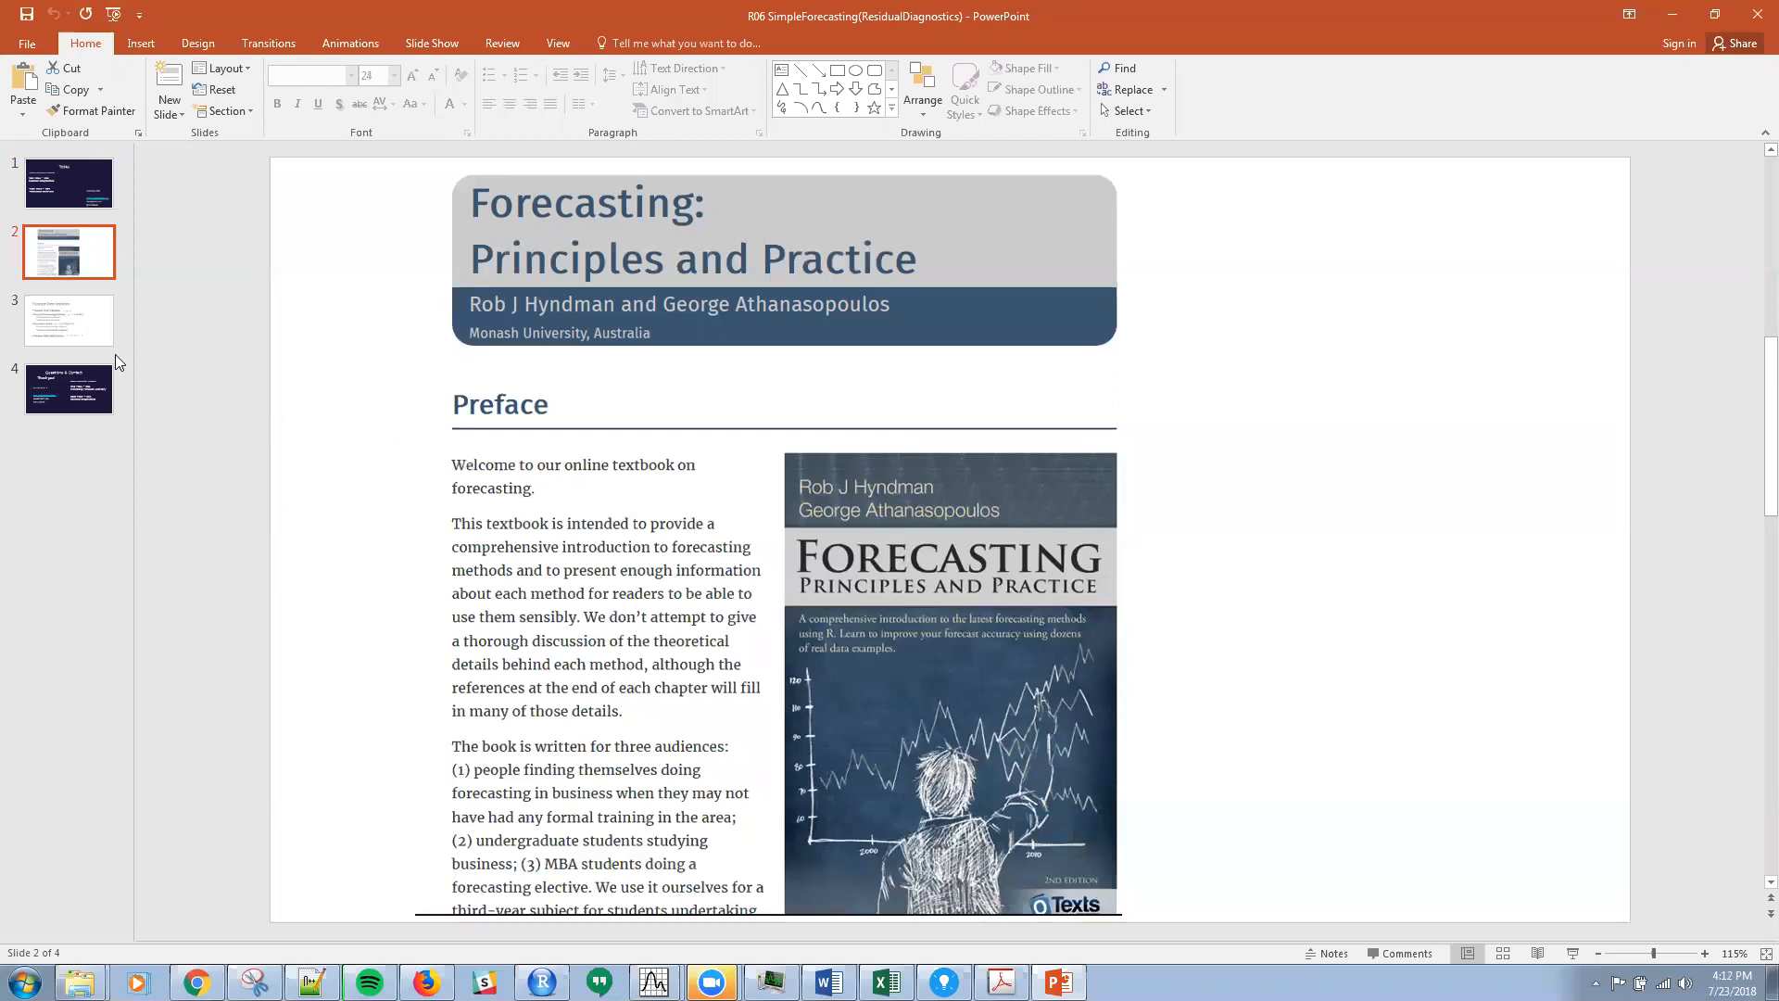
{"action": "mouse_move", "coordinate": [67, 329]}
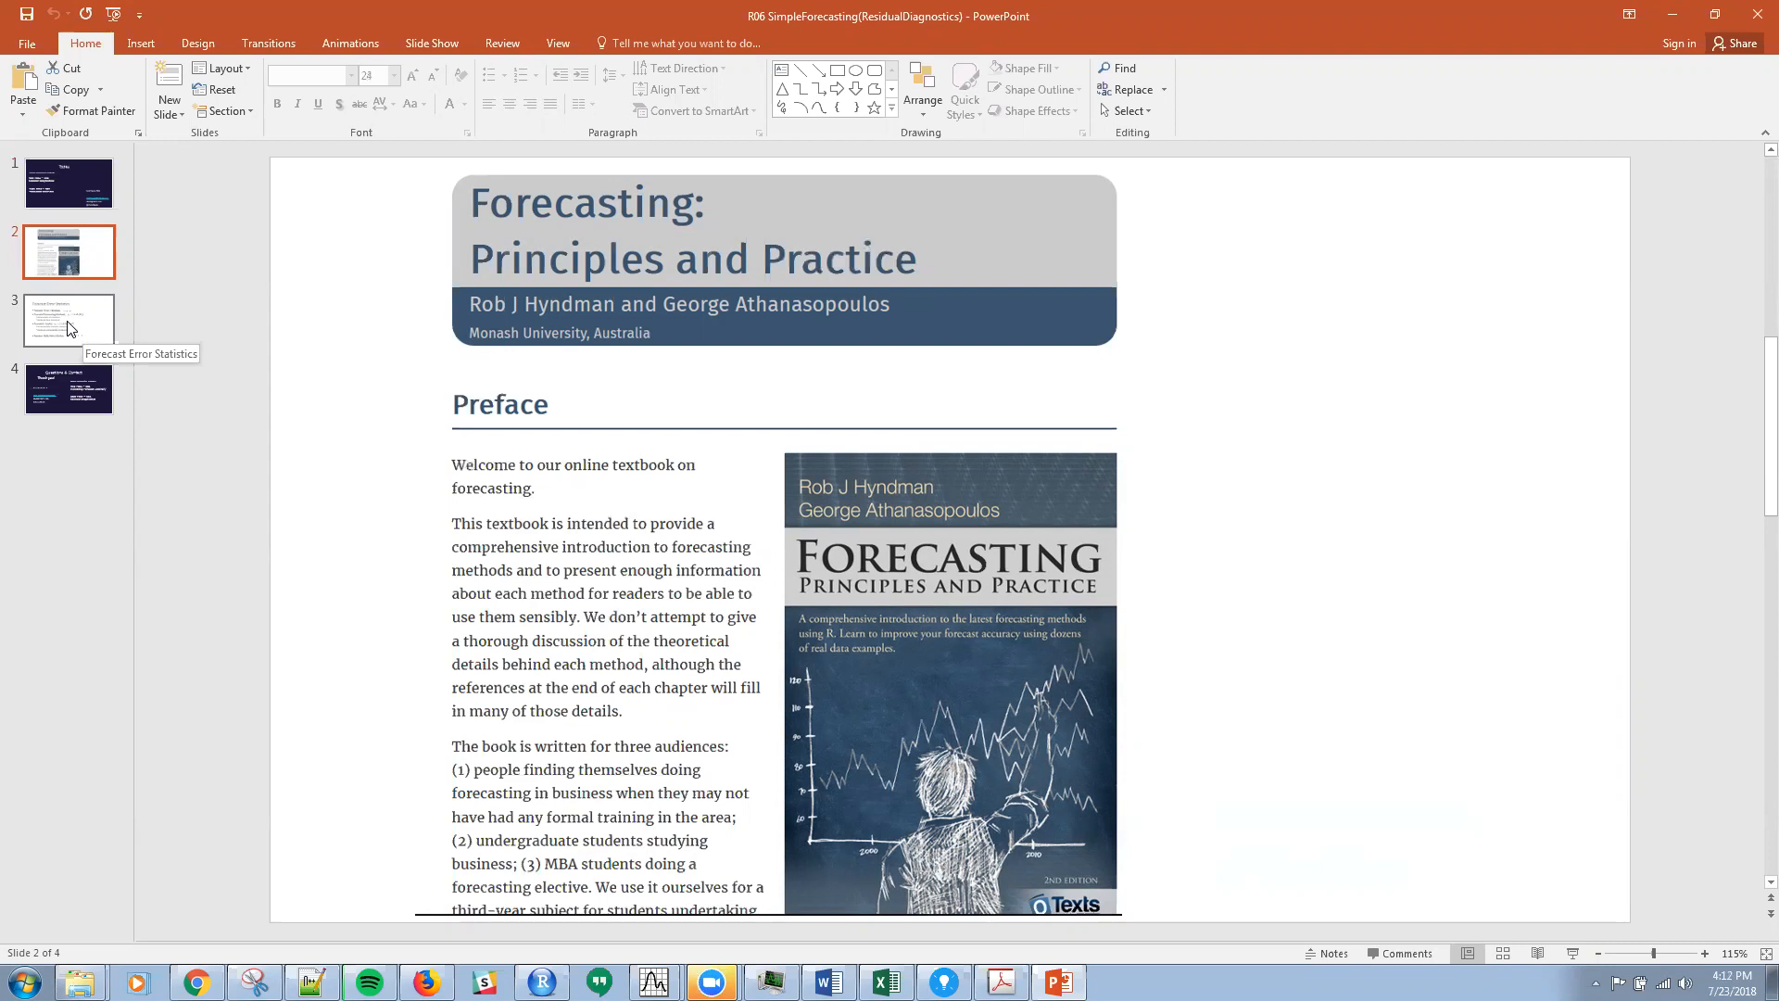
{"action": "left_click", "coordinate": [69, 320]}
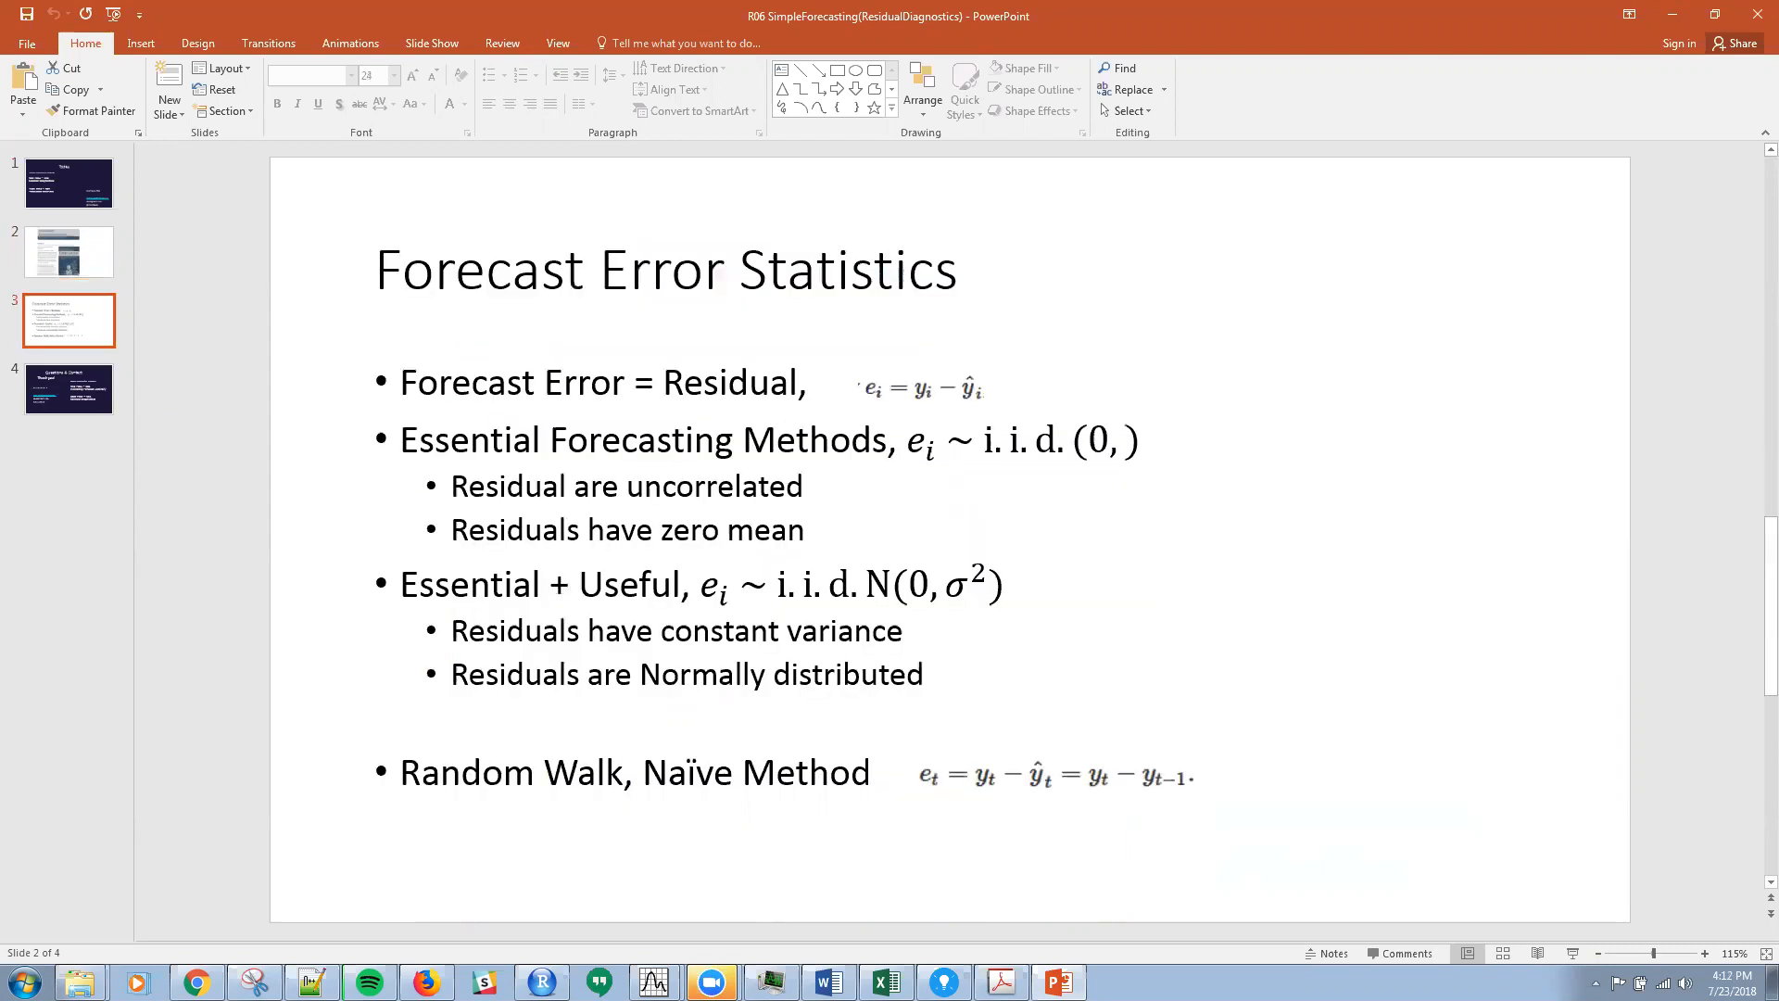
{"action": "left_click", "coordinate": [68, 321]}
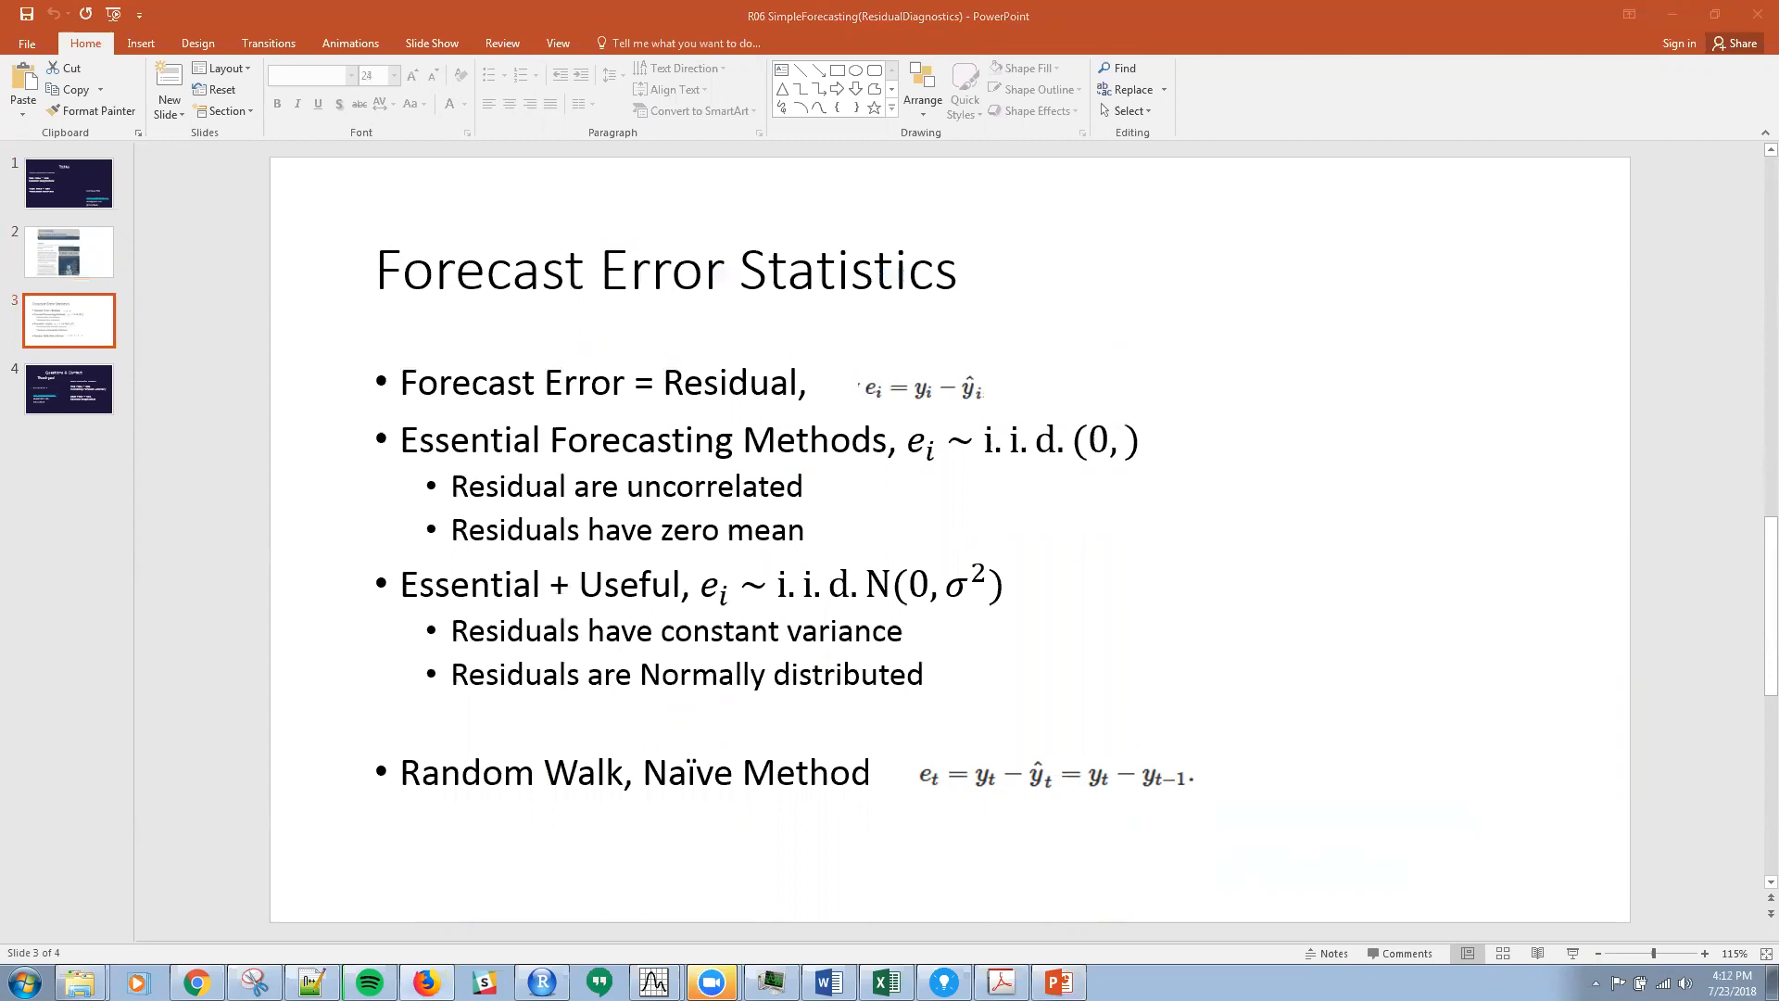
{"action": "mouse_move", "coordinate": [1432, 751]}
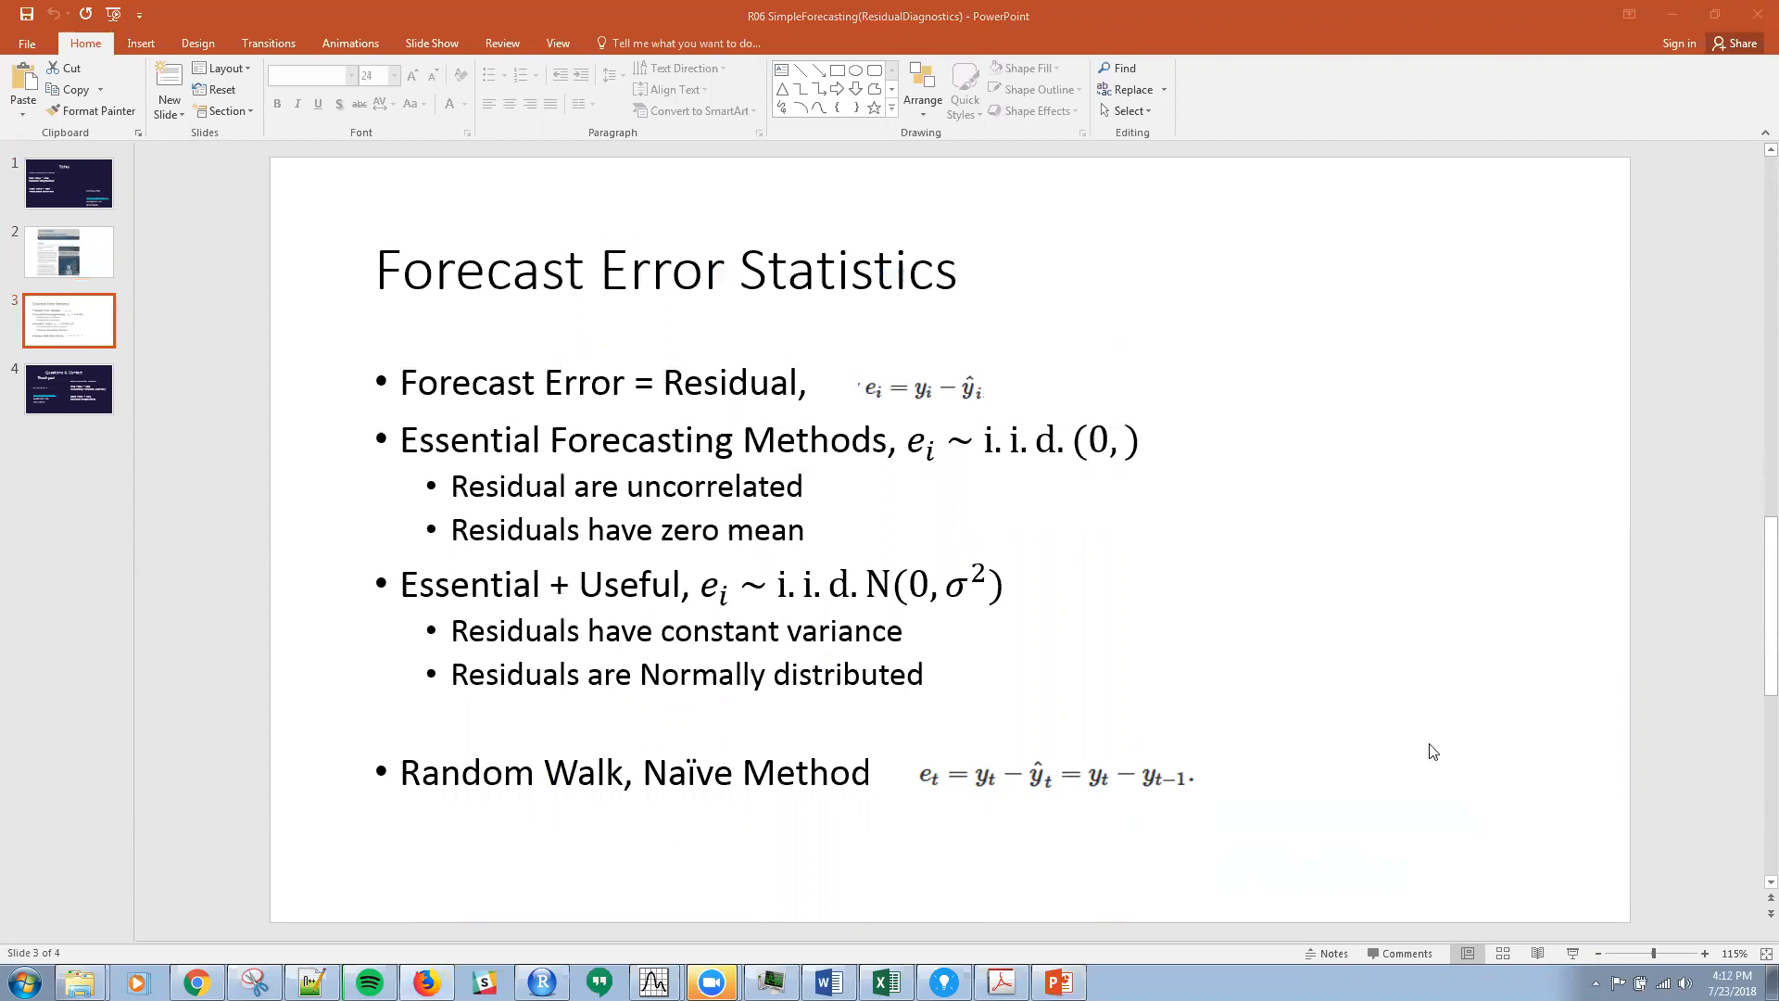
{"action": "mouse_move", "coordinate": [1260, 599]}
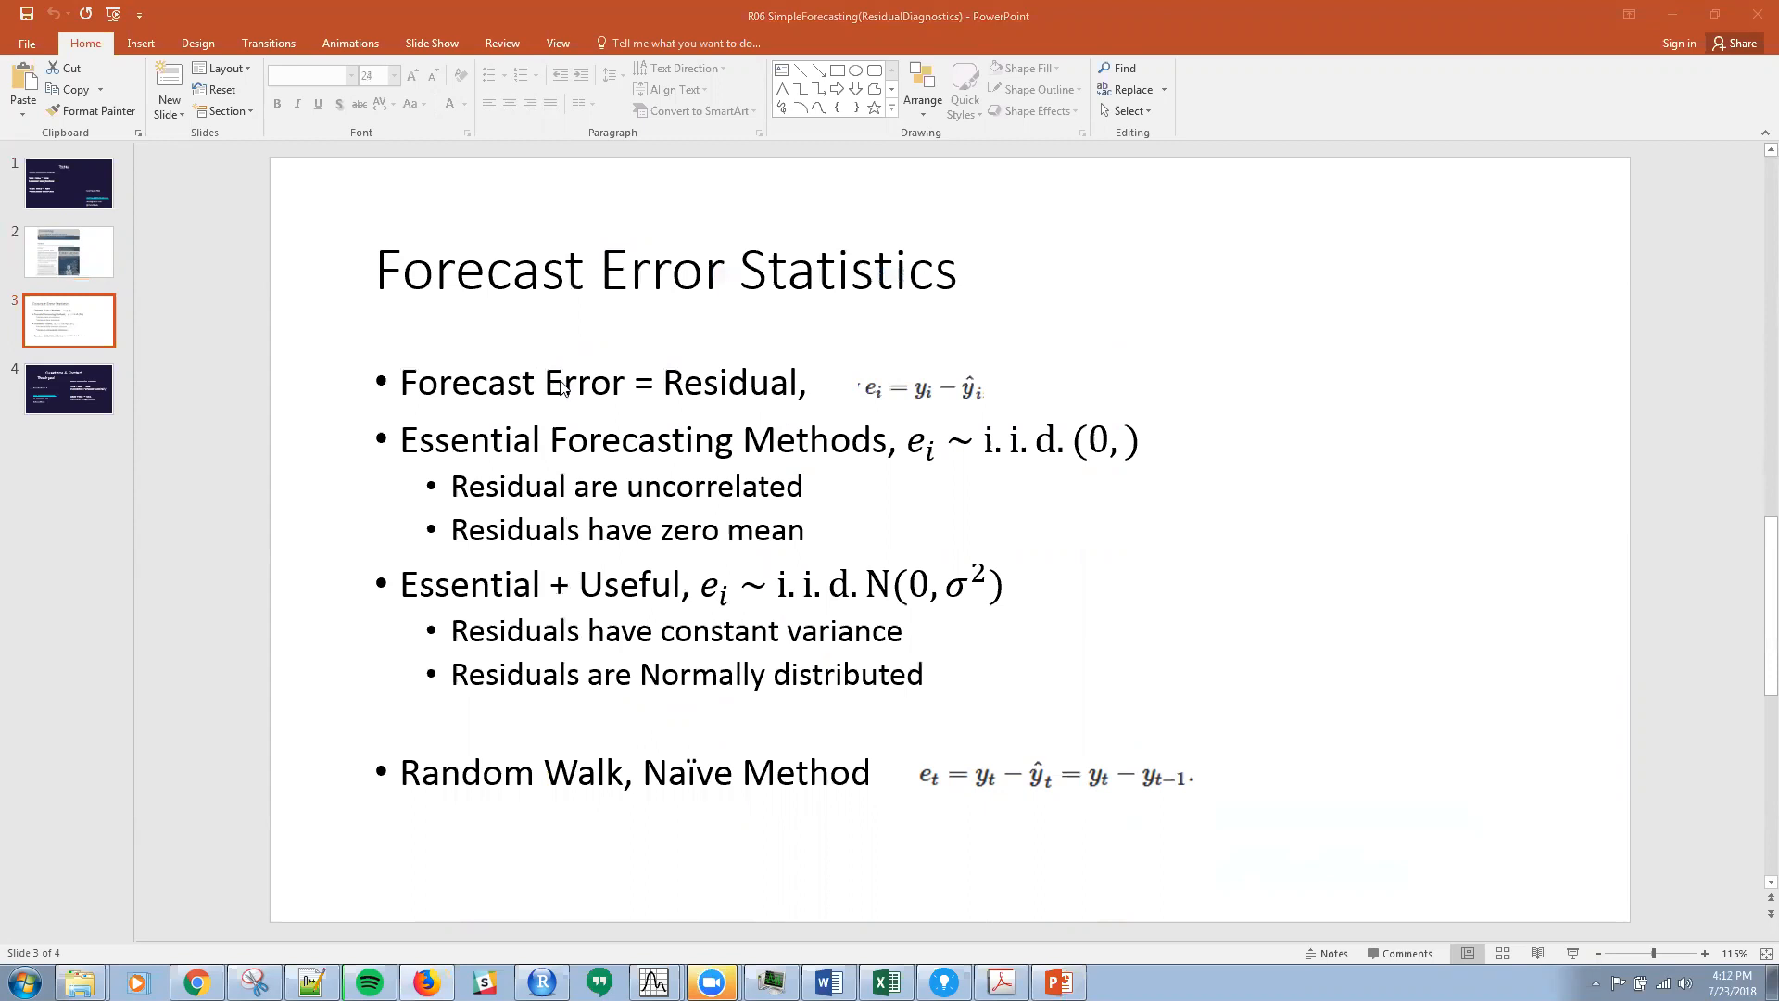
{"action": "mouse_move", "coordinate": [887, 402]}
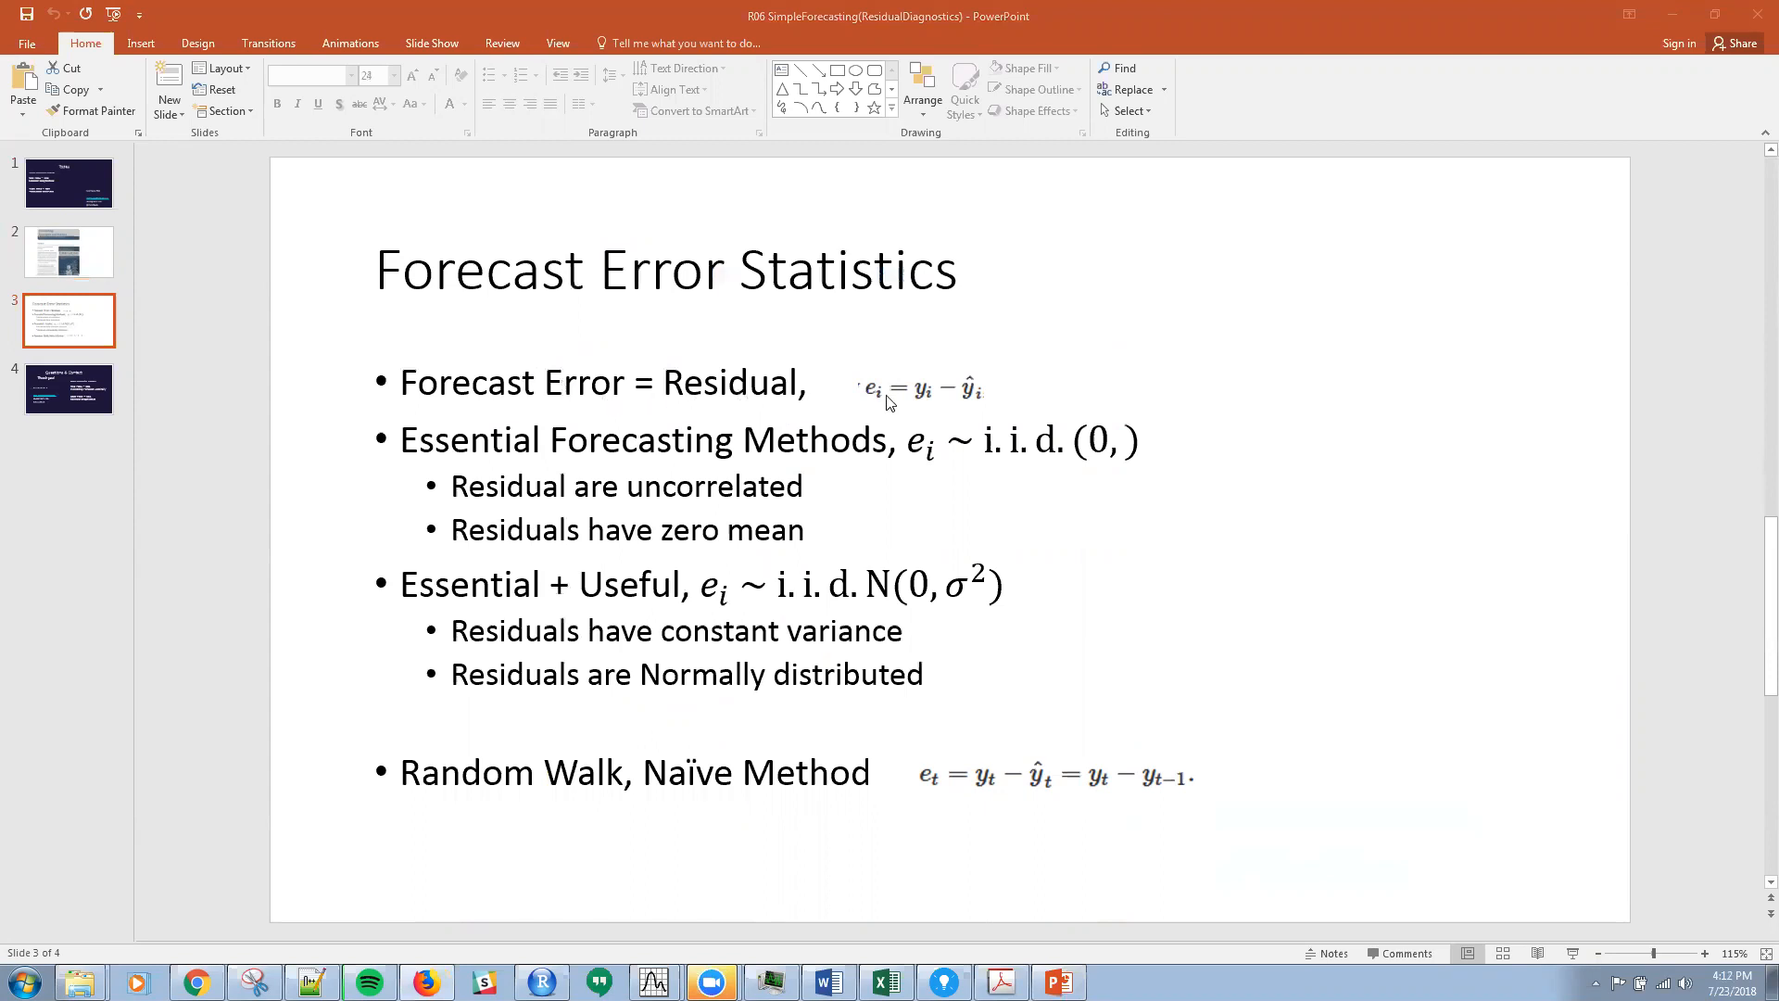
{"action": "mouse_move", "coordinate": [908, 412]}
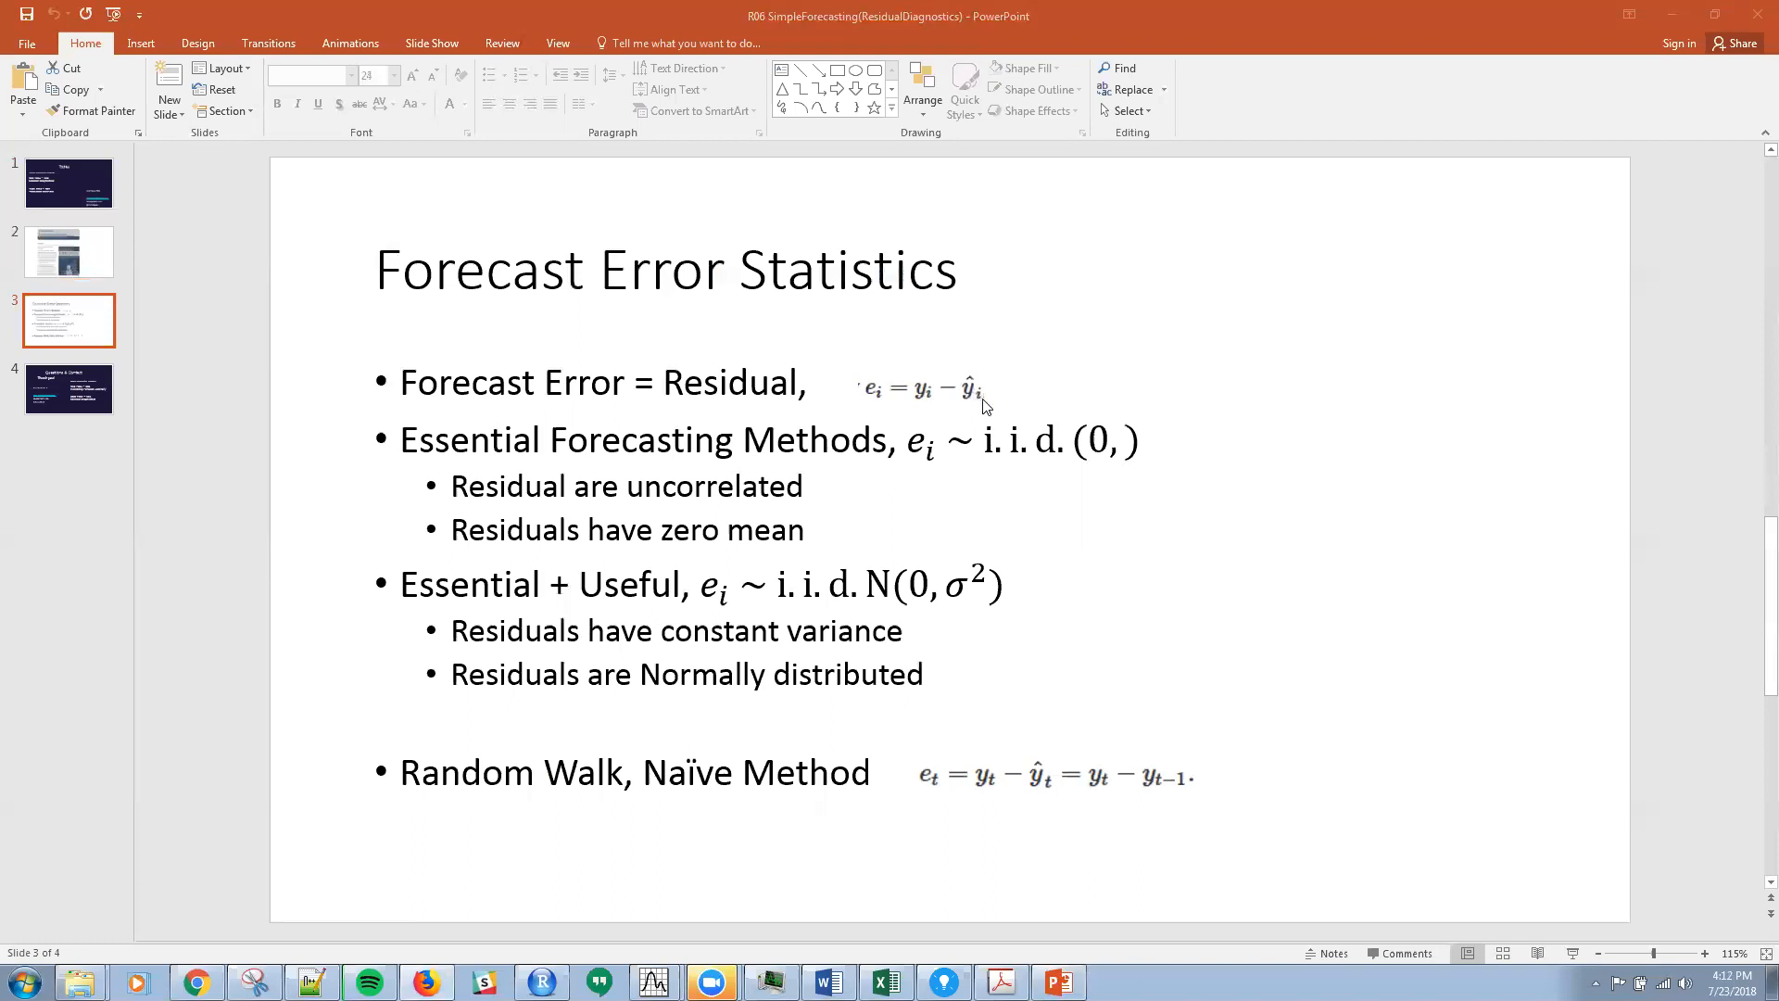
{"action": "mouse_move", "coordinate": [984, 404]}
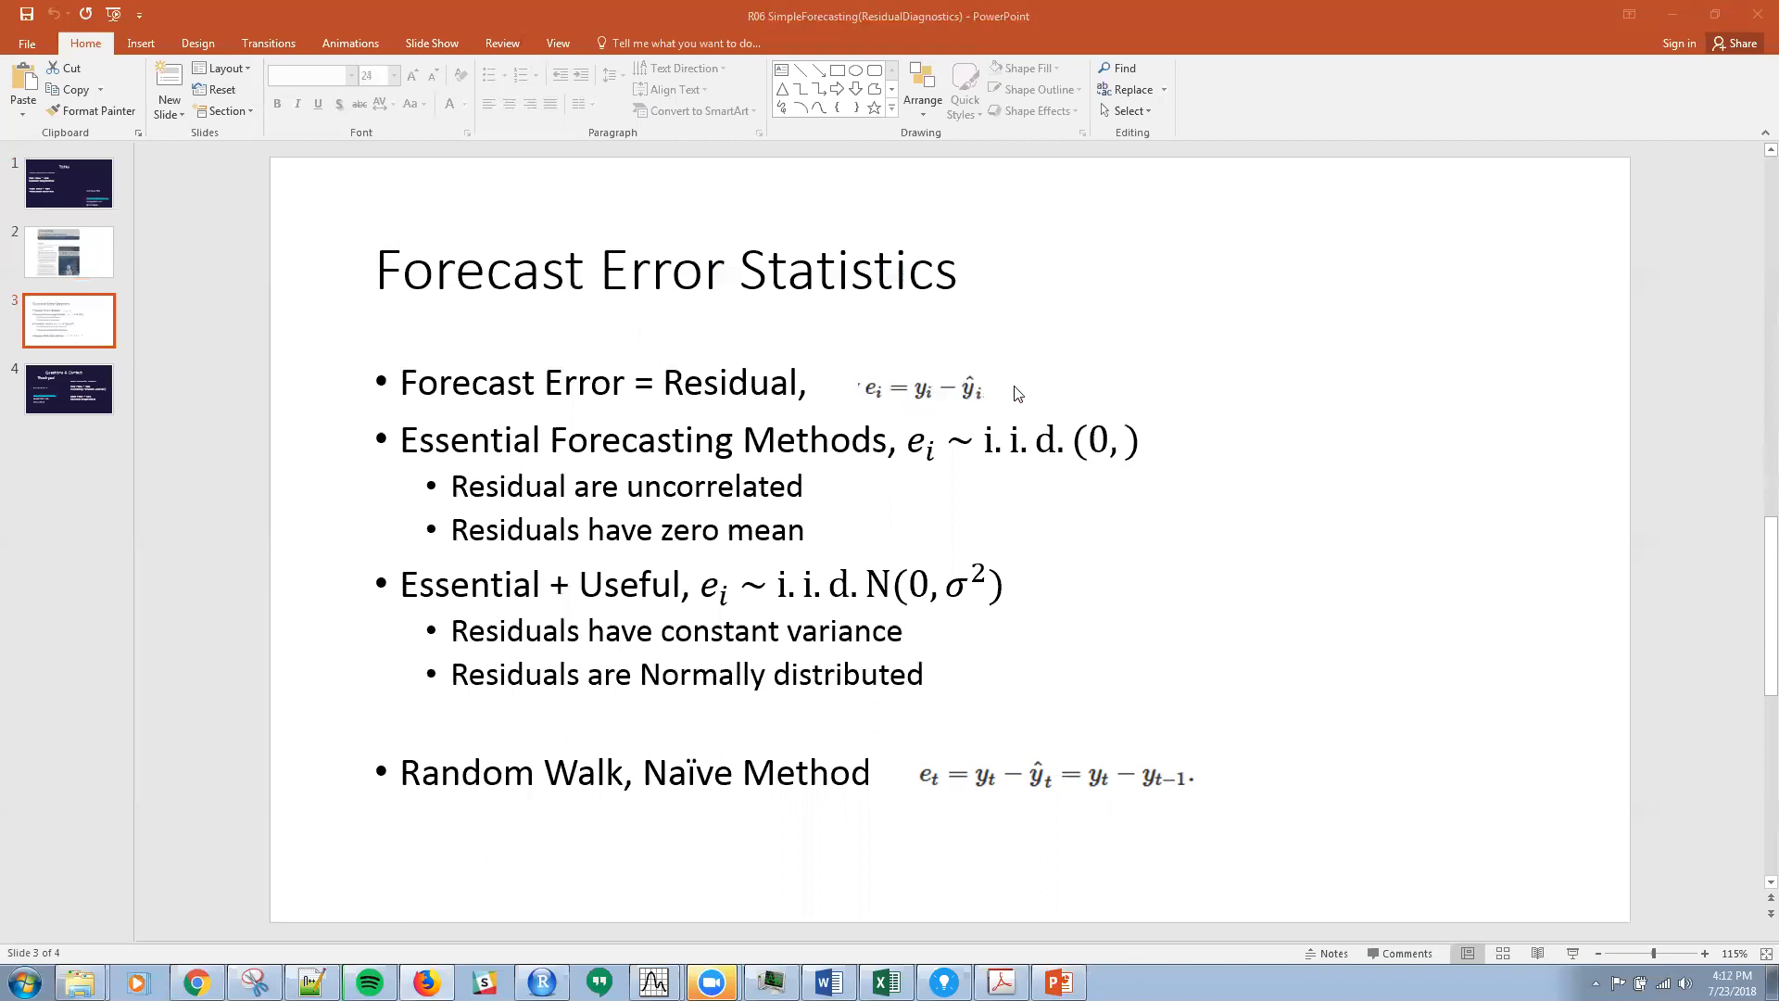
{"action": "mouse_move", "coordinate": [923, 395]}
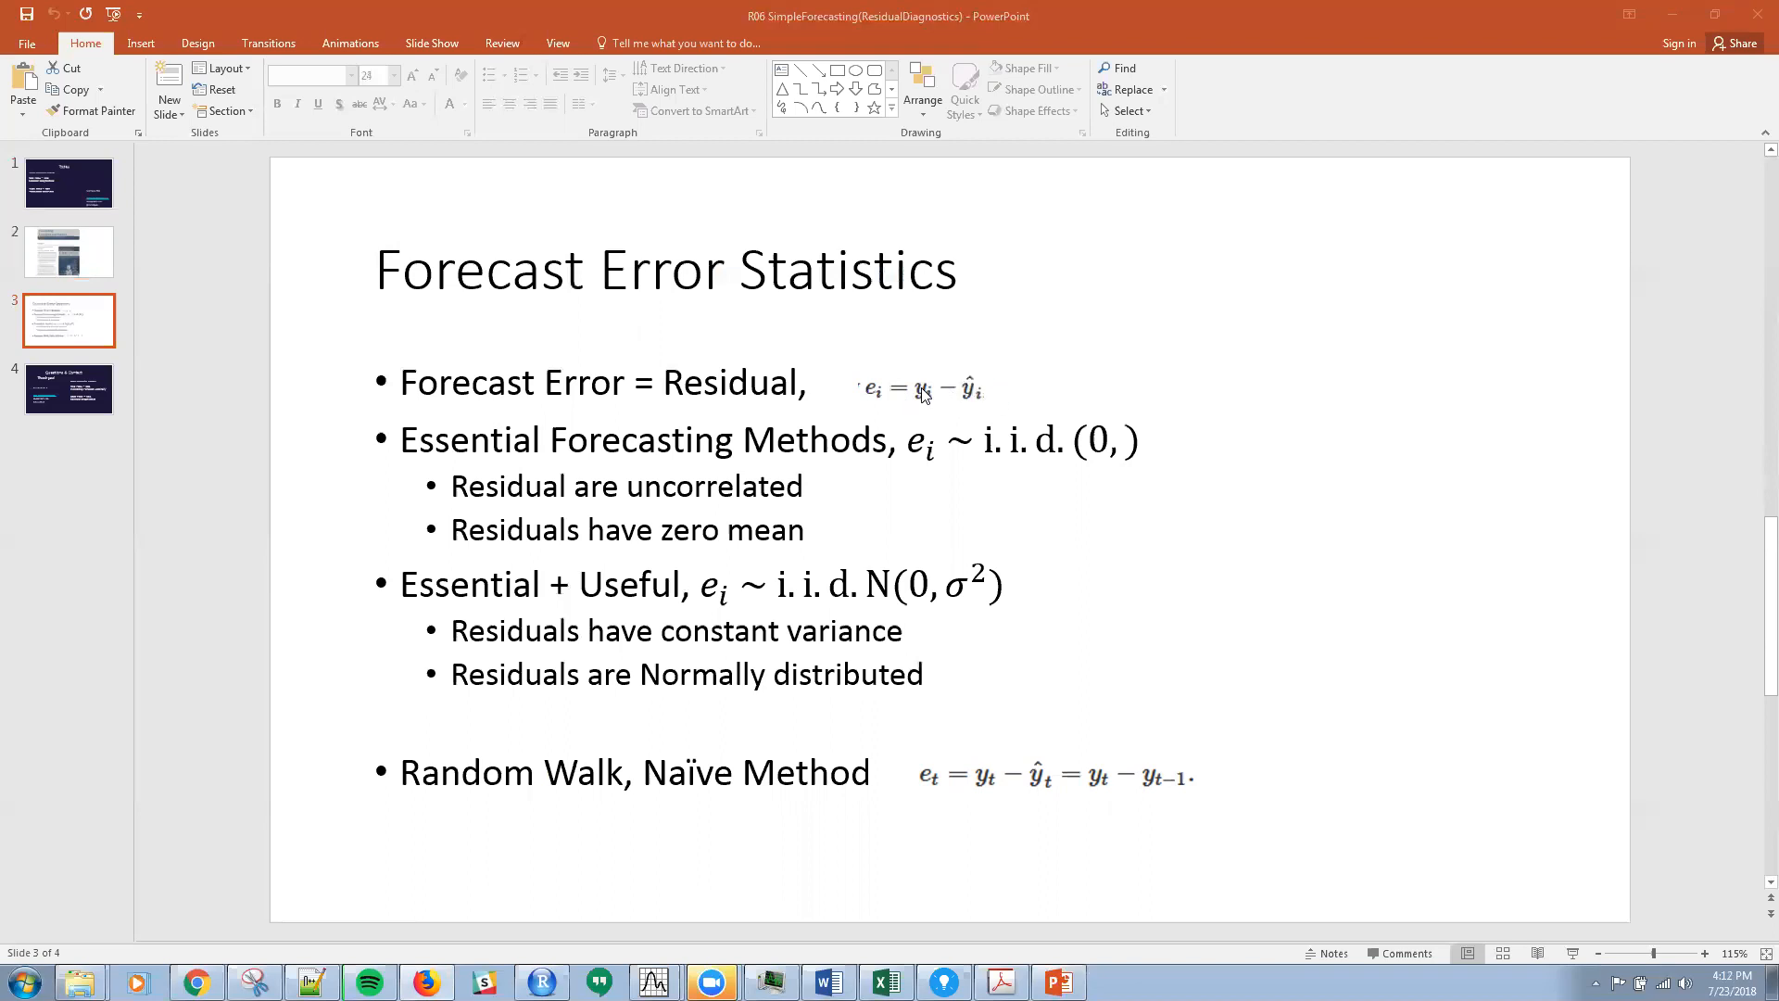
{"action": "mouse_move", "coordinate": [951, 417]}
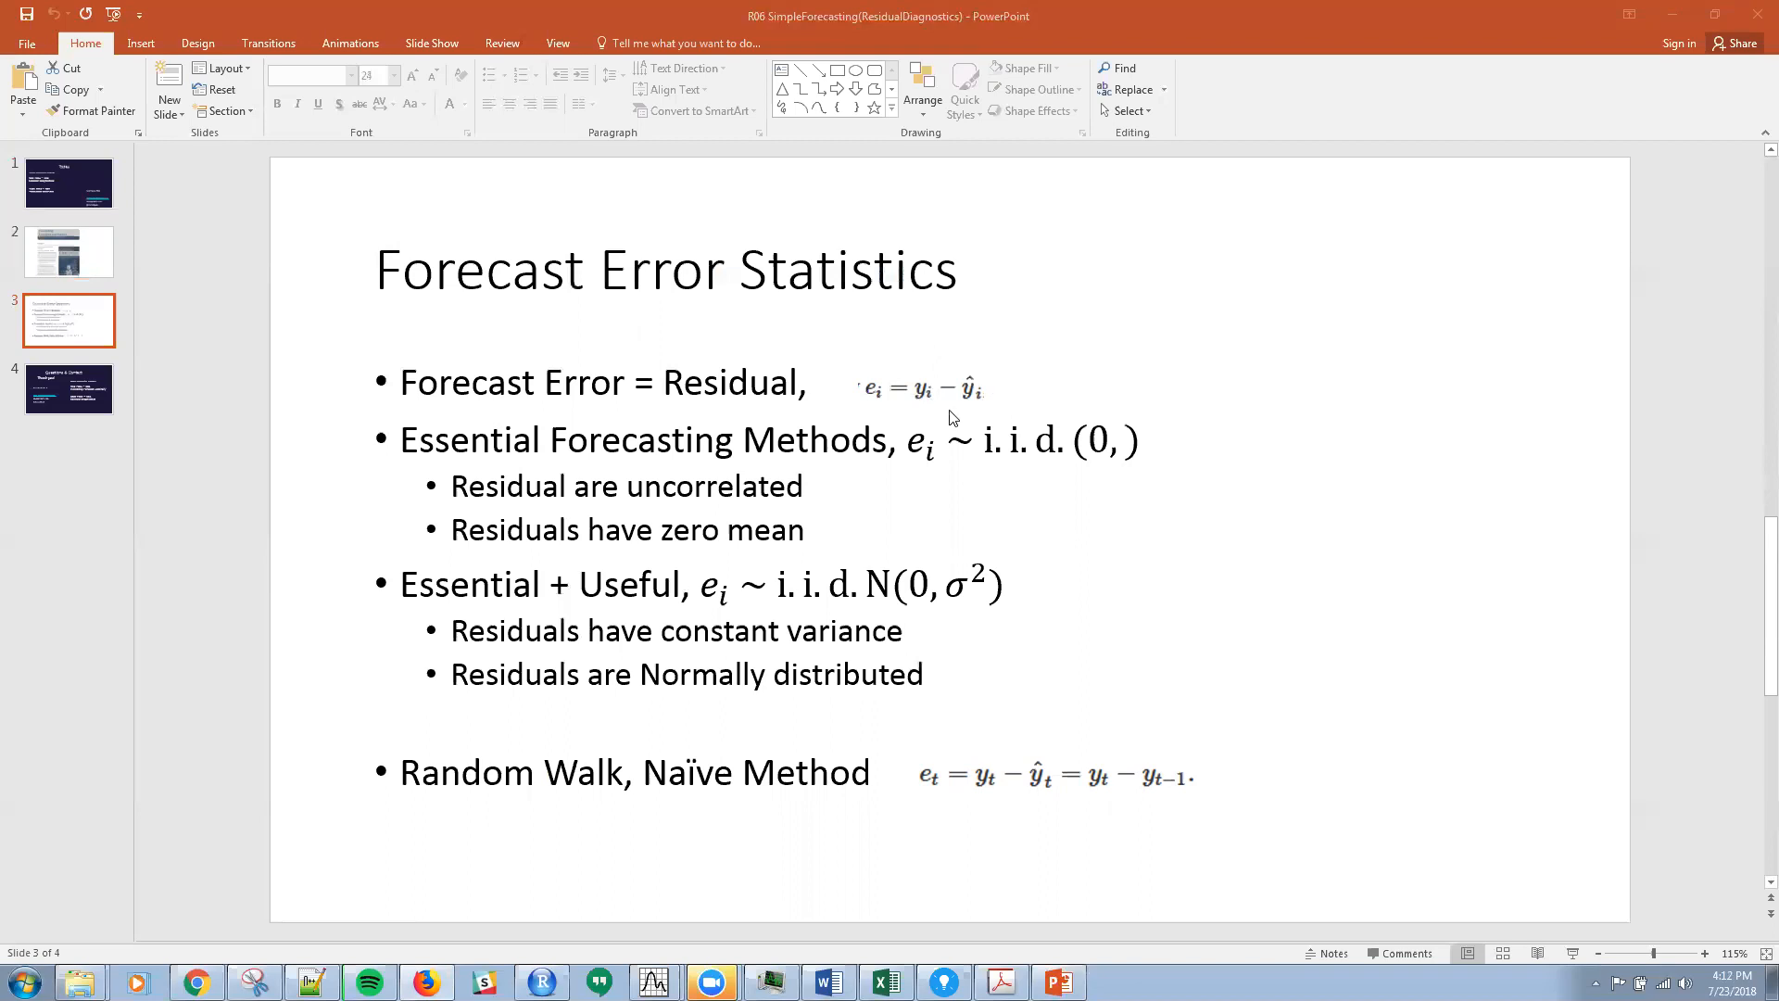
{"action": "mouse_move", "coordinate": [947, 417]}
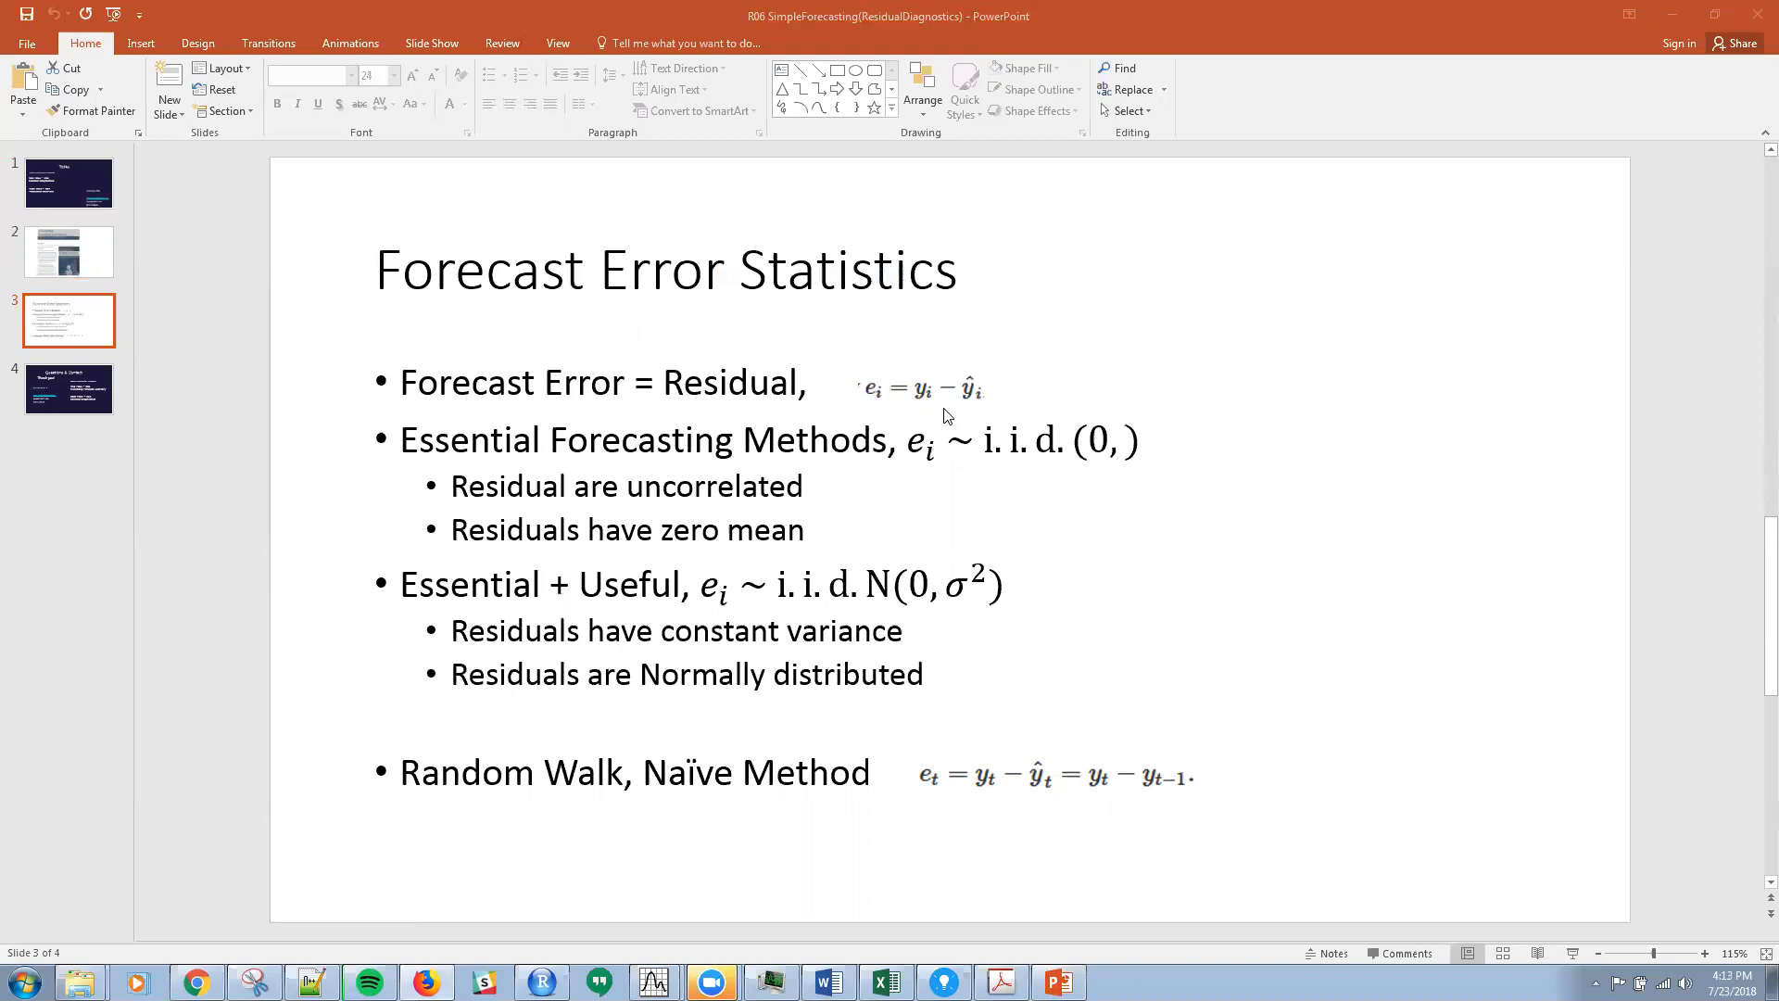
{"action": "mouse_move", "coordinate": [856, 504]}
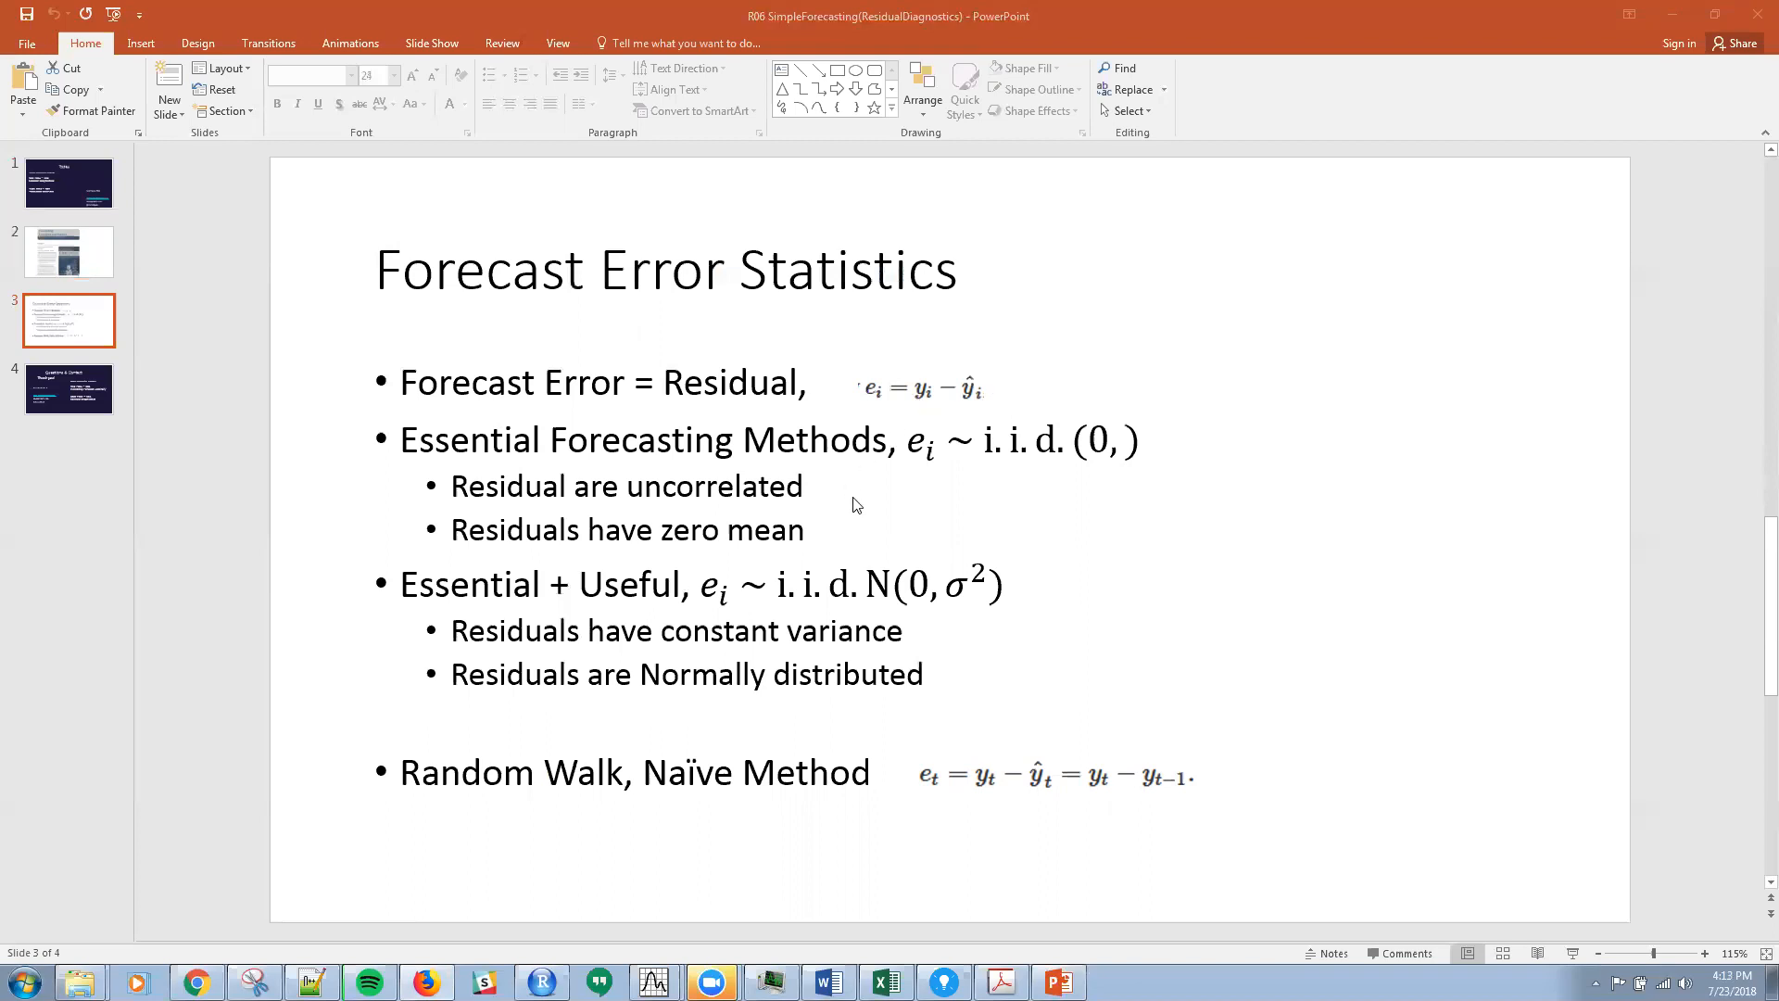
{"action": "mouse_move", "coordinate": [865, 518]}
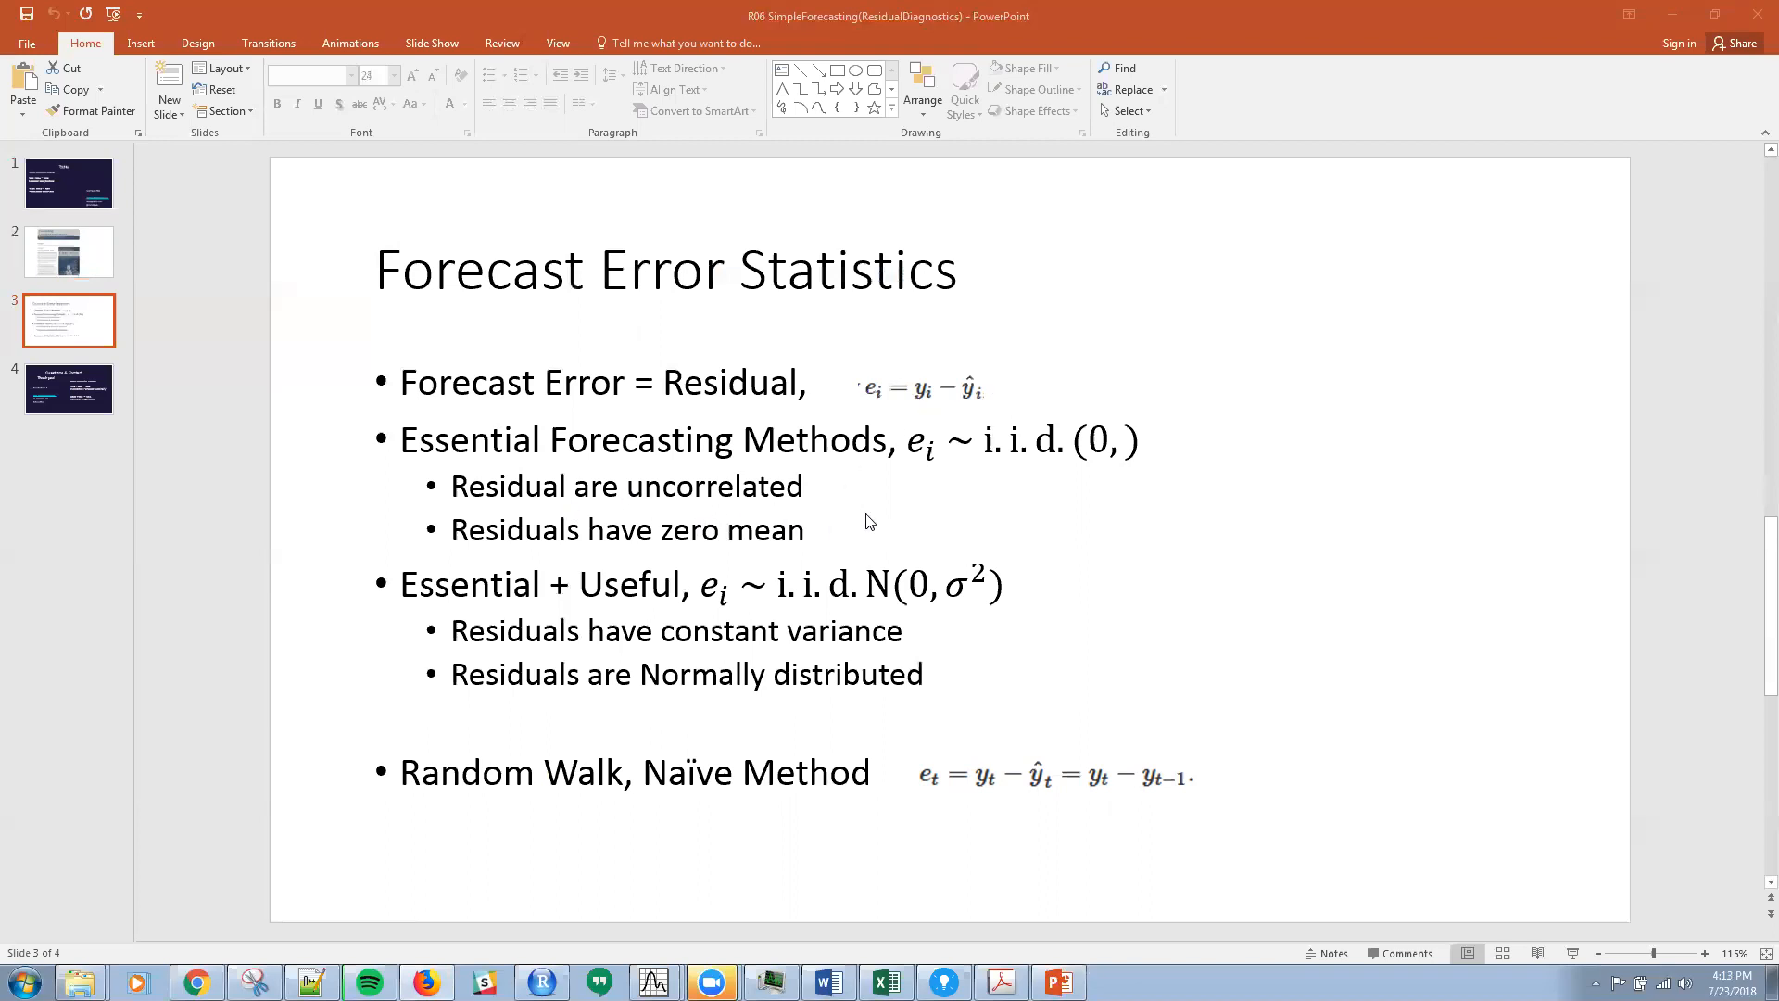
{"action": "mouse_move", "coordinate": [643, 486]}
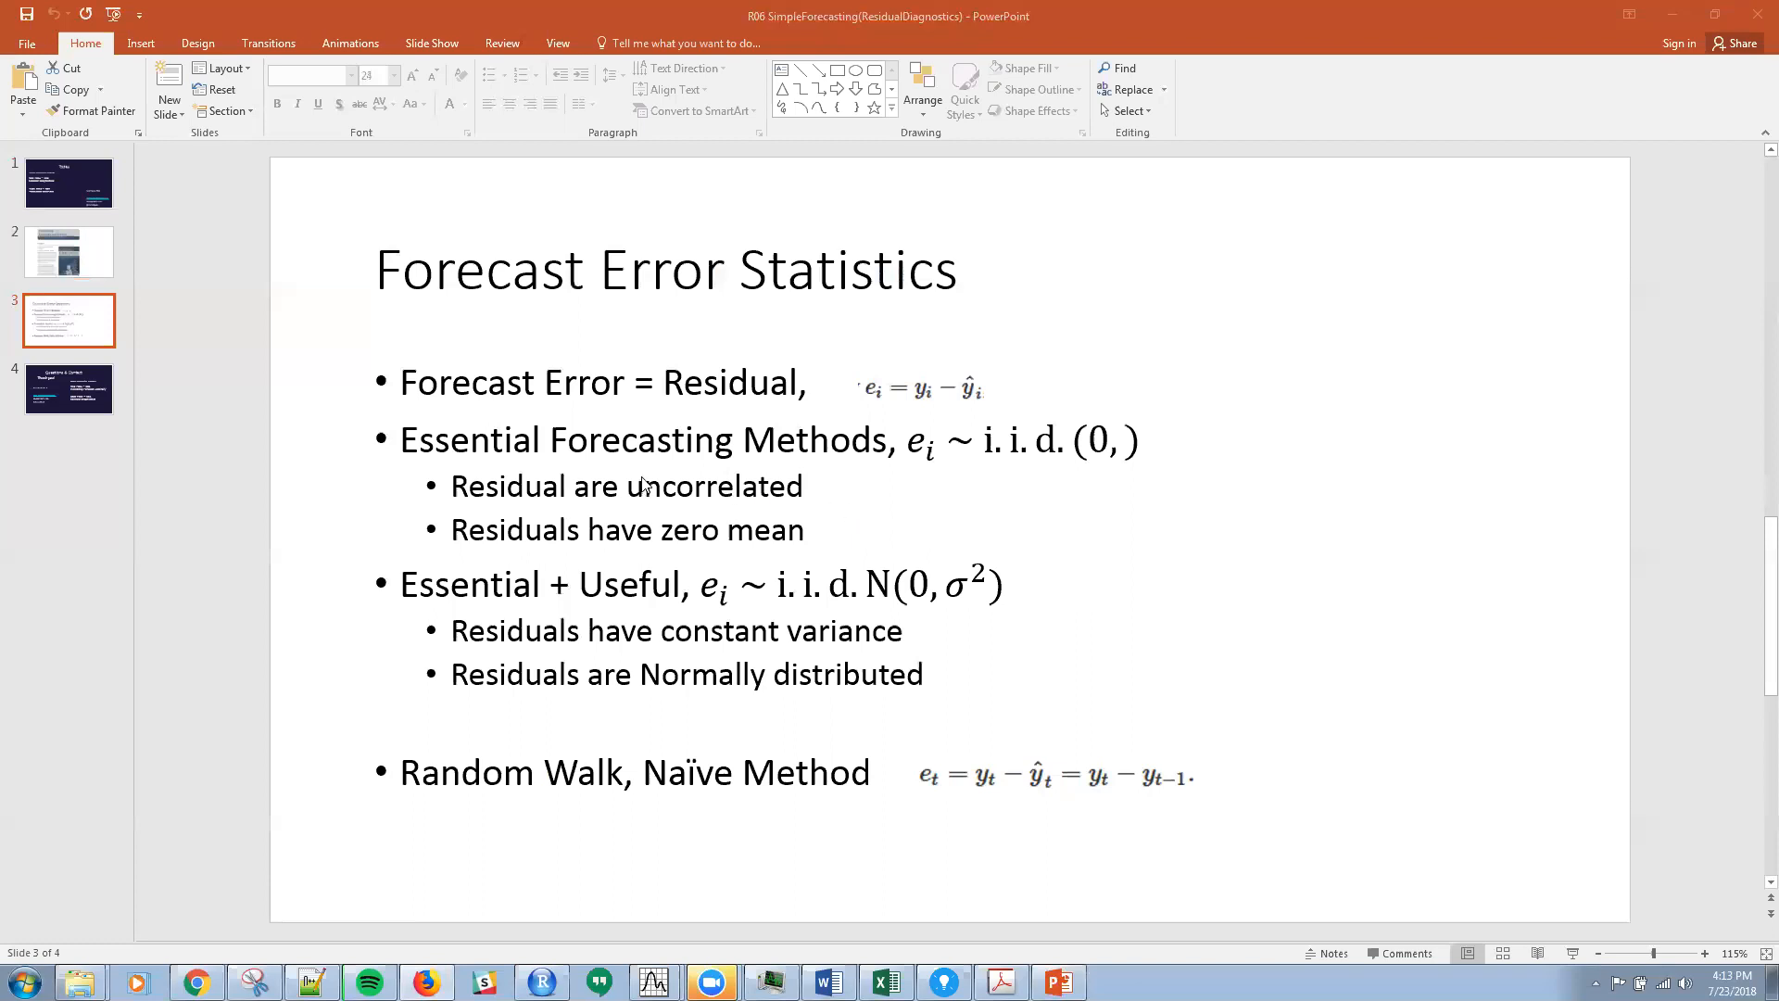
{"action": "mouse_move", "coordinate": [928, 455]}
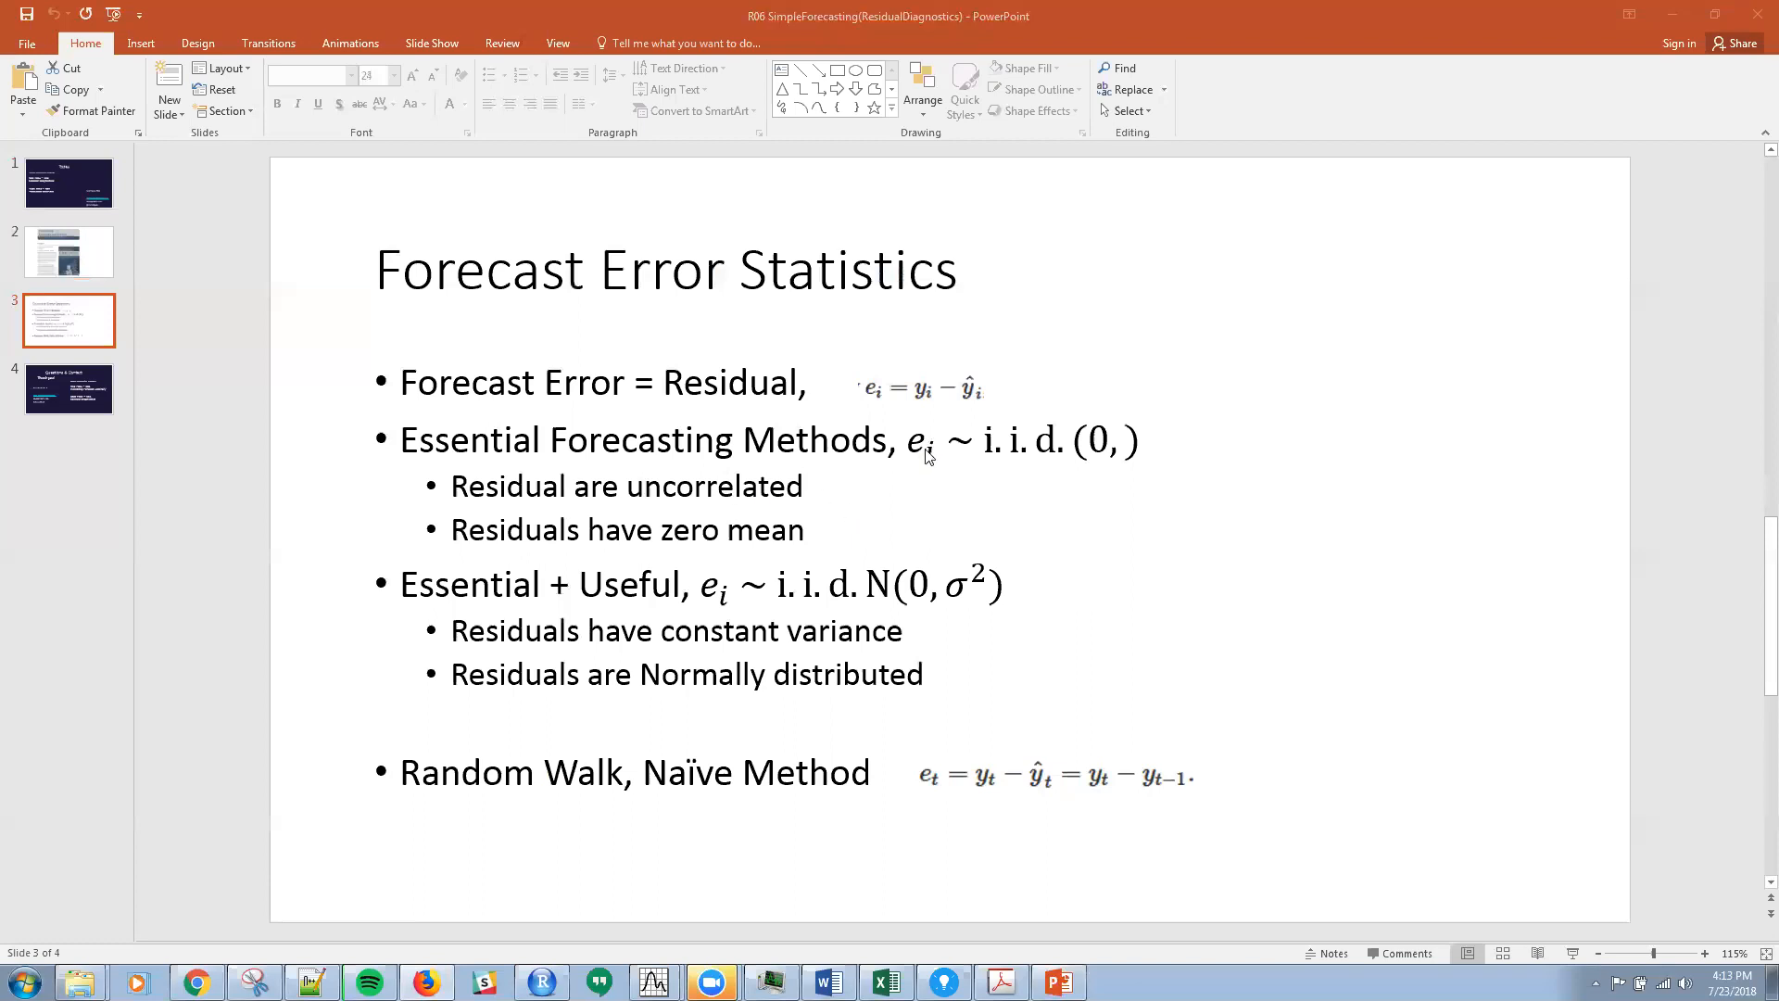
{"action": "mouse_move", "coordinate": [1106, 459]}
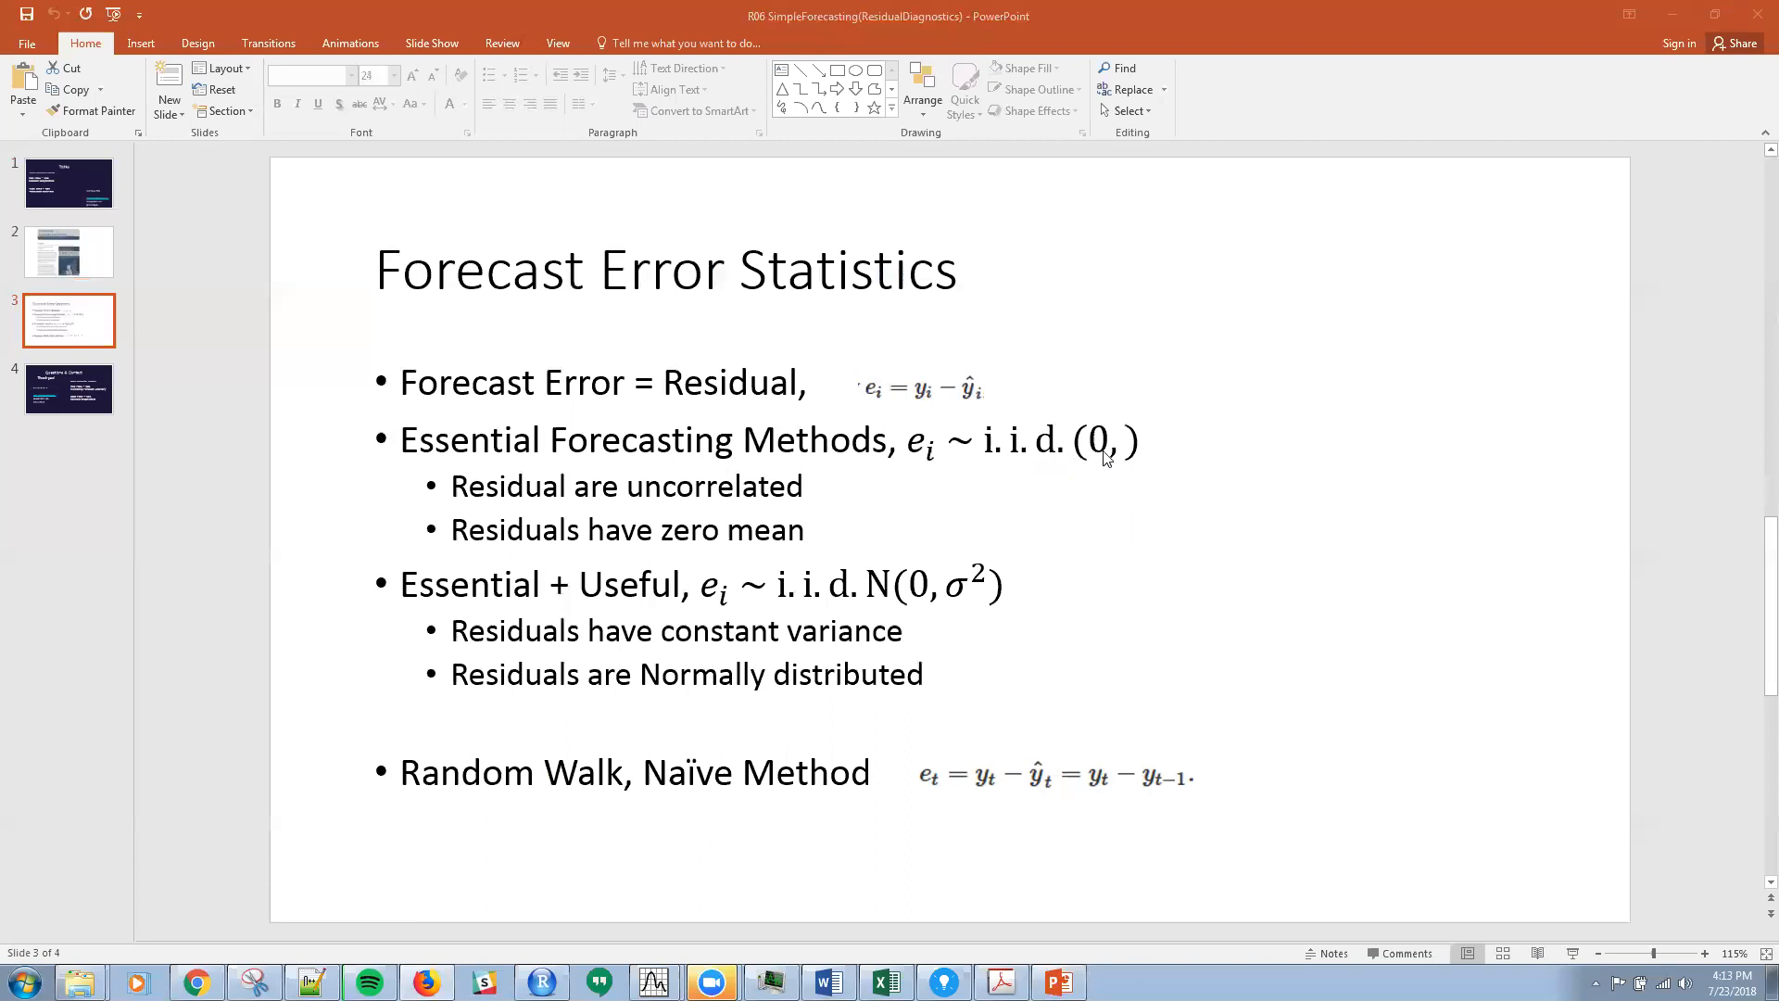
{"action": "mouse_move", "coordinate": [1132, 574]}
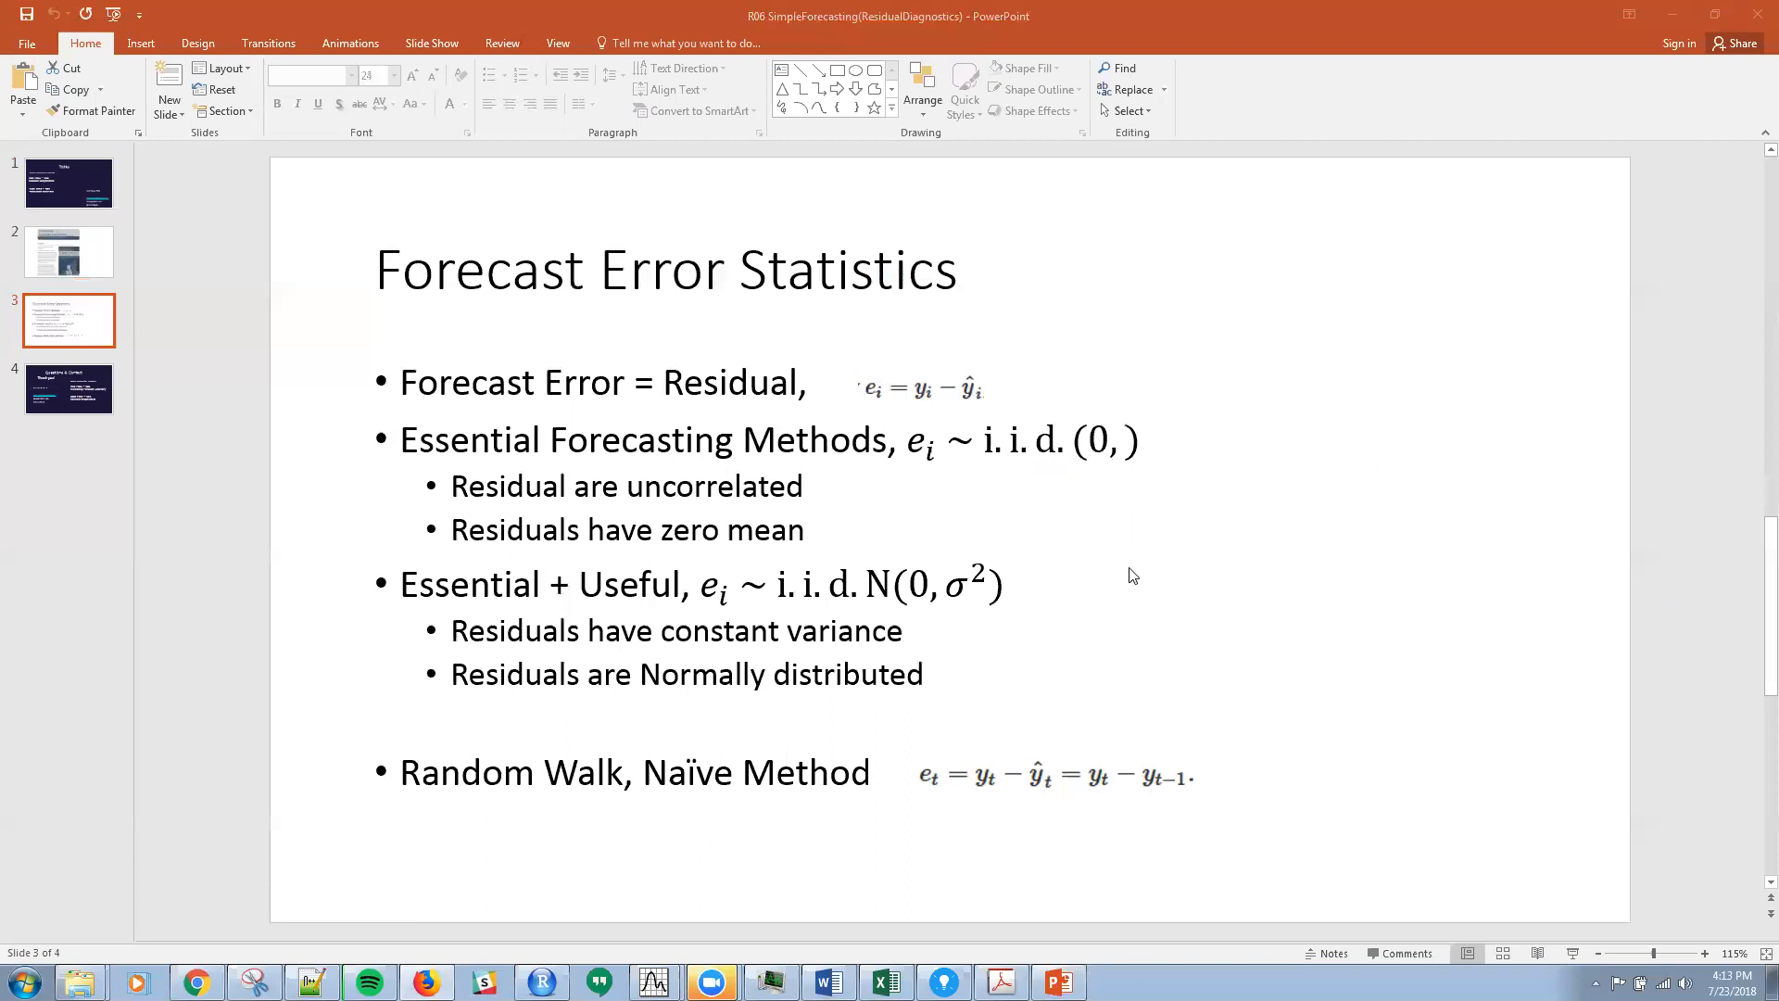
{"action": "mouse_move", "coordinate": [695, 507]}
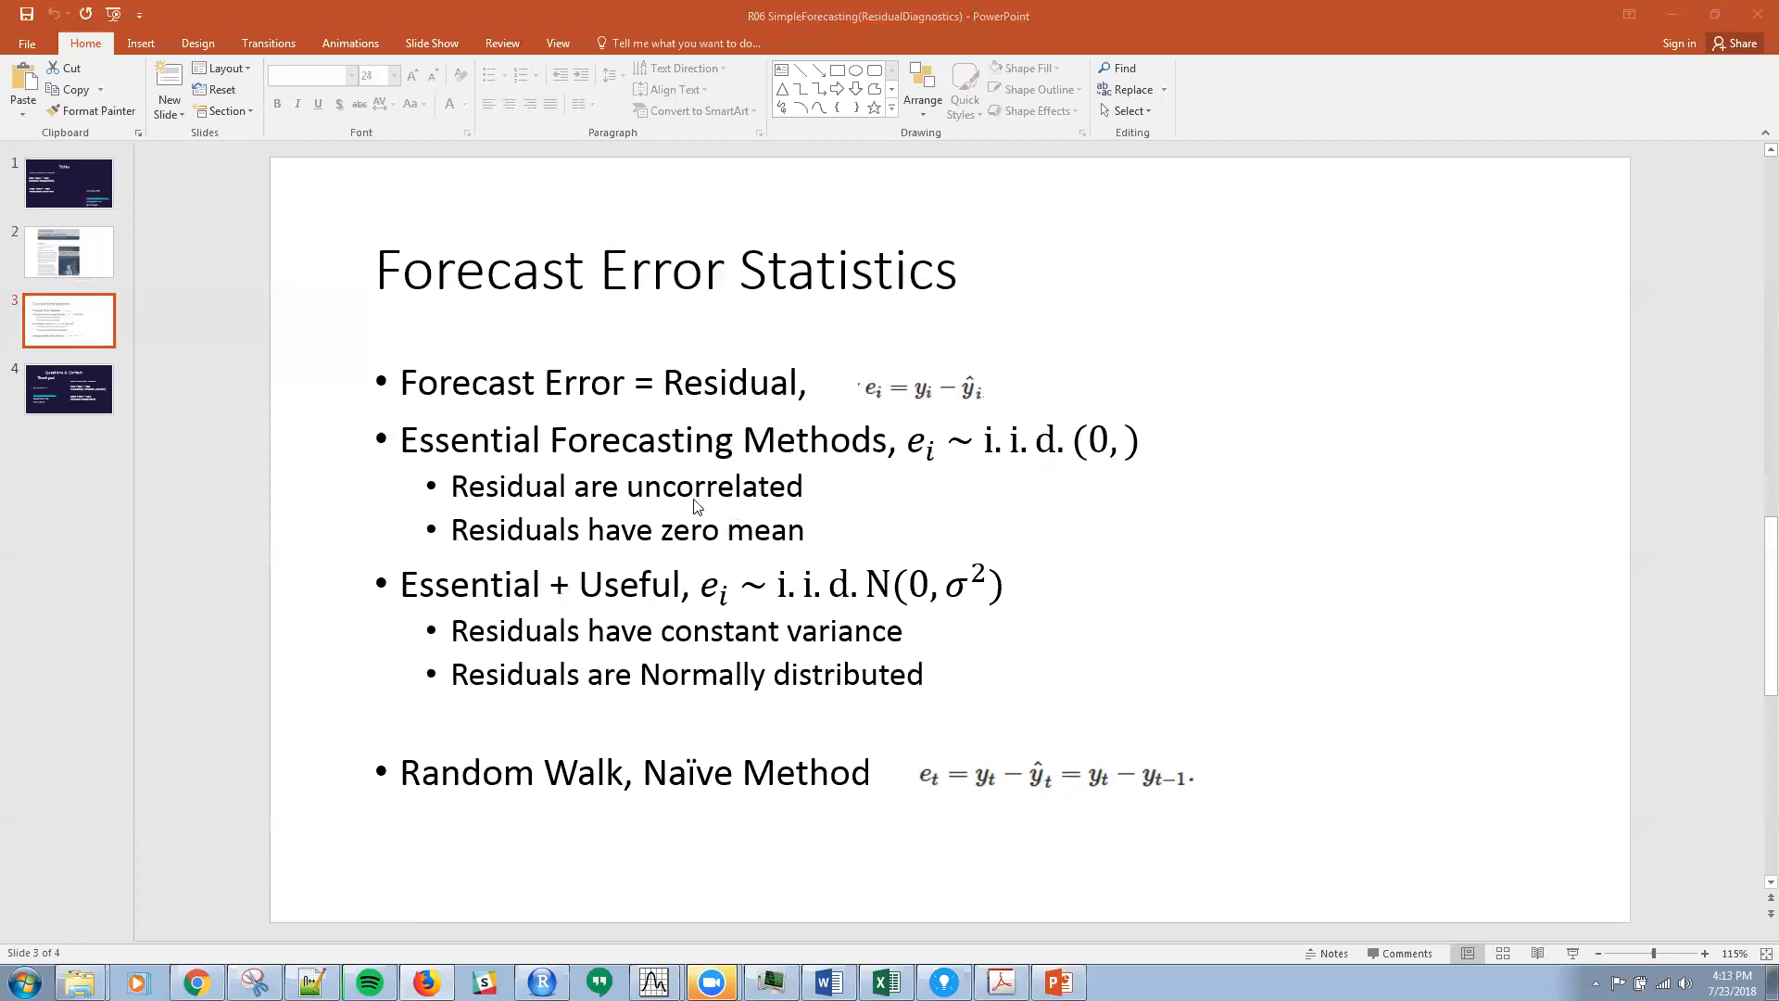
{"action": "mouse_move", "coordinate": [797, 498]}
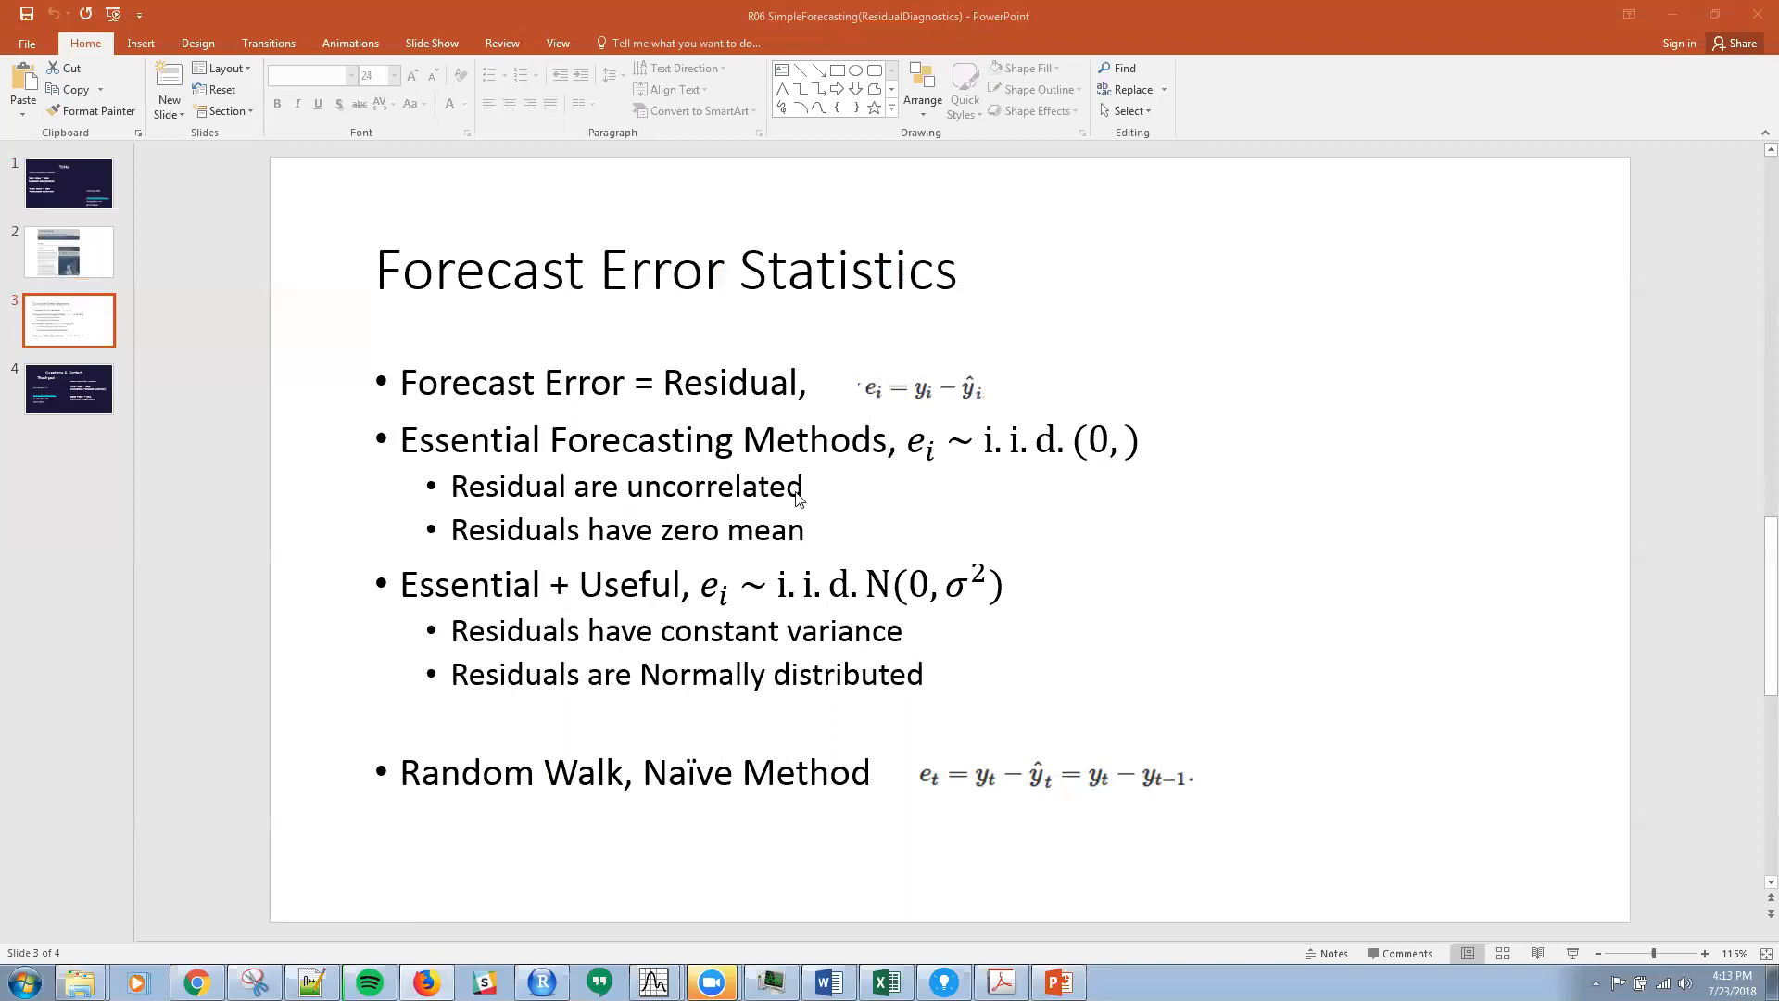
{"action": "mouse_move", "coordinate": [1097, 460]}
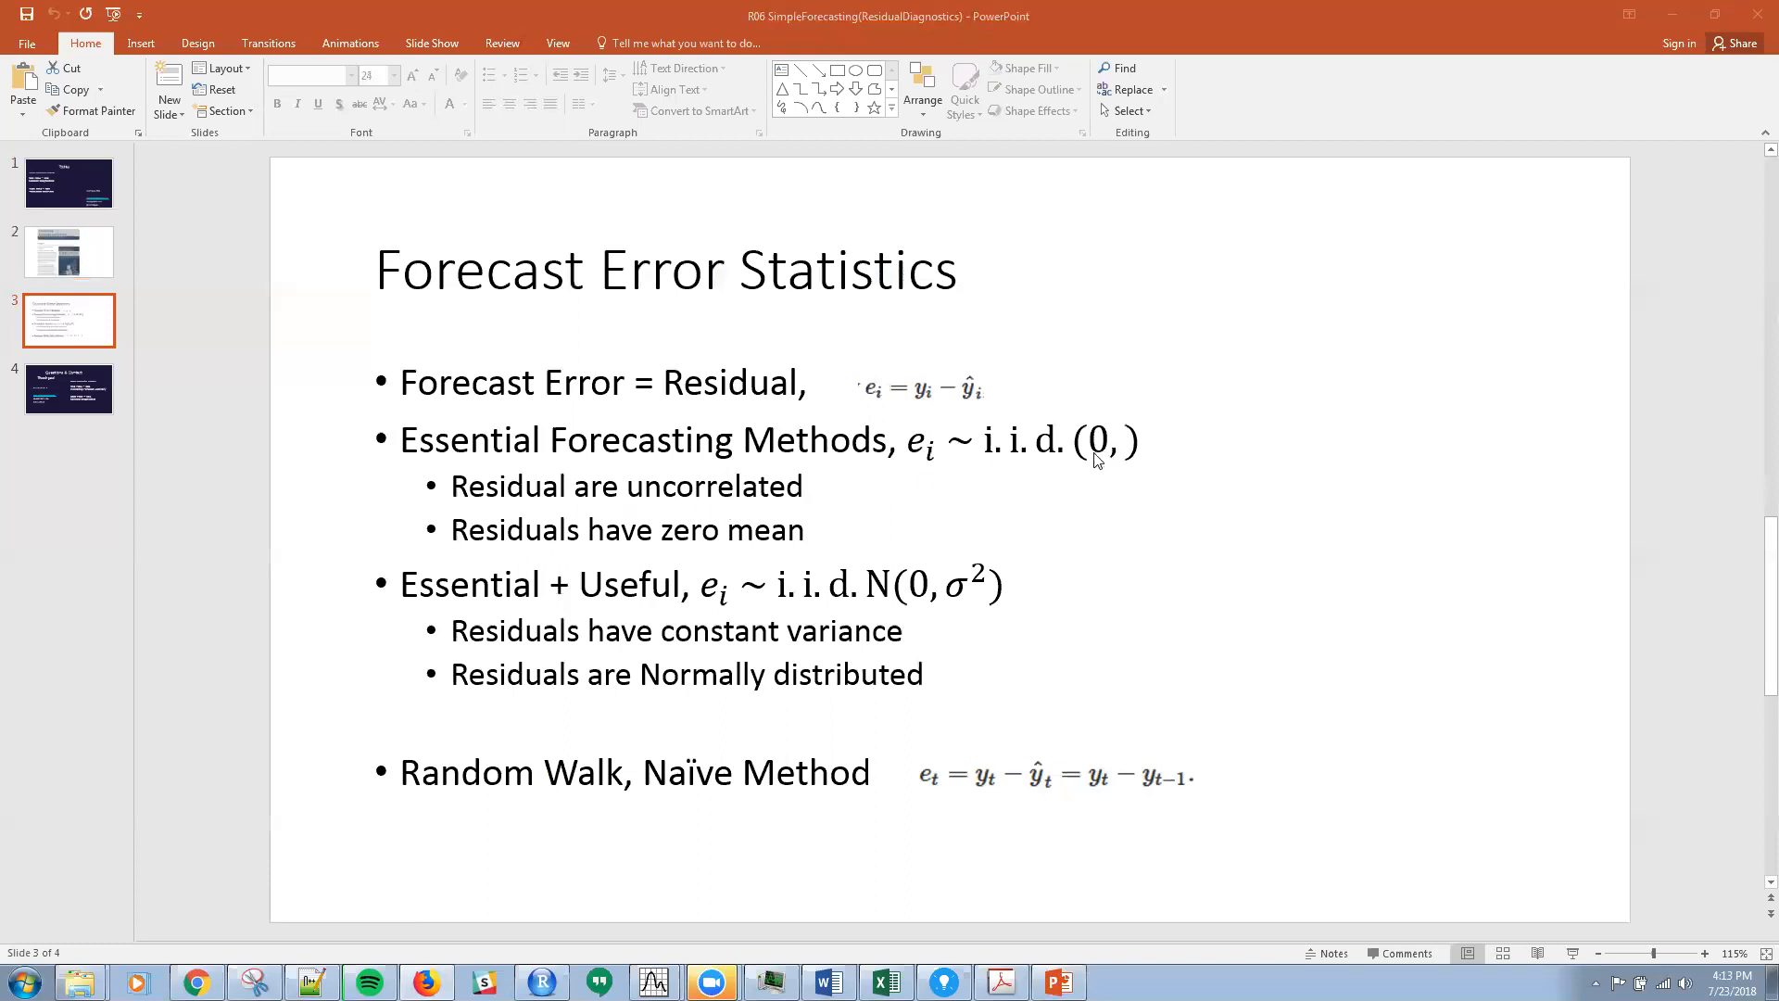
{"action": "mouse_move", "coordinate": [917, 517]}
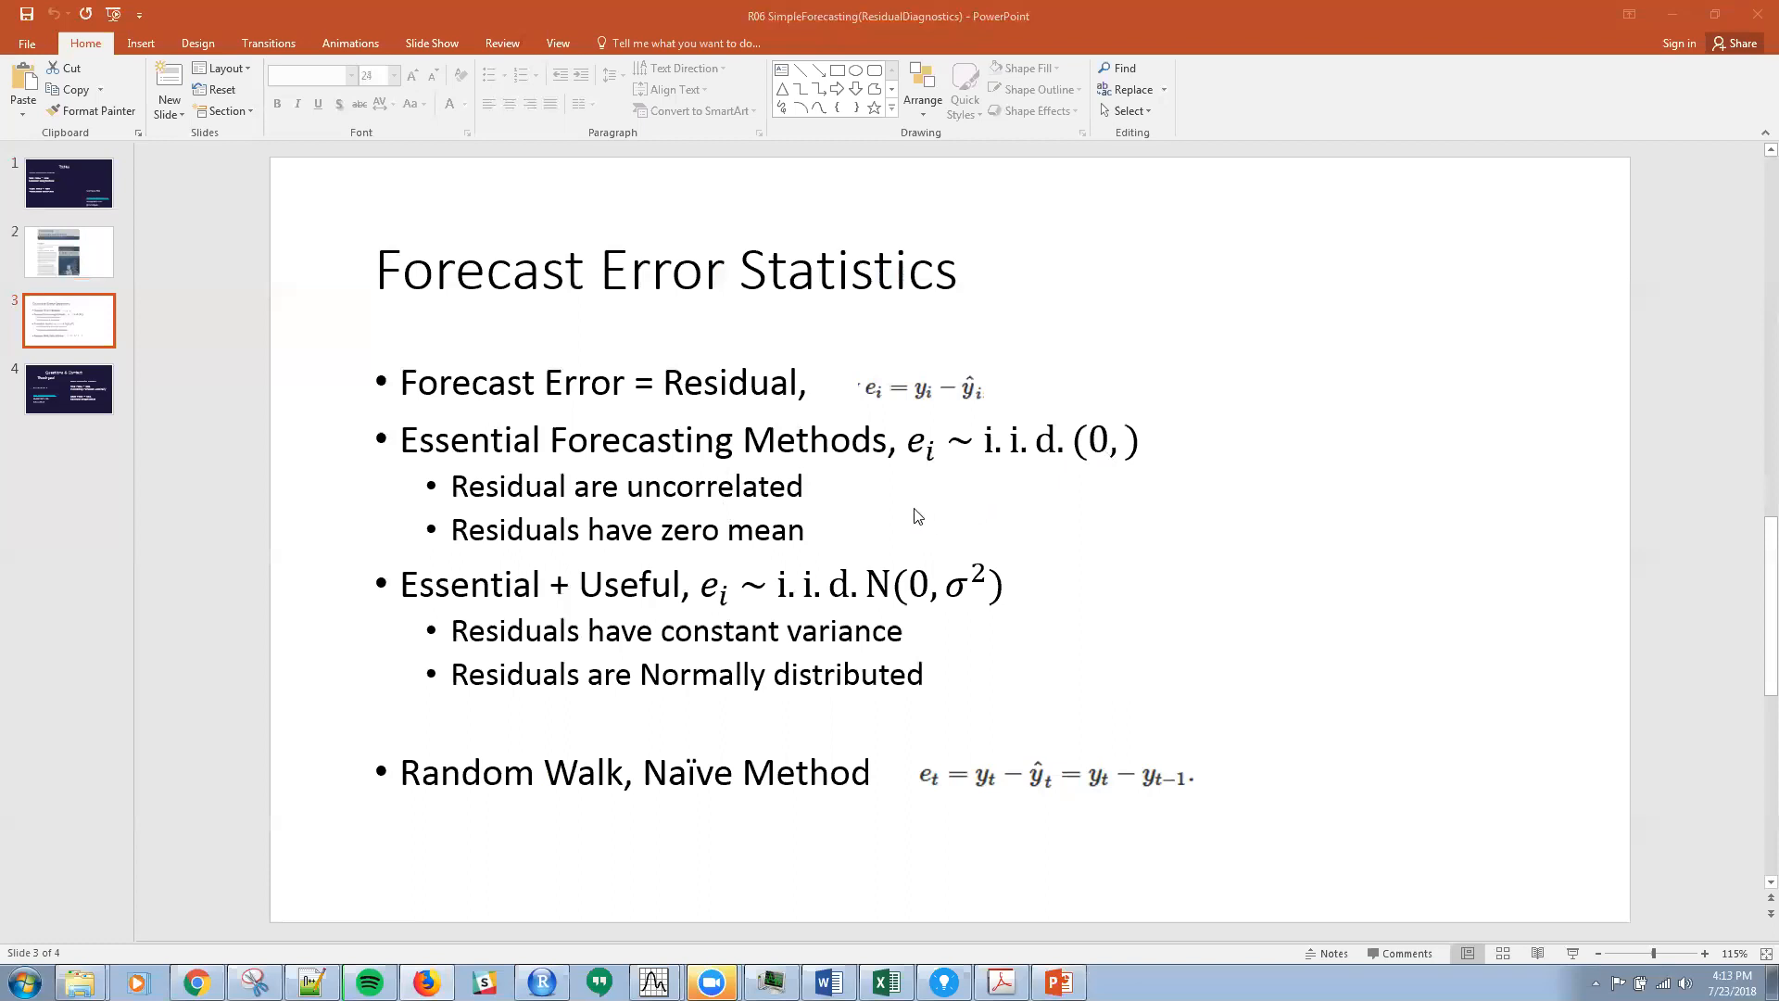
{"action": "mouse_move", "coordinate": [988, 482]}
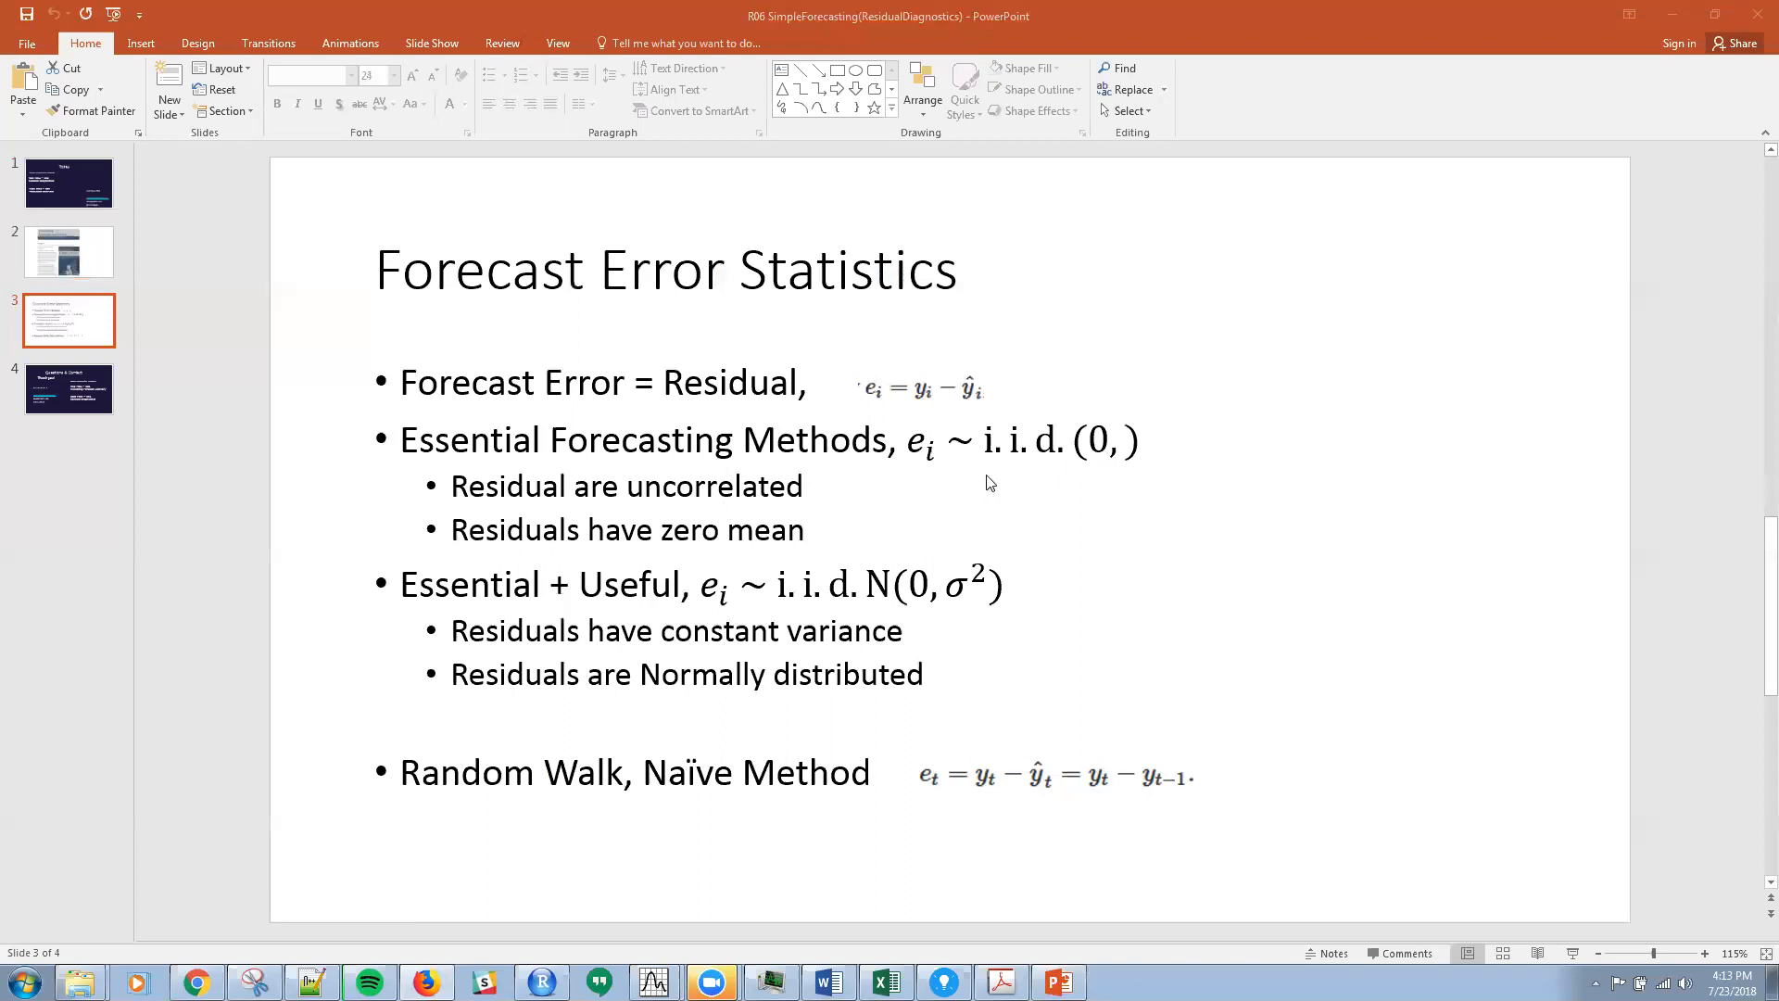
{"action": "mouse_move", "coordinate": [1015, 540]}
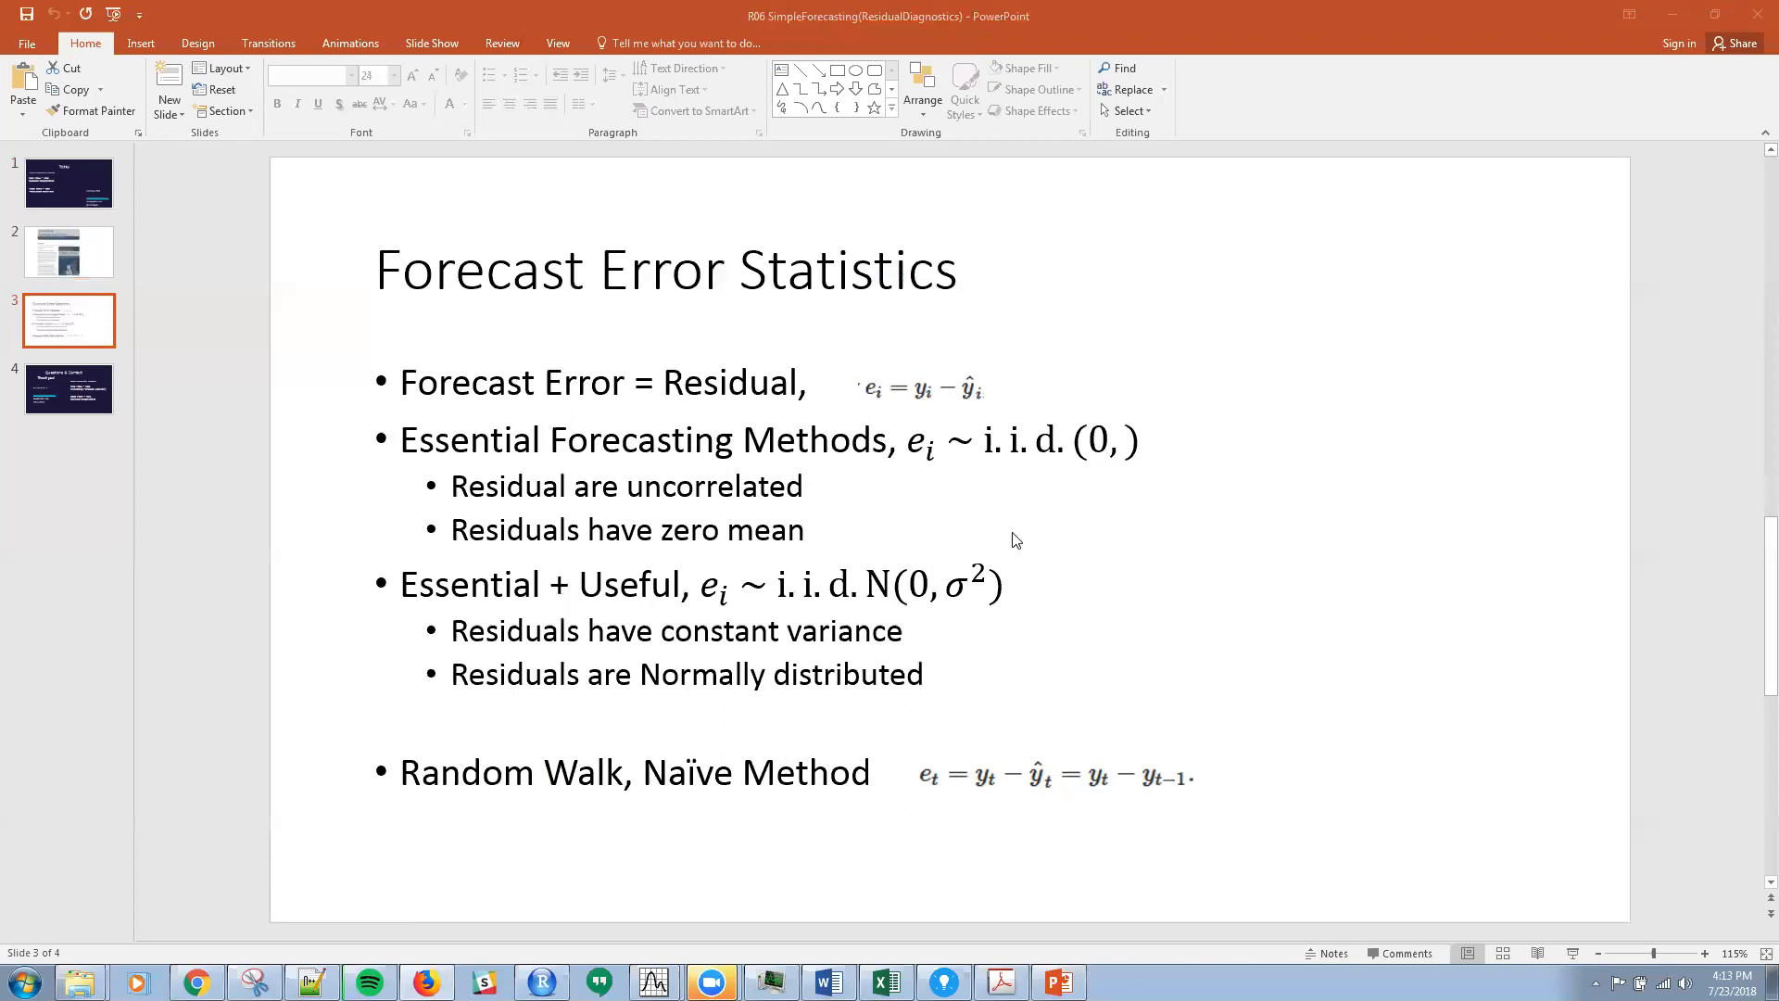
{"action": "mouse_move", "coordinate": [849, 643]}
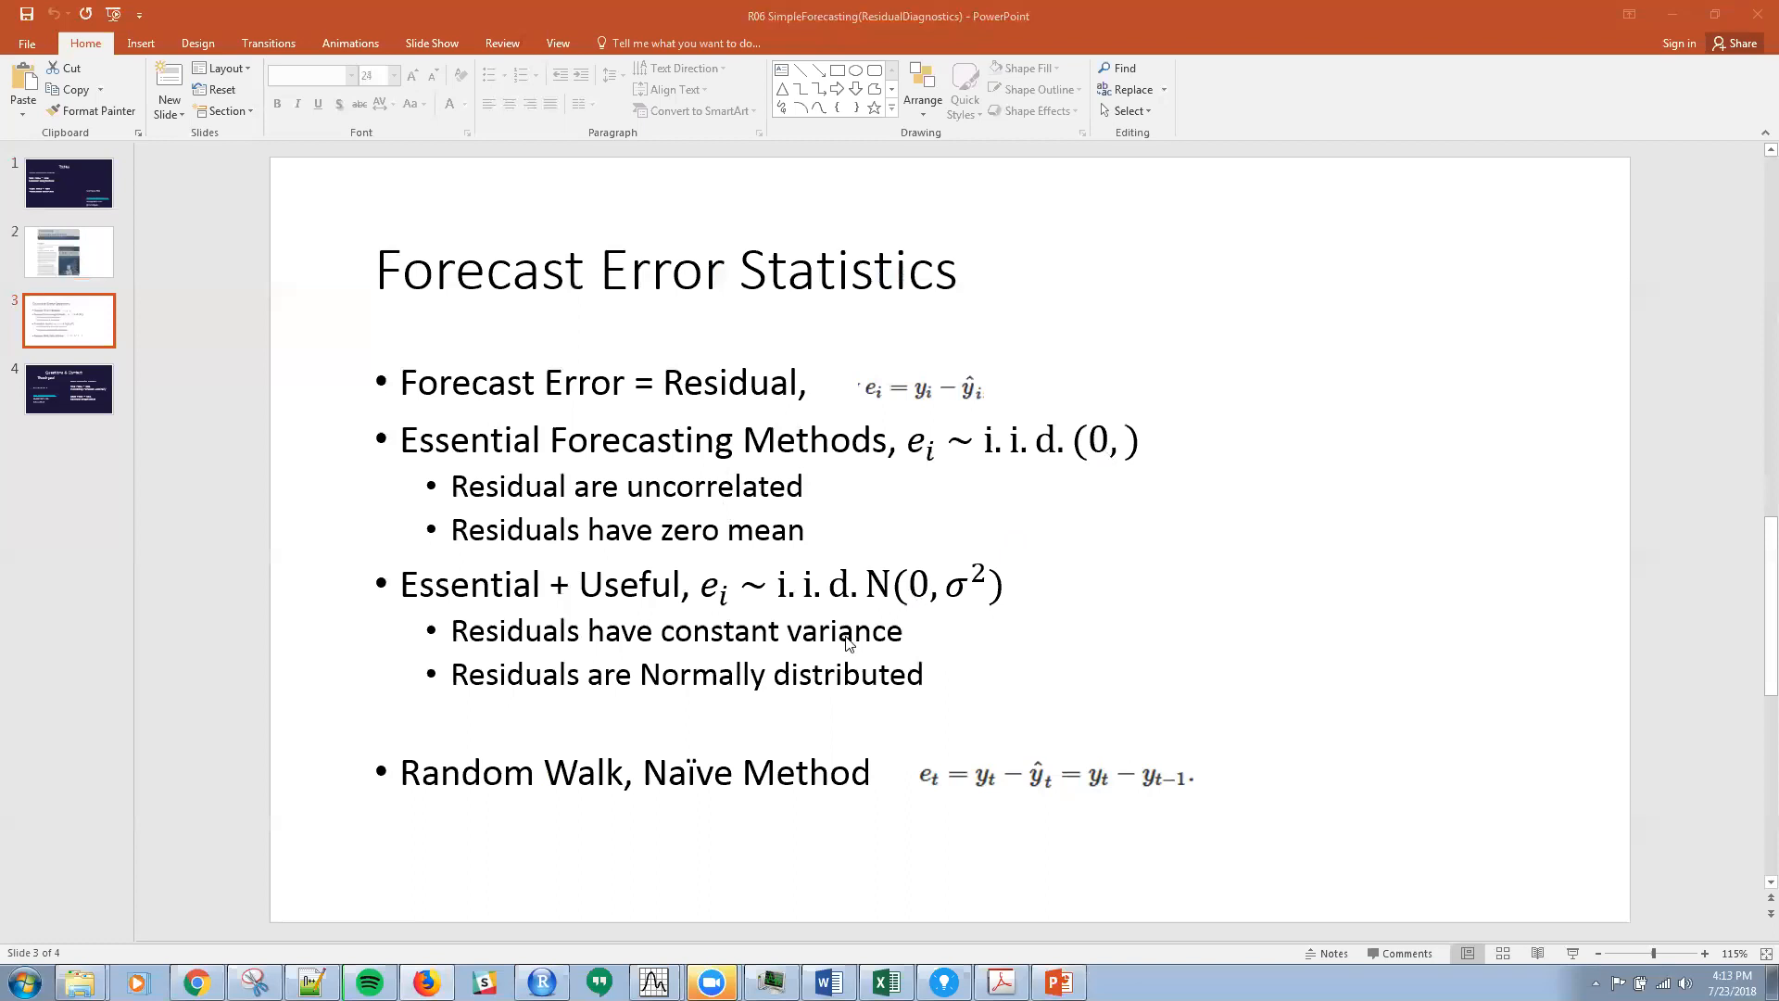
{"action": "mouse_move", "coordinate": [821, 600]}
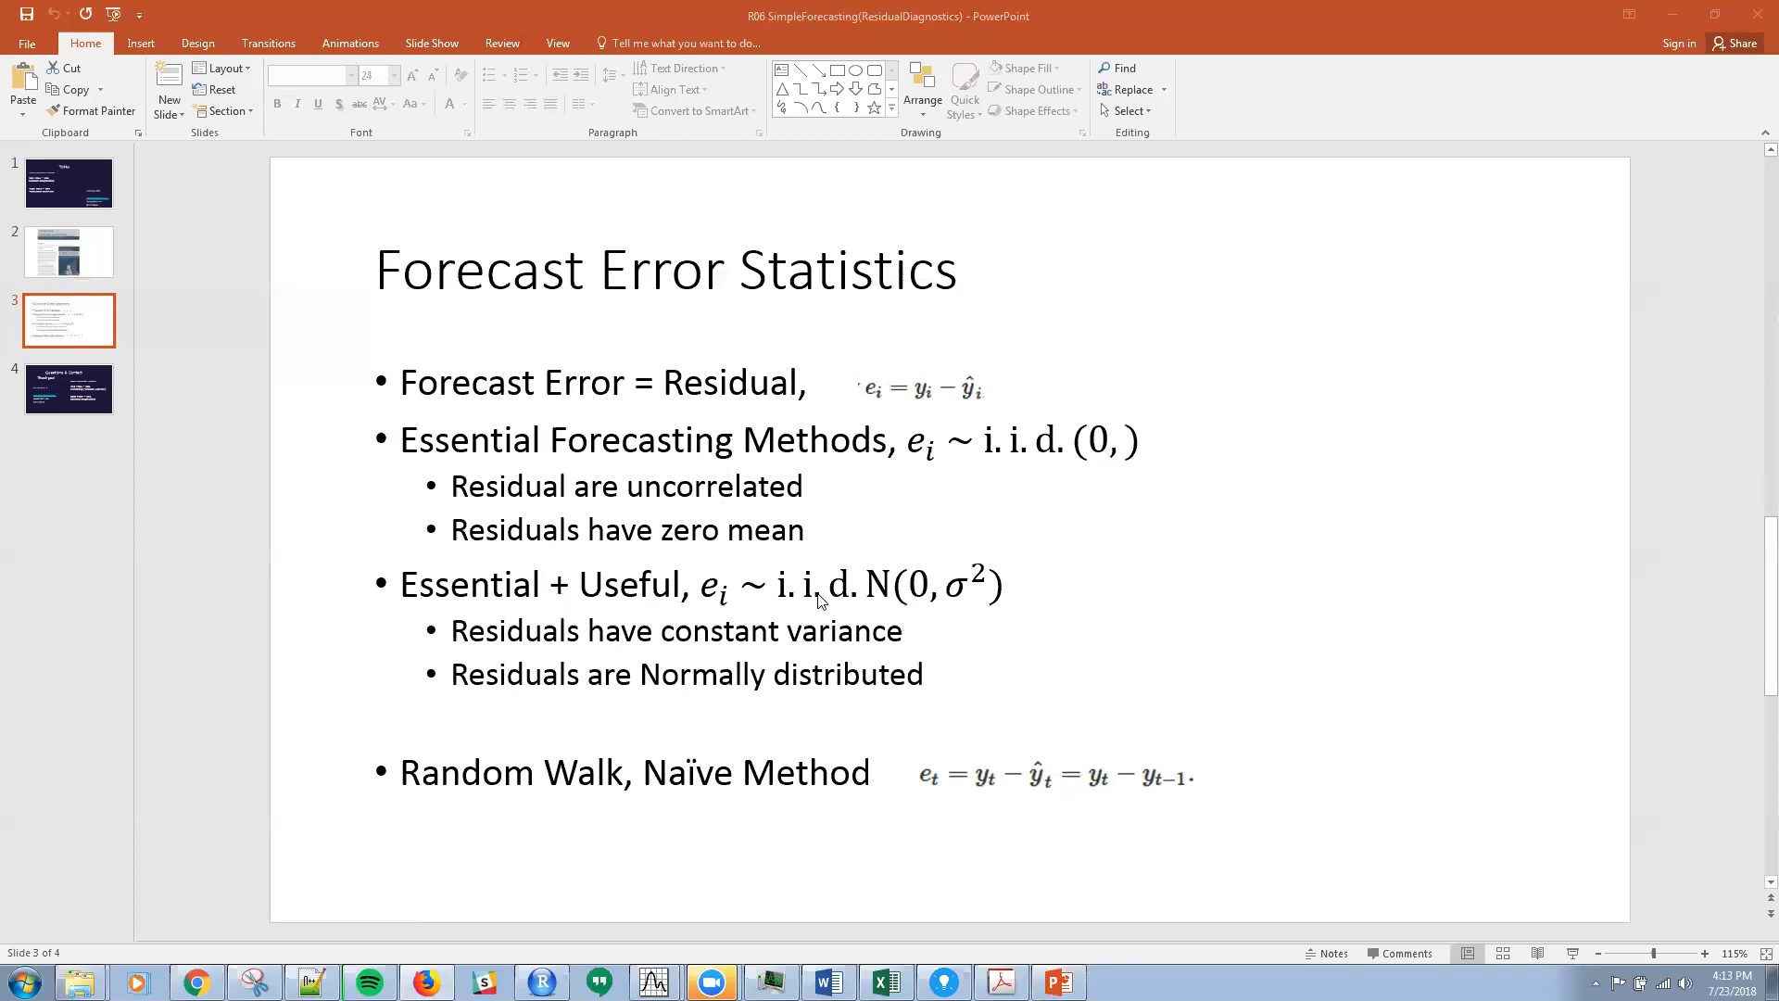
{"action": "mouse_move", "coordinate": [790, 600]}
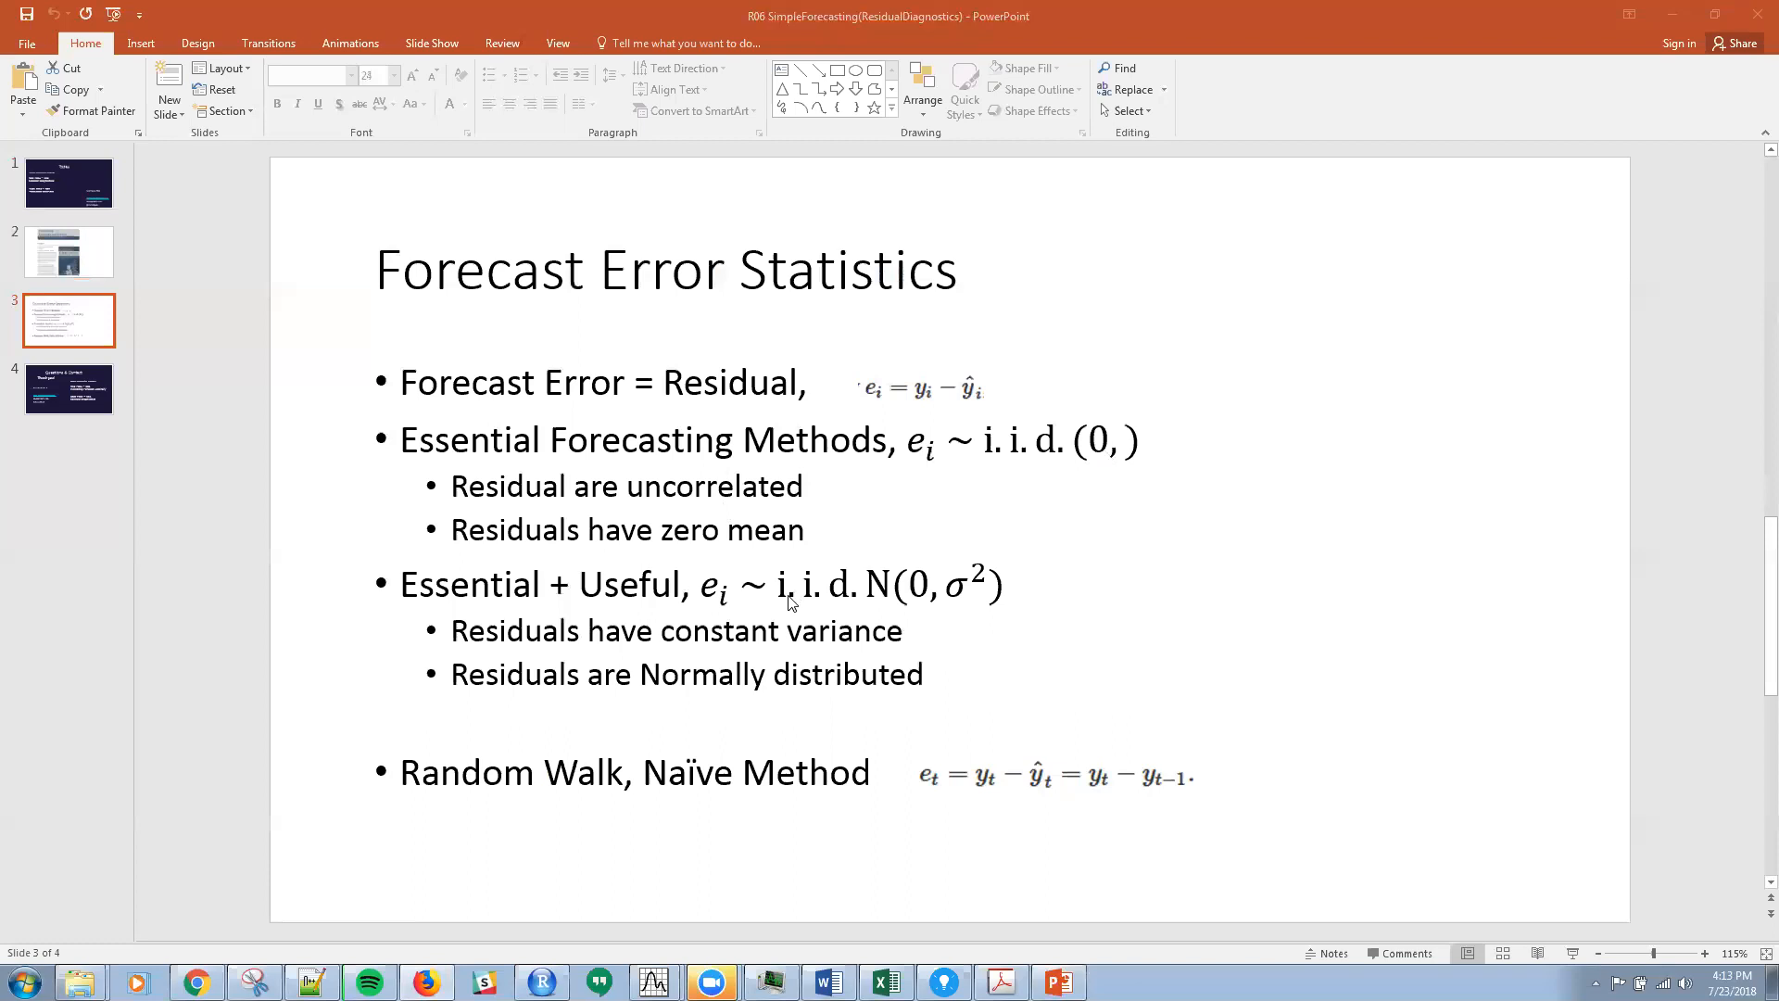
{"action": "mouse_move", "coordinate": [800, 600]}
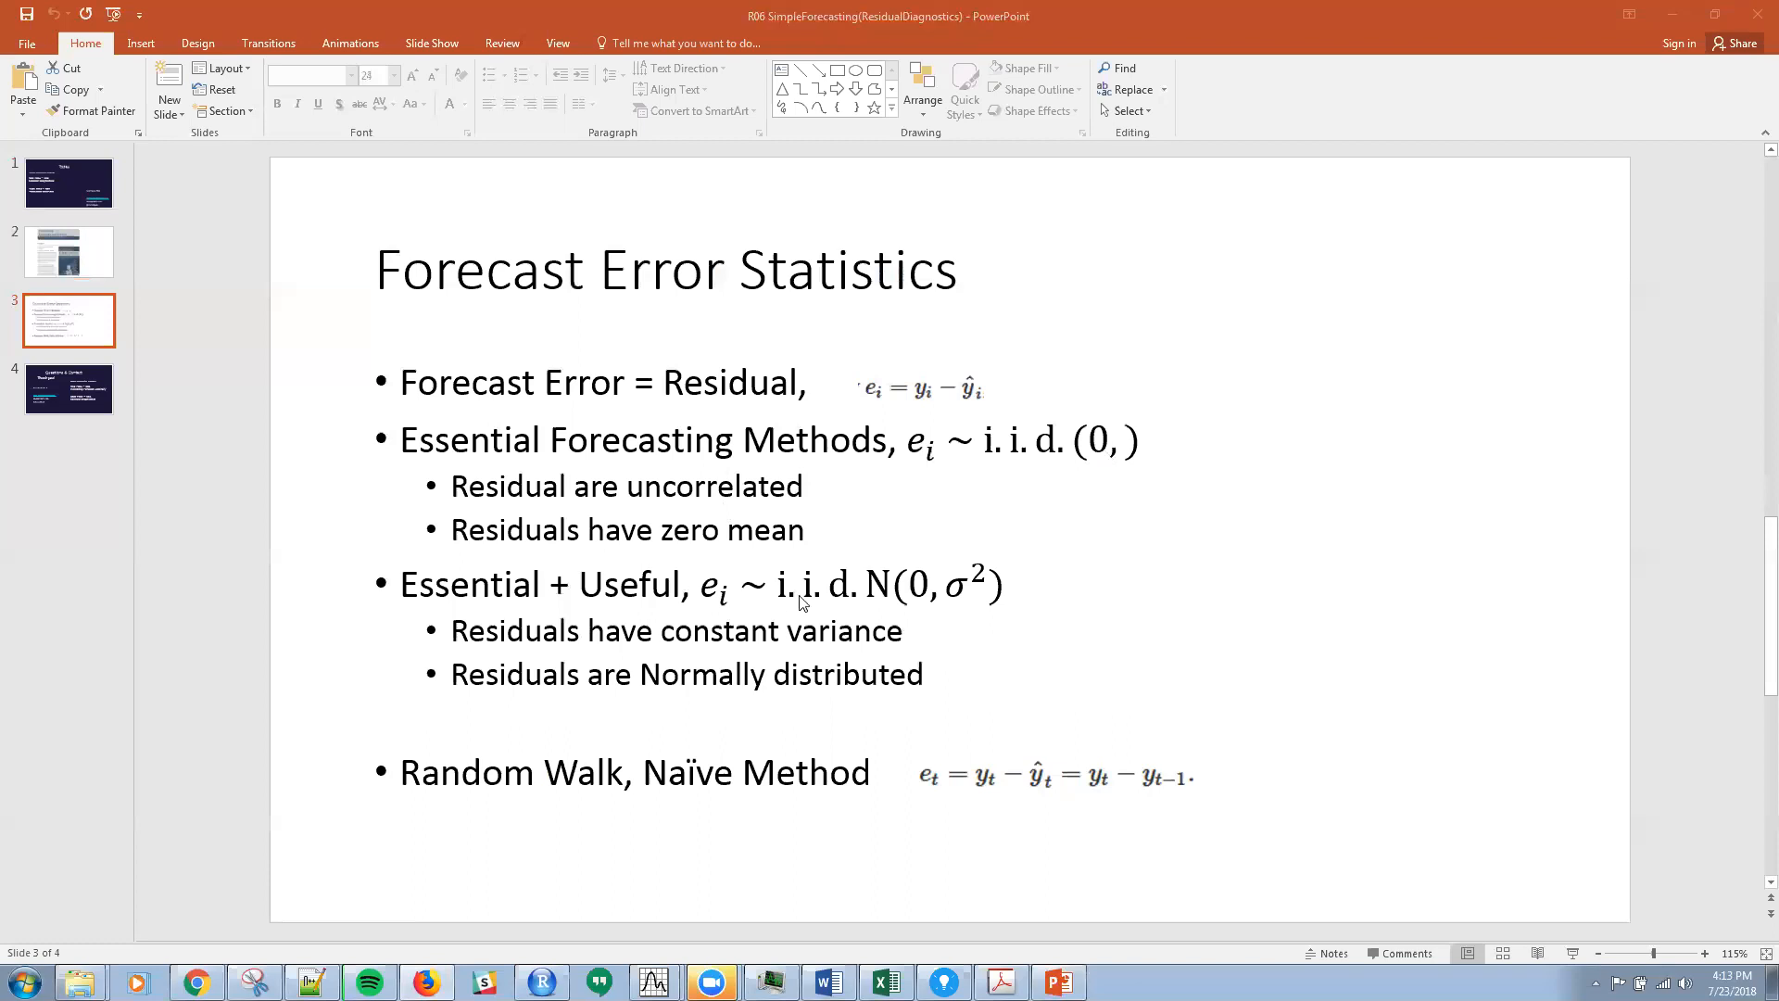
{"action": "mouse_move", "coordinate": [839, 594]}
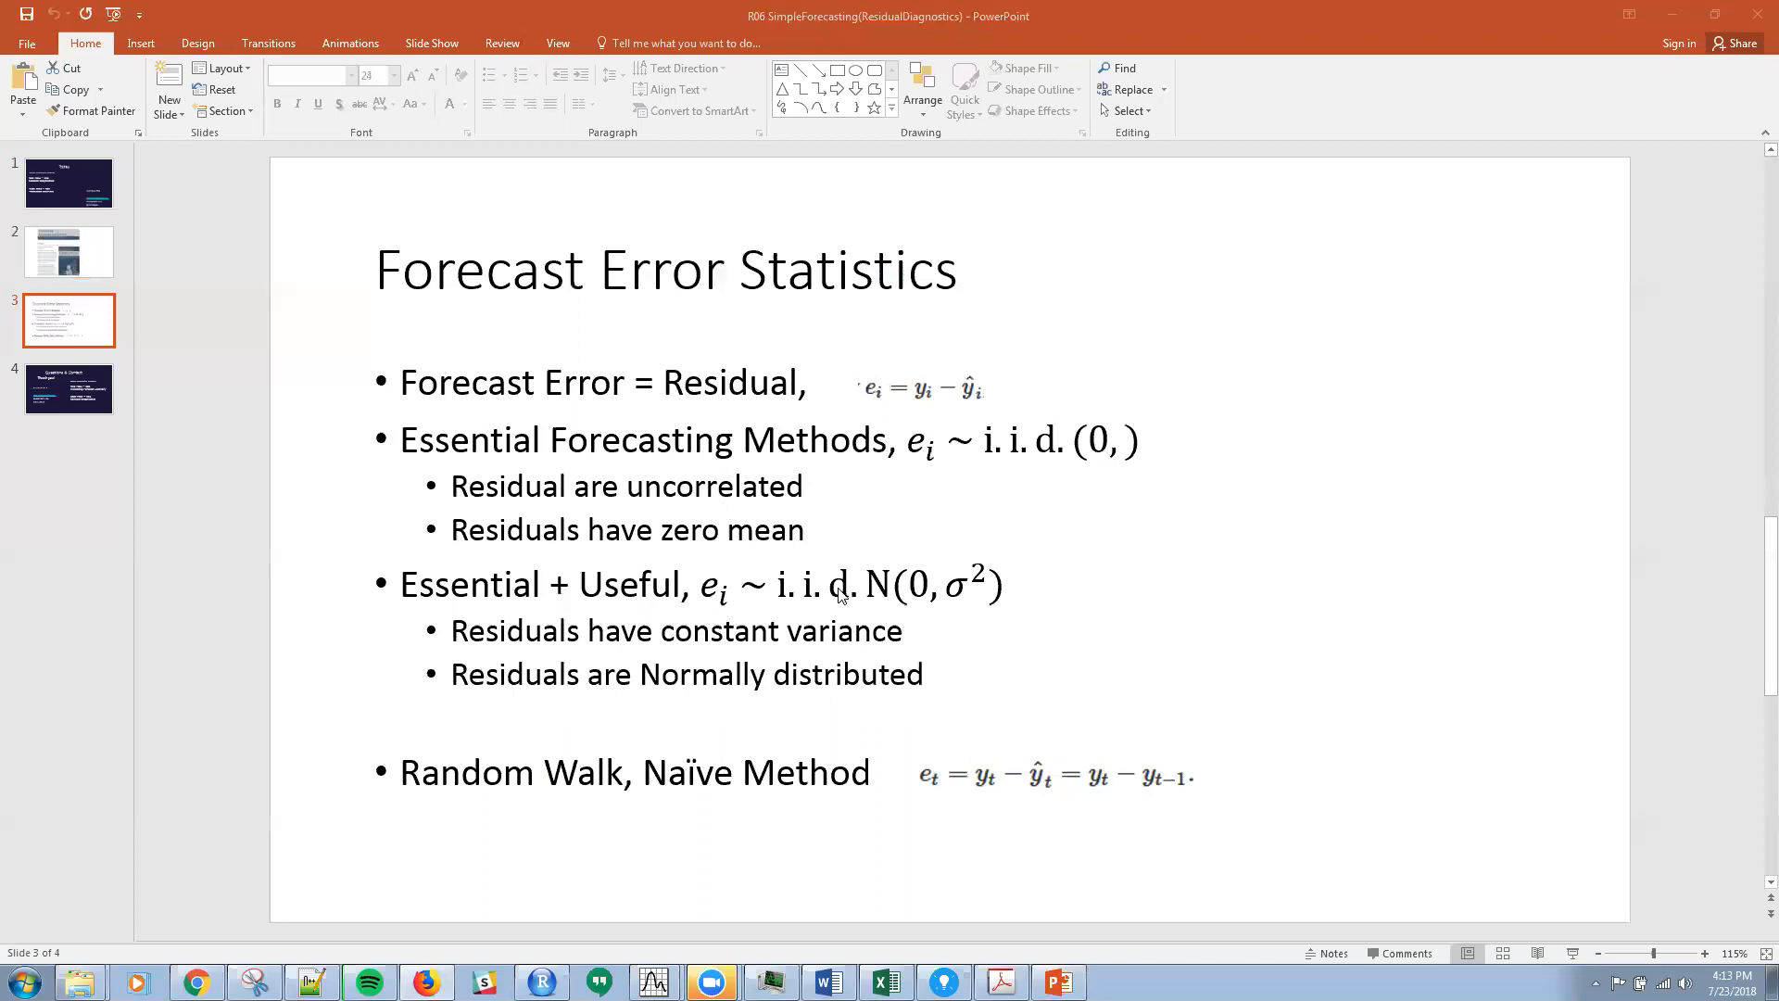
{"action": "mouse_move", "coordinate": [882, 604]}
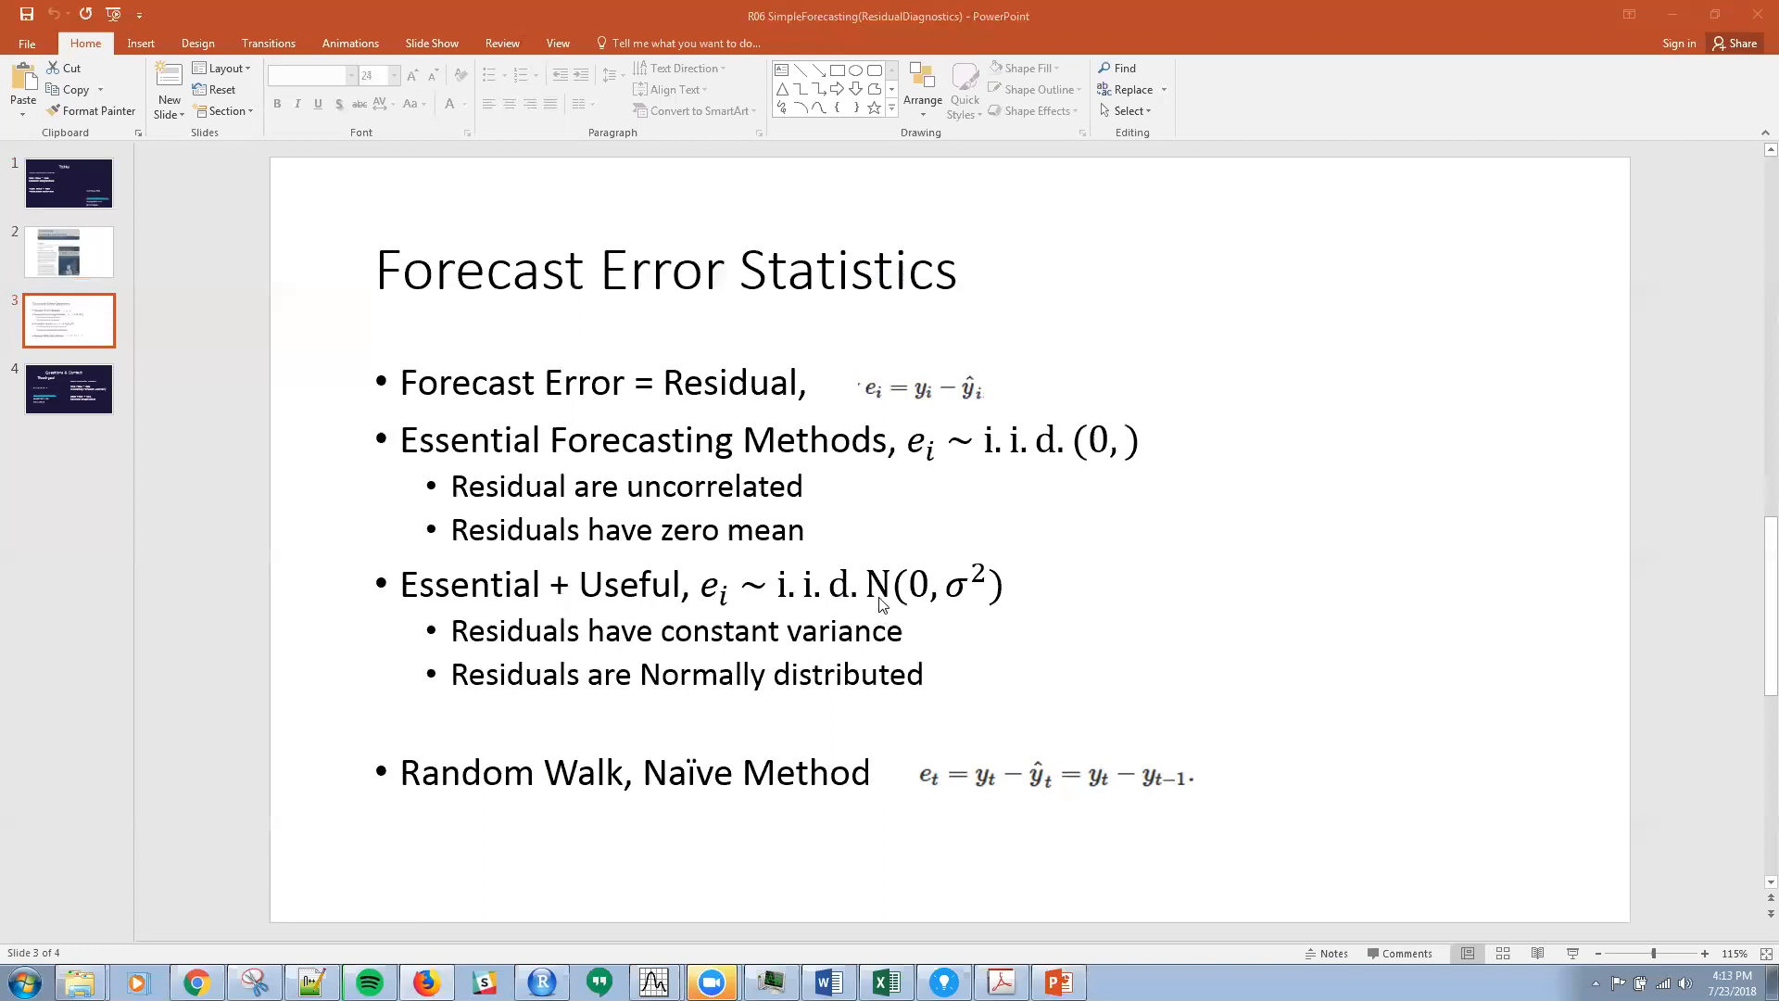
{"action": "mouse_move", "coordinate": [930, 615]}
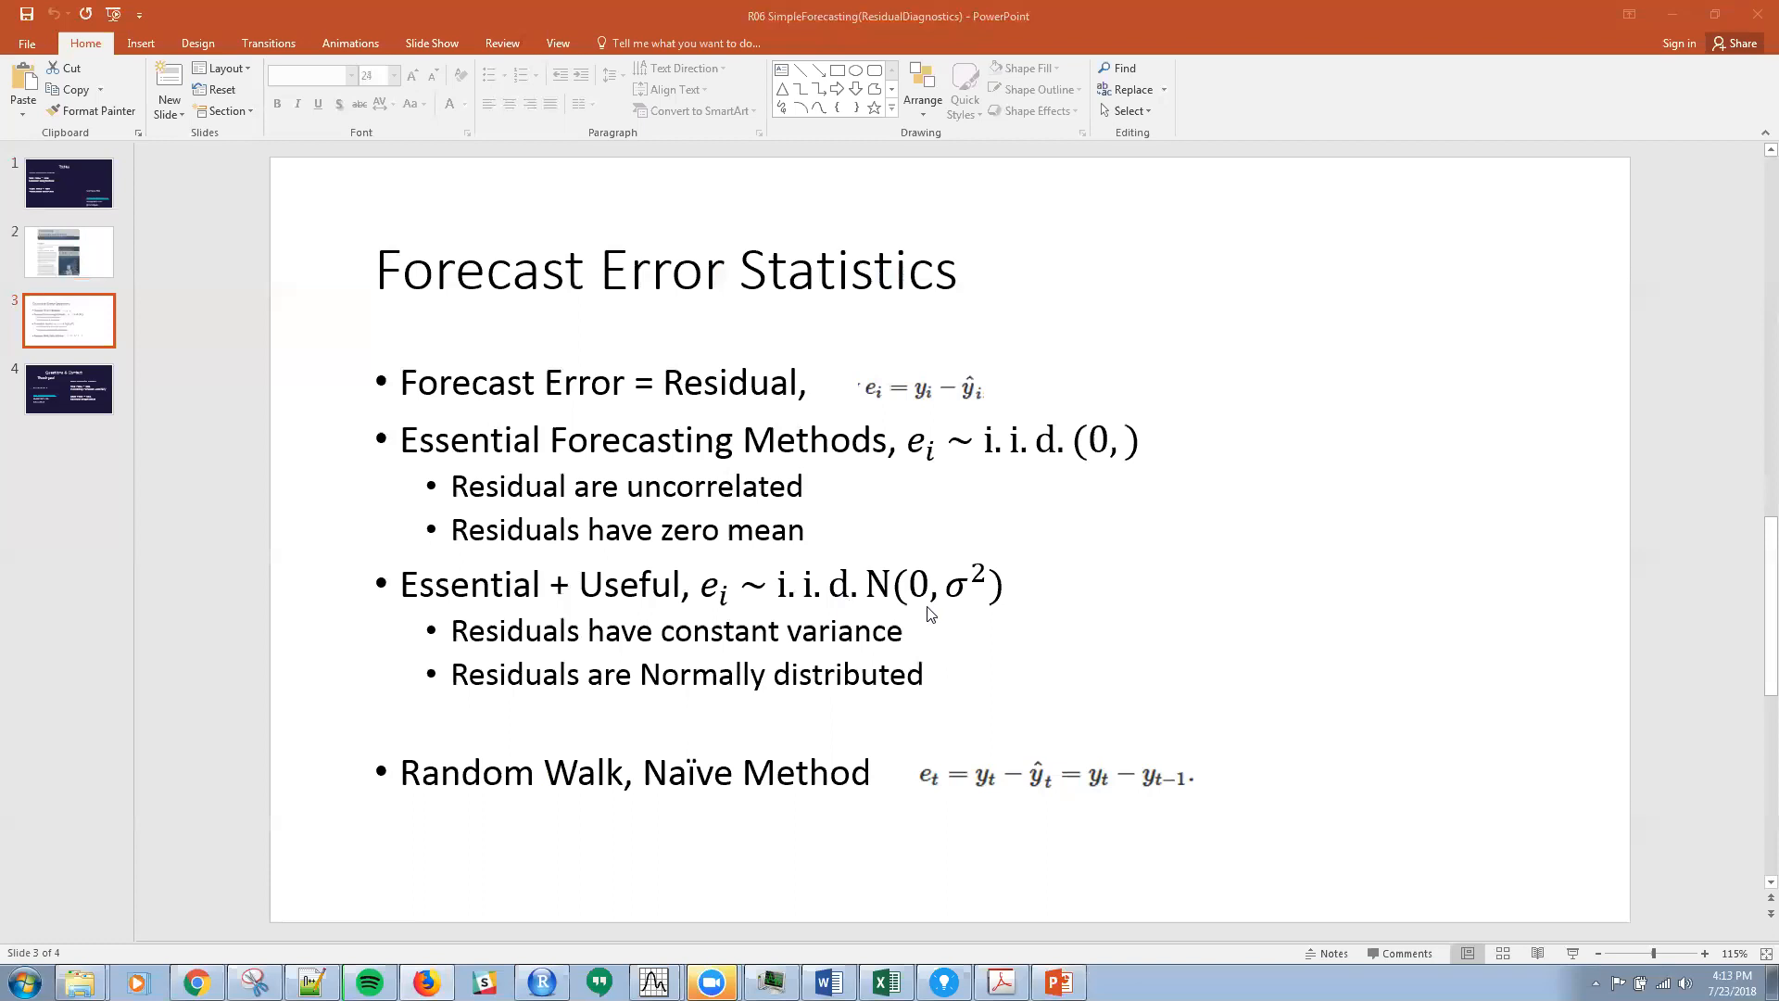
{"action": "mouse_move", "coordinate": [978, 593]}
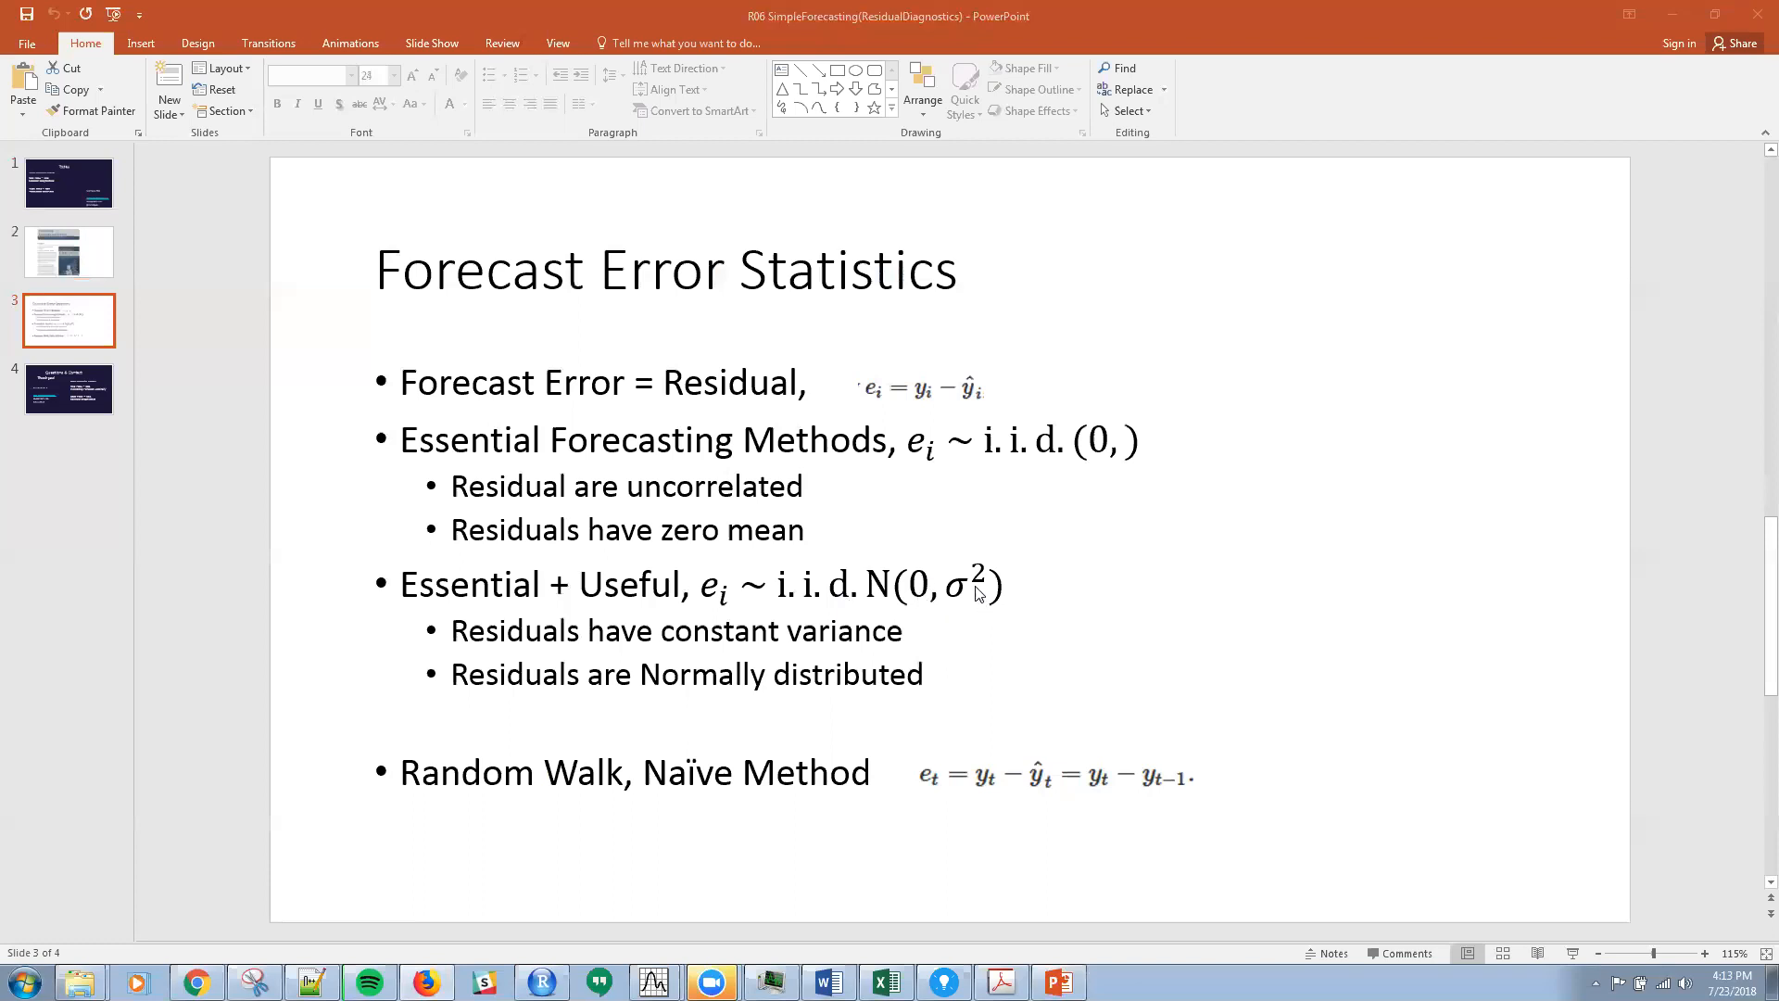
{"action": "mouse_move", "coordinate": [1140, 472]}
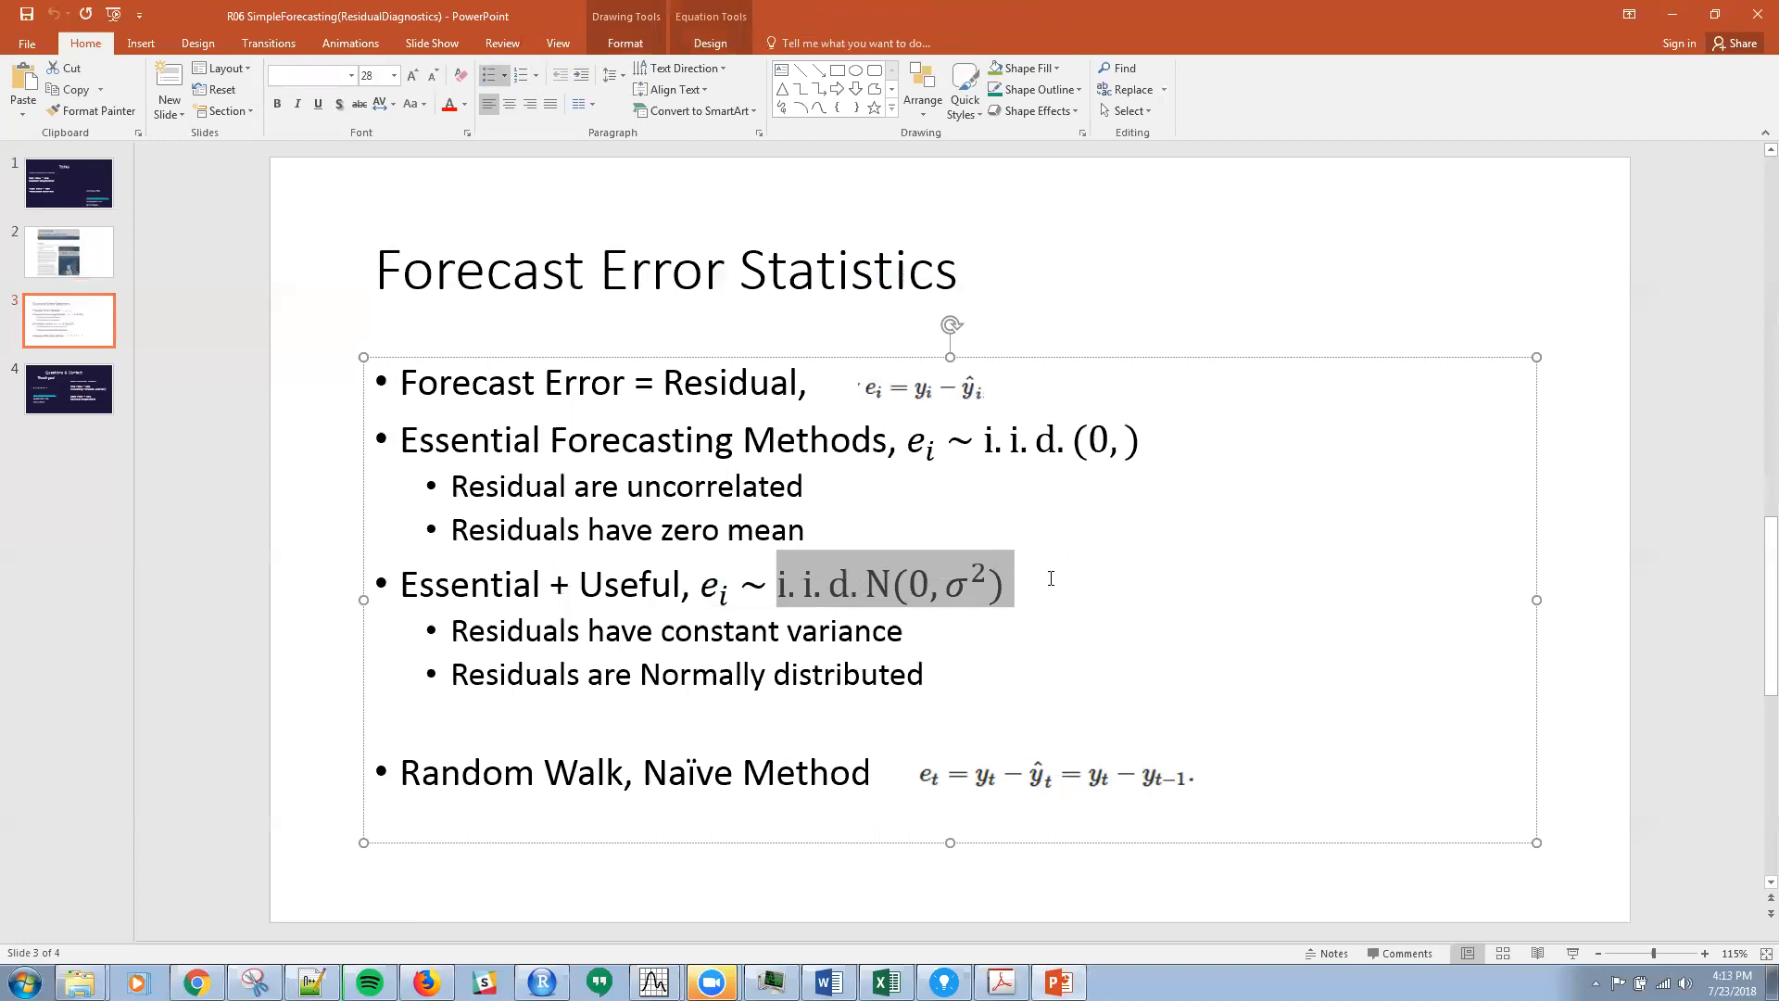
{"action": "mouse_move", "coordinate": [969, 684]}
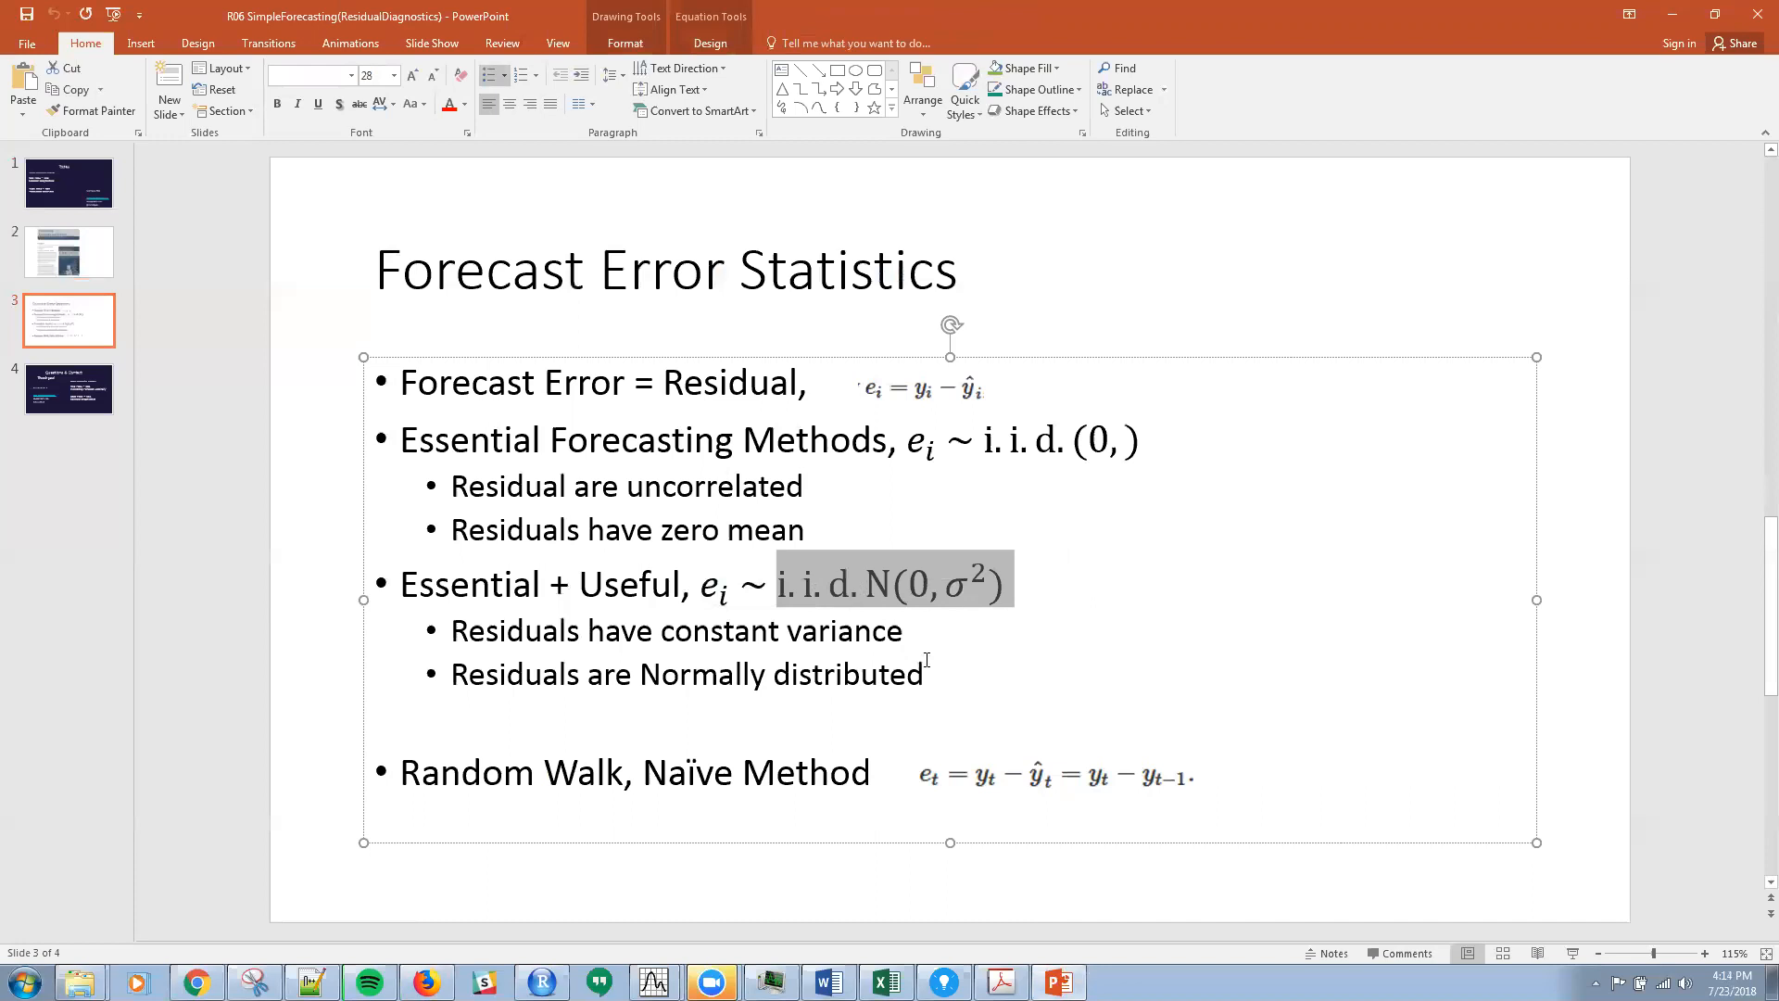
{"action": "mouse_move", "coordinate": [943, 654]}
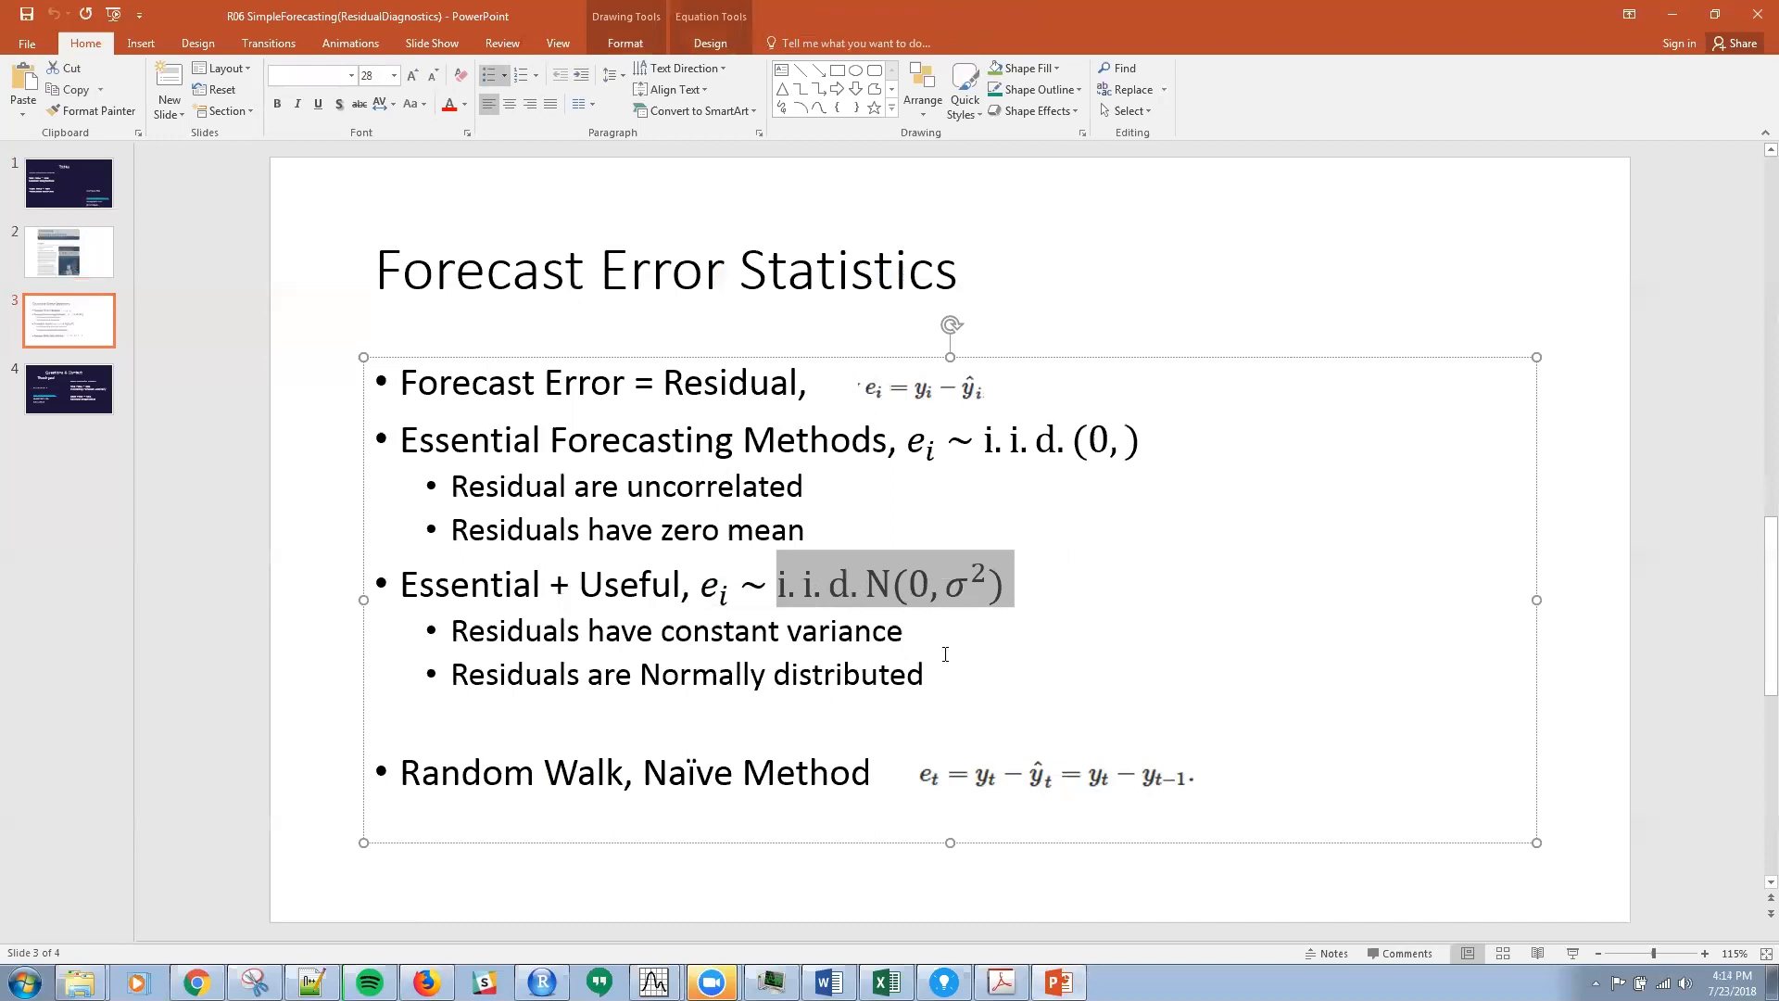
{"action": "mouse_move", "coordinate": [967, 652]}
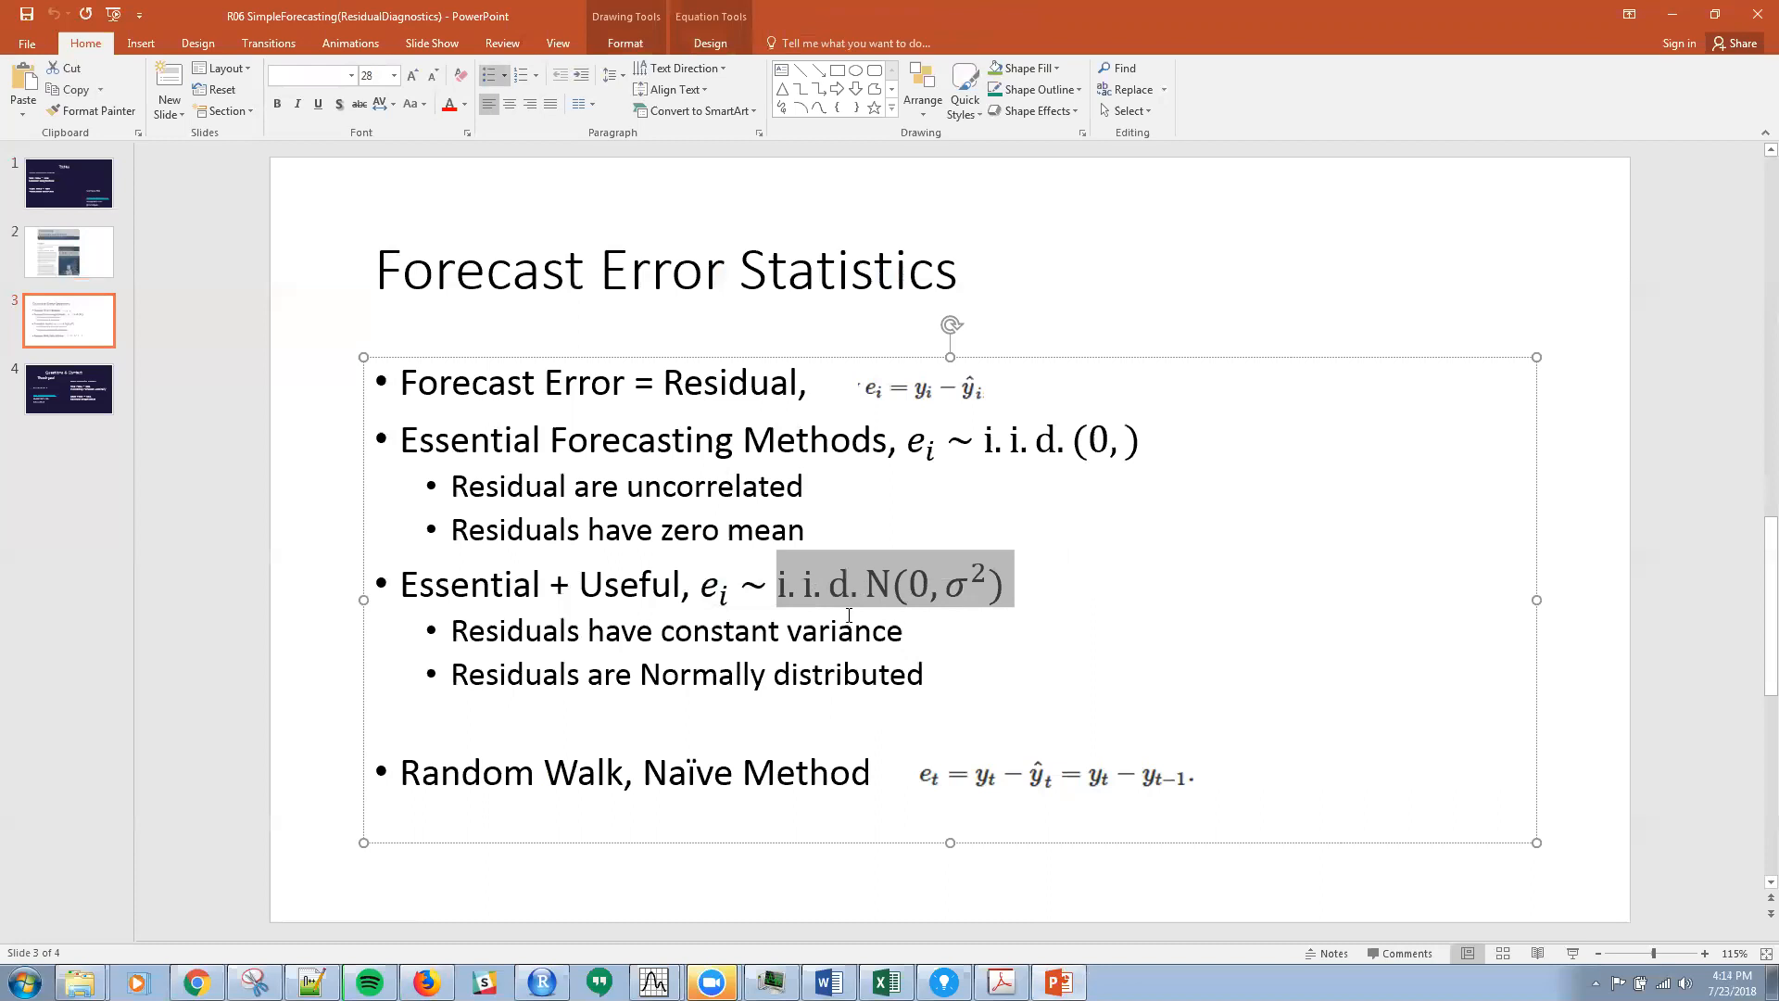
{"action": "mouse_move", "coordinate": [759, 598]}
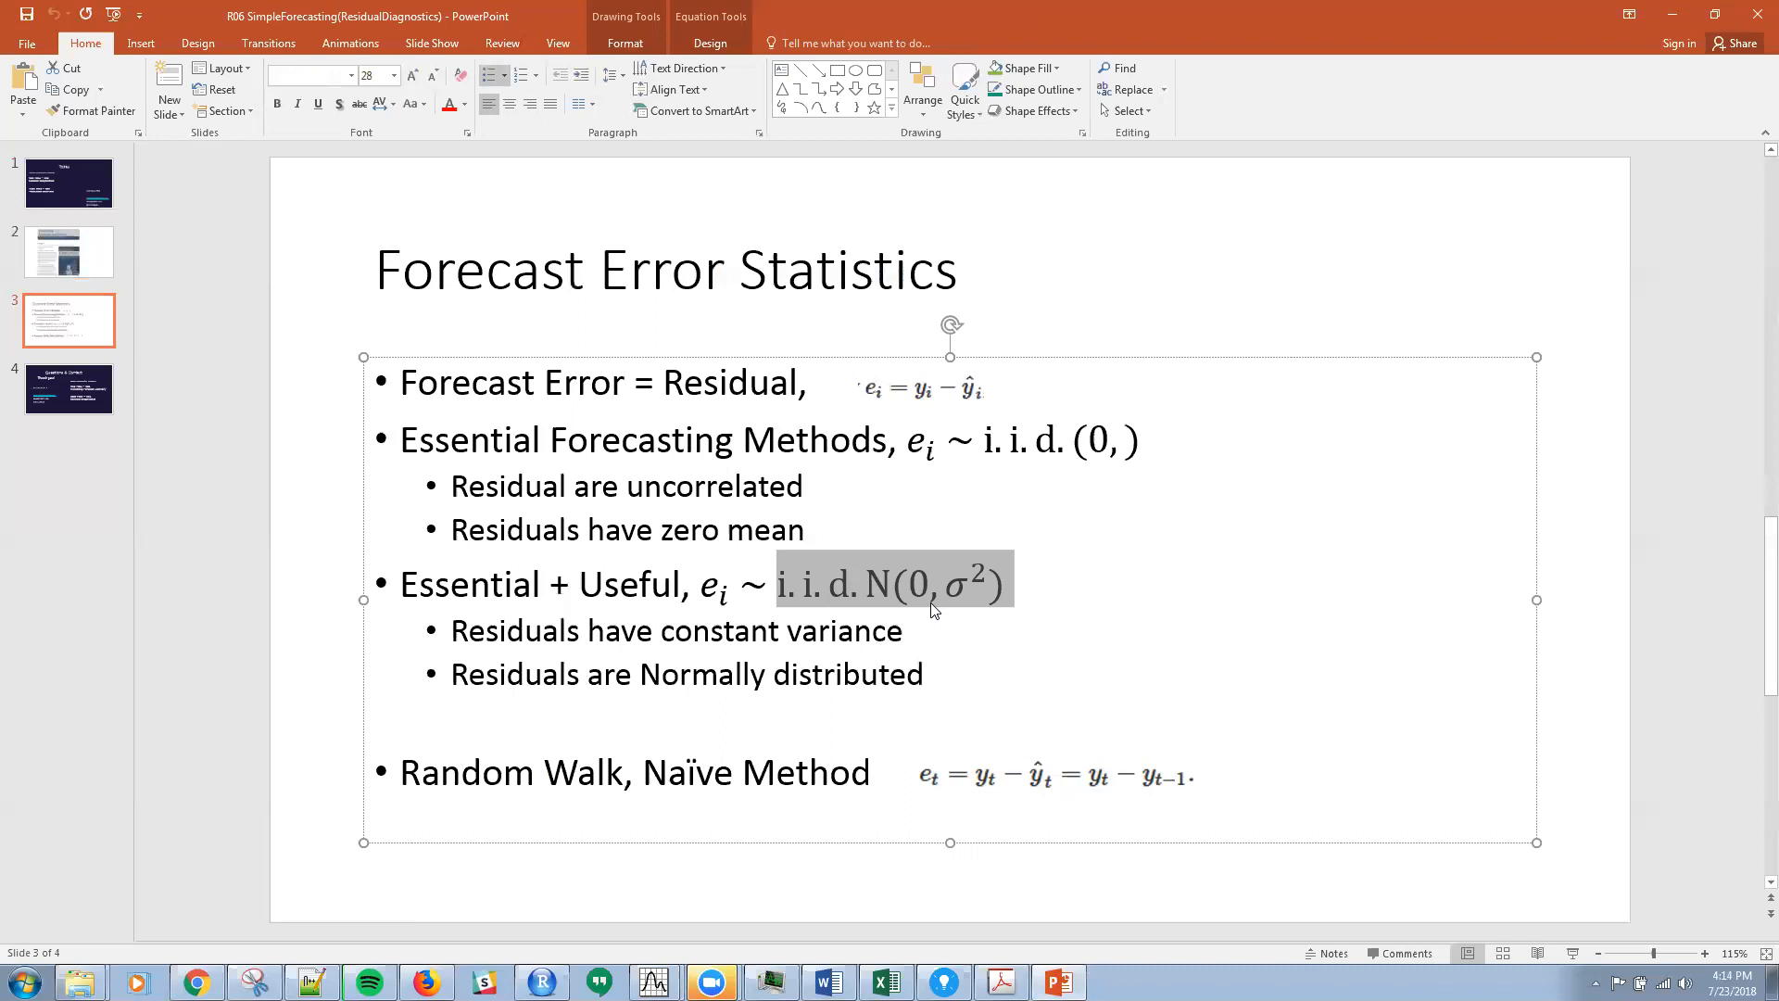
{"action": "mouse_move", "coordinate": [801, 615]}
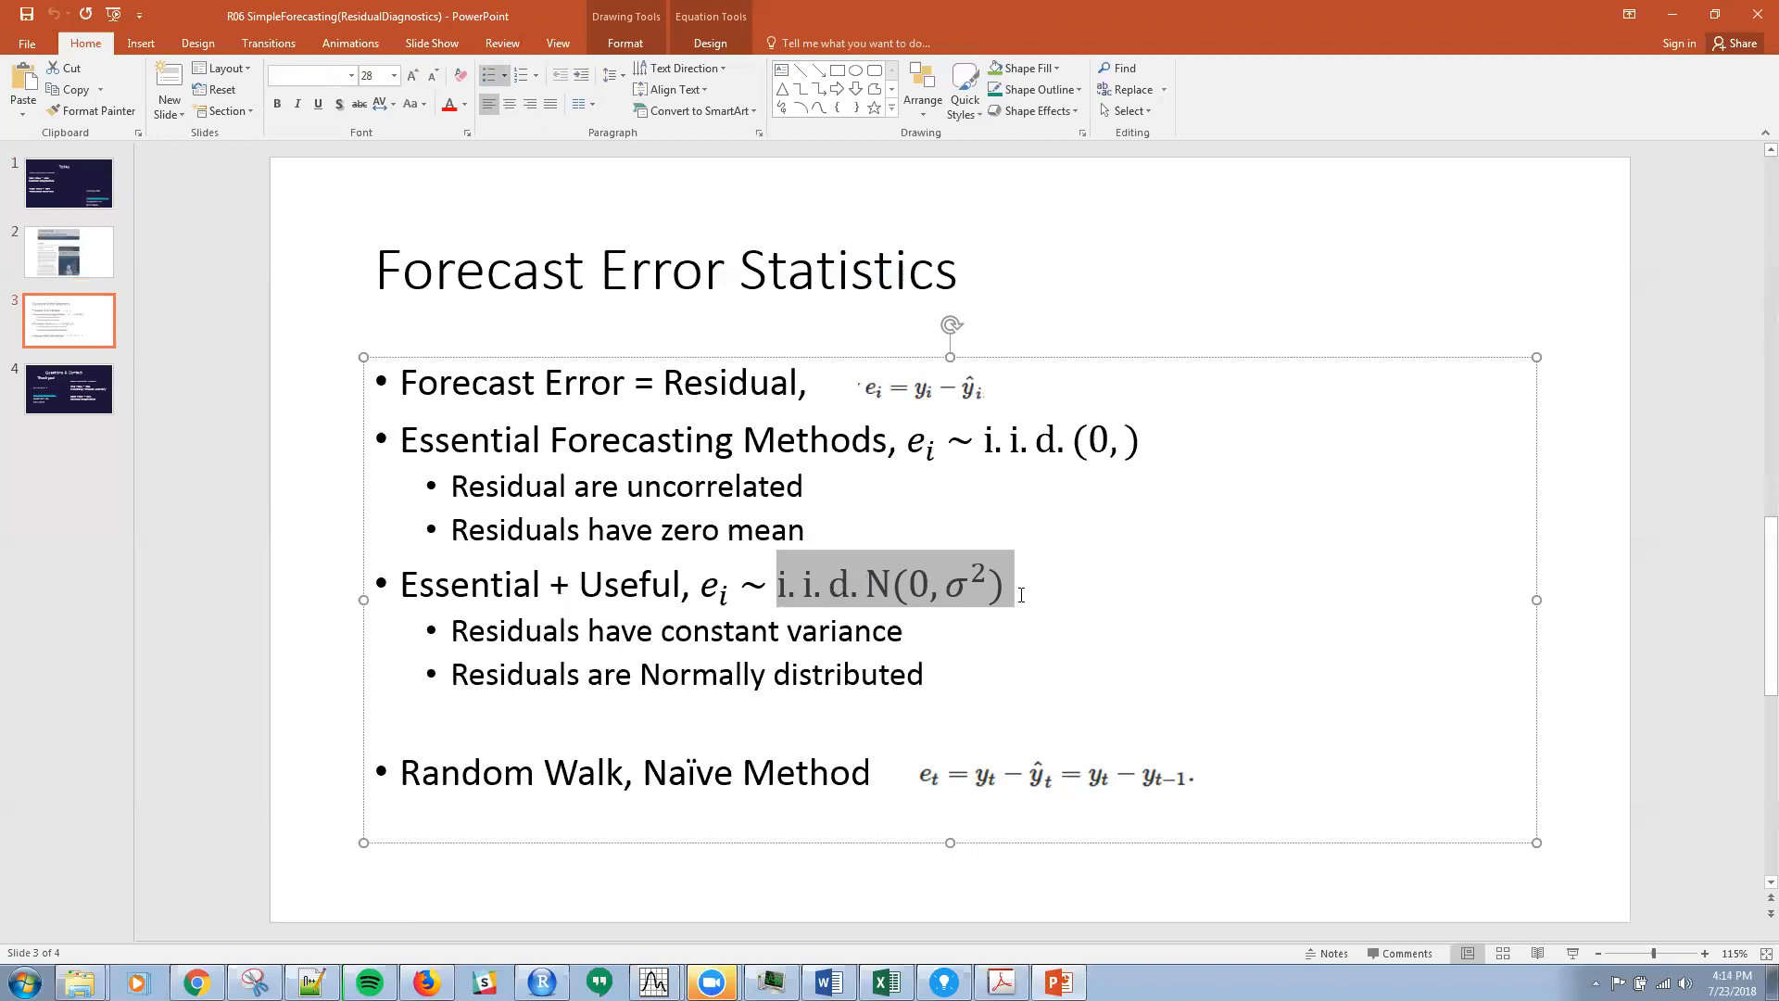
{"action": "mouse_move", "coordinate": [800, 608]}
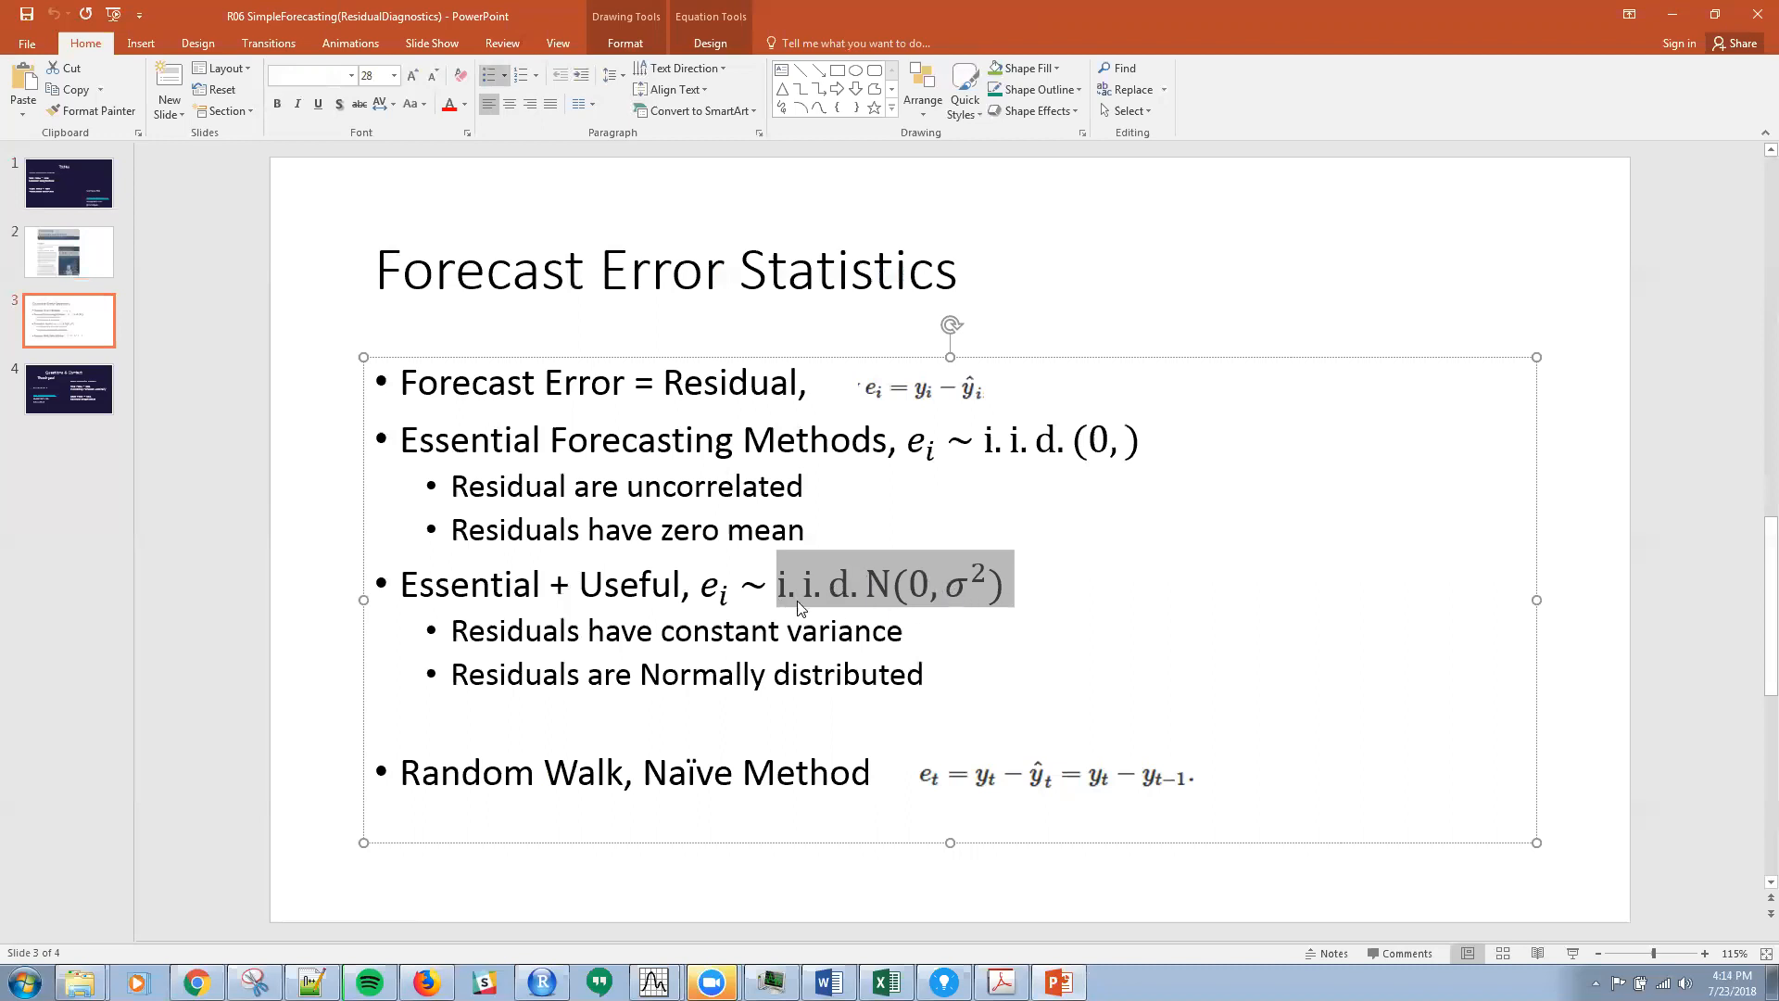
{"action": "mouse_move", "coordinate": [782, 598]}
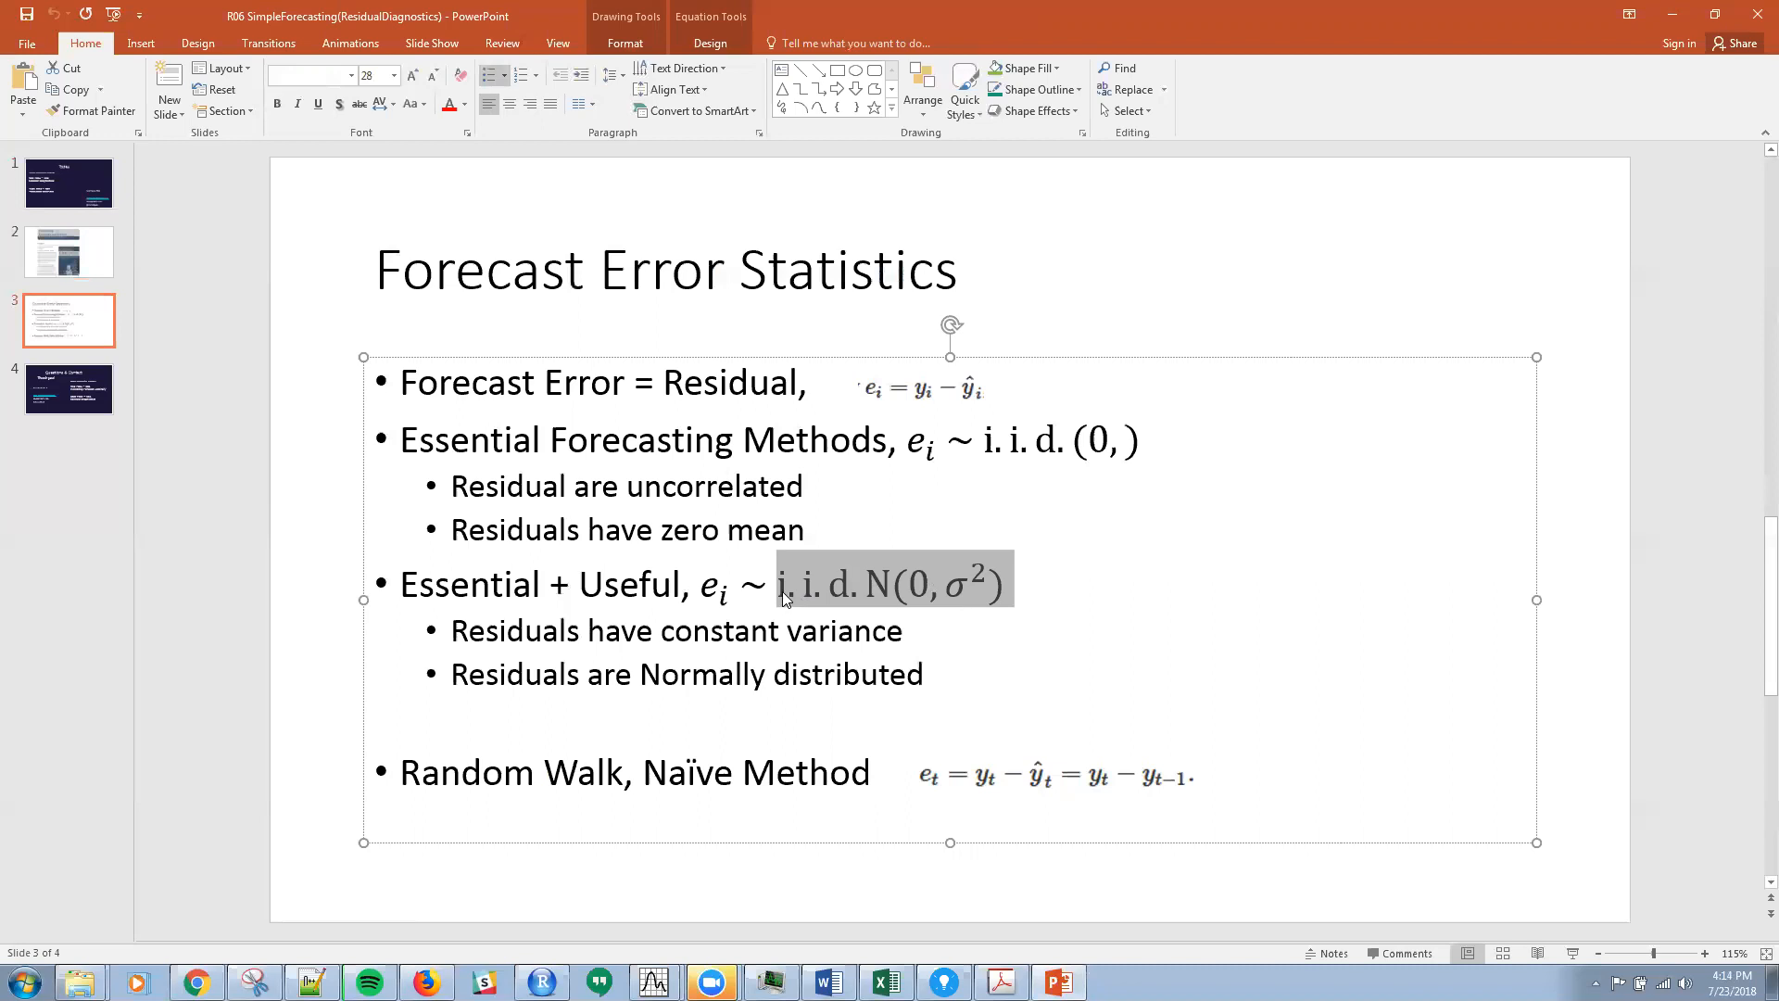
{"action": "mouse_move", "coordinate": [828, 610]}
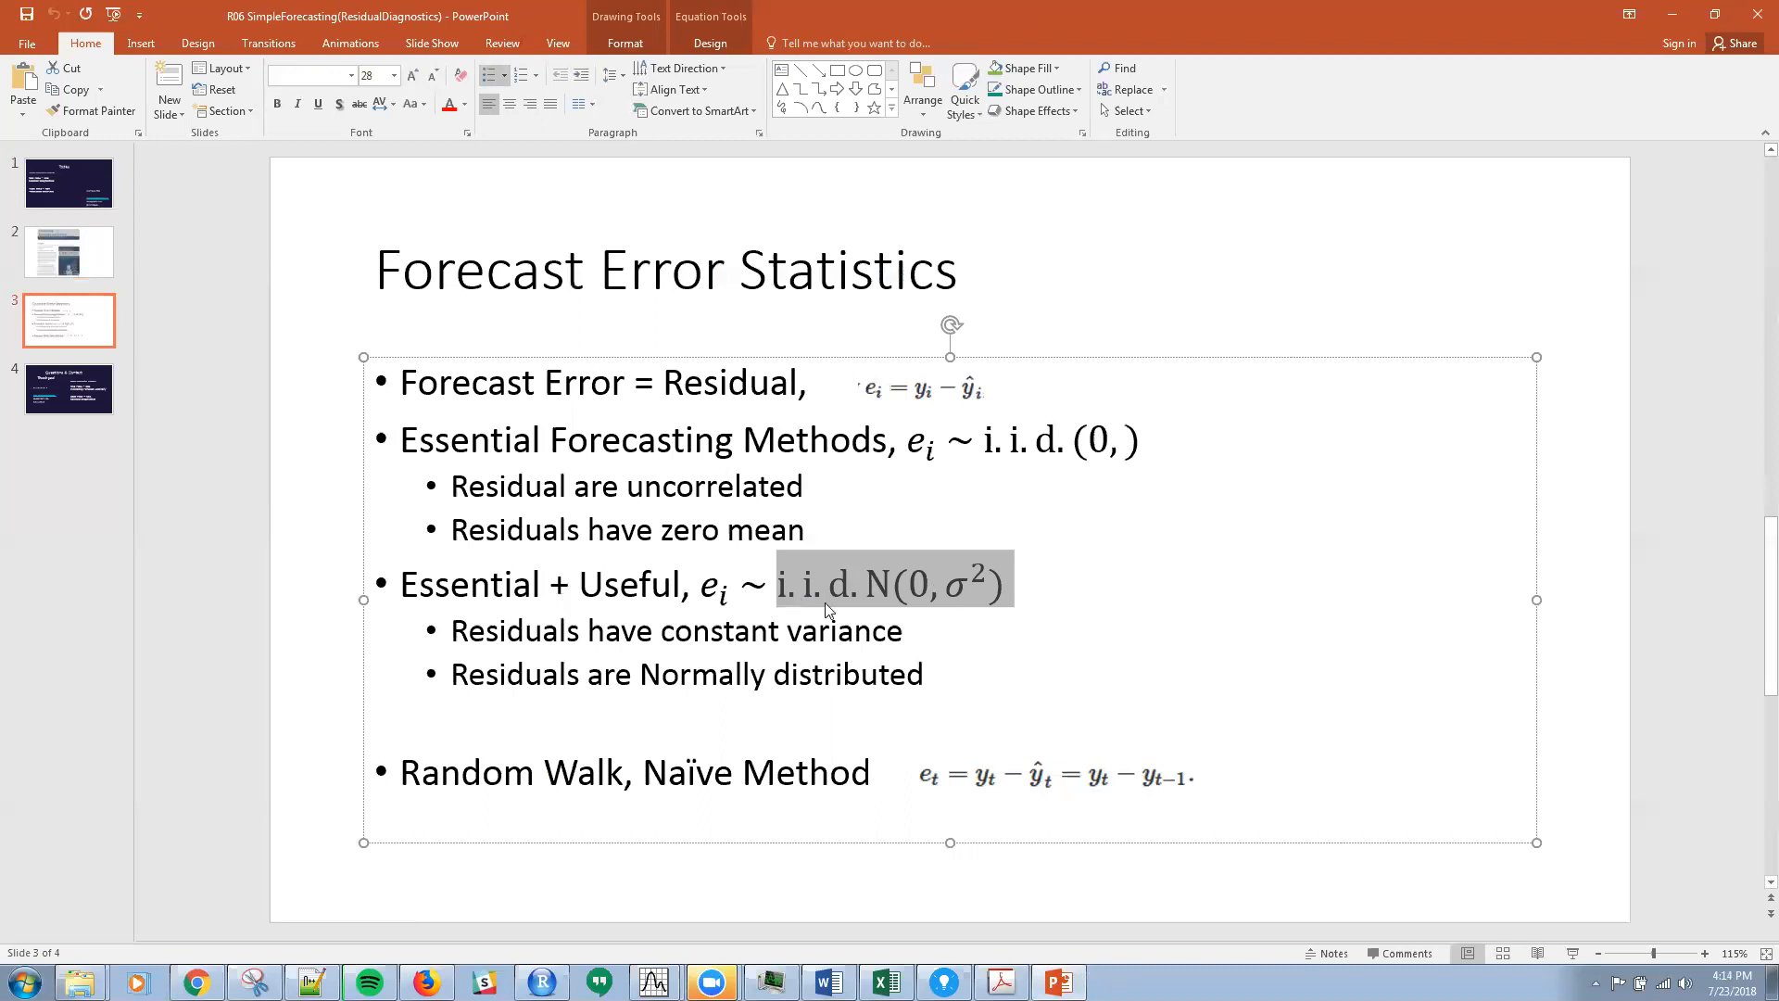
{"action": "mouse_move", "coordinate": [786, 598]}
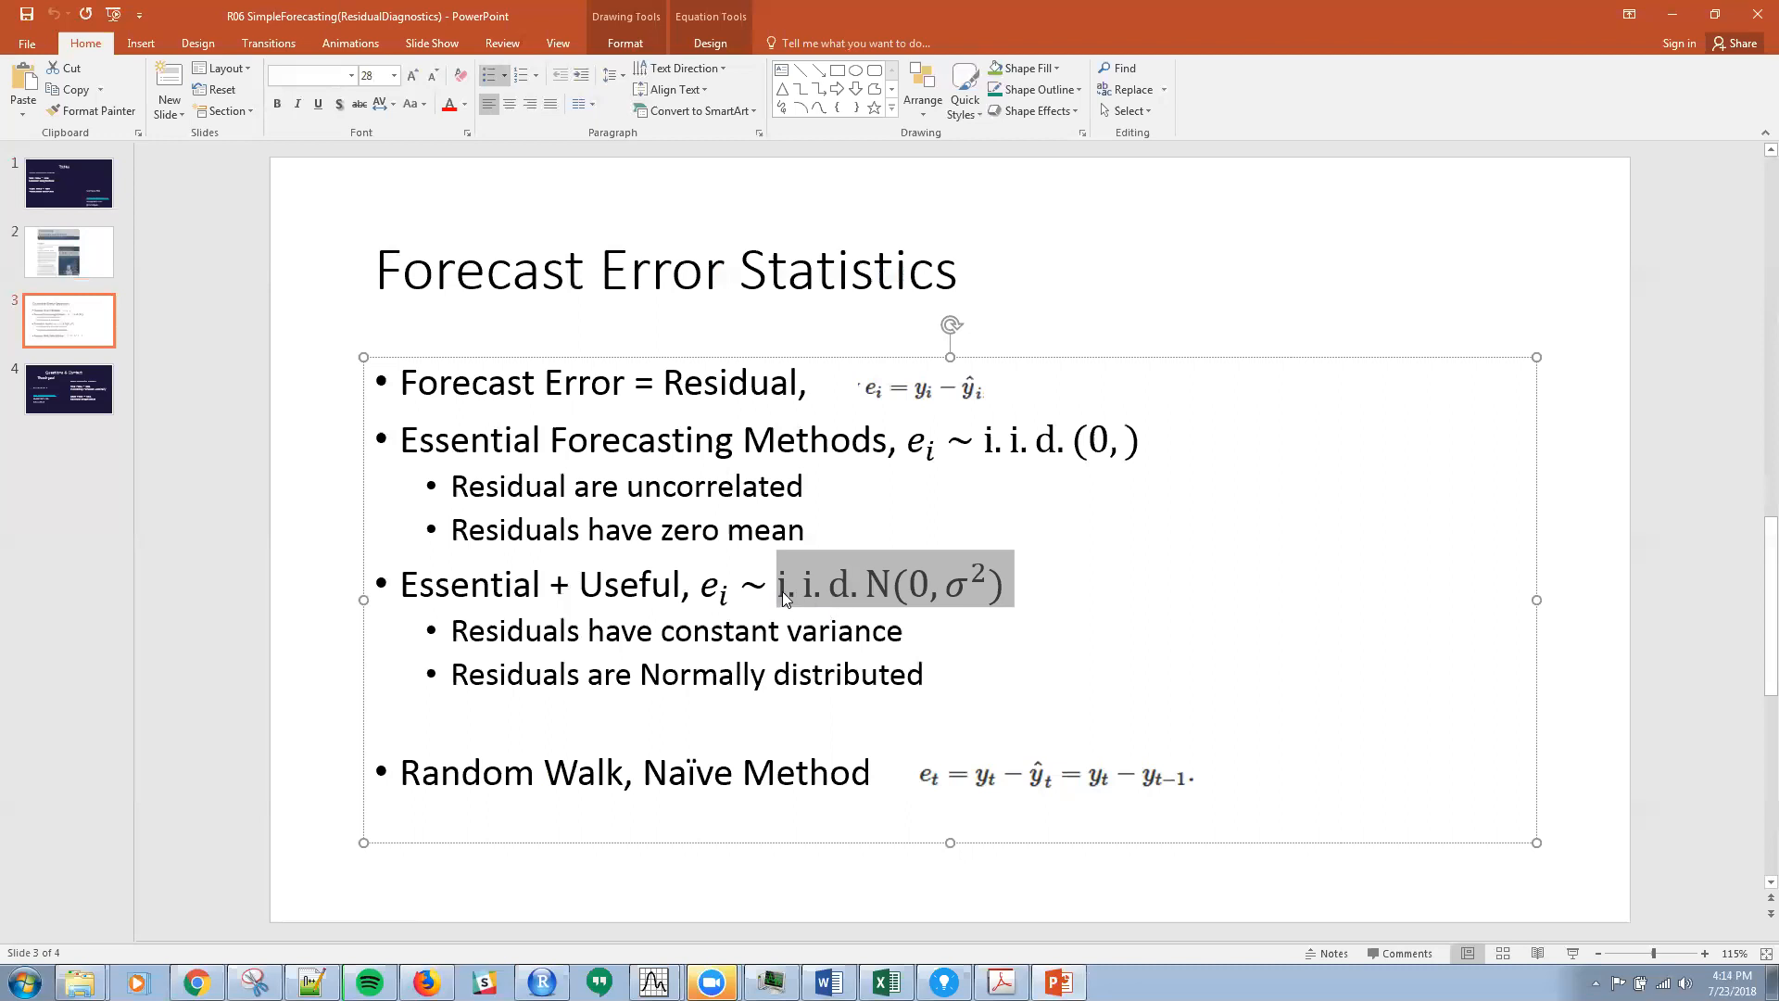
{"action": "mouse_move", "coordinate": [913, 599]}
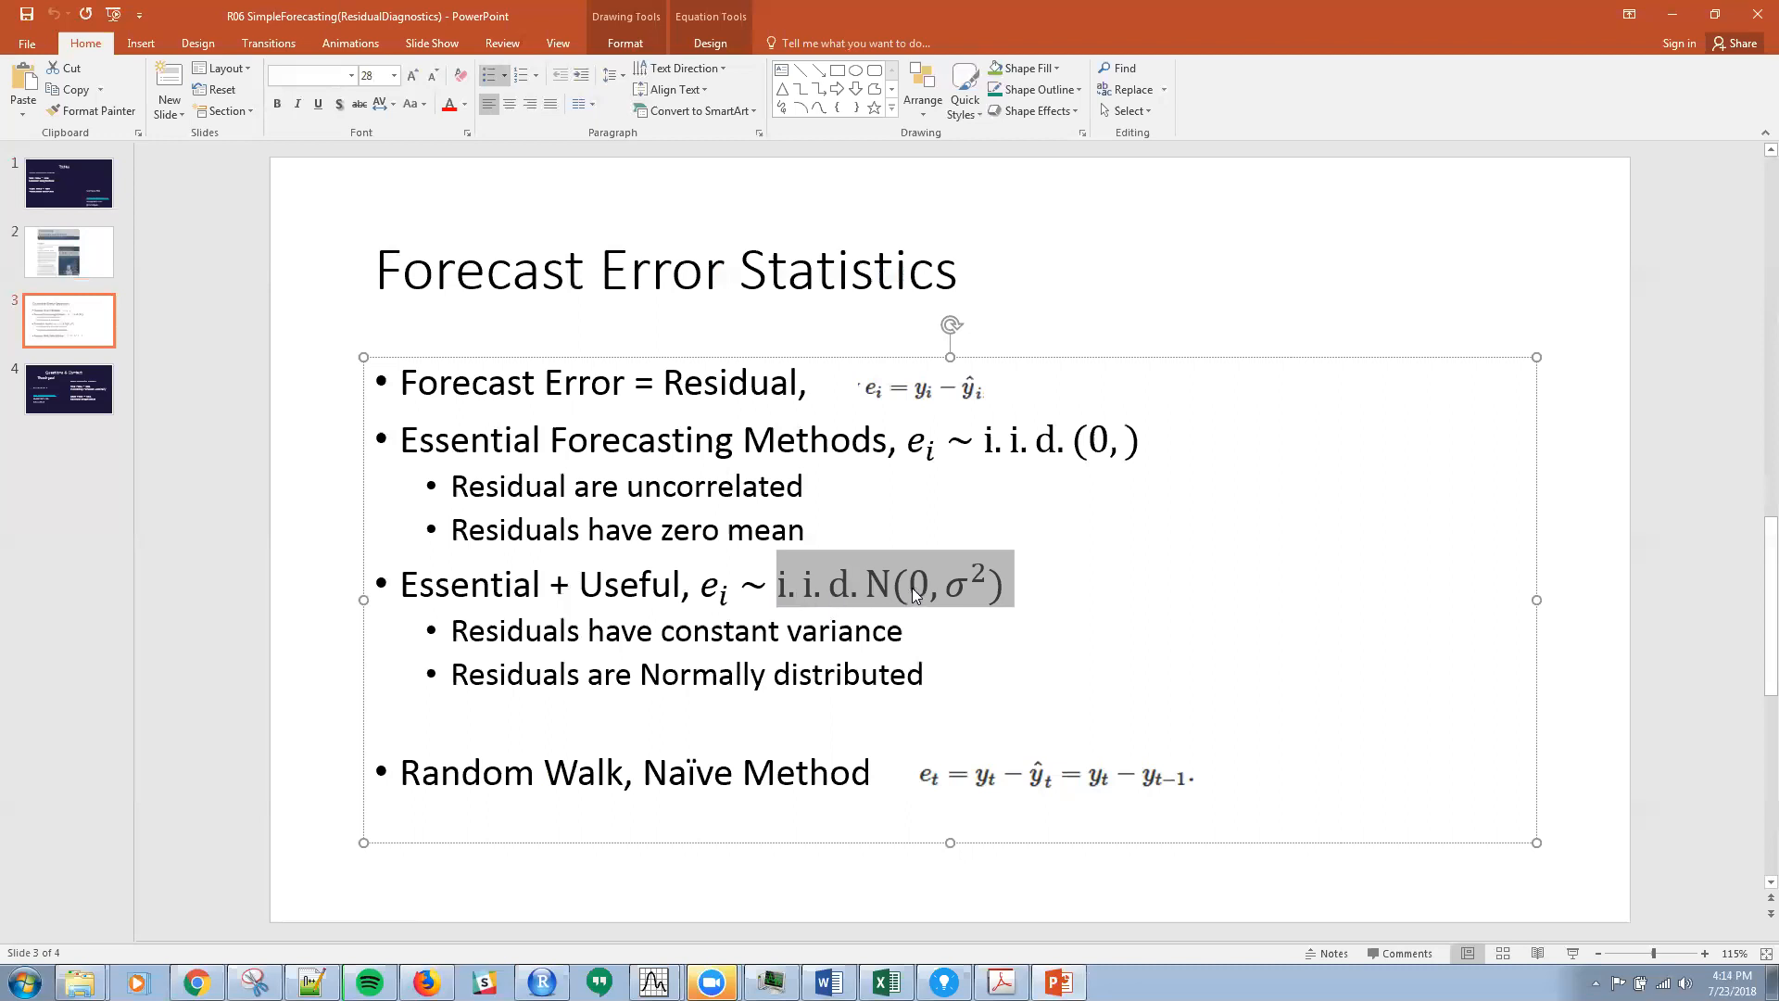
{"action": "mouse_move", "coordinate": [966, 608]}
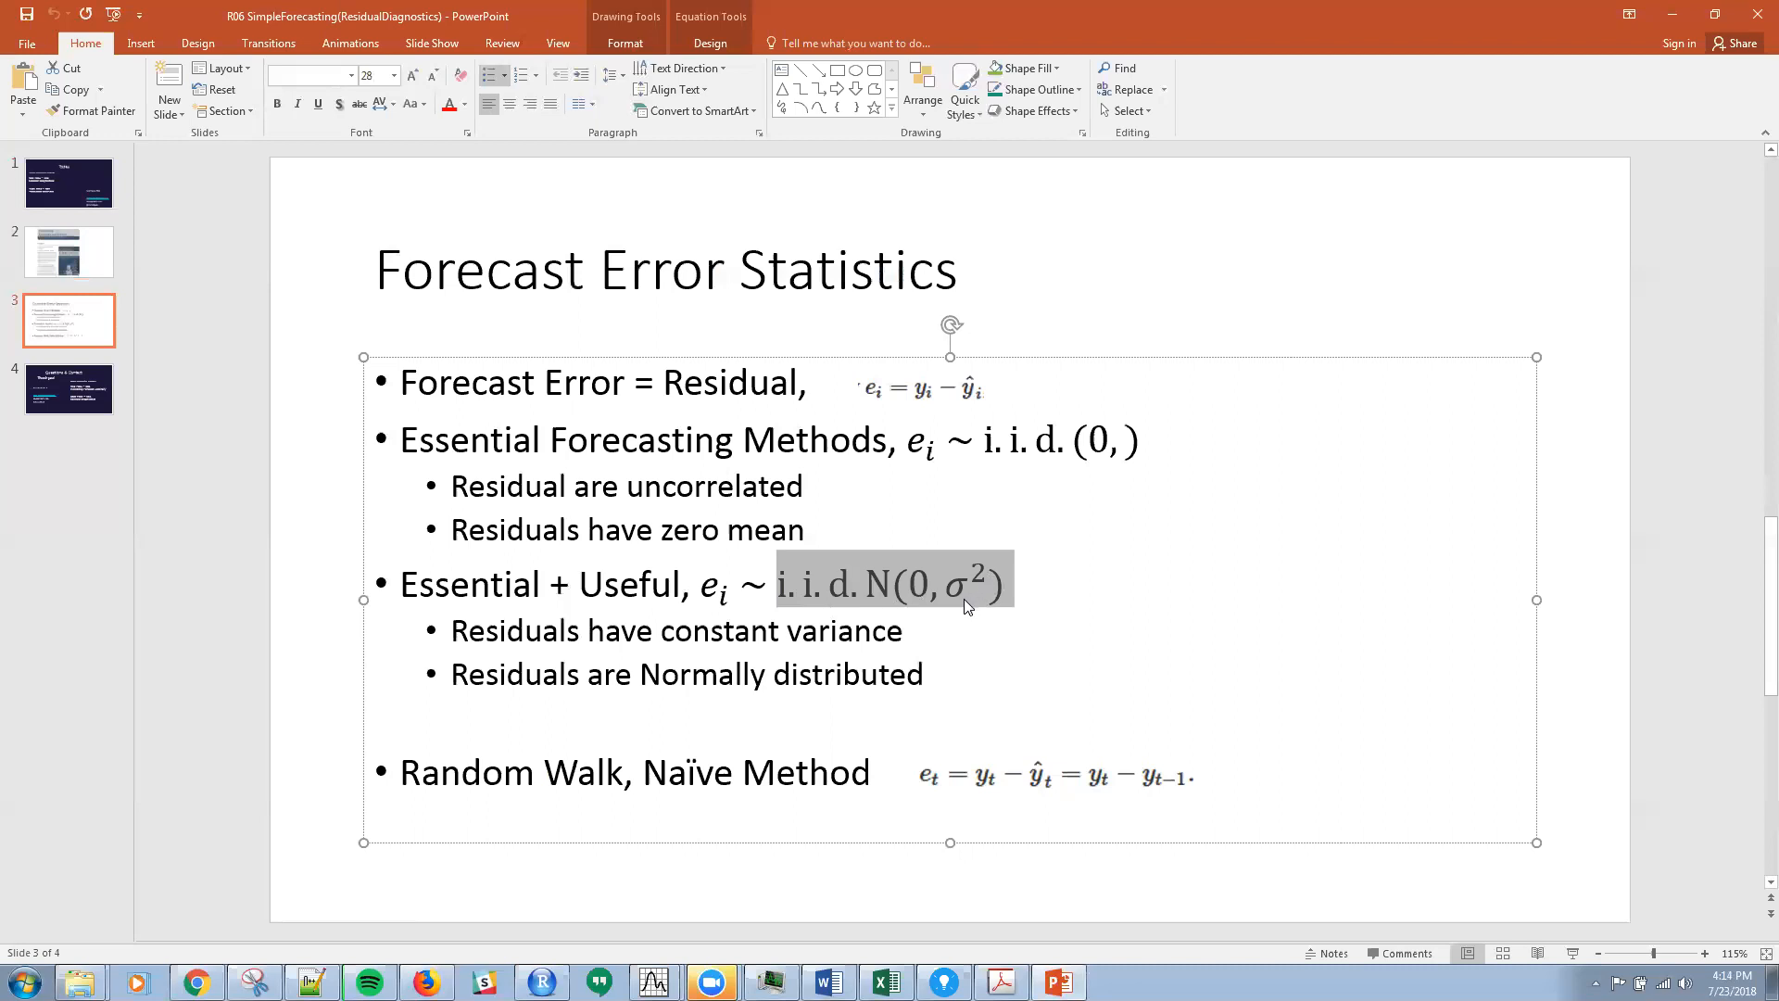
{"action": "mouse_move", "coordinate": [971, 570]}
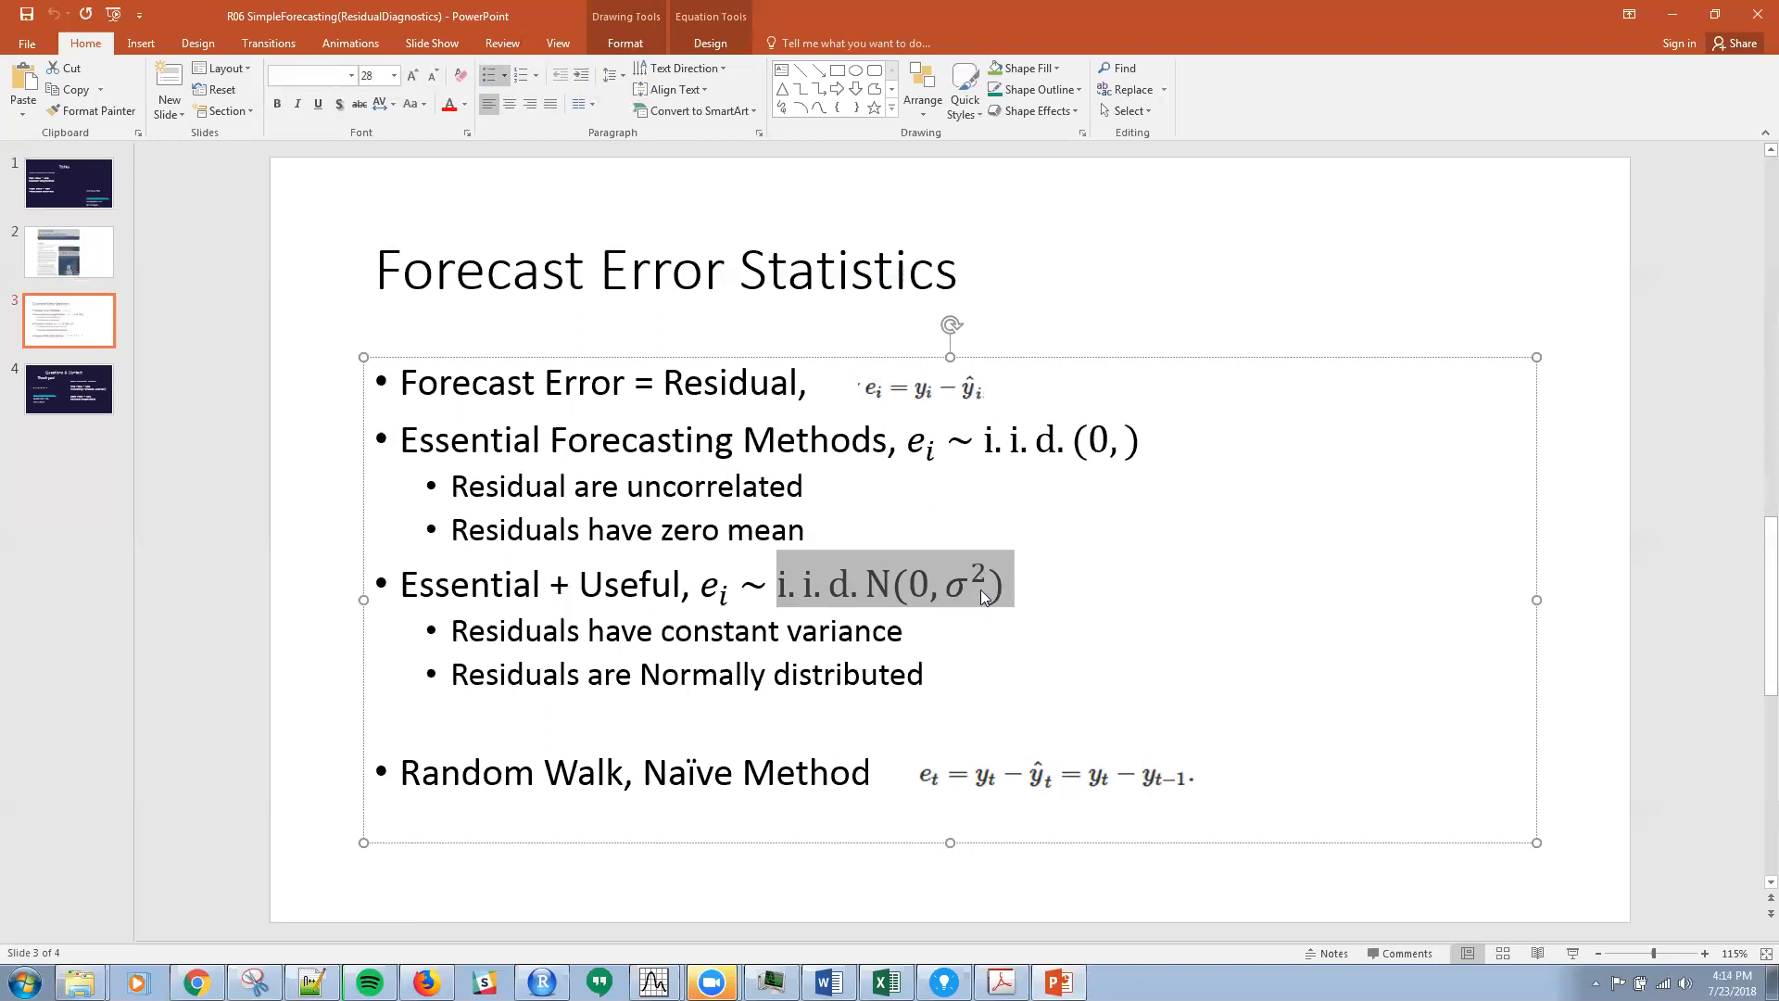
{"action": "mouse_move", "coordinate": [980, 598]}
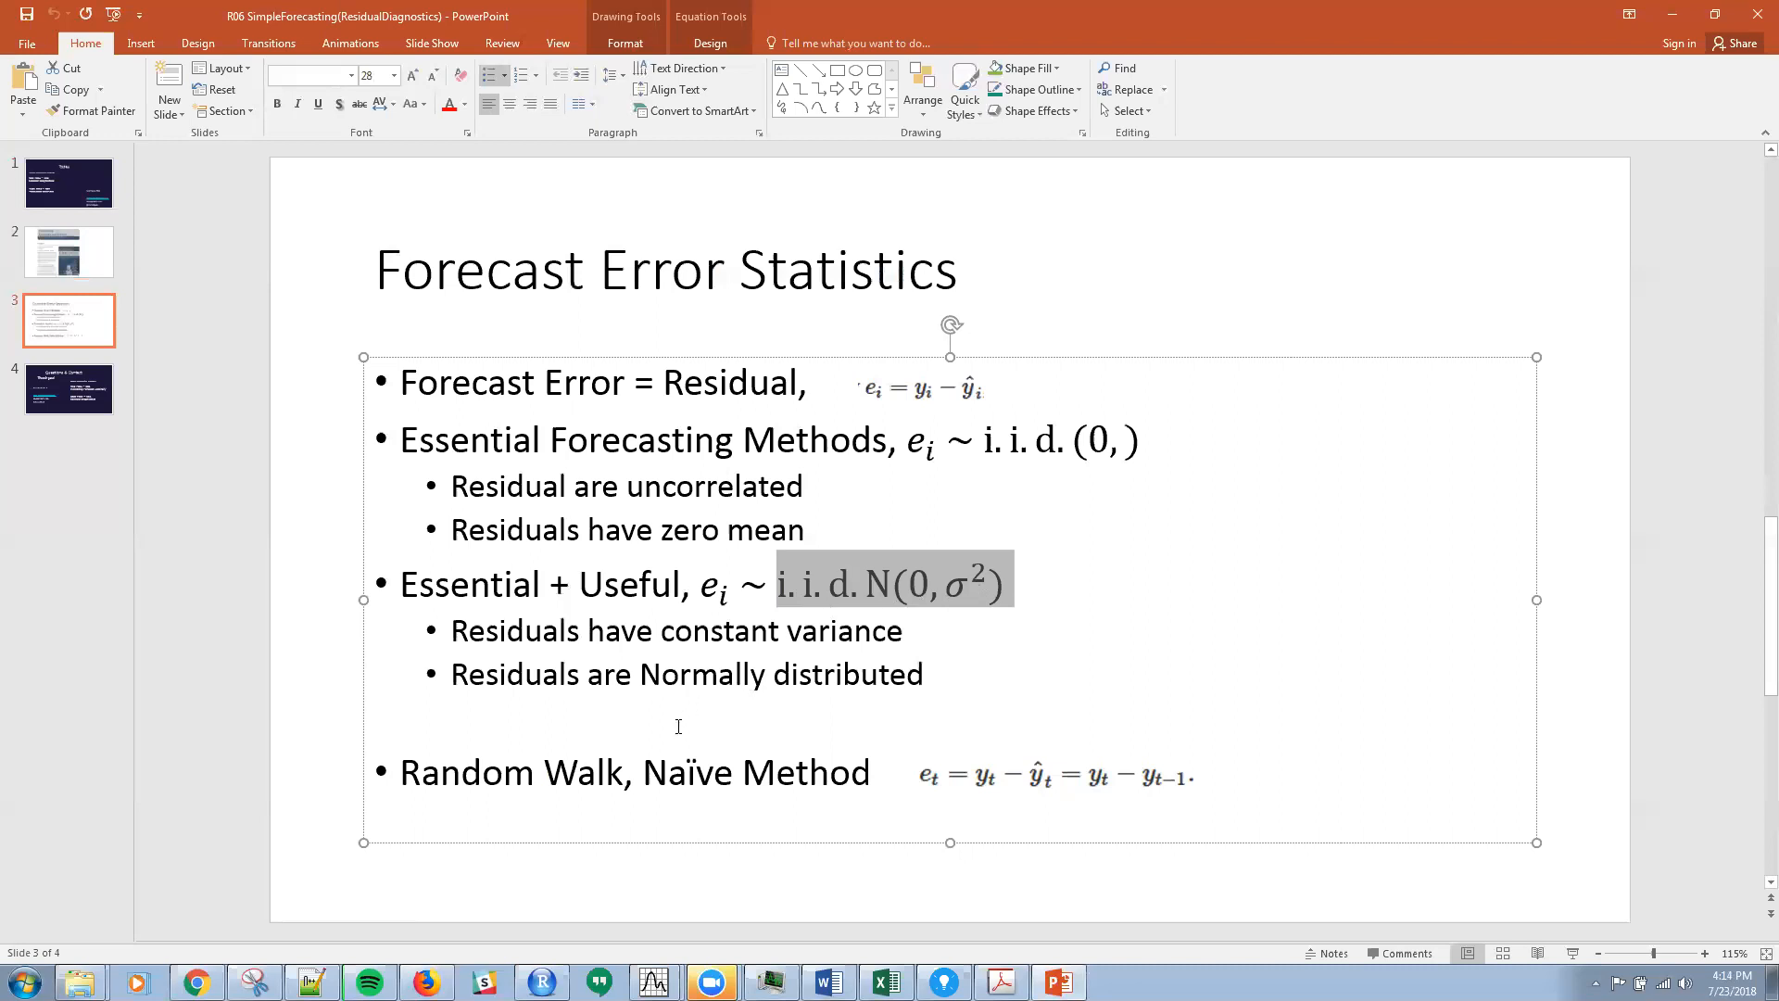
{"action": "mouse_move", "coordinate": [578, 808]}
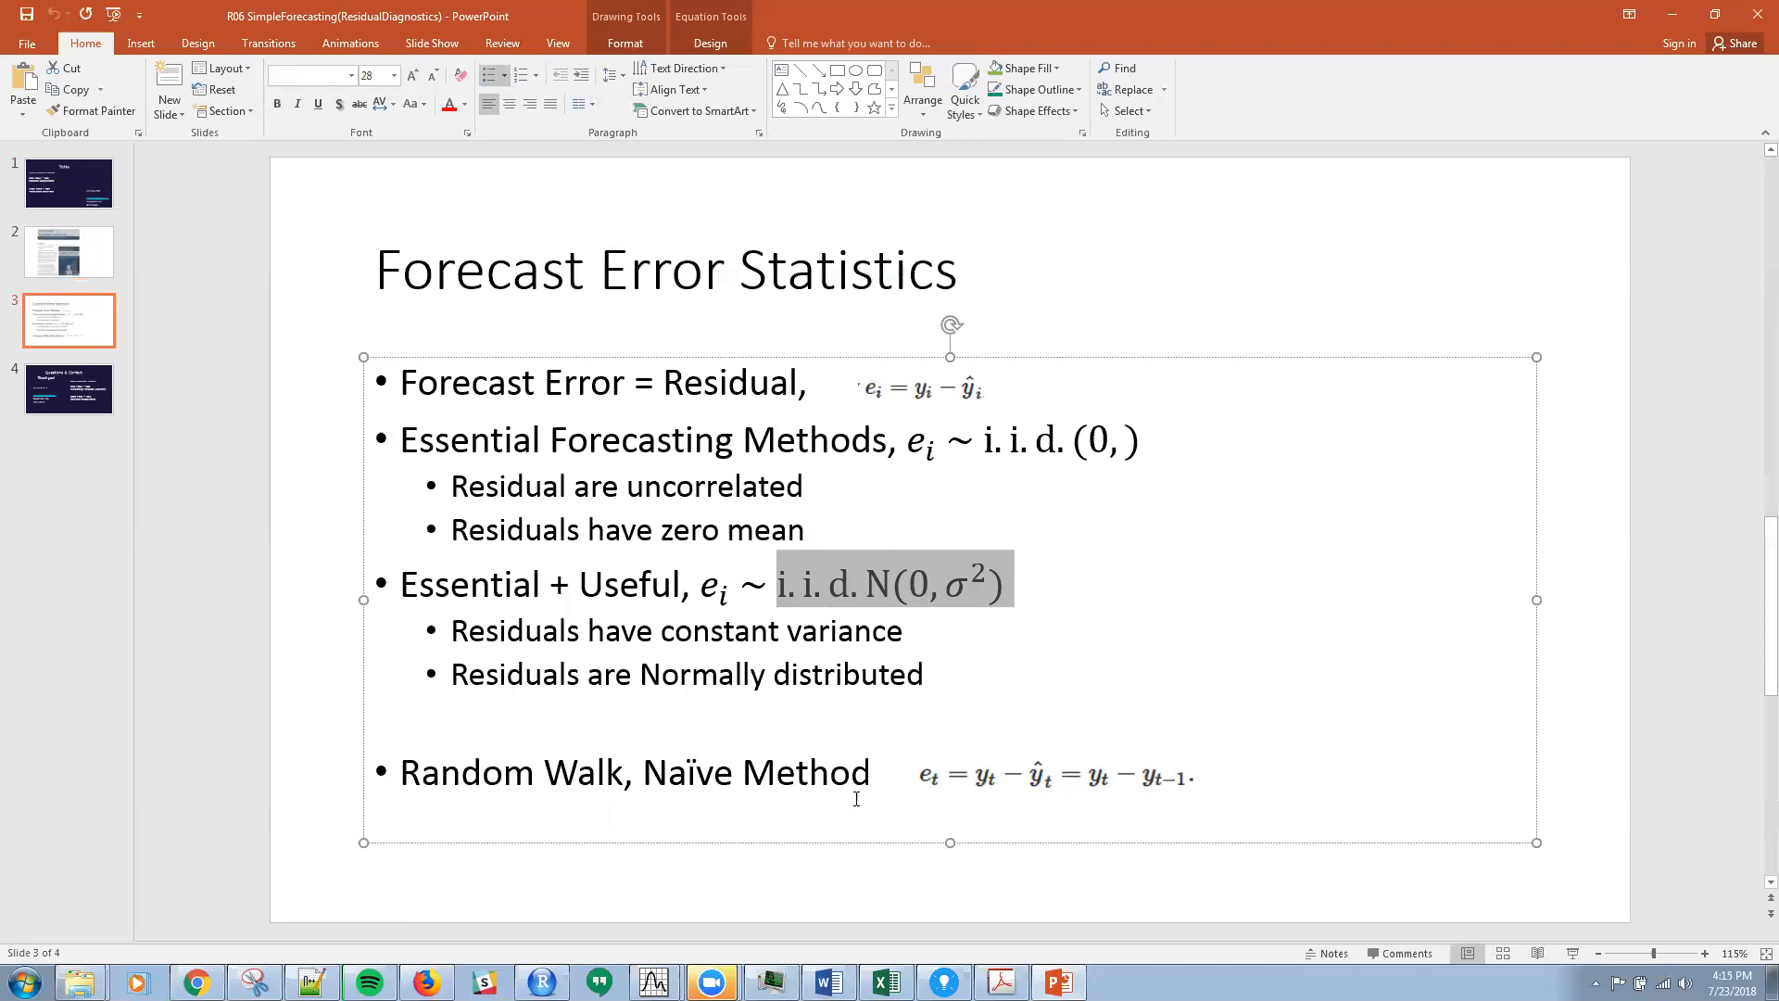
{"action": "mouse_move", "coordinate": [1108, 771]}
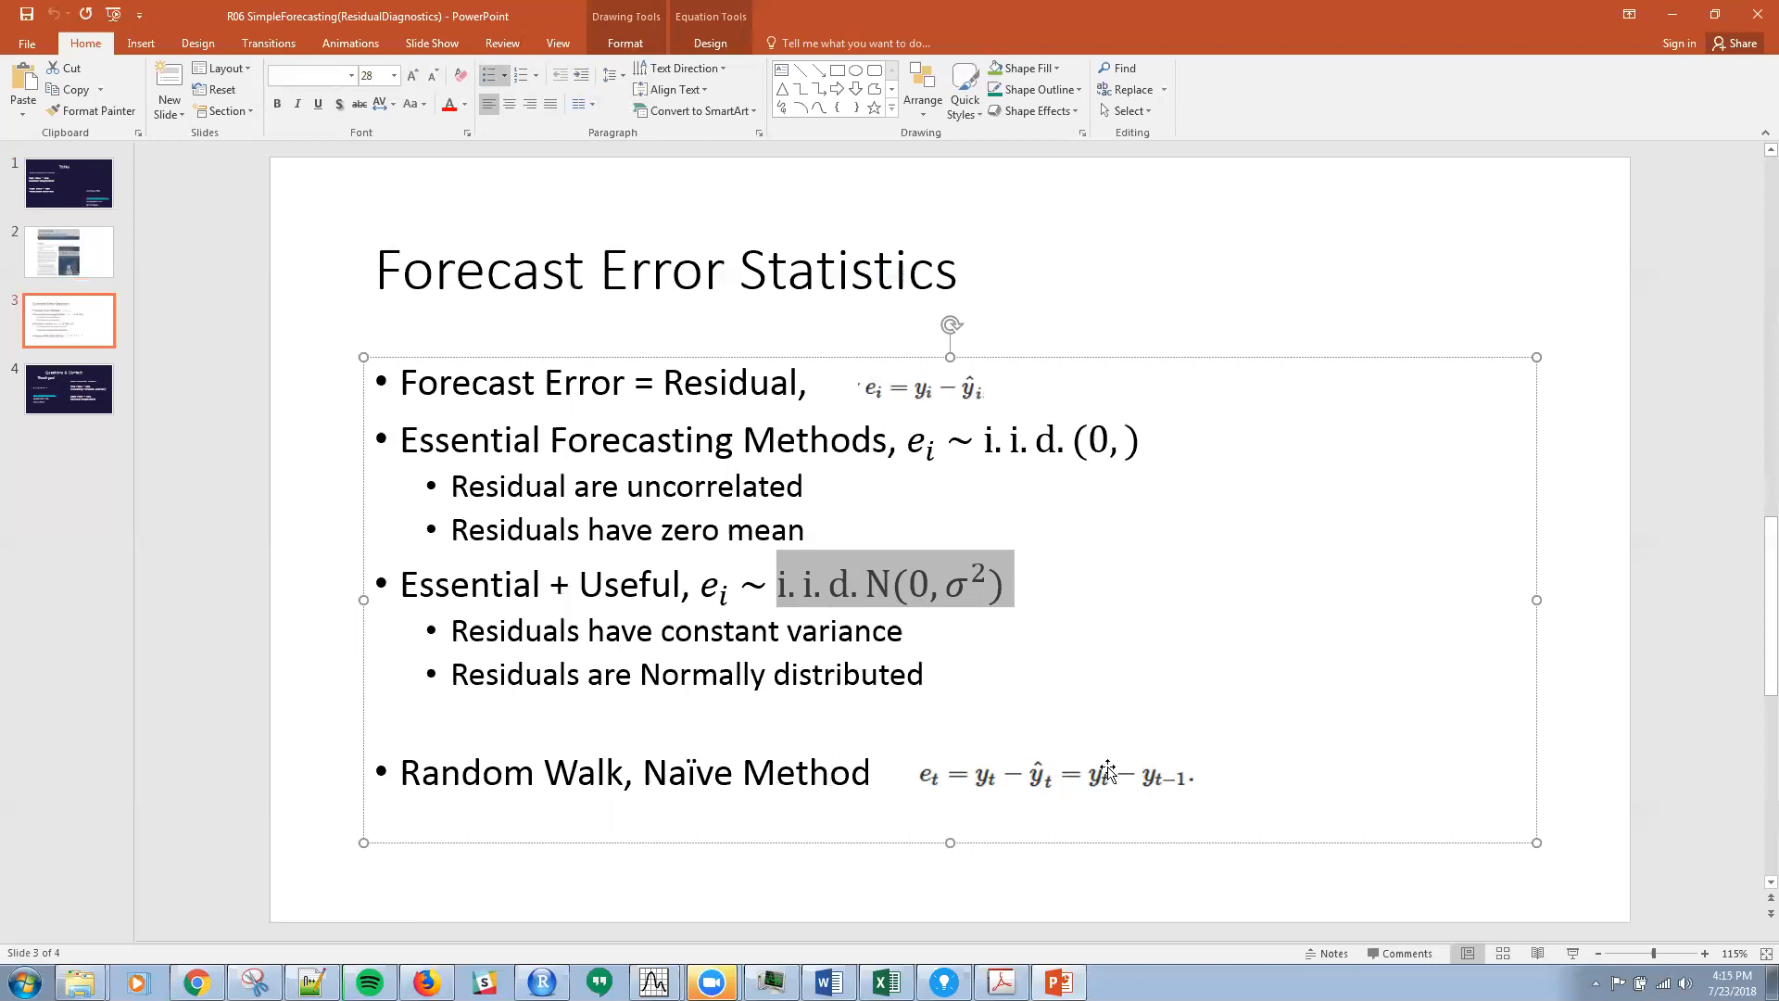
{"action": "mouse_move", "coordinate": [978, 778]}
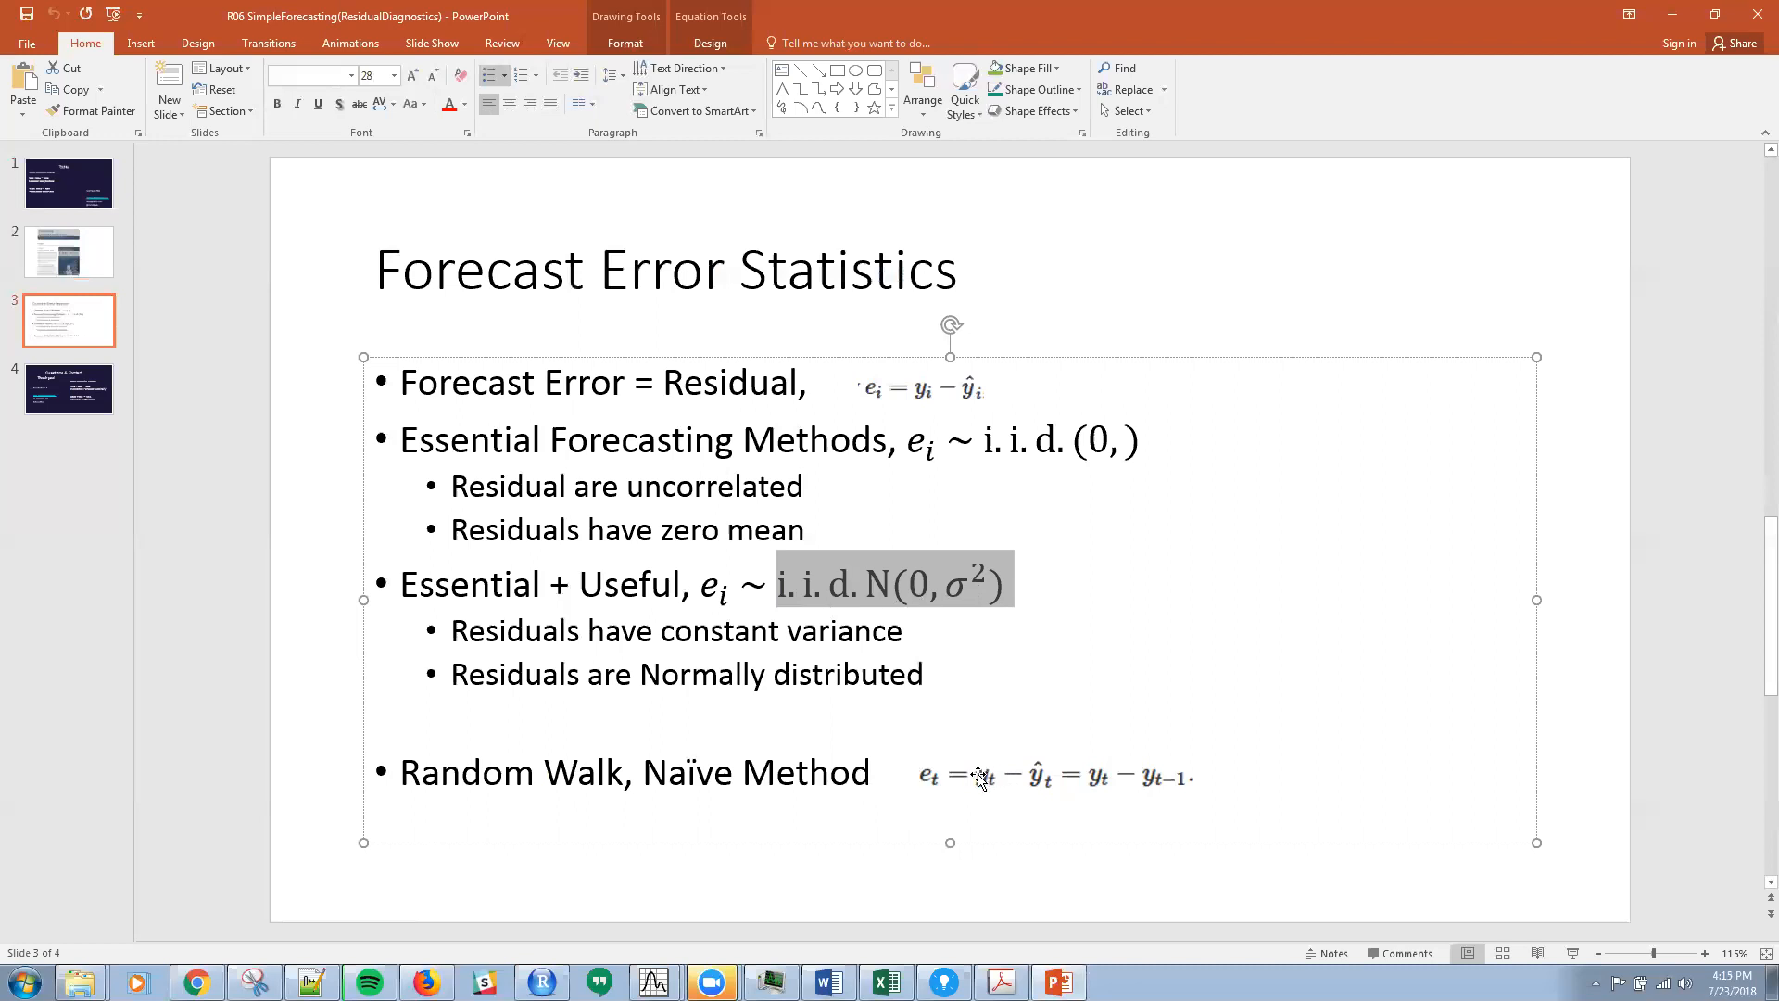
{"action": "mouse_move", "coordinate": [1013, 801]}
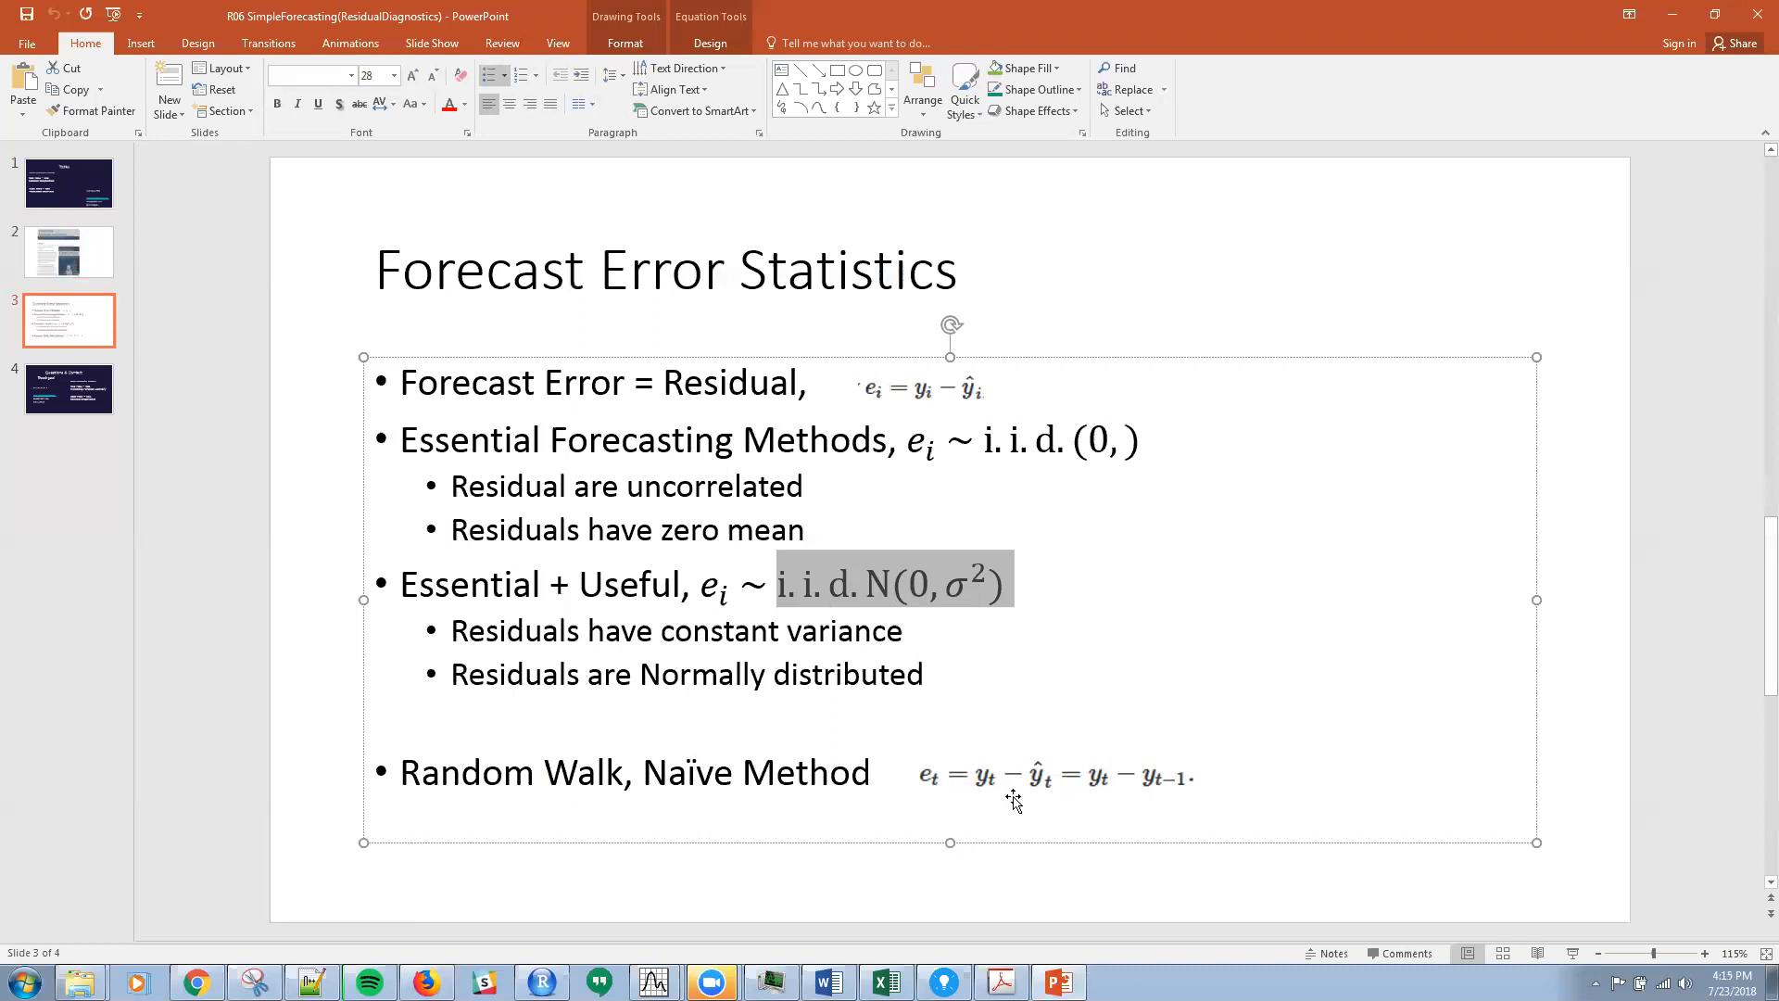
{"action": "mouse_move", "coordinate": [1043, 797]}
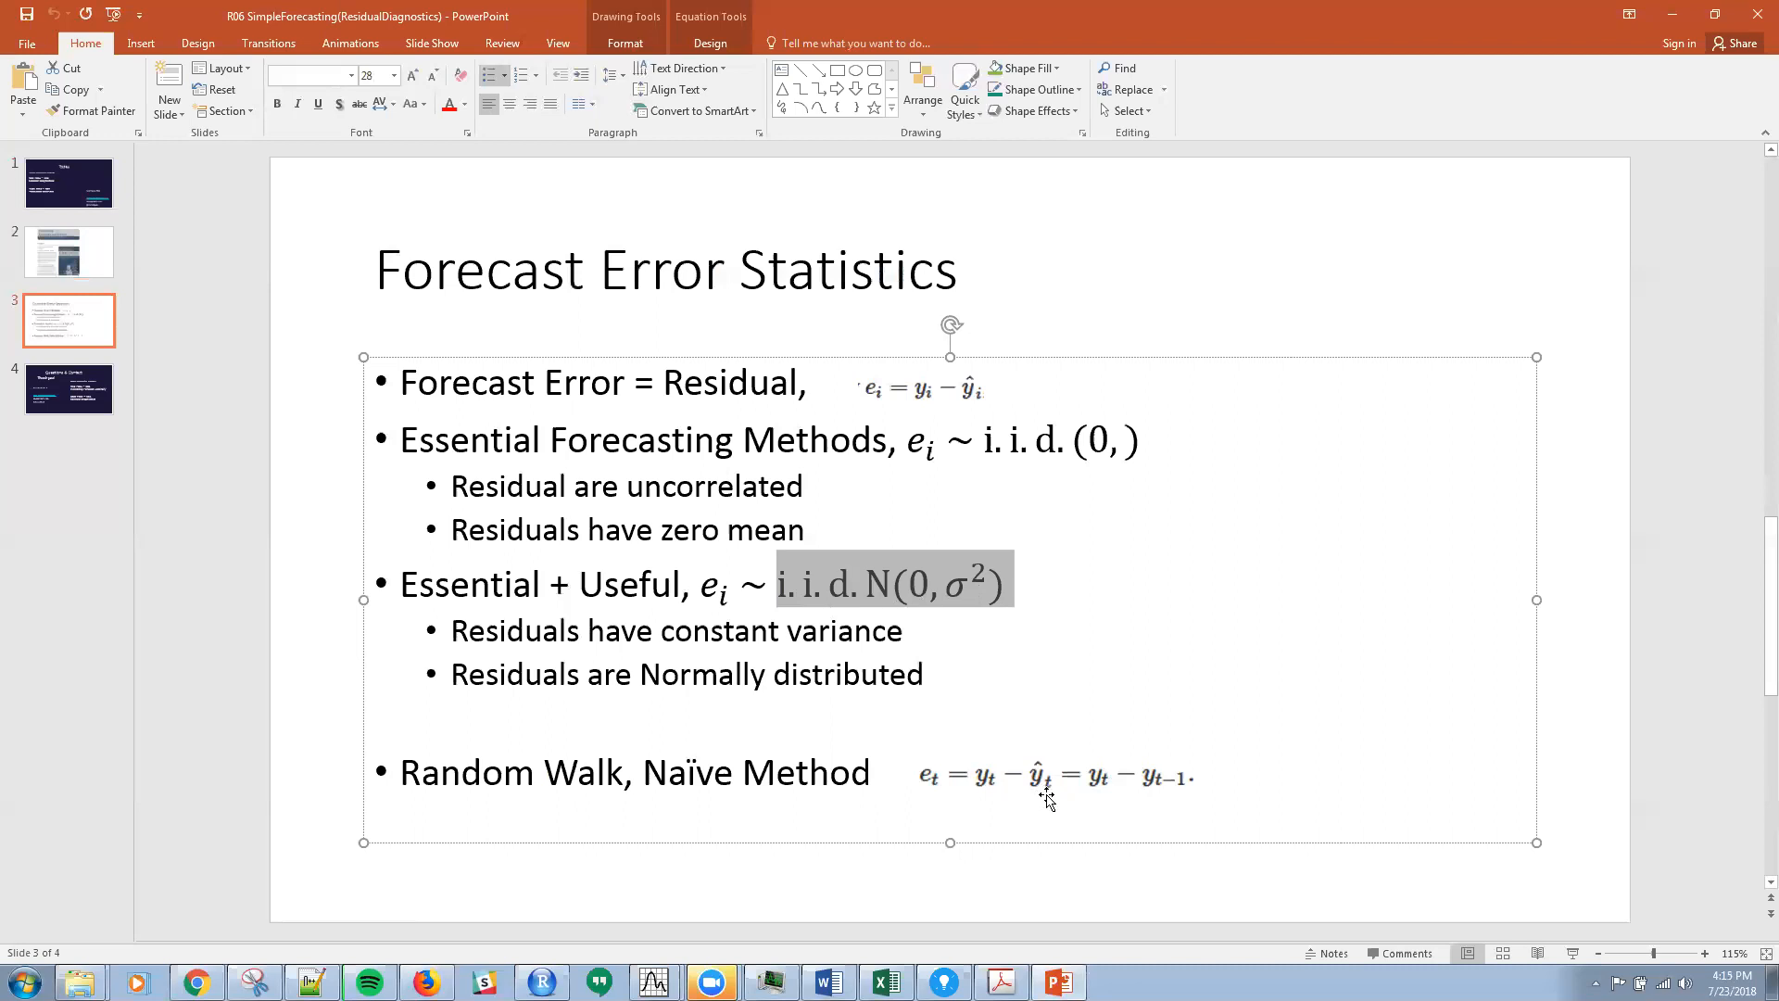
{"action": "mouse_move", "coordinate": [1063, 806]}
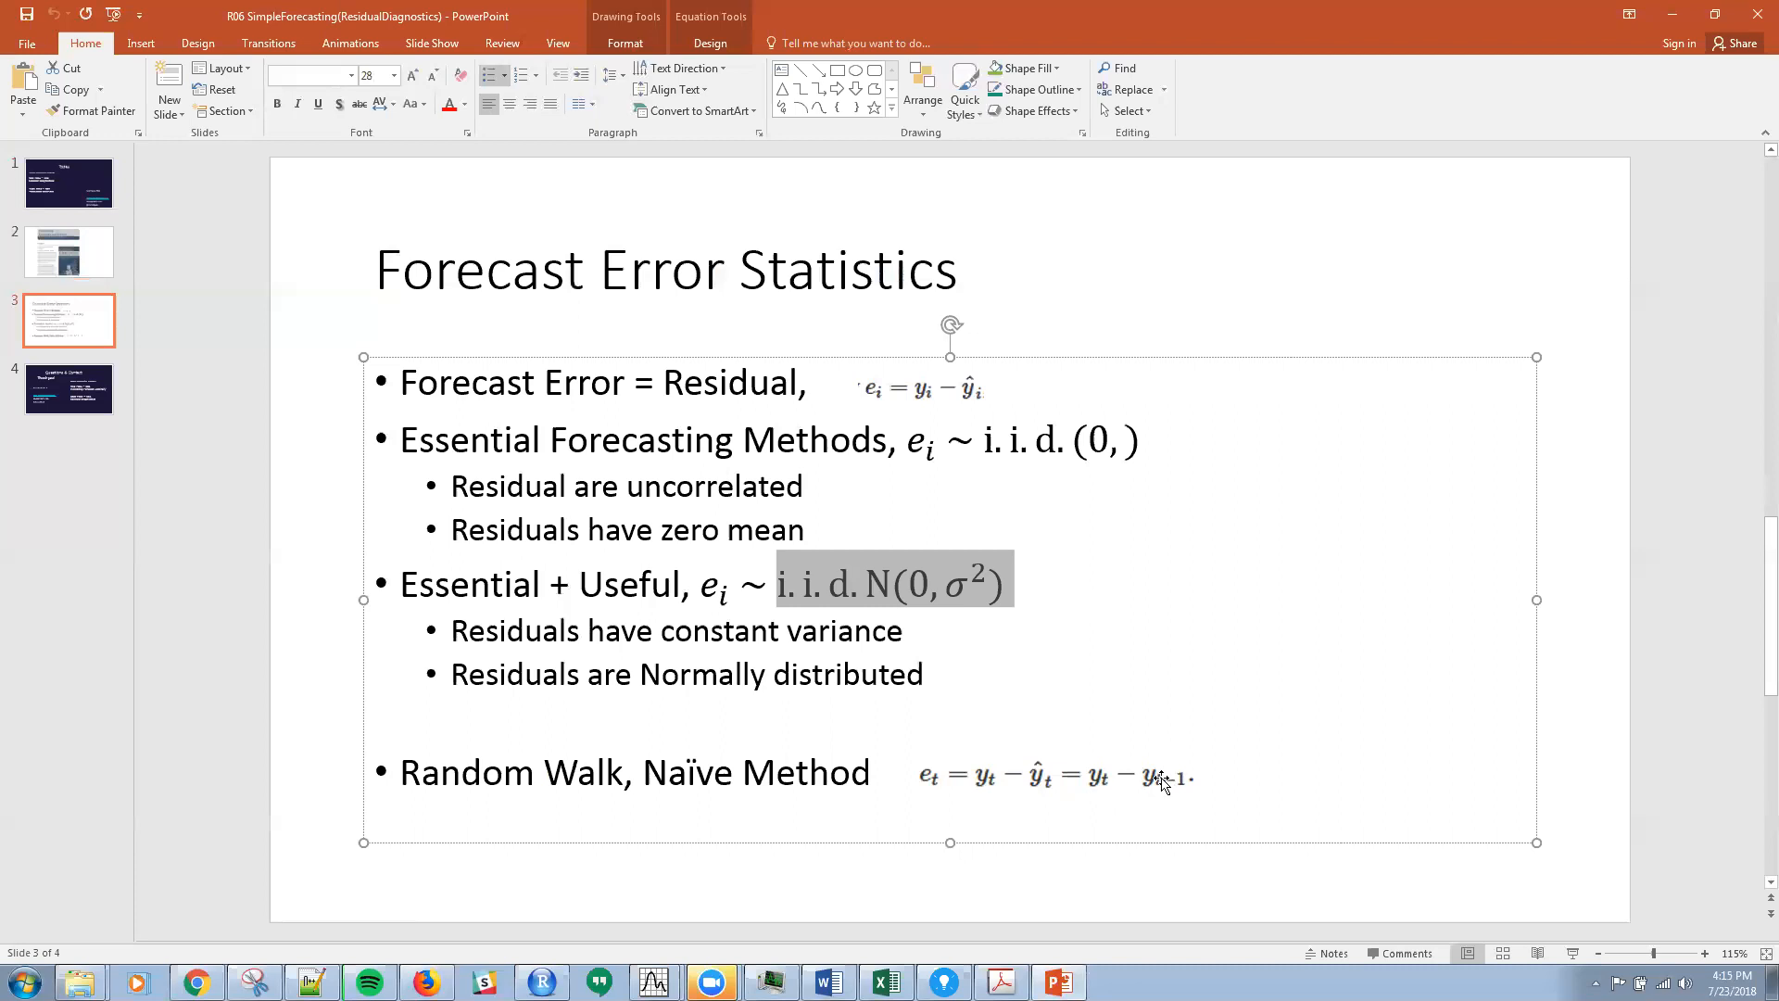
{"action": "mouse_move", "coordinate": [1388, 115]}
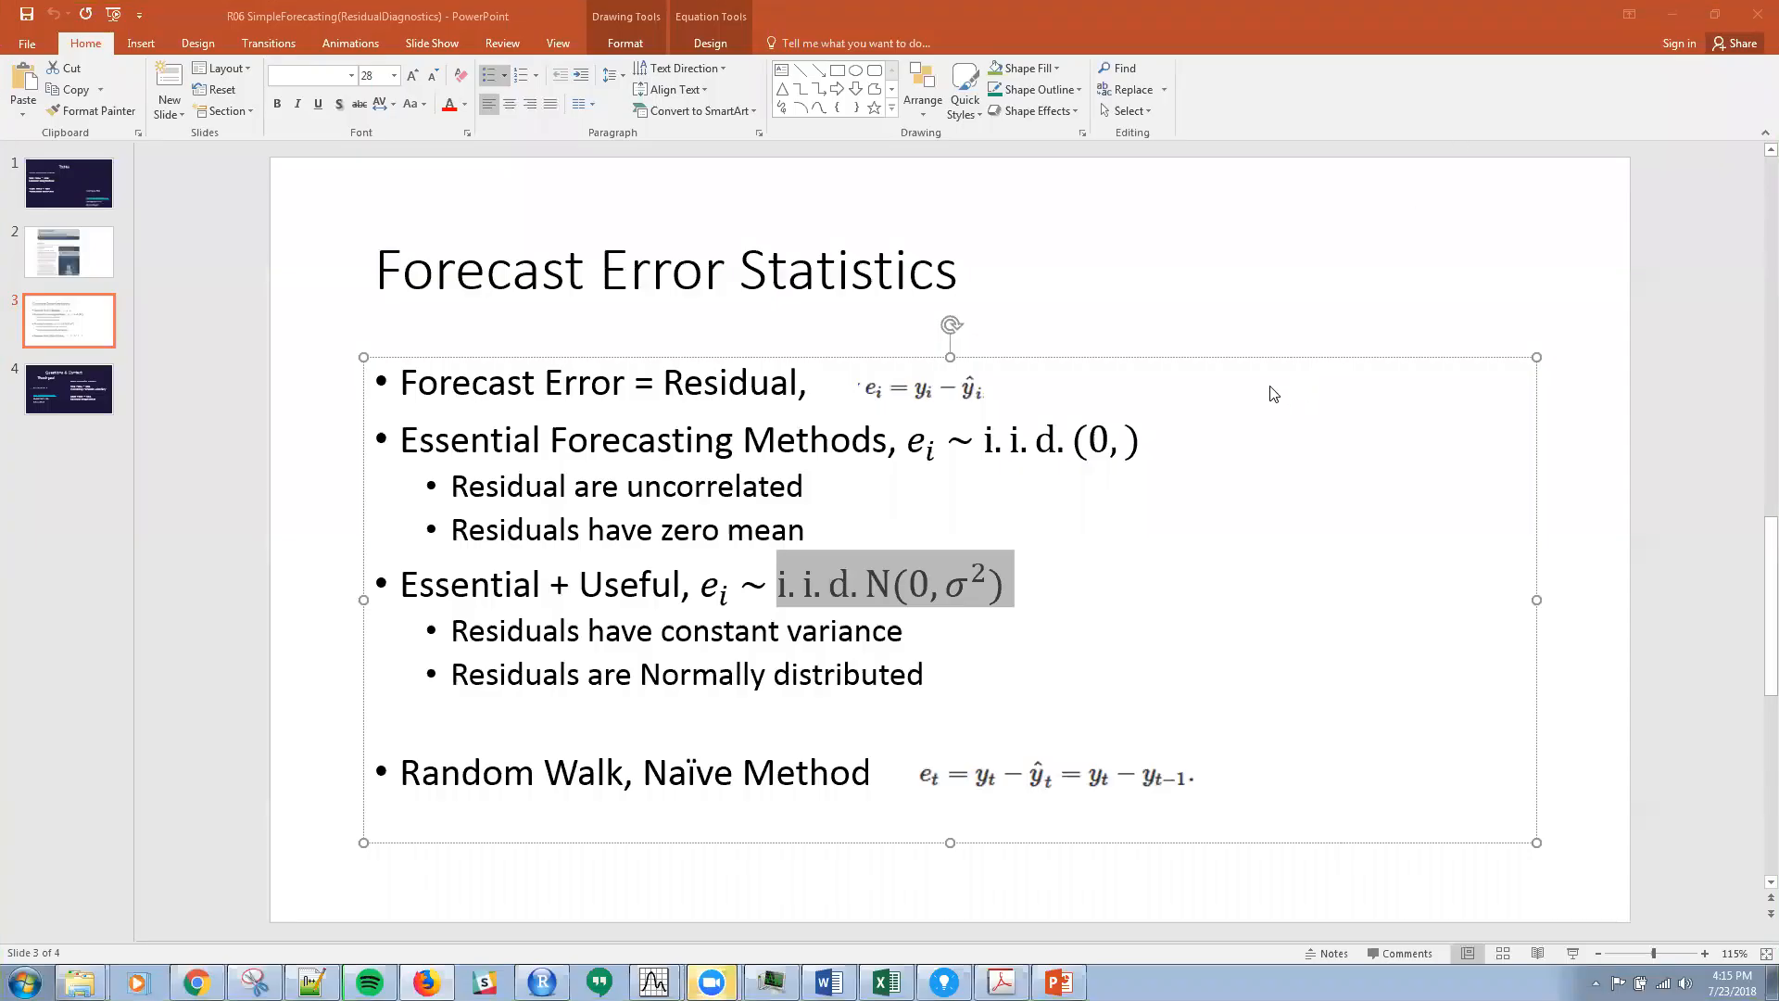
{"action": "mouse_move", "coordinate": [389, 543]}
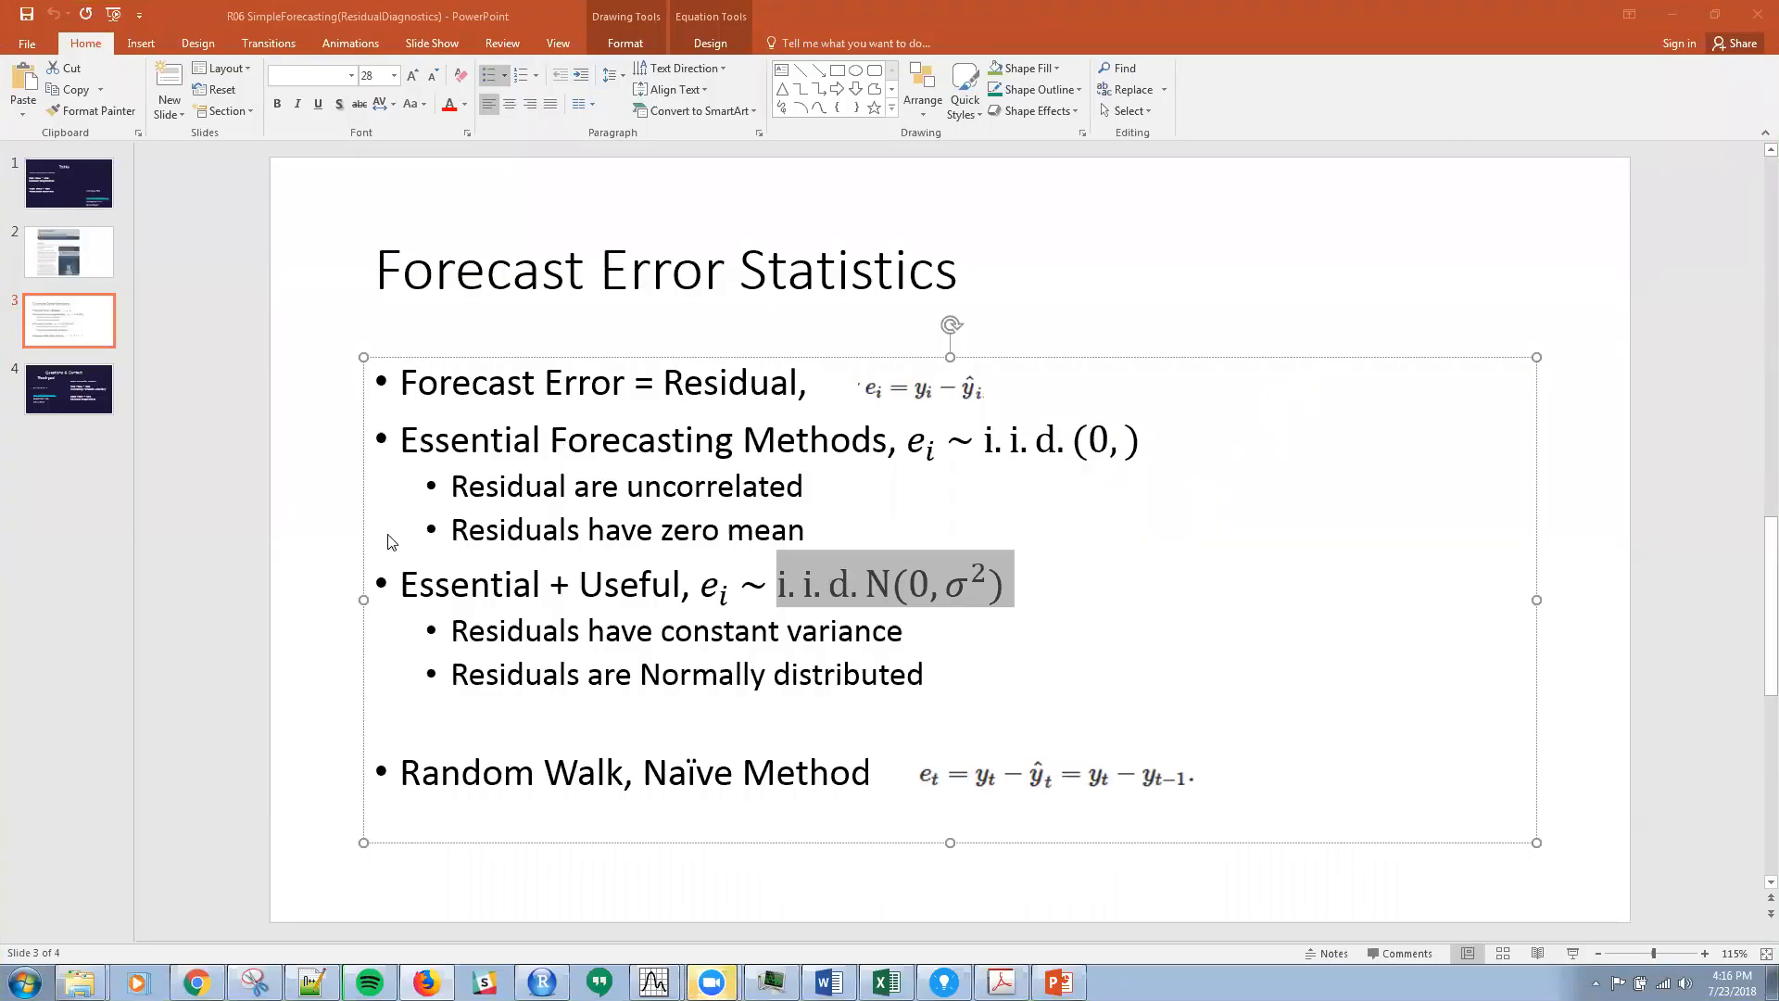
{"action": "mouse_move", "coordinate": [822, 511]}
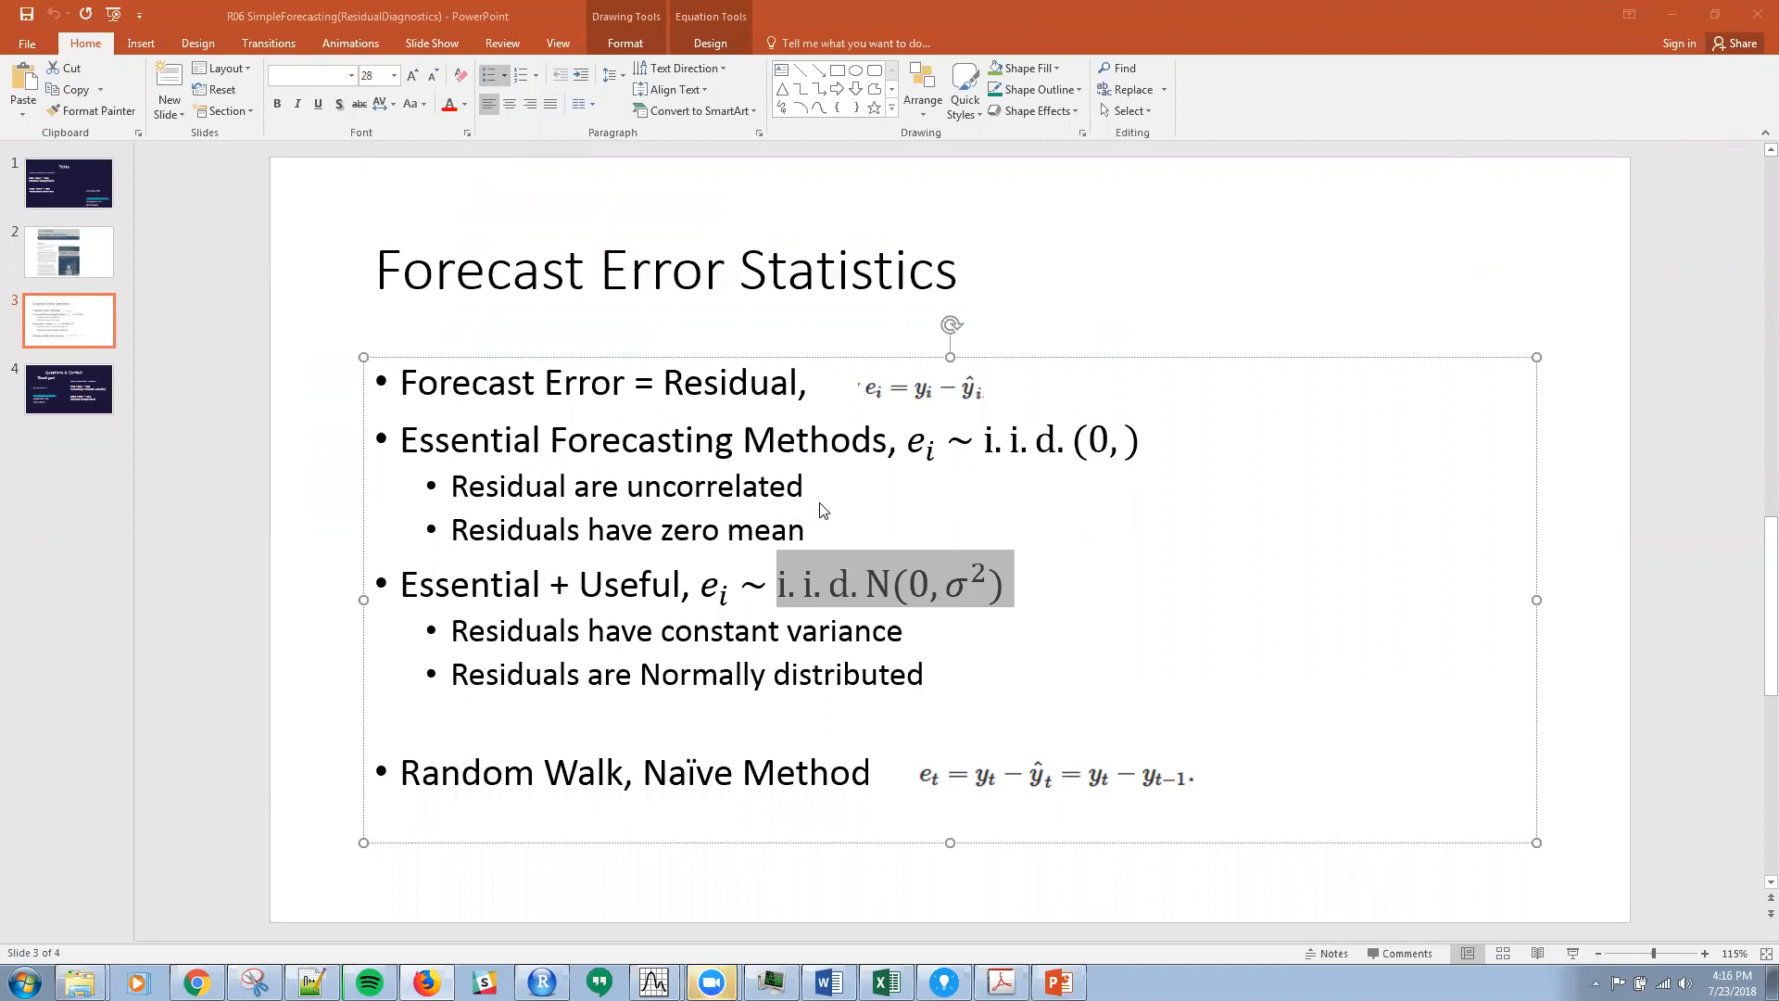
{"action": "mouse_move", "coordinate": [846, 493]}
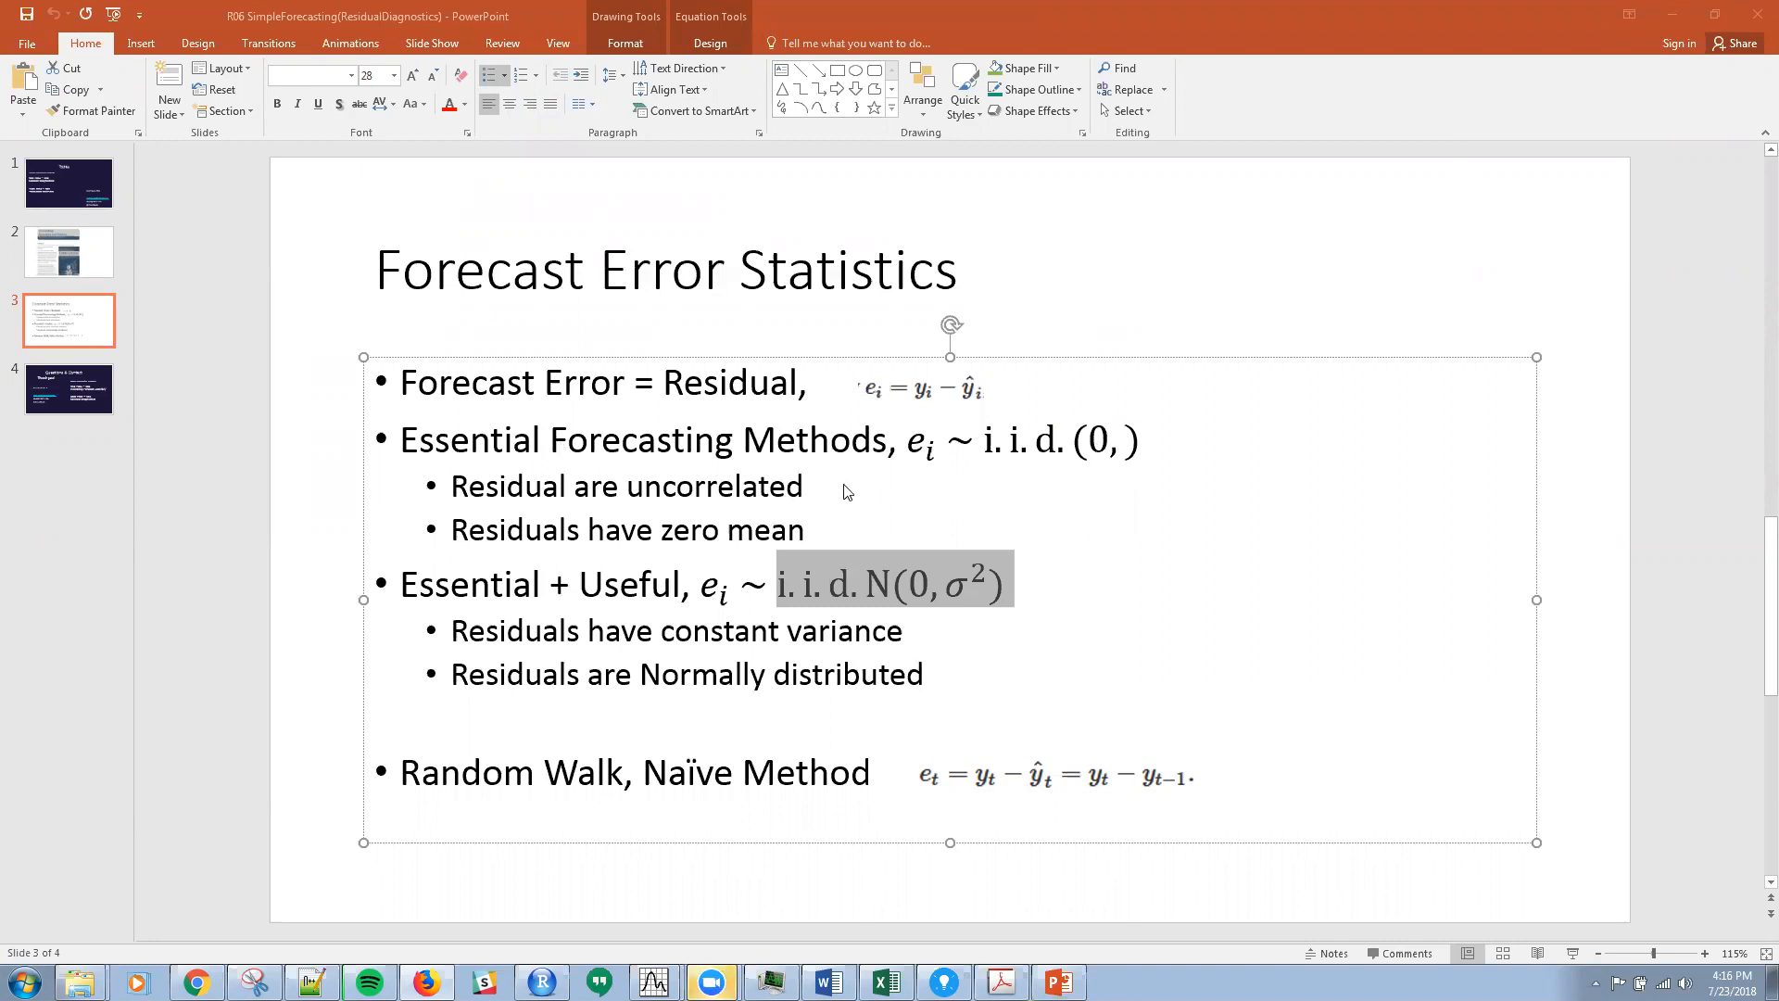
{"action": "mouse_move", "coordinate": [834, 515]}
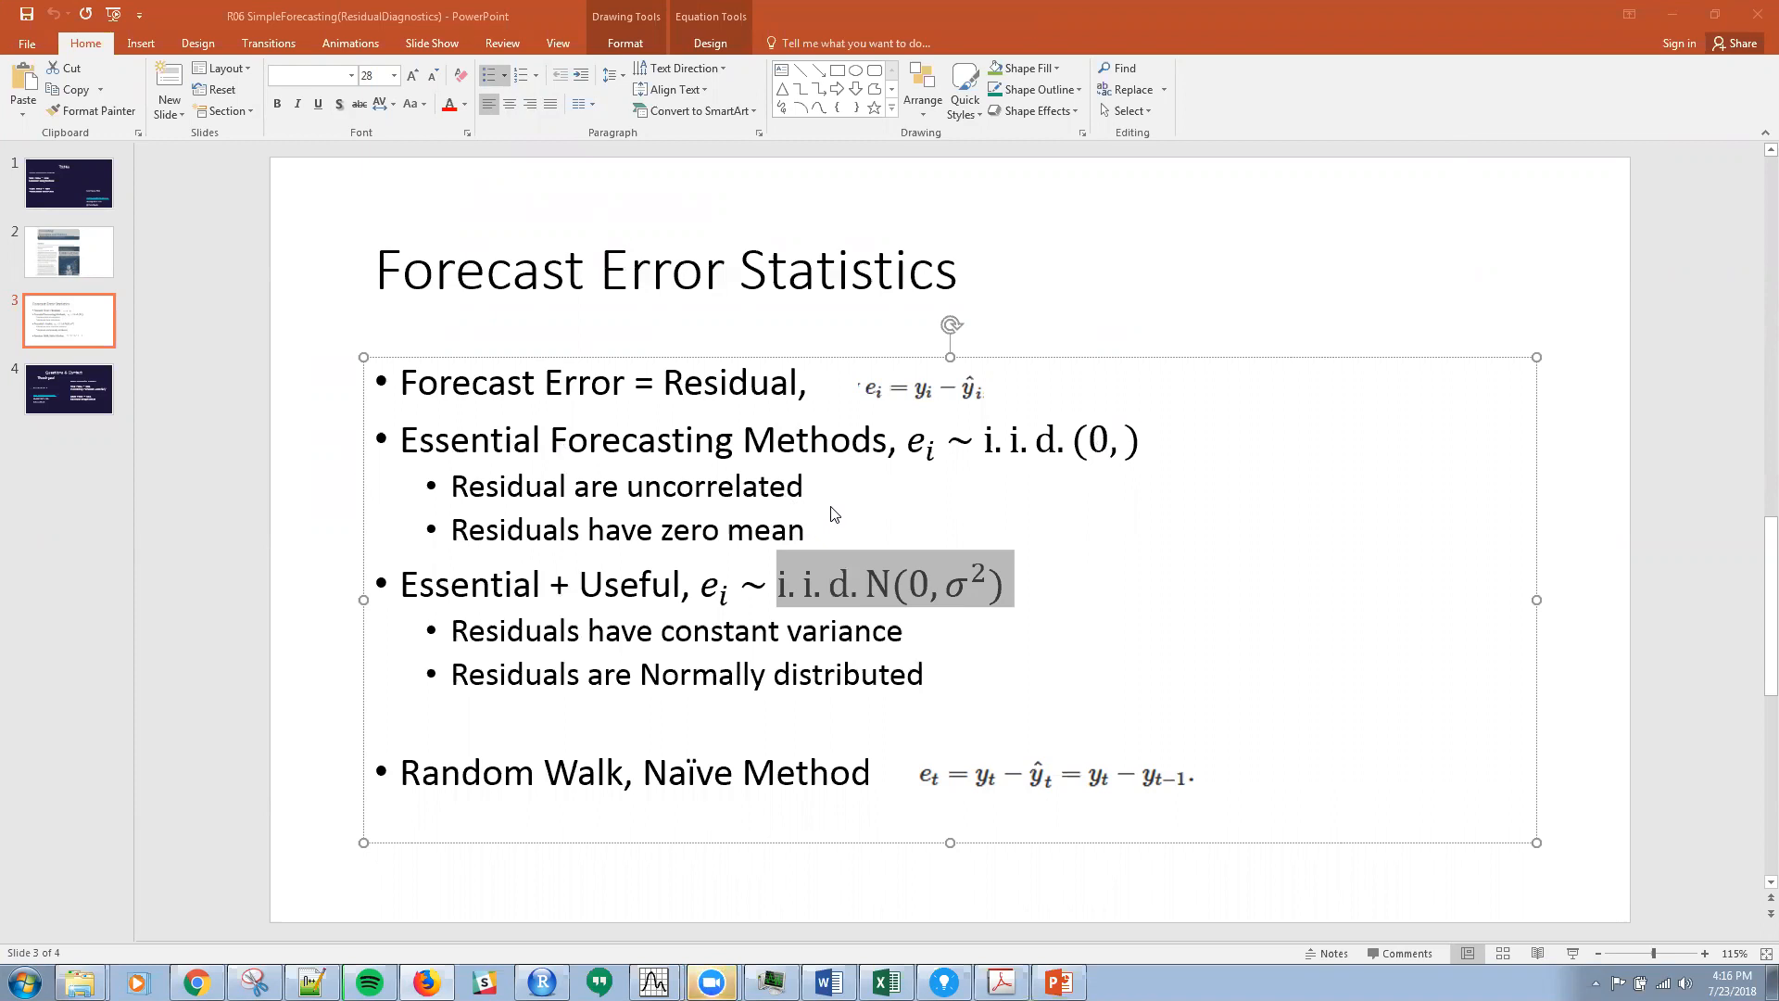
{"action": "mouse_move", "coordinate": [876, 497]}
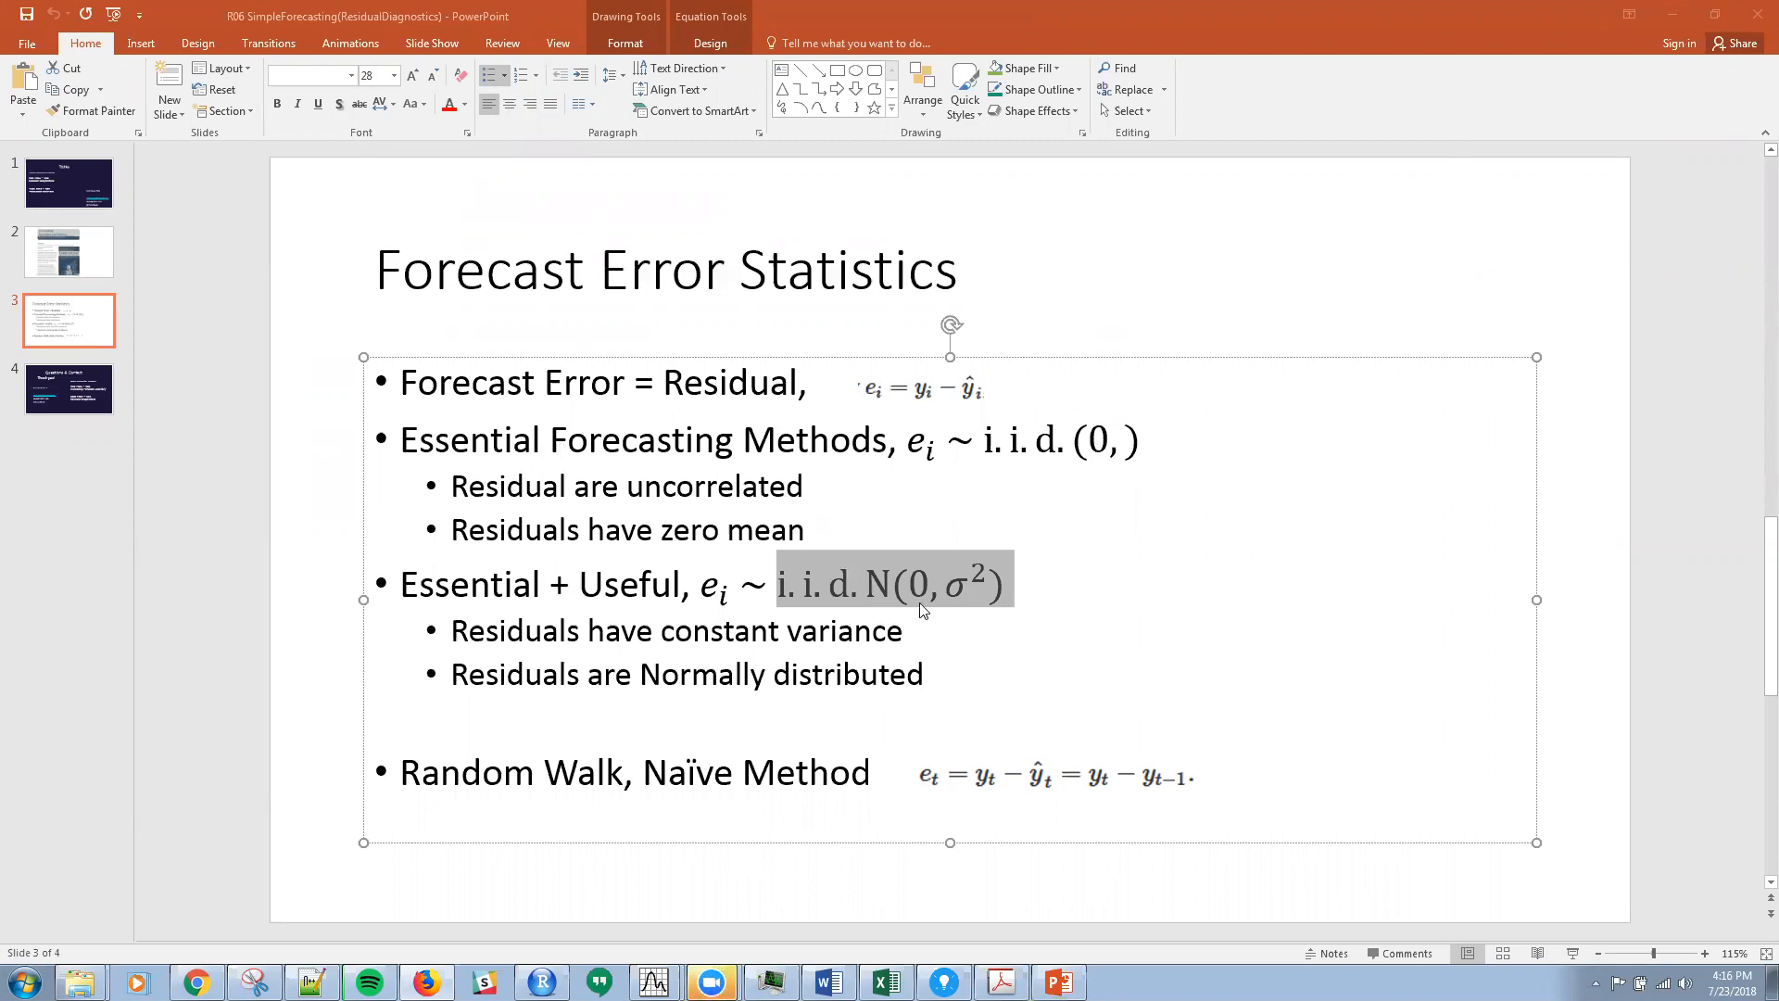
{"action": "mouse_move", "coordinate": [928, 649]}
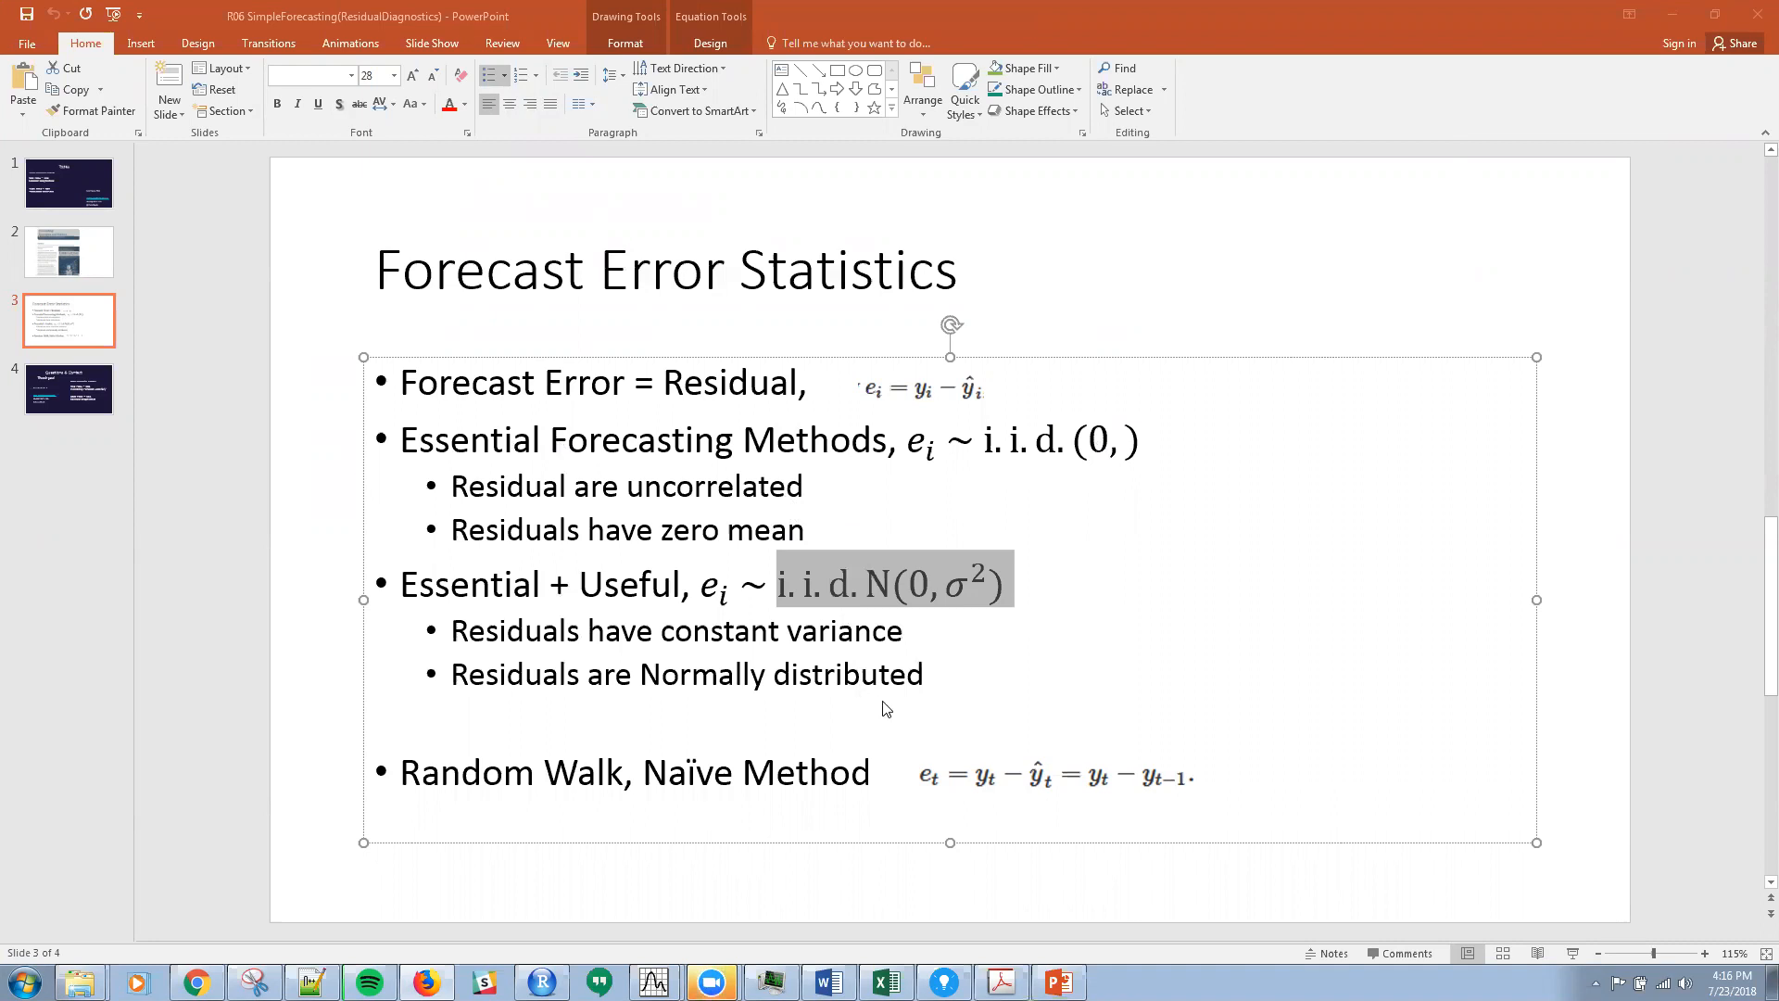
{"action": "mouse_move", "coordinate": [982, 570]}
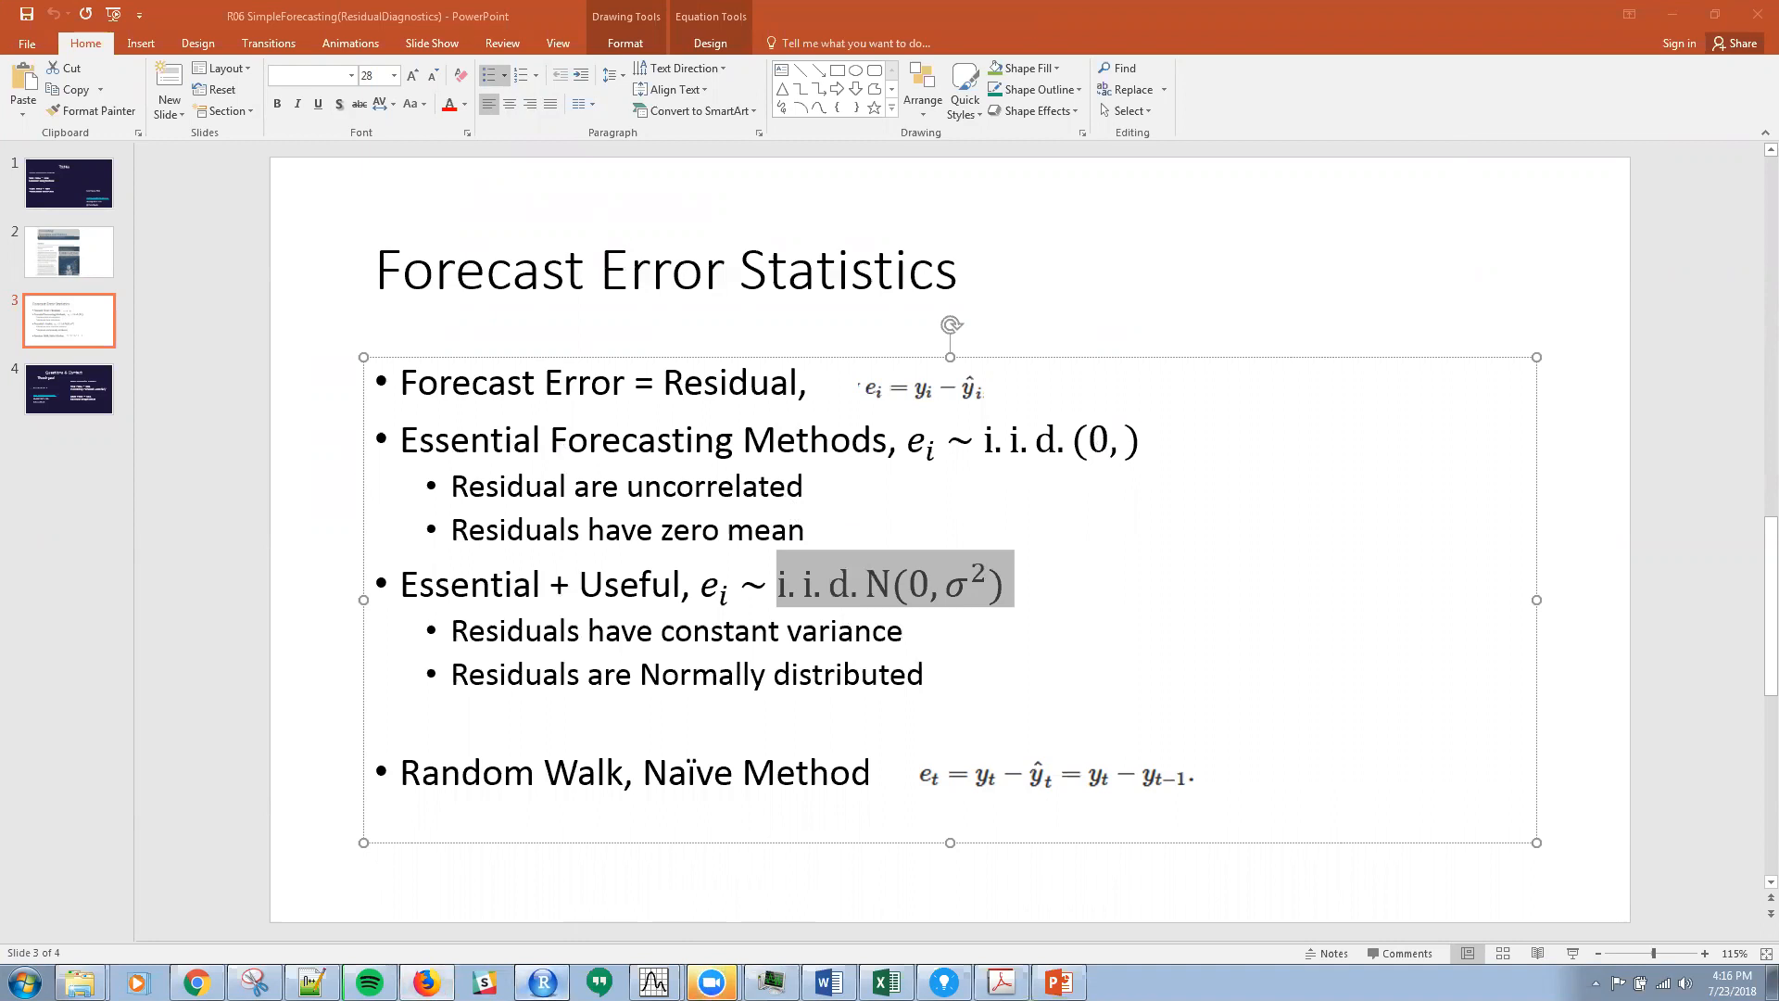
- Run library(fpp) and create dj2 <- window(dj, end=250), the first 250 Dow Jones values
{"action": "left_click", "coordinate": [537, 982]}
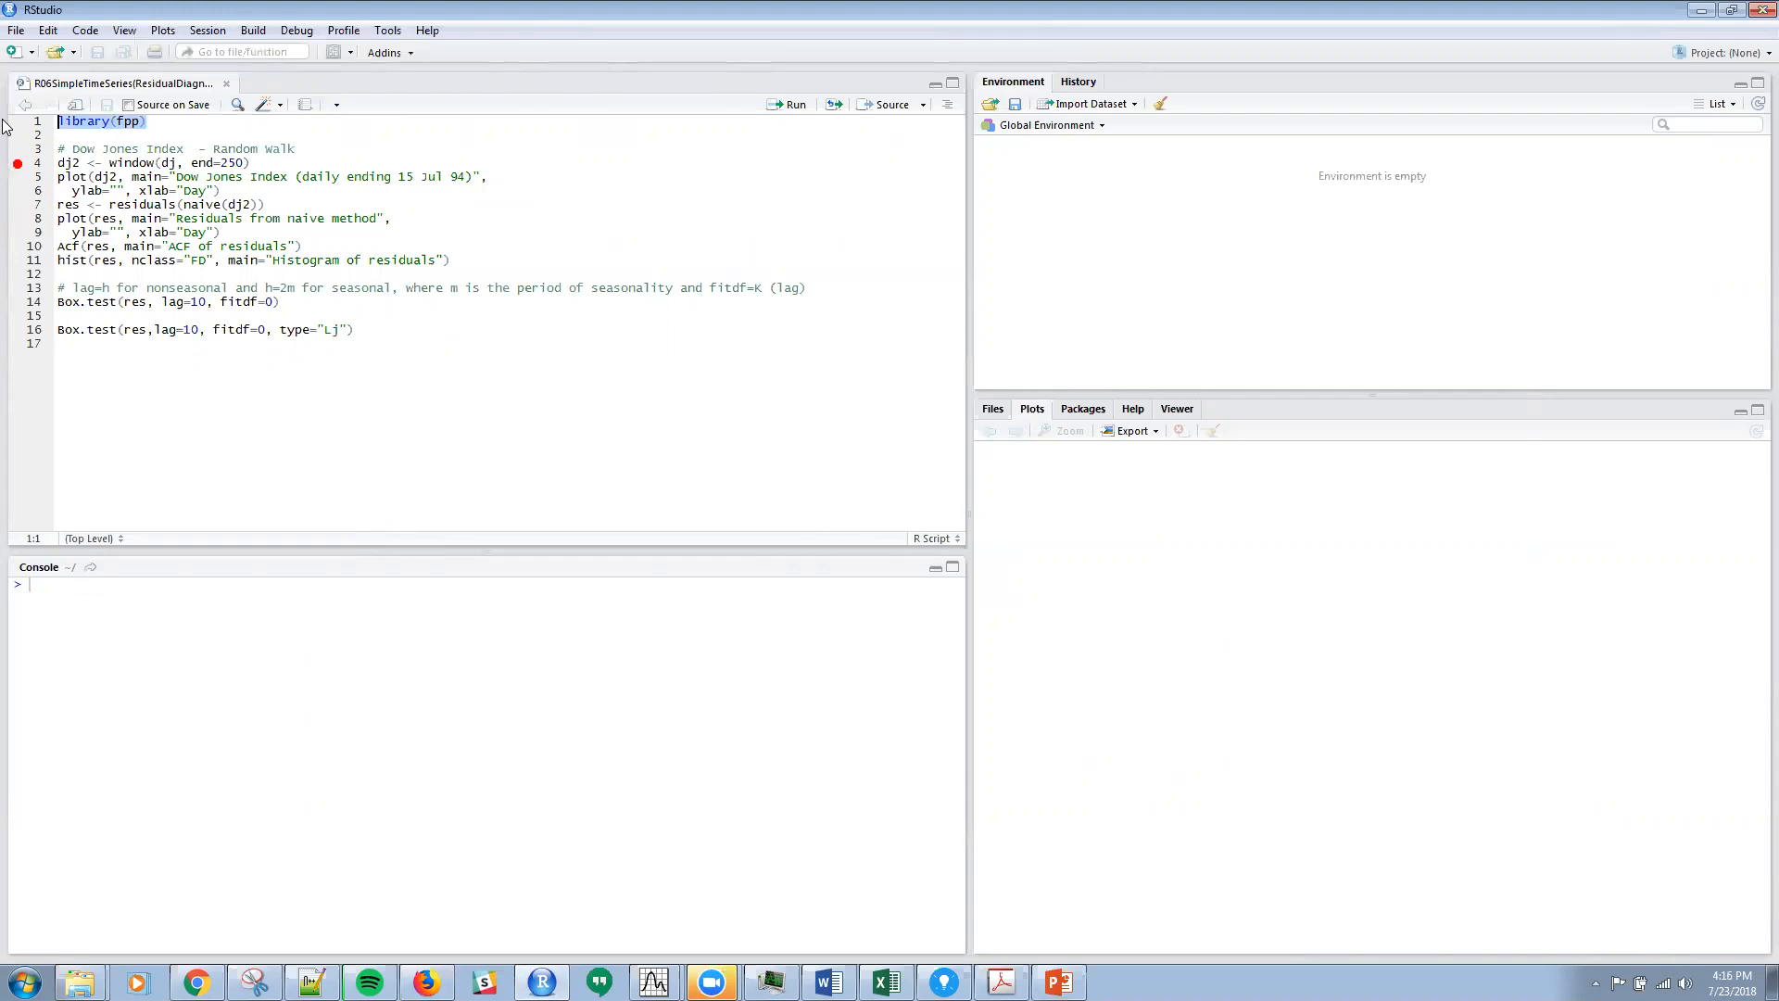
{"action": "left_click", "coordinate": [795, 104]}
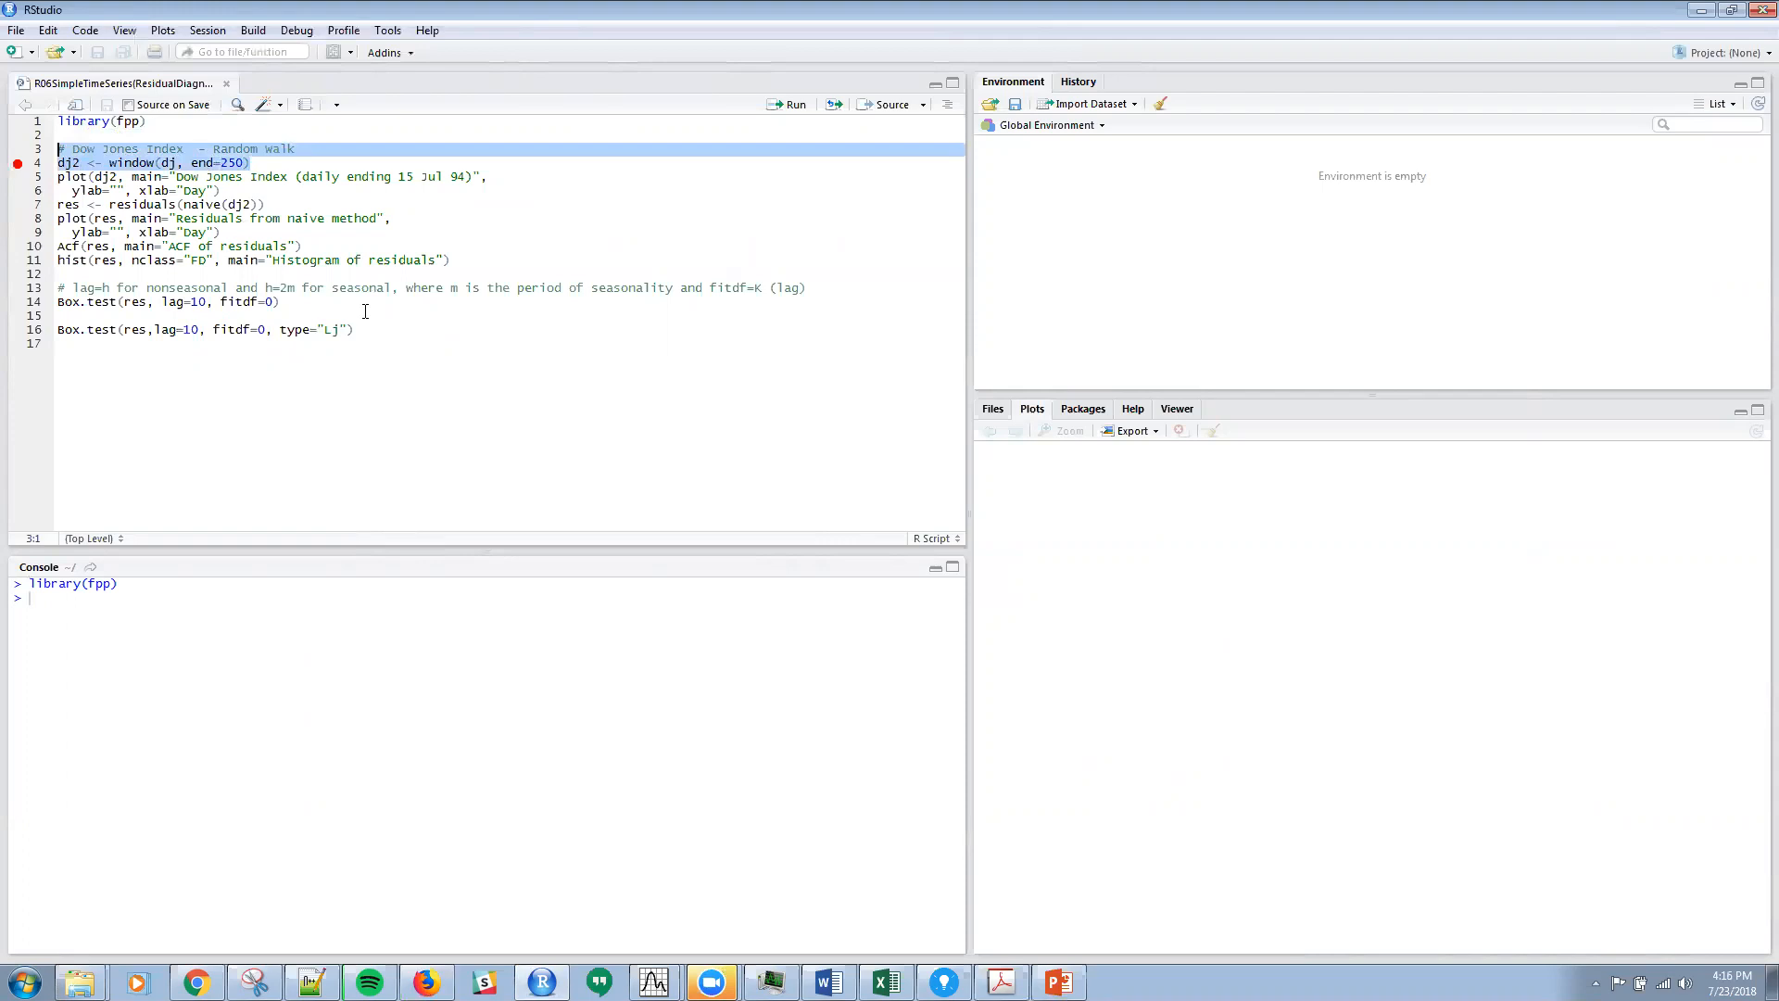
{"action": "left_click", "coordinate": [795, 104]}
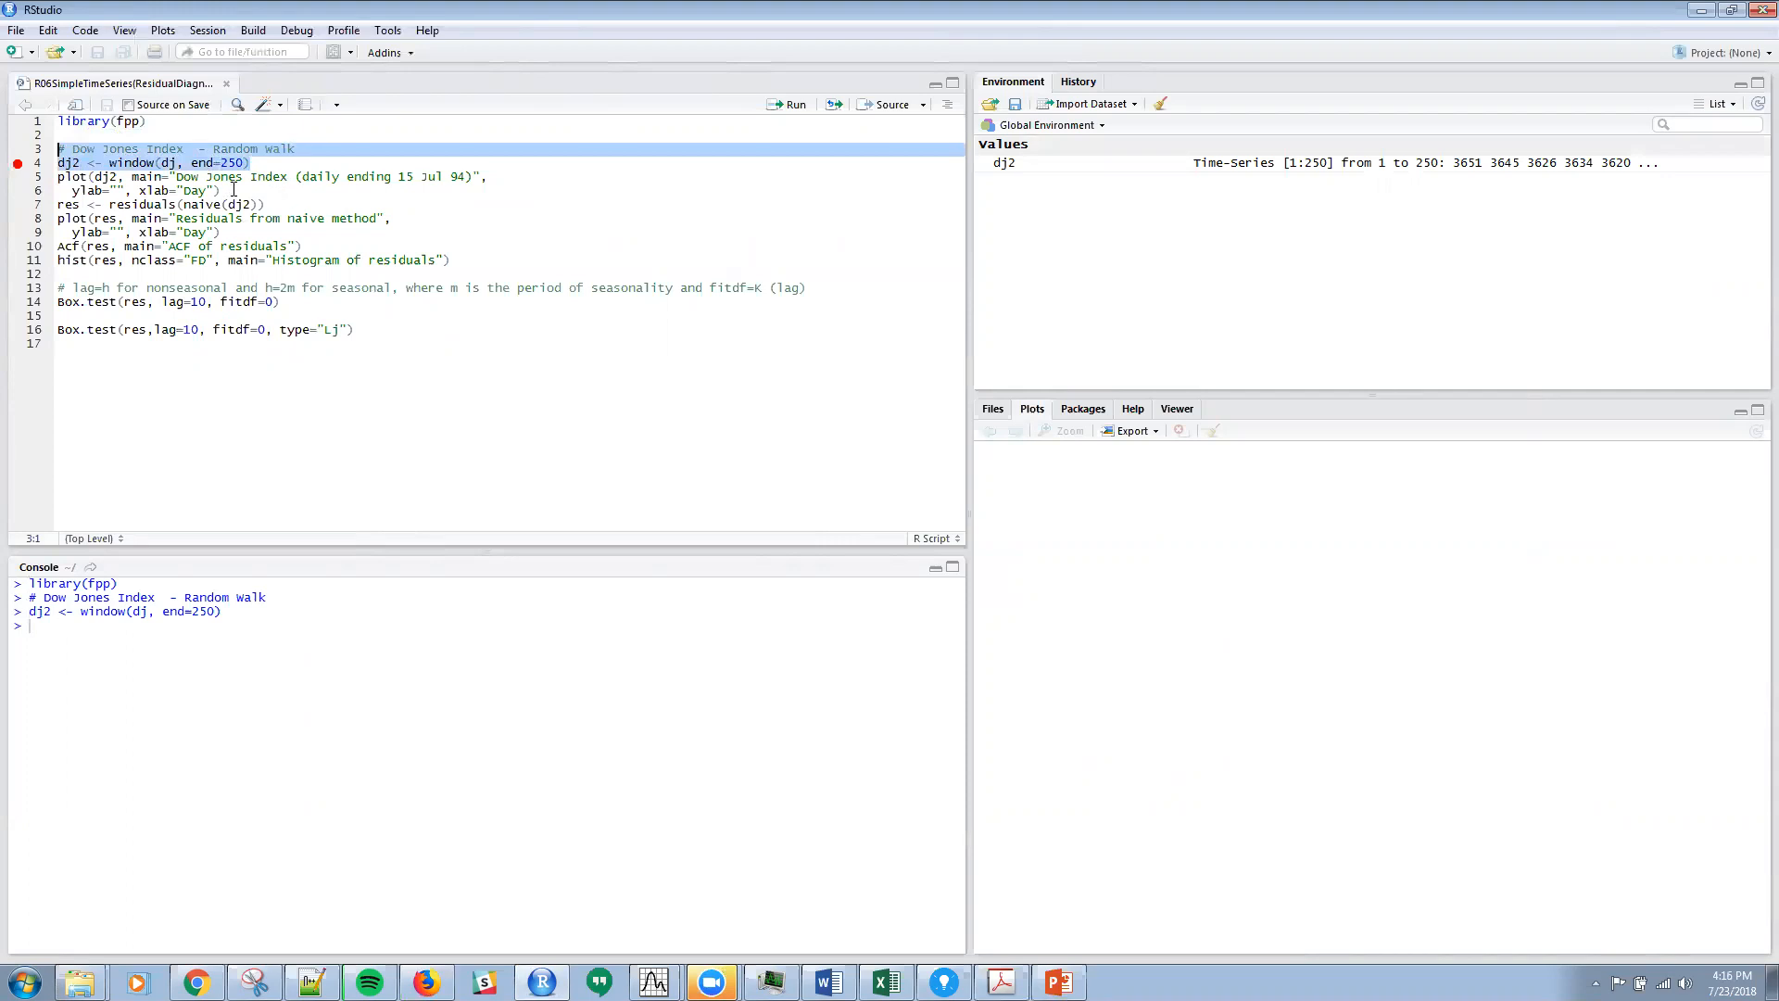
{"action": "left_click", "coordinate": [148, 184]}
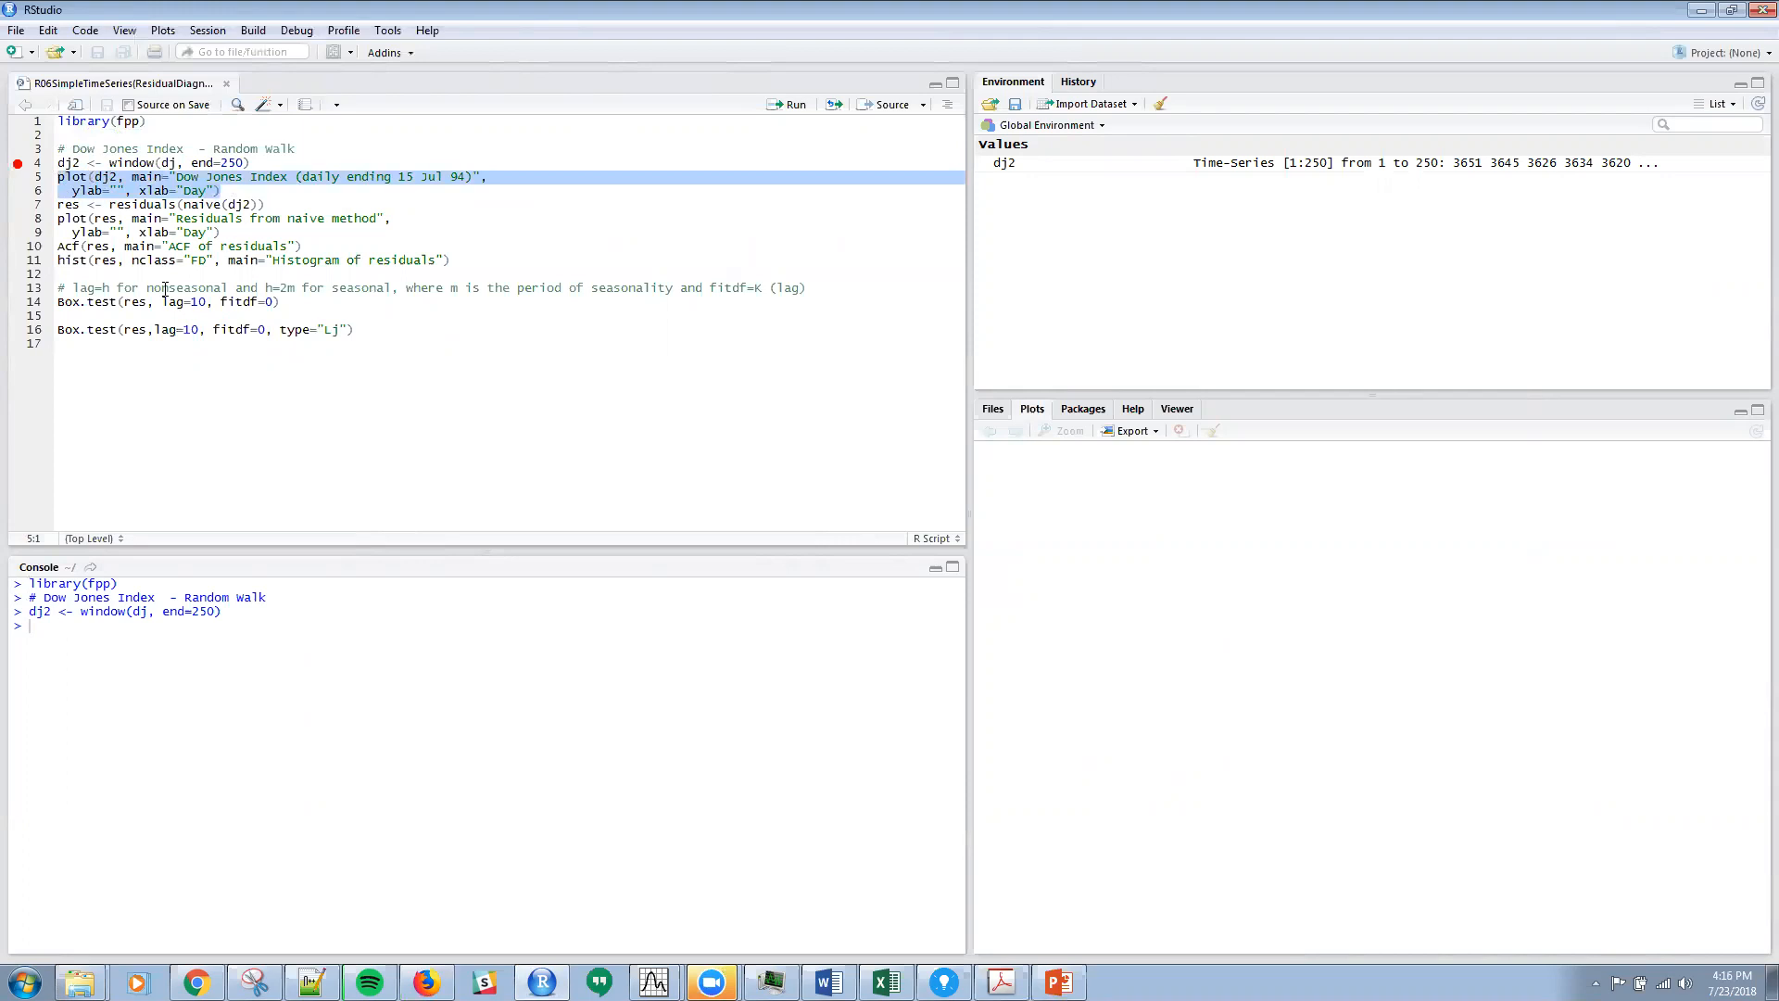
- Plot the 250-day Dow Jones Index dj2 and store res <- residuals(naive(dj2))
{"action": "left_click", "coordinate": [795, 104]}
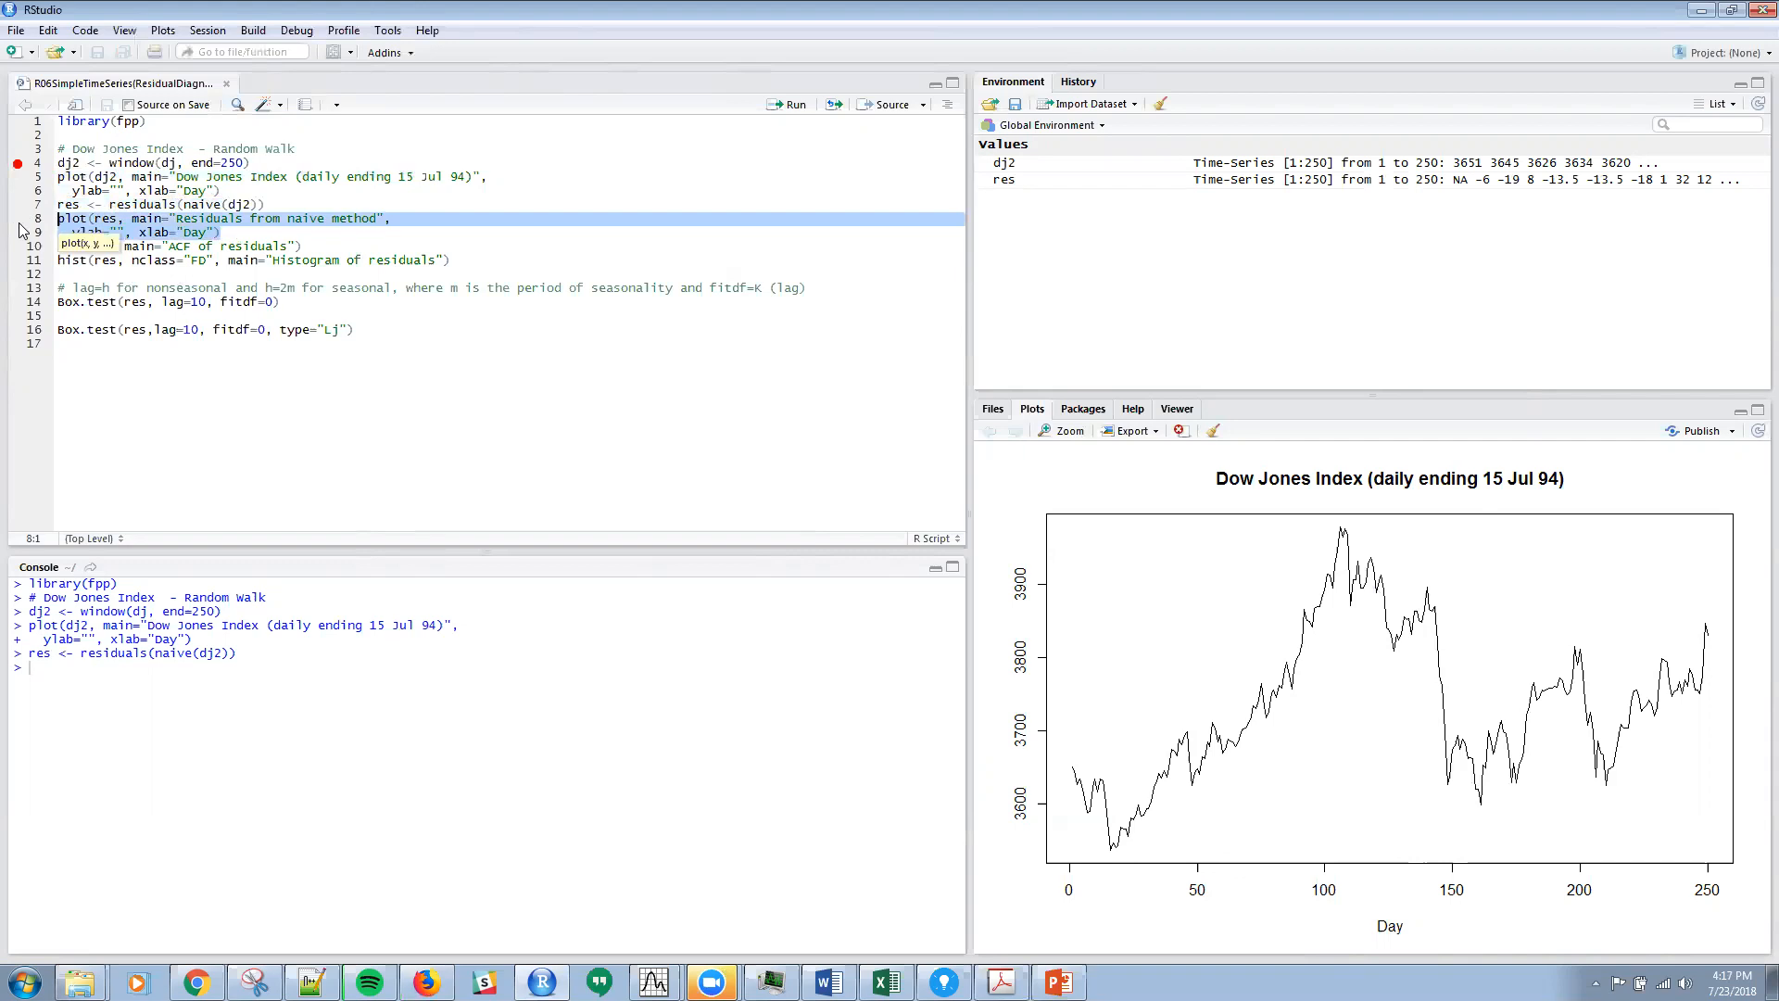
- Plot res against day titled "Residuals from naive method"
{"action": "left_click", "coordinate": [789, 103]}
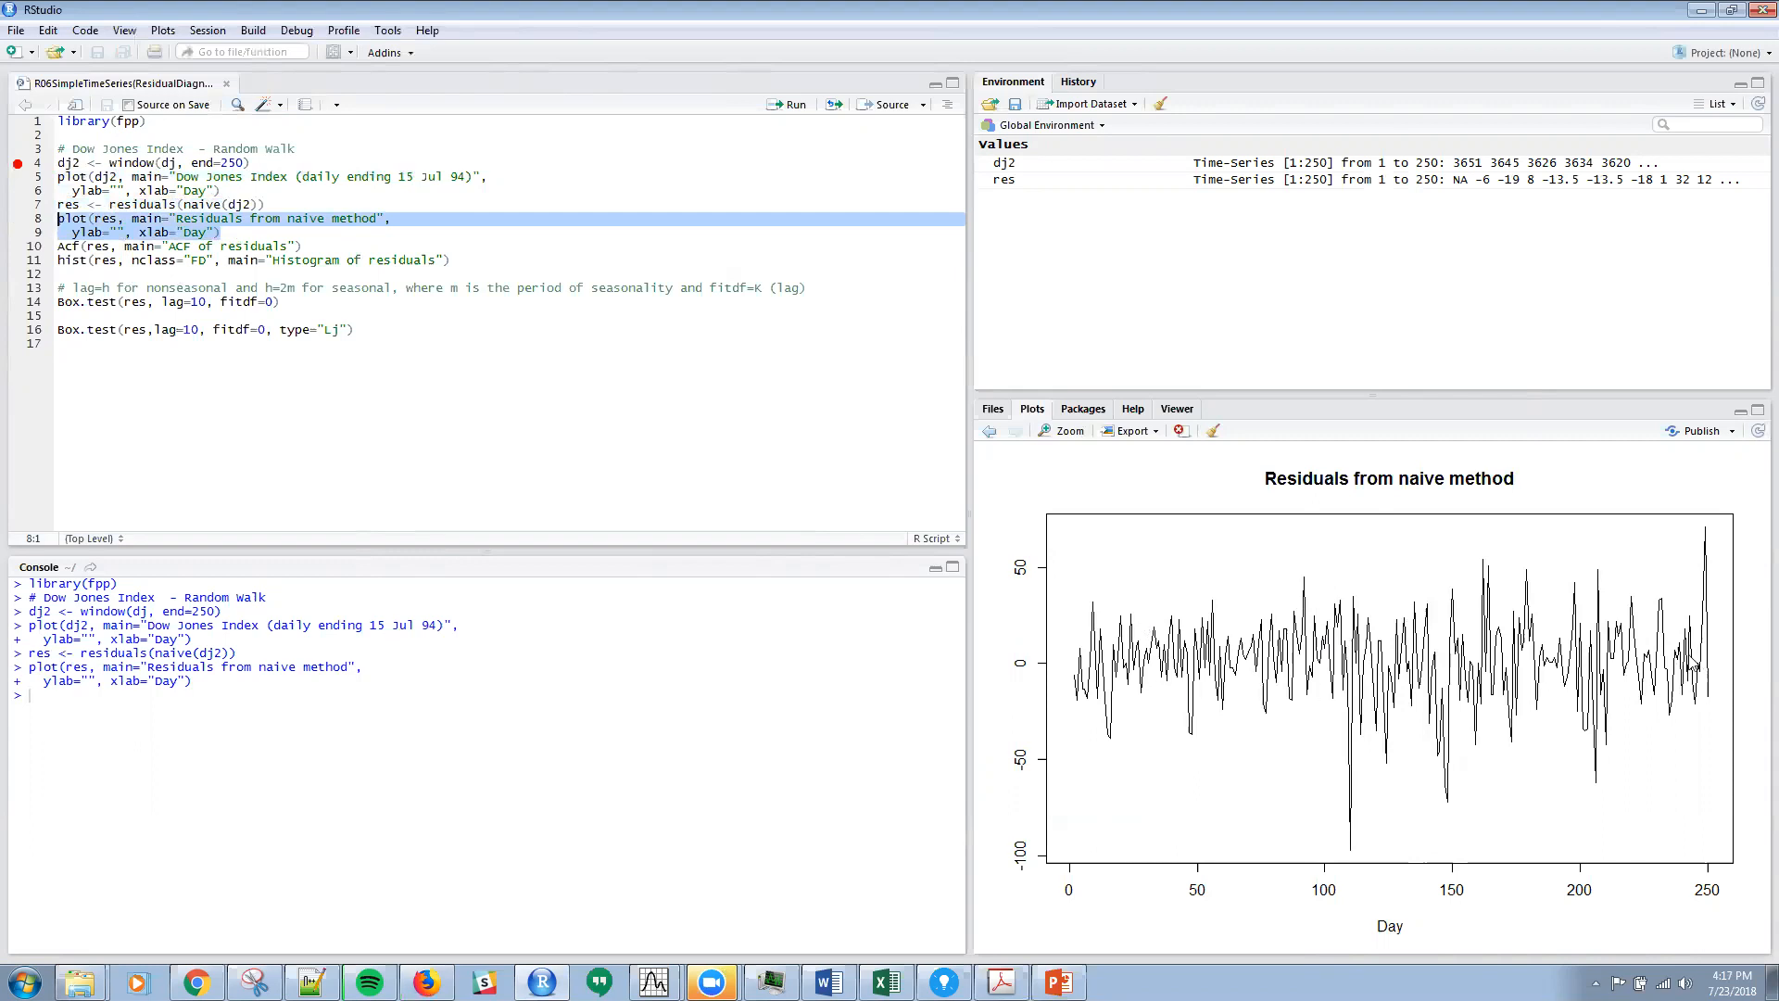
{"action": "mouse_move", "coordinate": [1560, 694]}
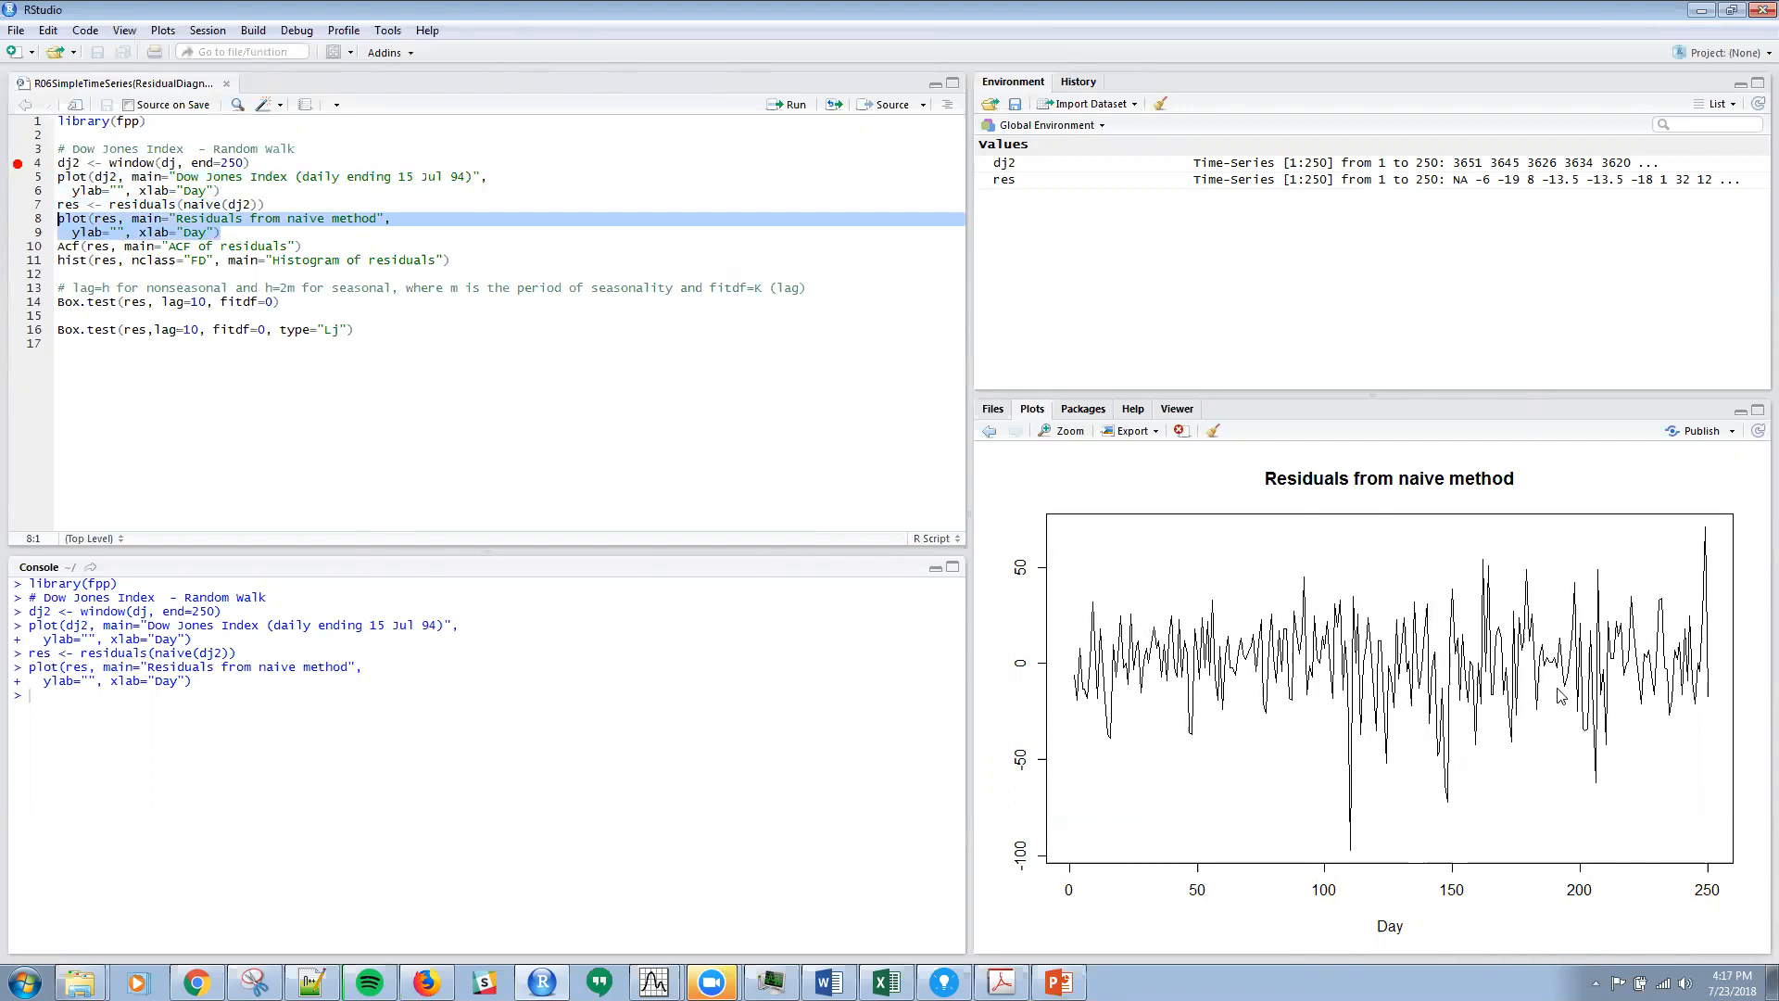
{"action": "mouse_move", "coordinate": [1342, 684]}
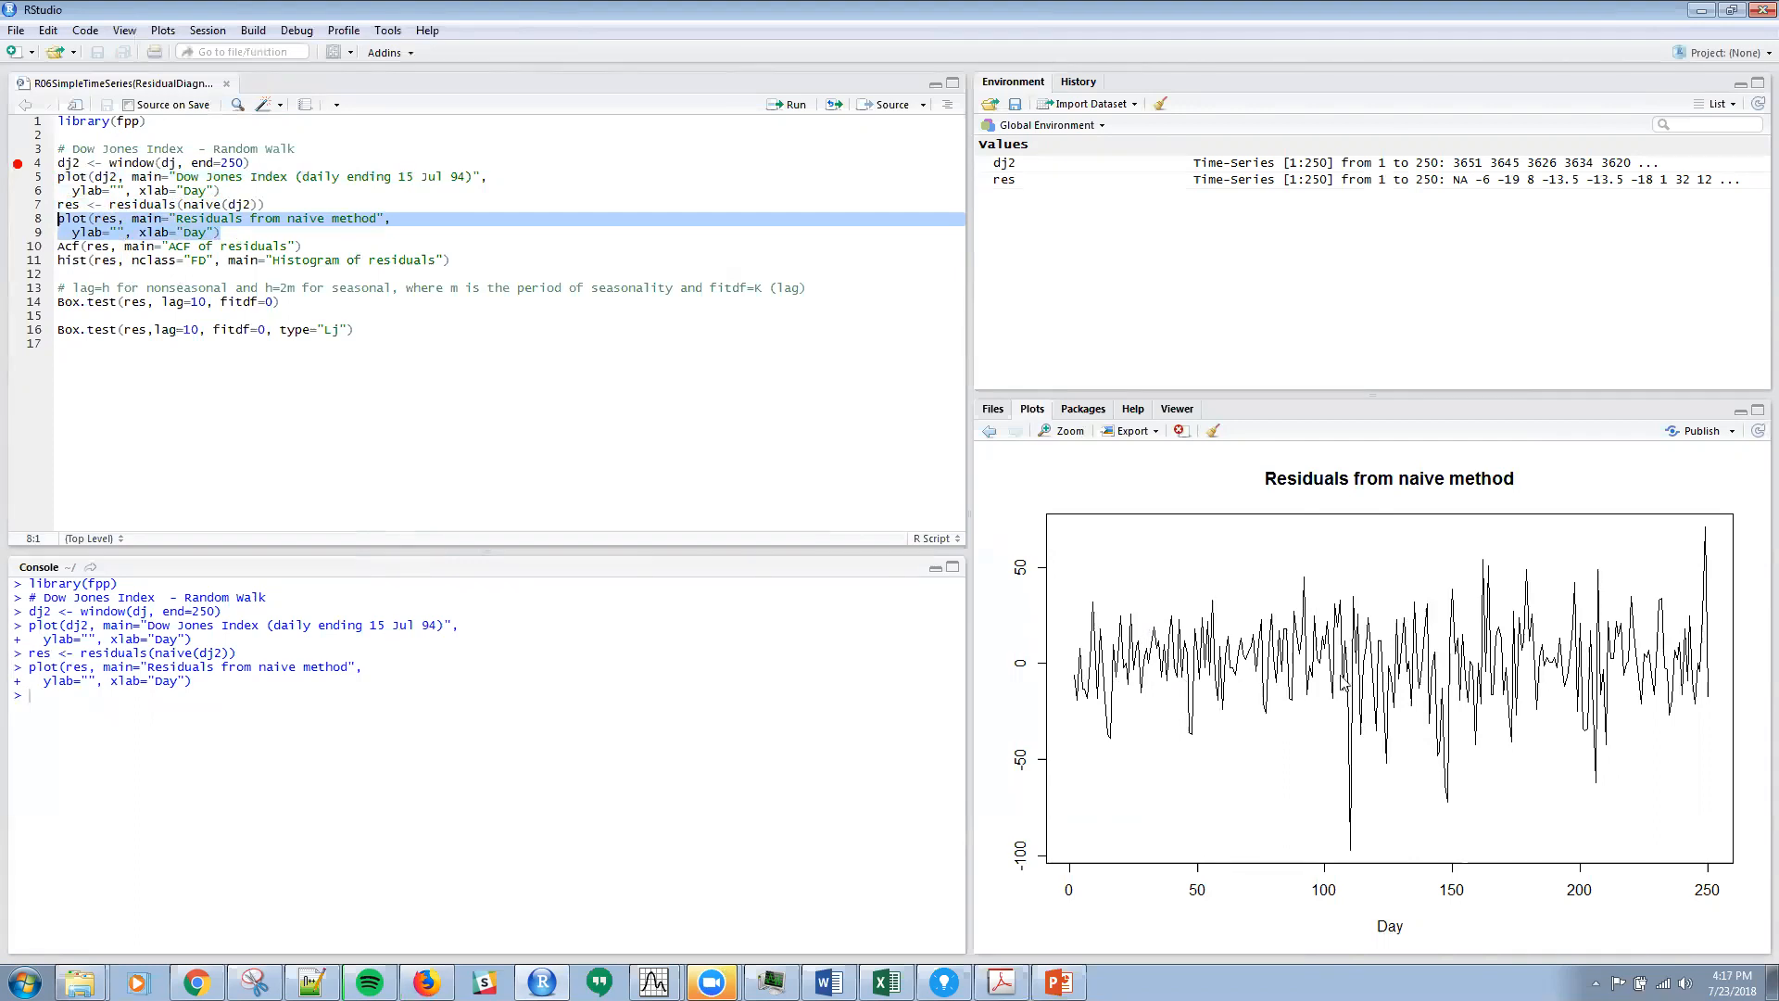
{"action": "mouse_move", "coordinate": [1150, 683]}
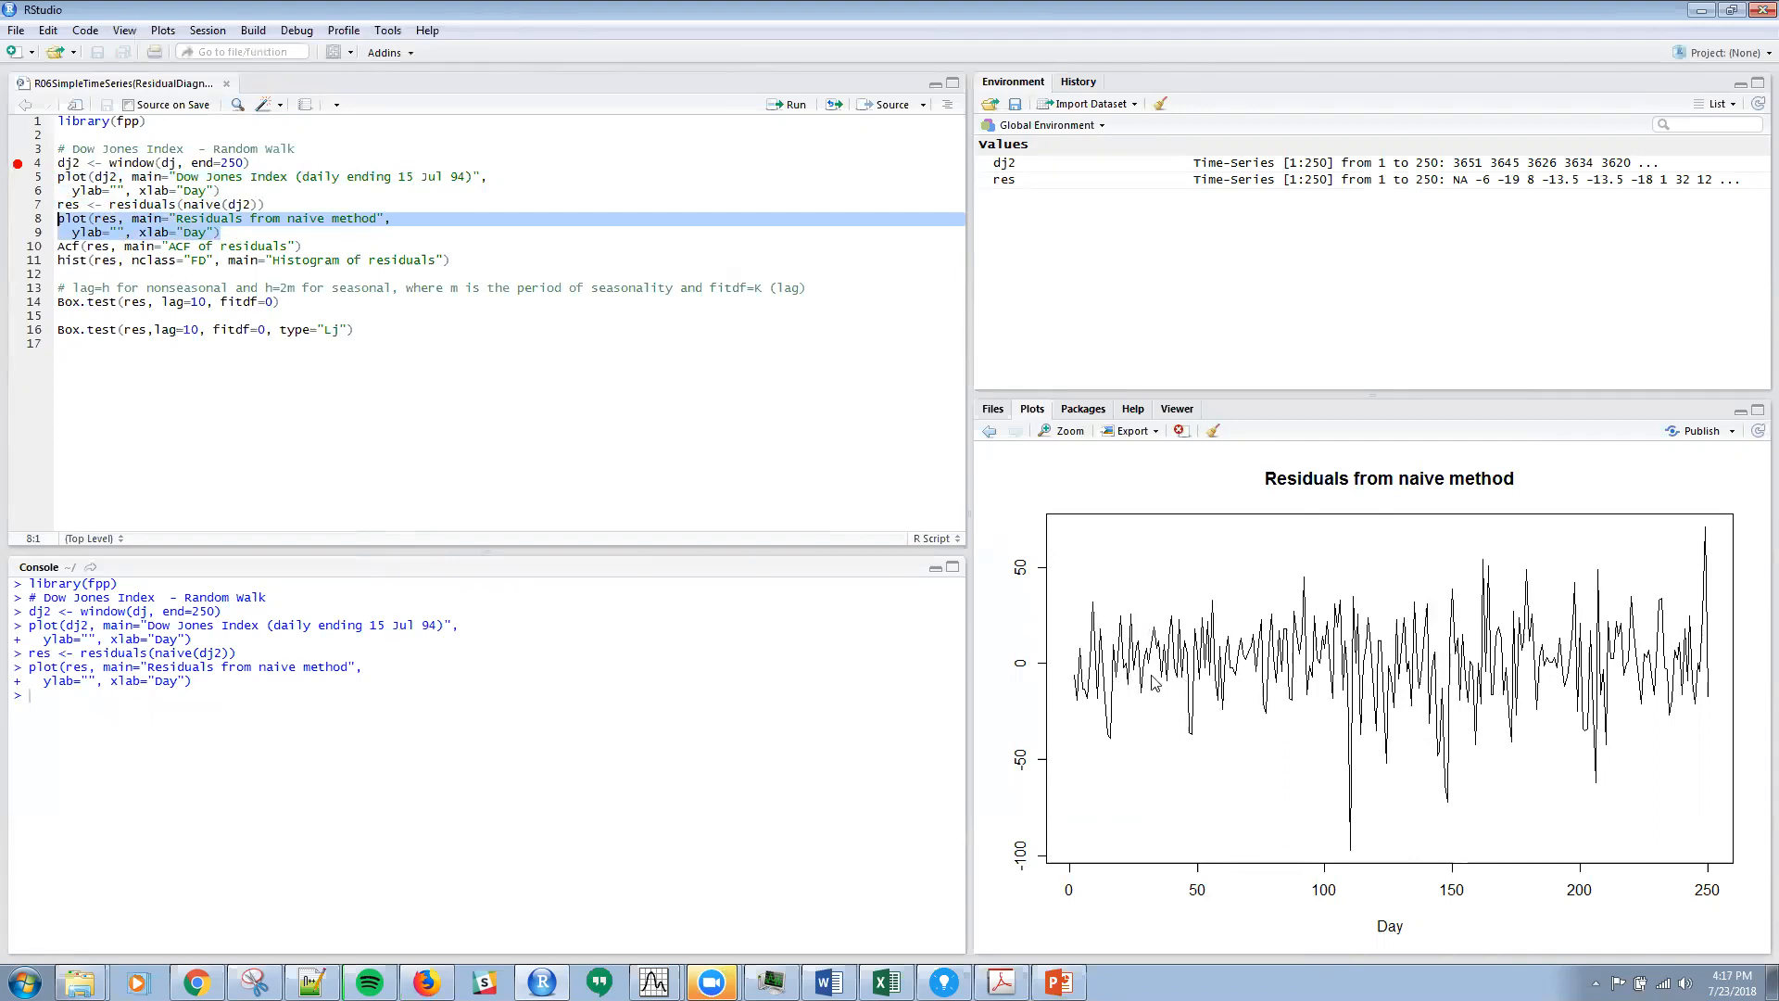
{"action": "mouse_move", "coordinate": [1705, 651]}
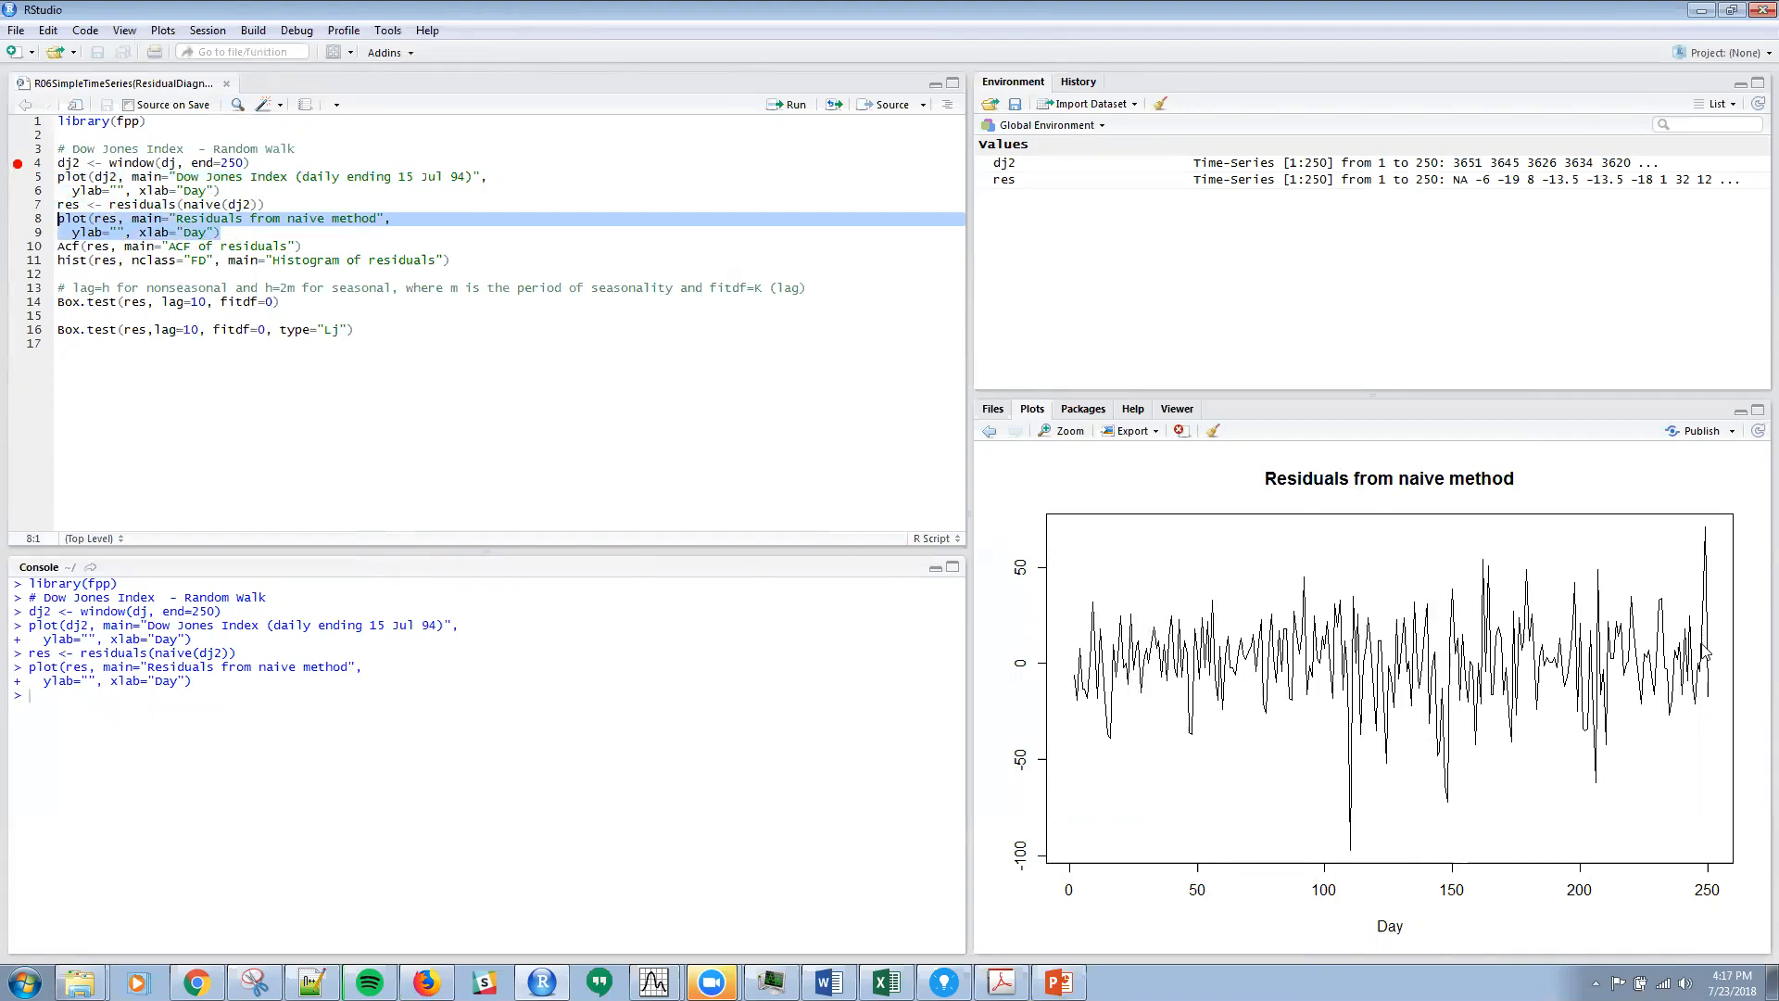
{"action": "mouse_move", "coordinate": [1326, 882]}
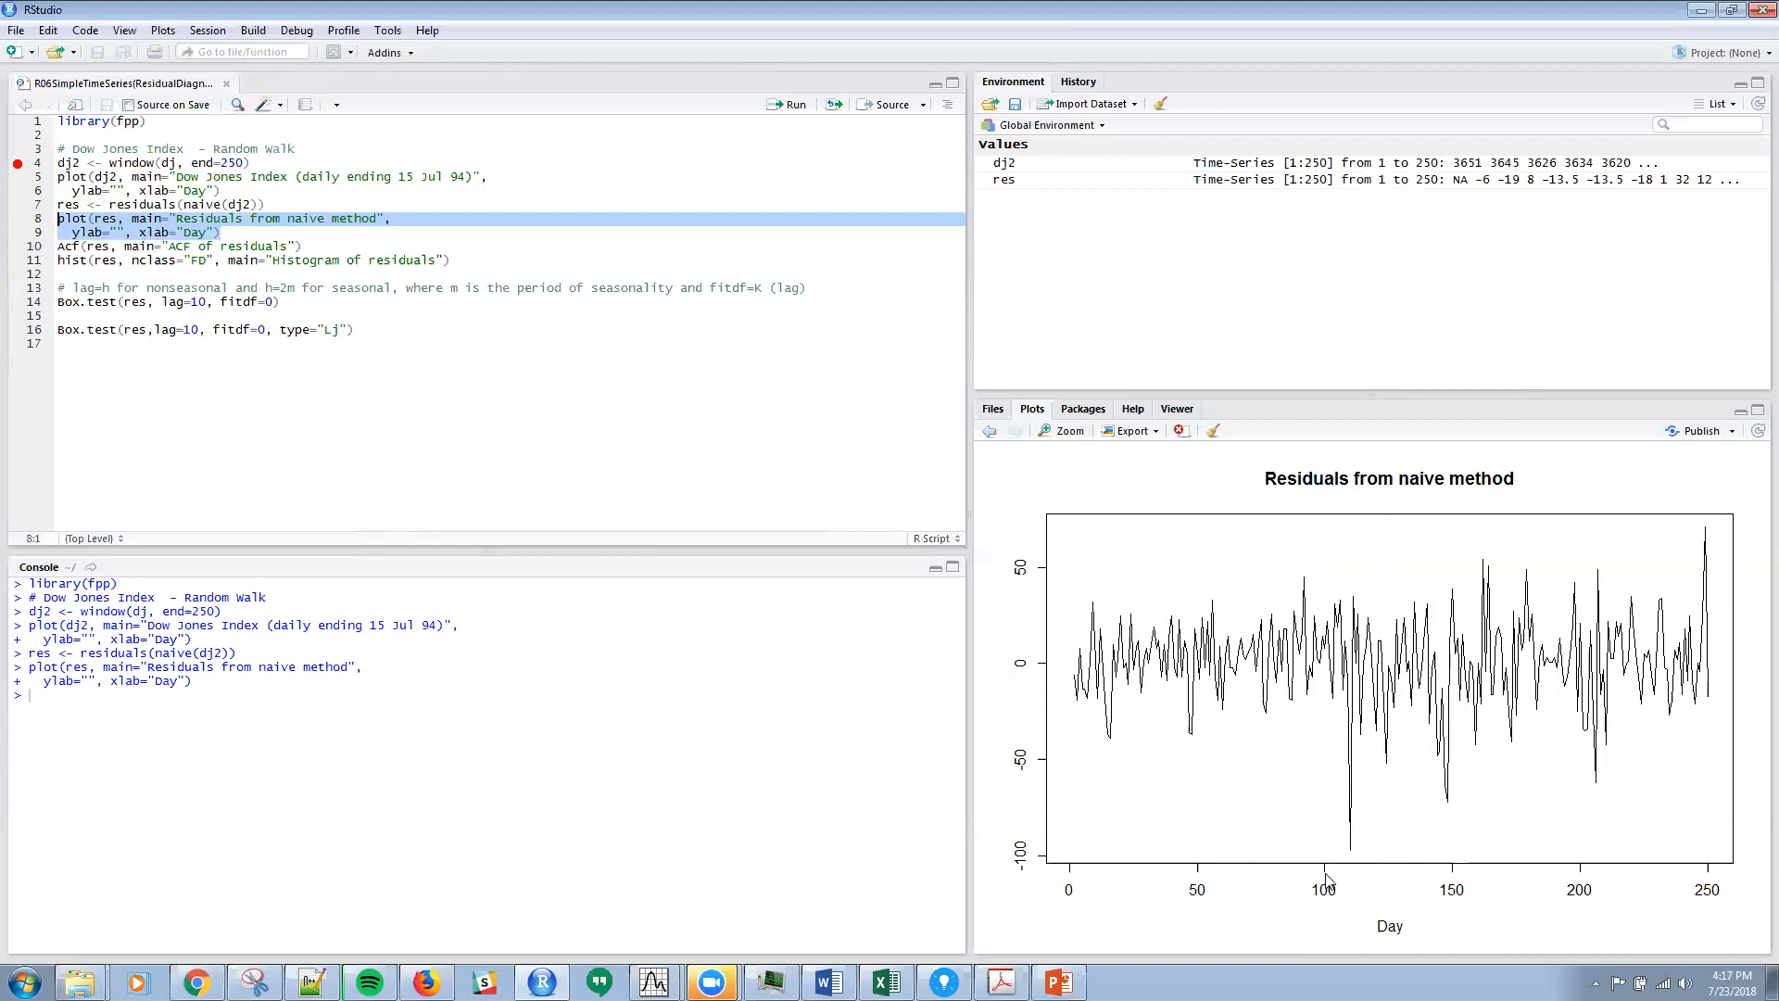
{"action": "mouse_move", "coordinate": [1373, 854]}
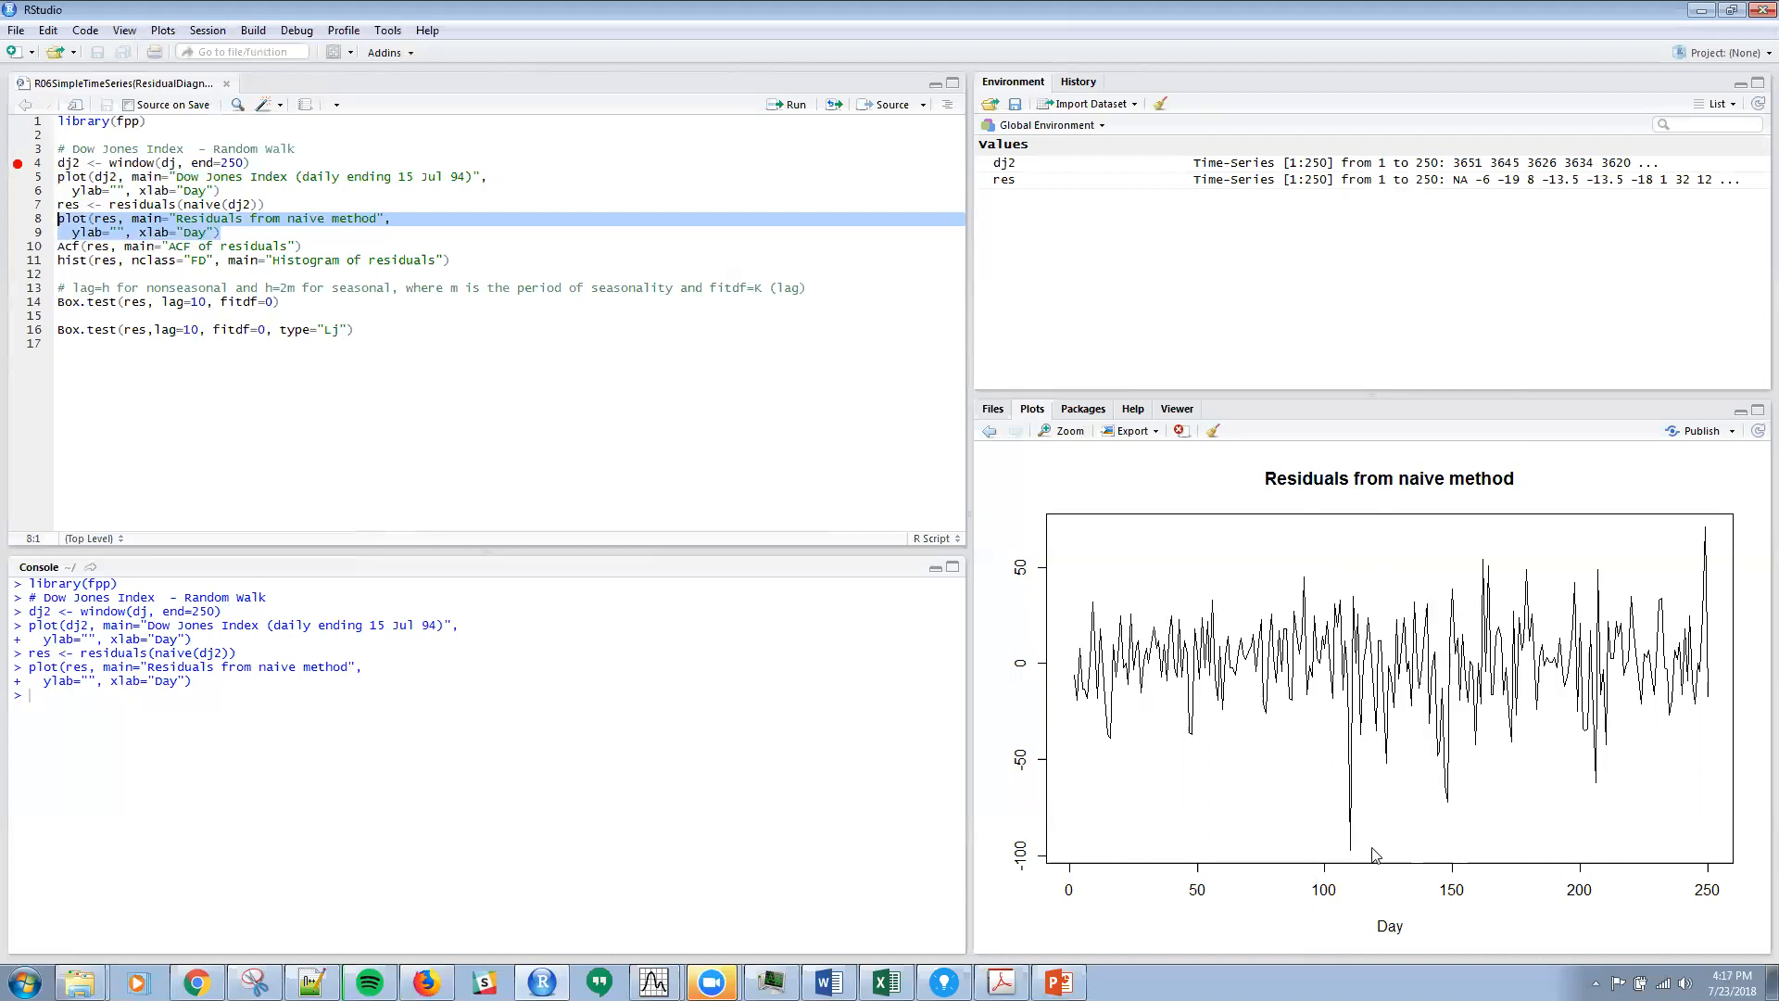
{"action": "mouse_move", "coordinate": [321, 245]}
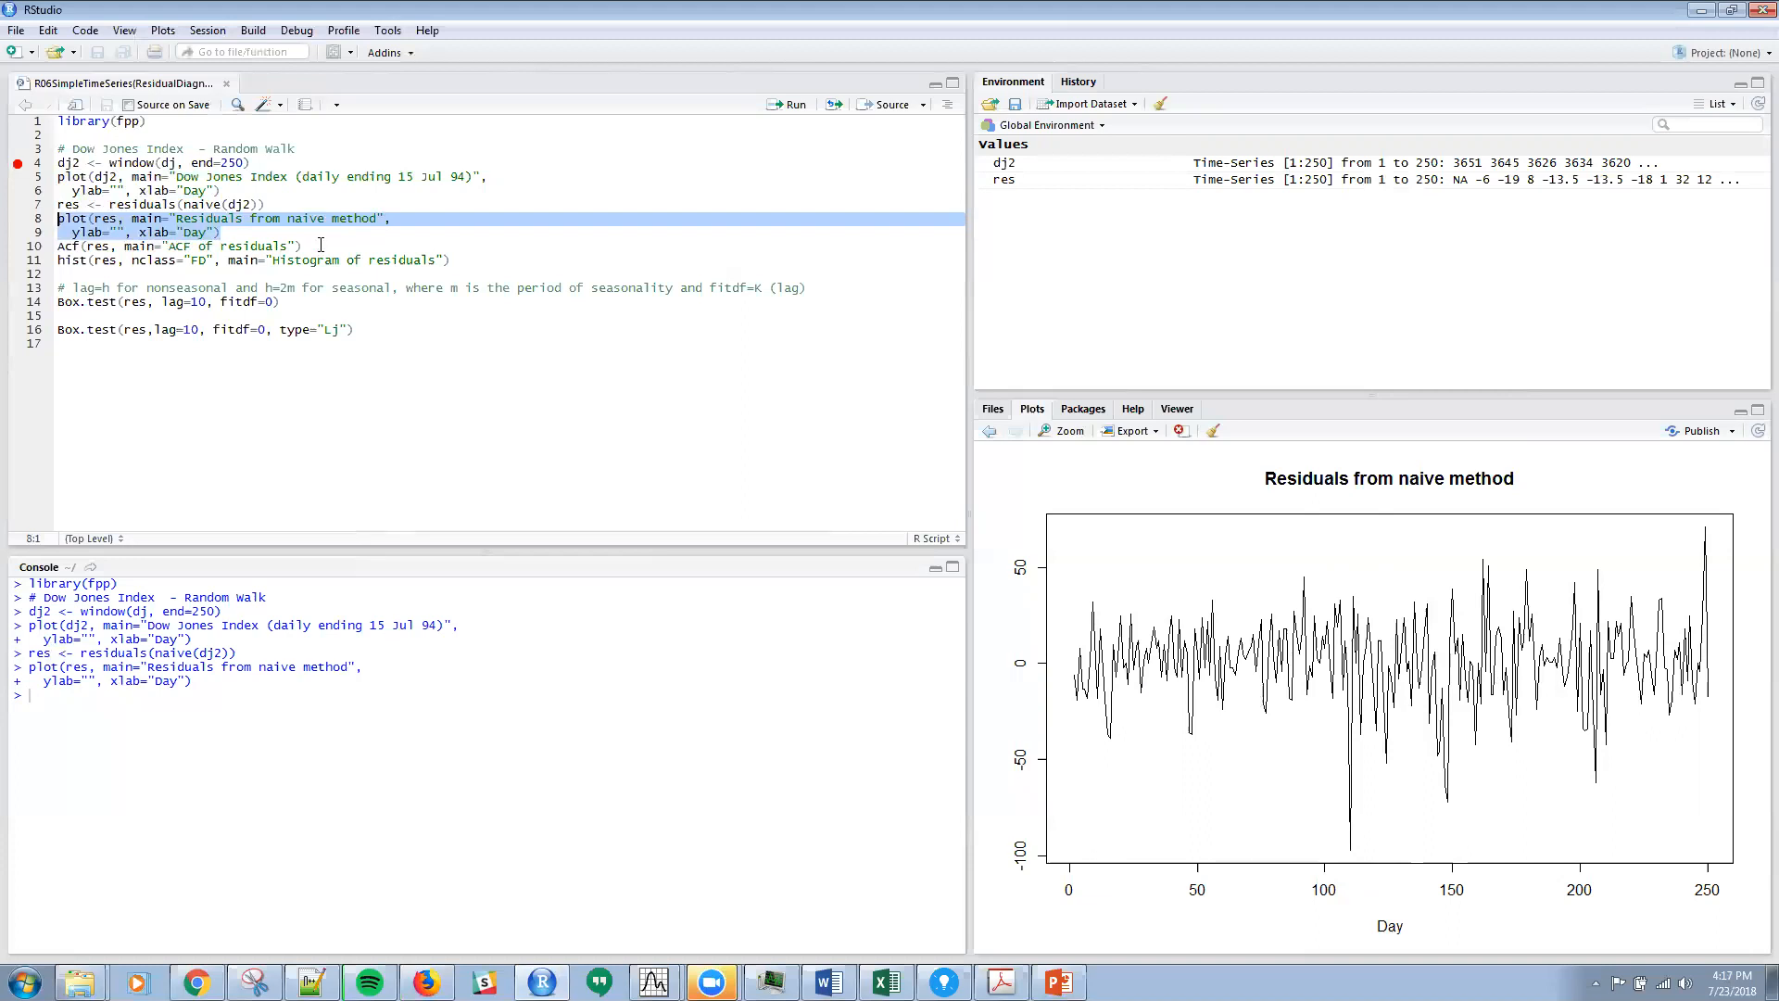
- Run Acf(res) to draw the ACF of residuals plot for lags 1 to about 23
{"action": "left_click", "coordinate": [182, 246]}
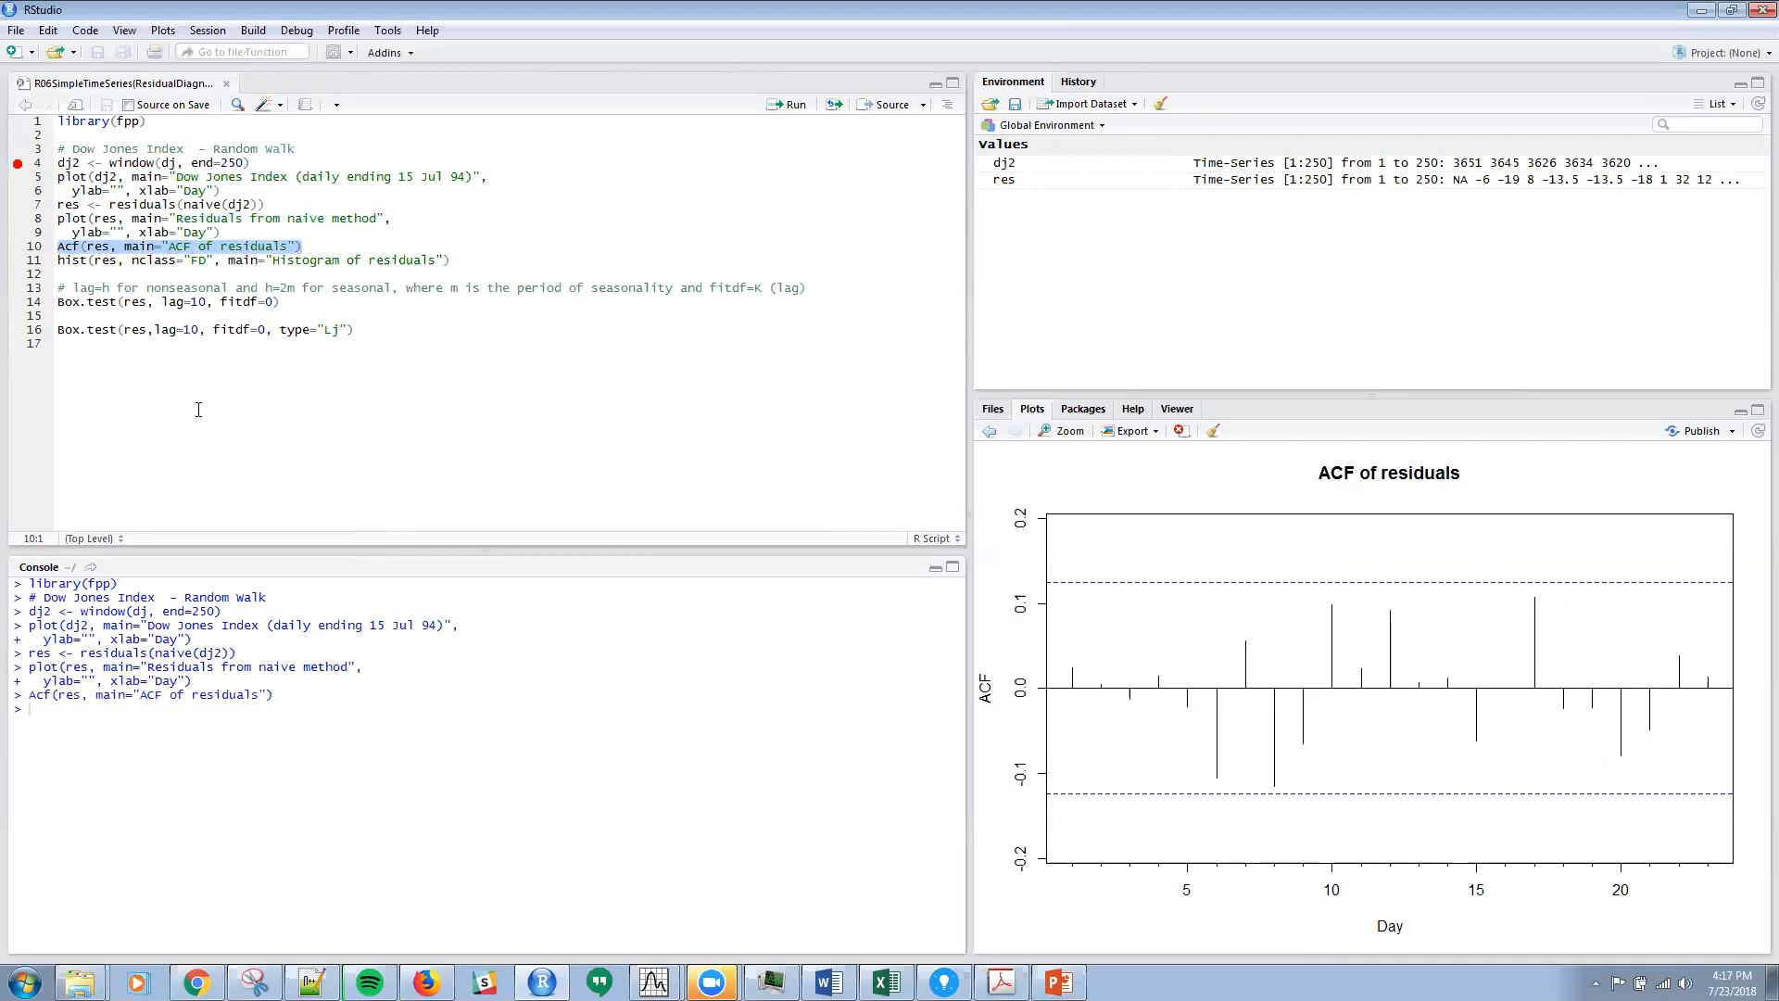
{"action": "mouse_move", "coordinate": [1174, 811]}
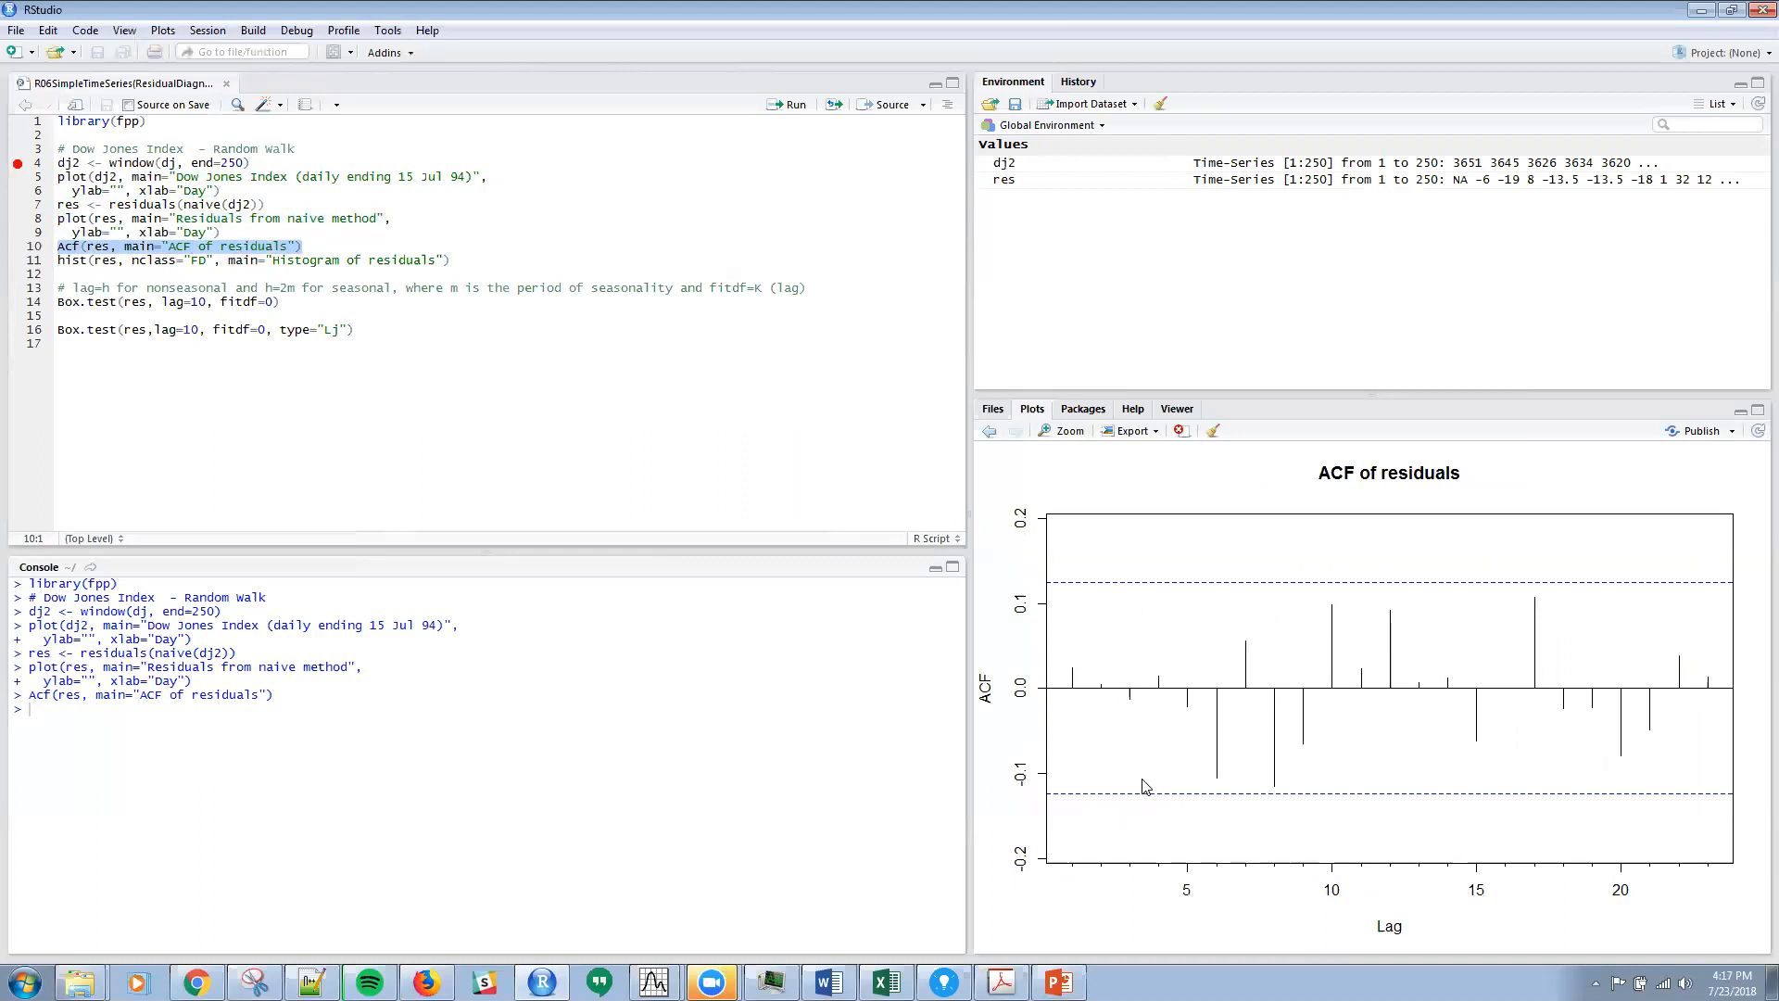
{"action": "mouse_move", "coordinate": [1334, 630]}
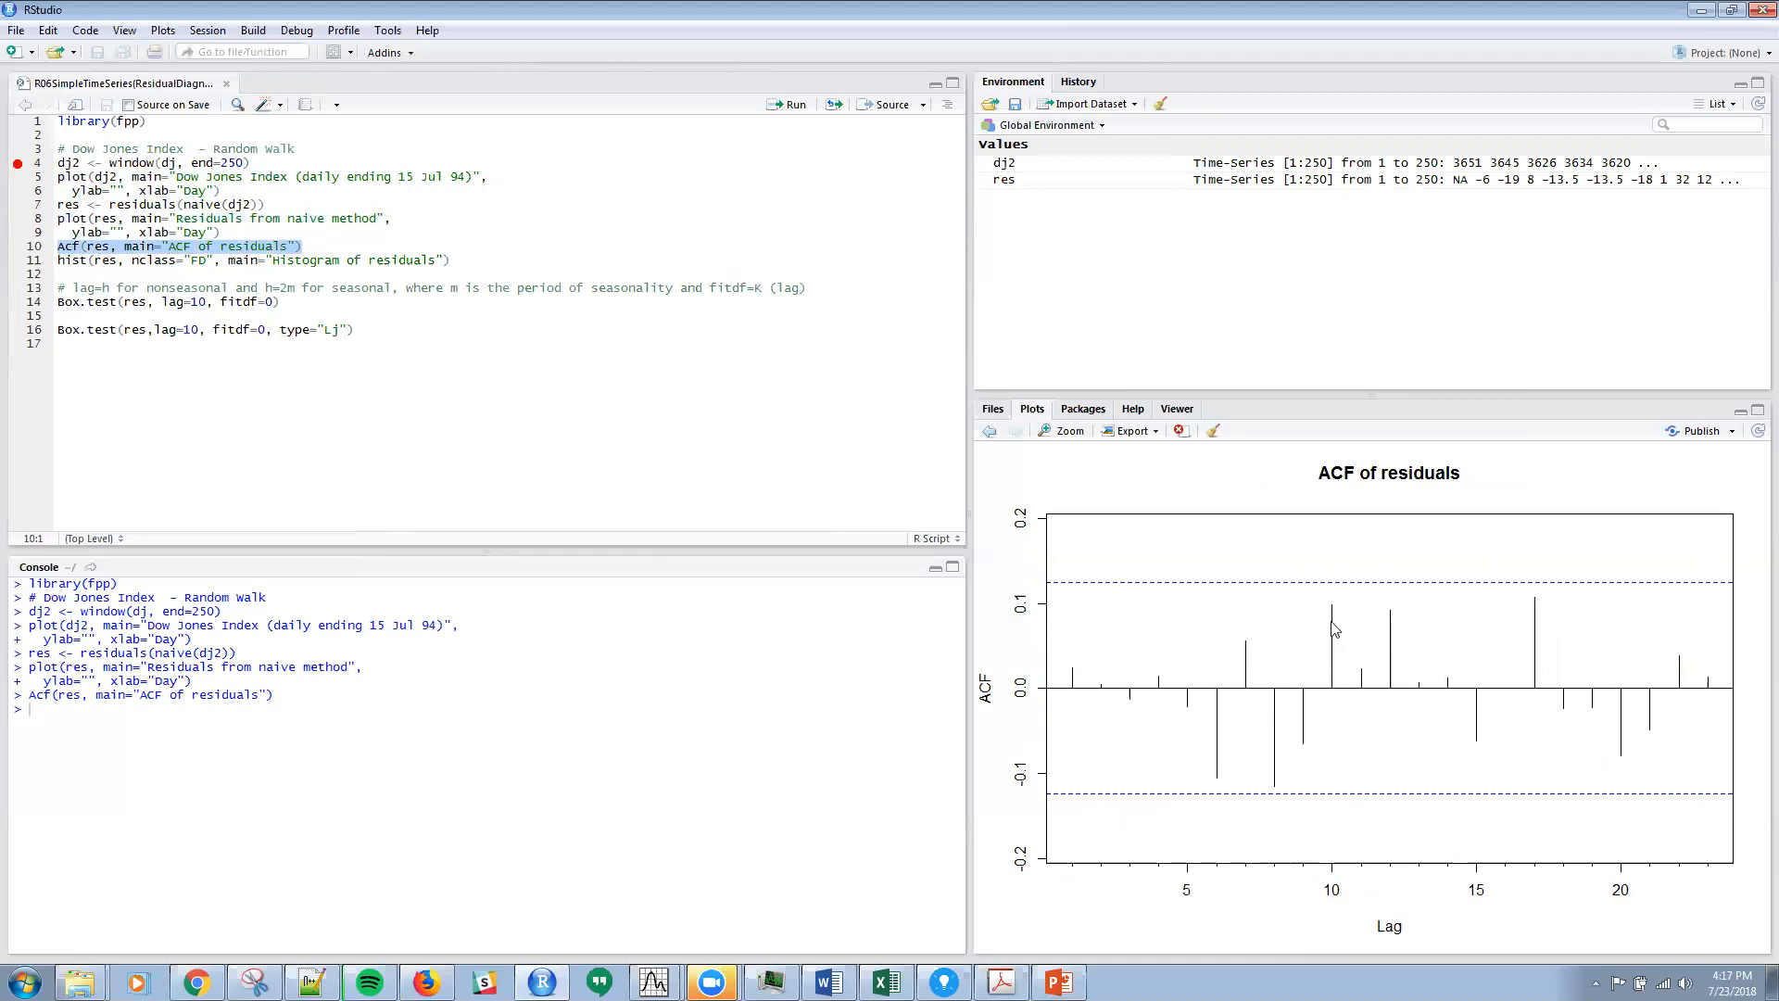
{"action": "mouse_move", "coordinate": [1595, 780]}
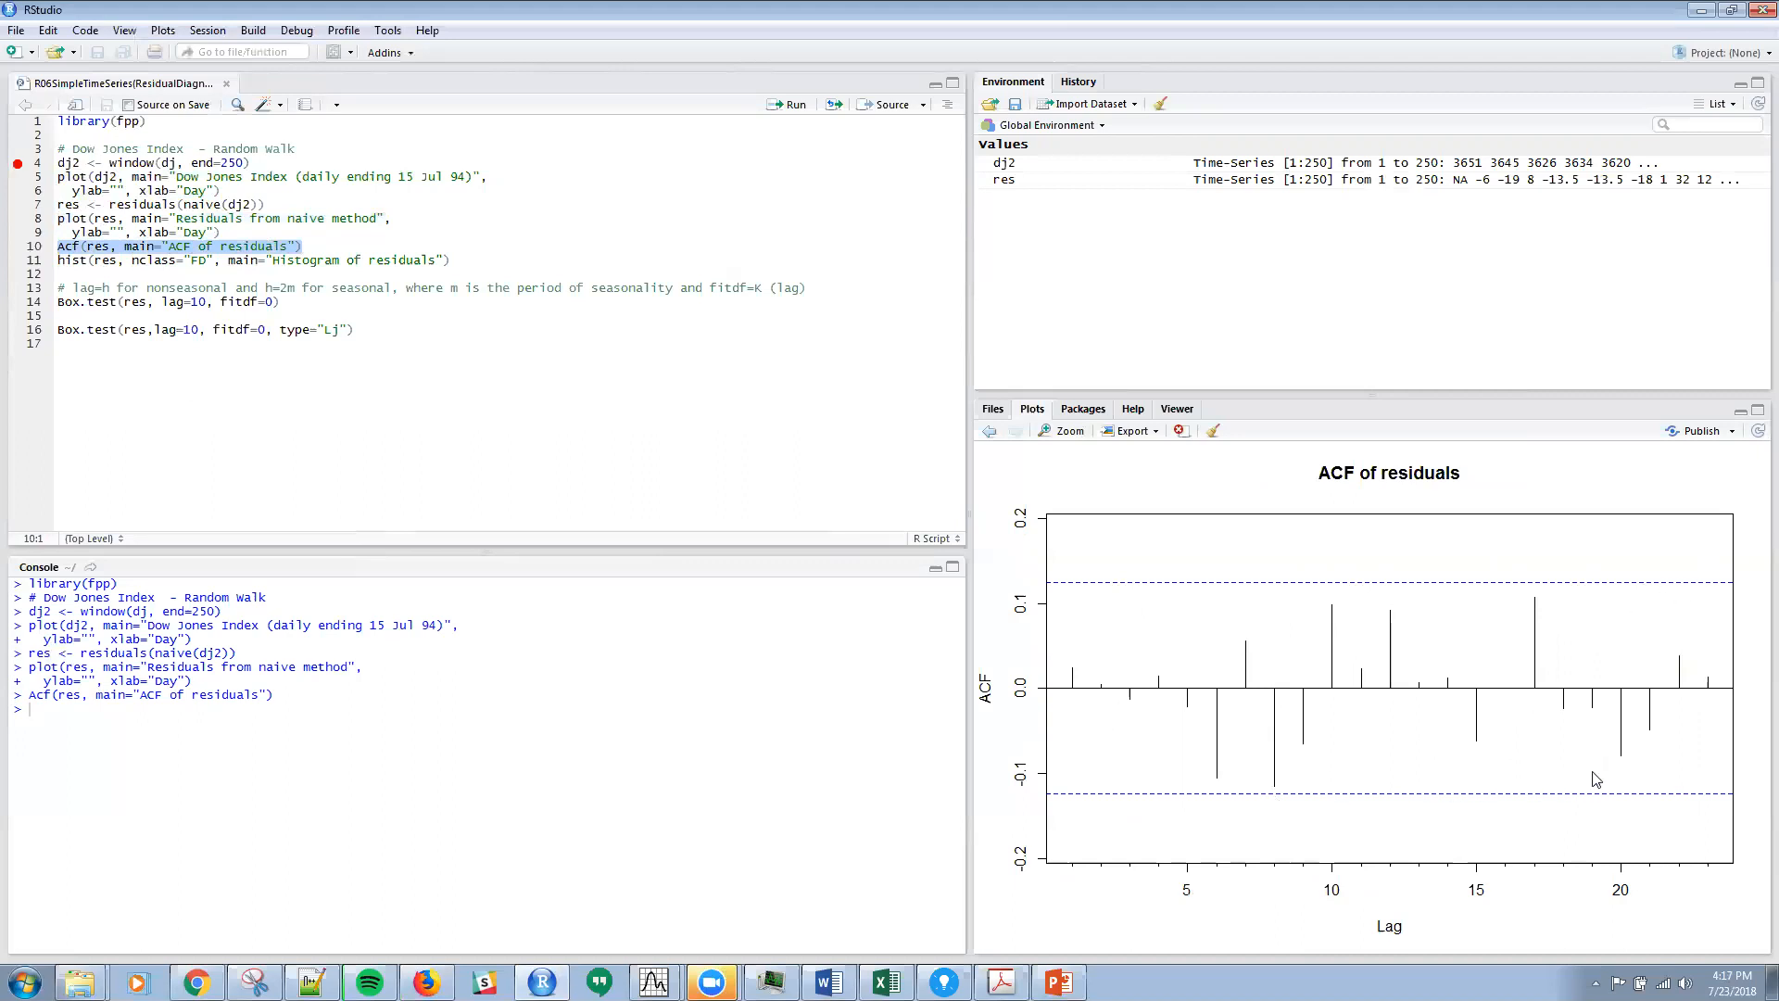
{"action": "mouse_move", "coordinate": [1503, 780]}
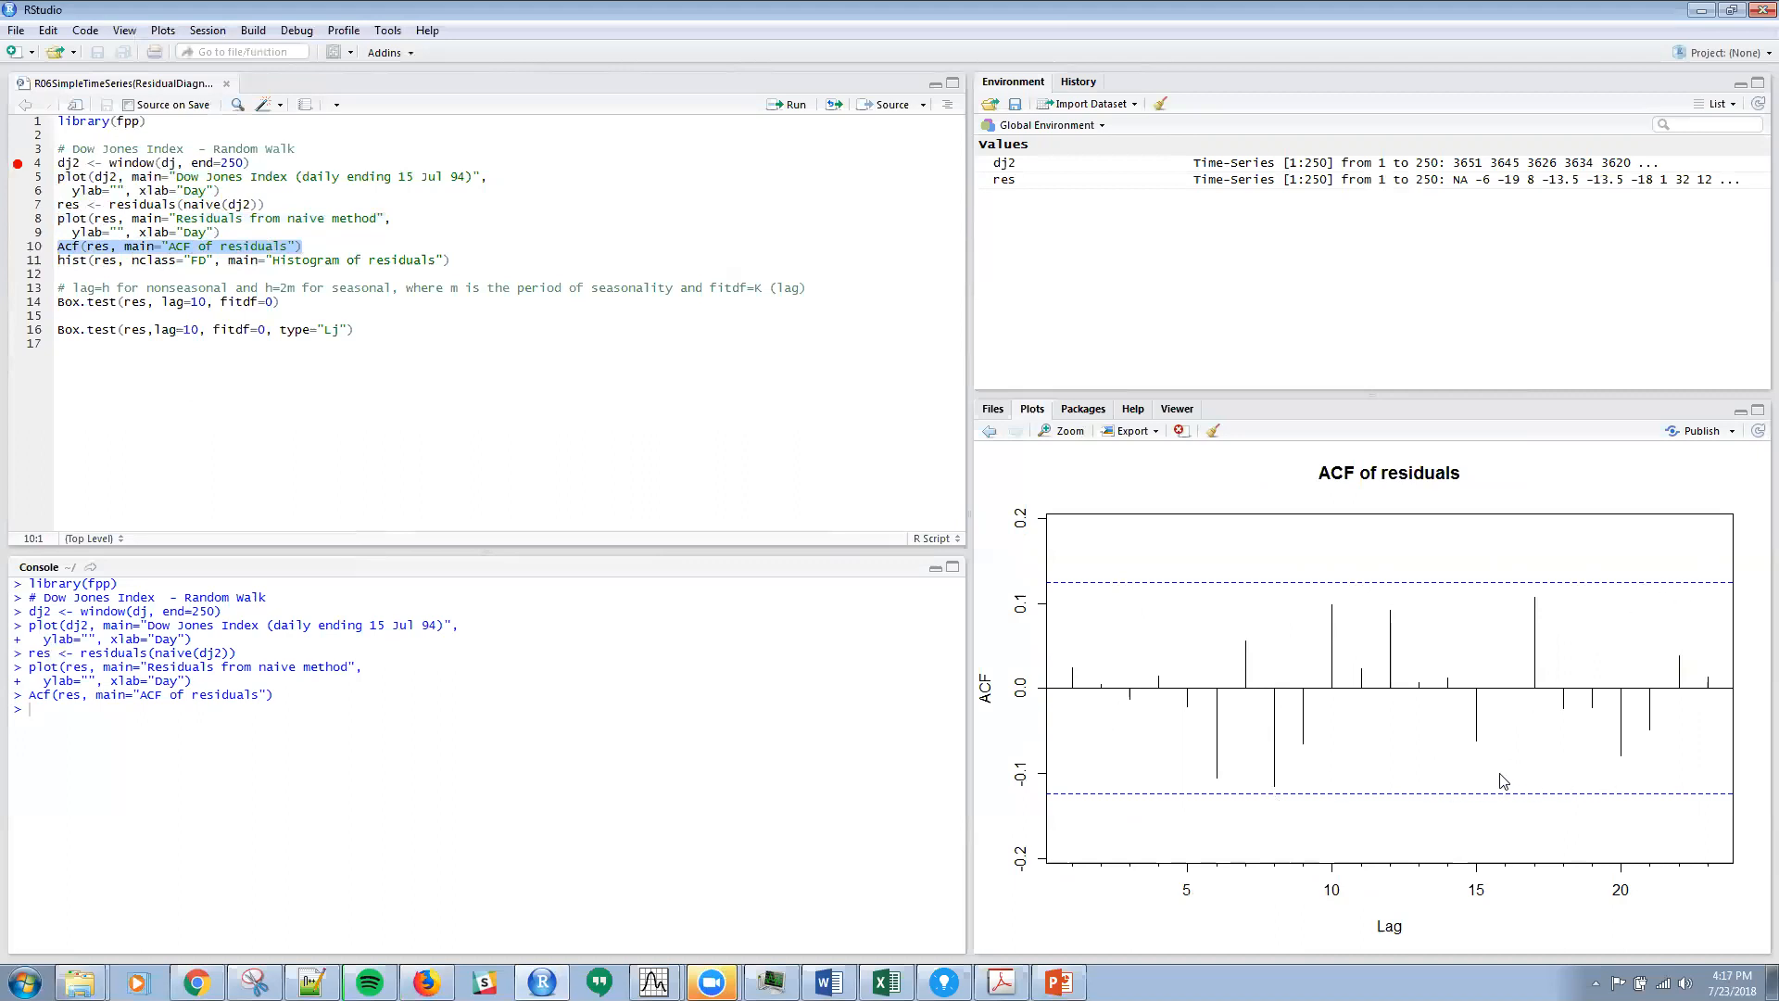
{"action": "mouse_move", "coordinate": [1467, 764]}
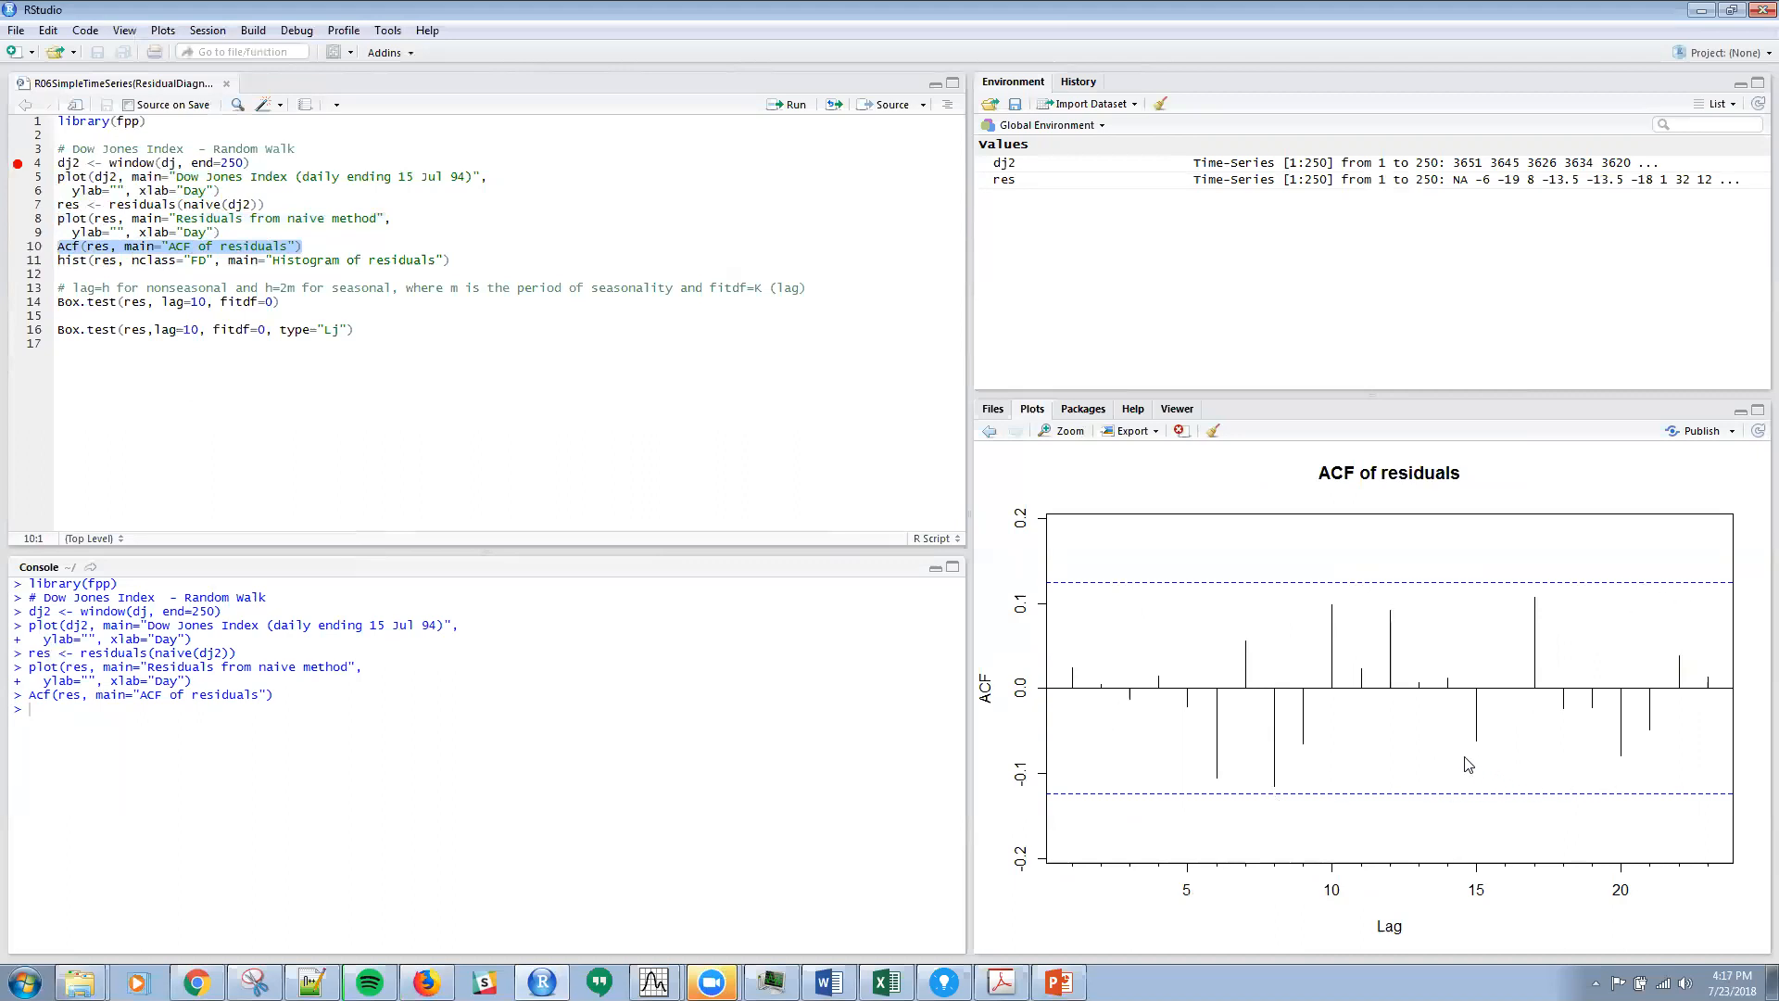
{"action": "mouse_move", "coordinate": [1362, 758]}
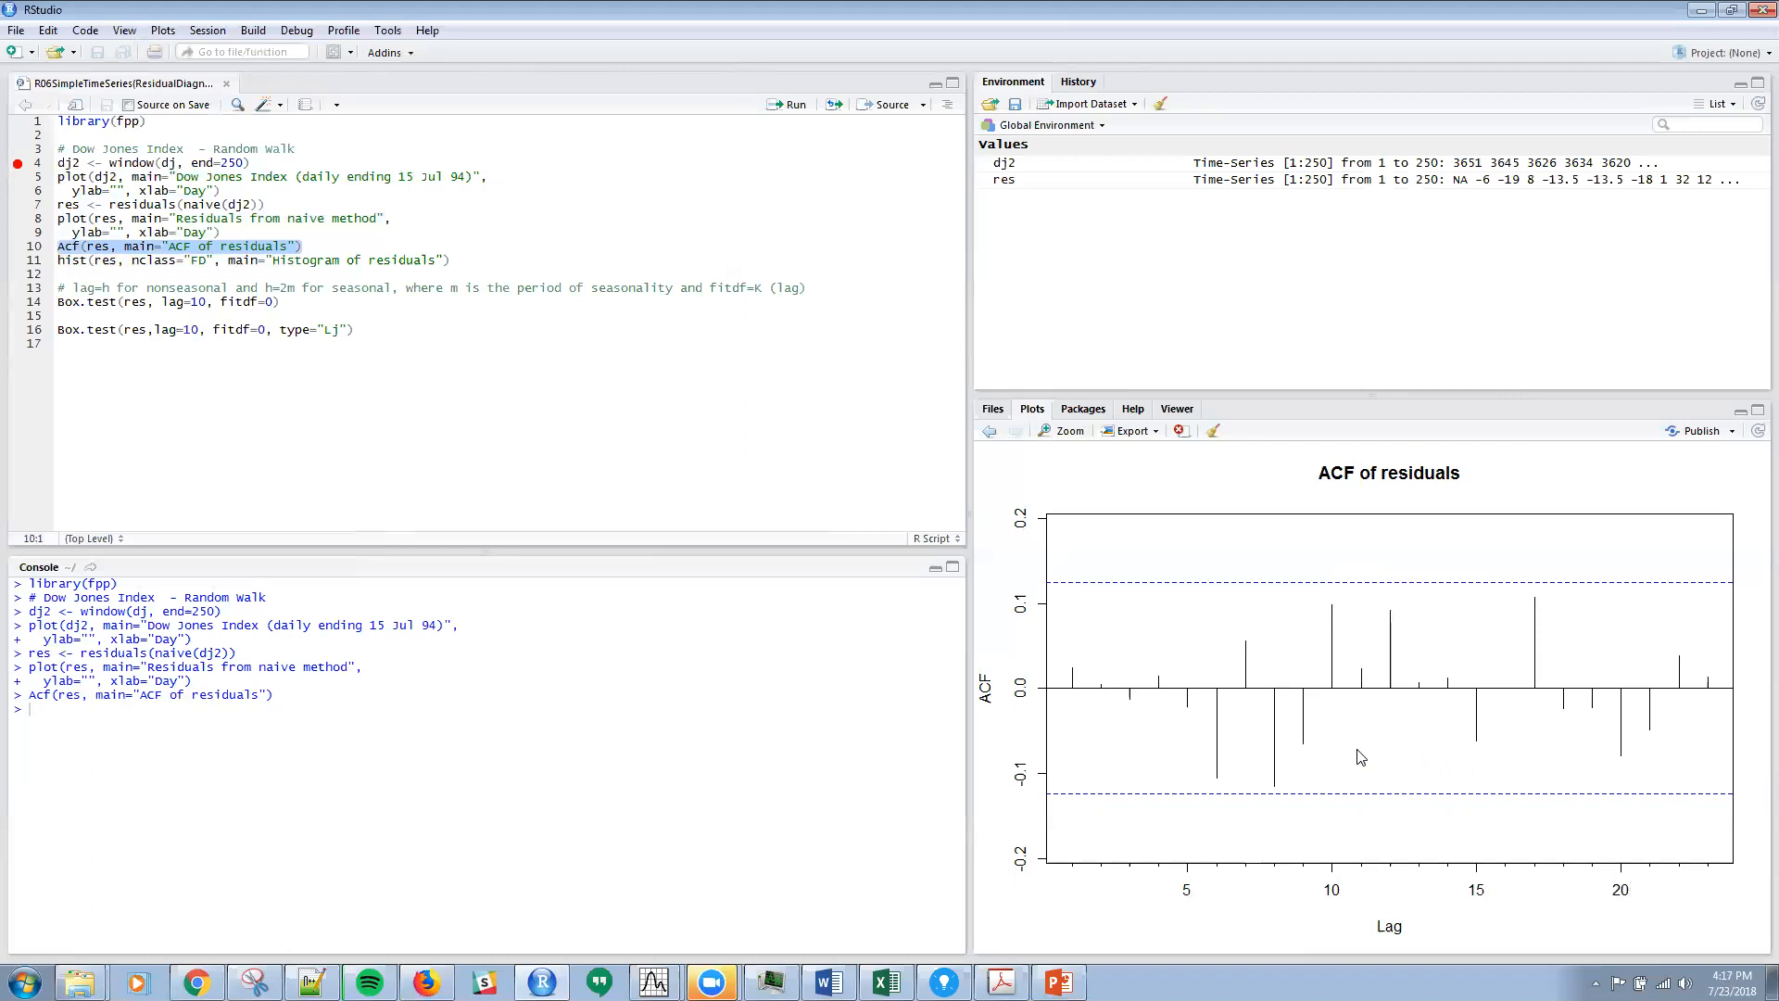
{"action": "mouse_move", "coordinate": [1158, 635]}
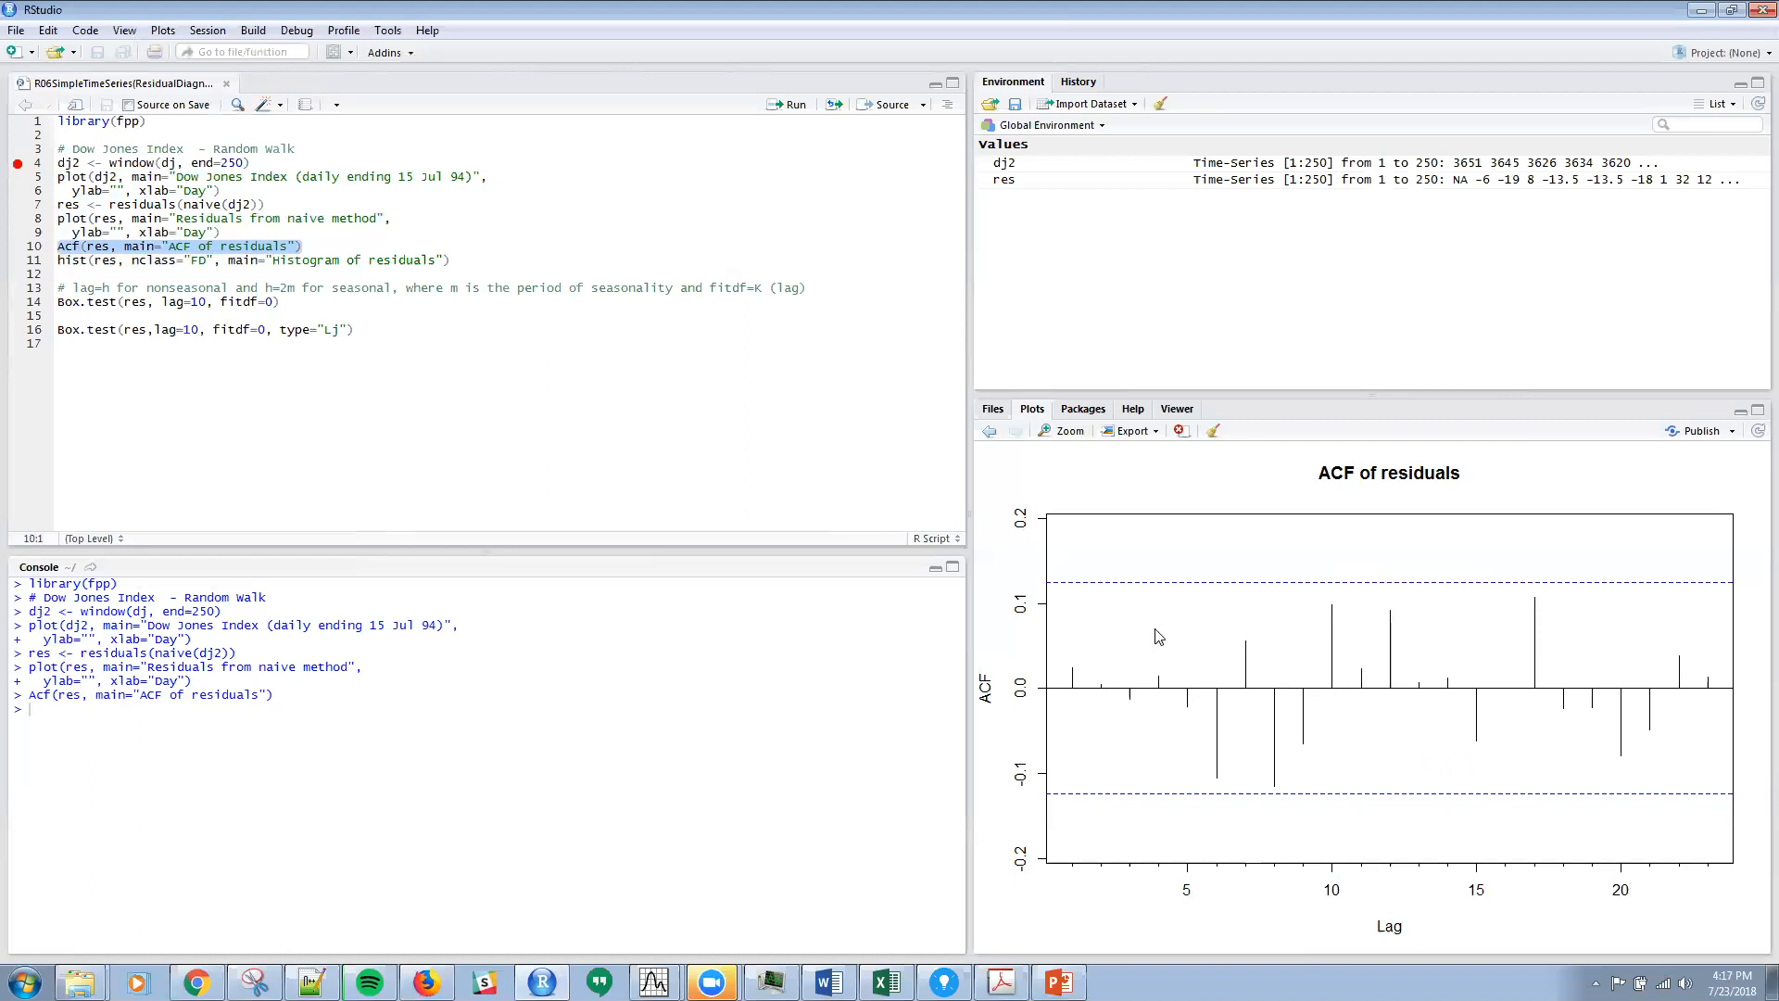
{"action": "mouse_move", "coordinate": [1267, 739]}
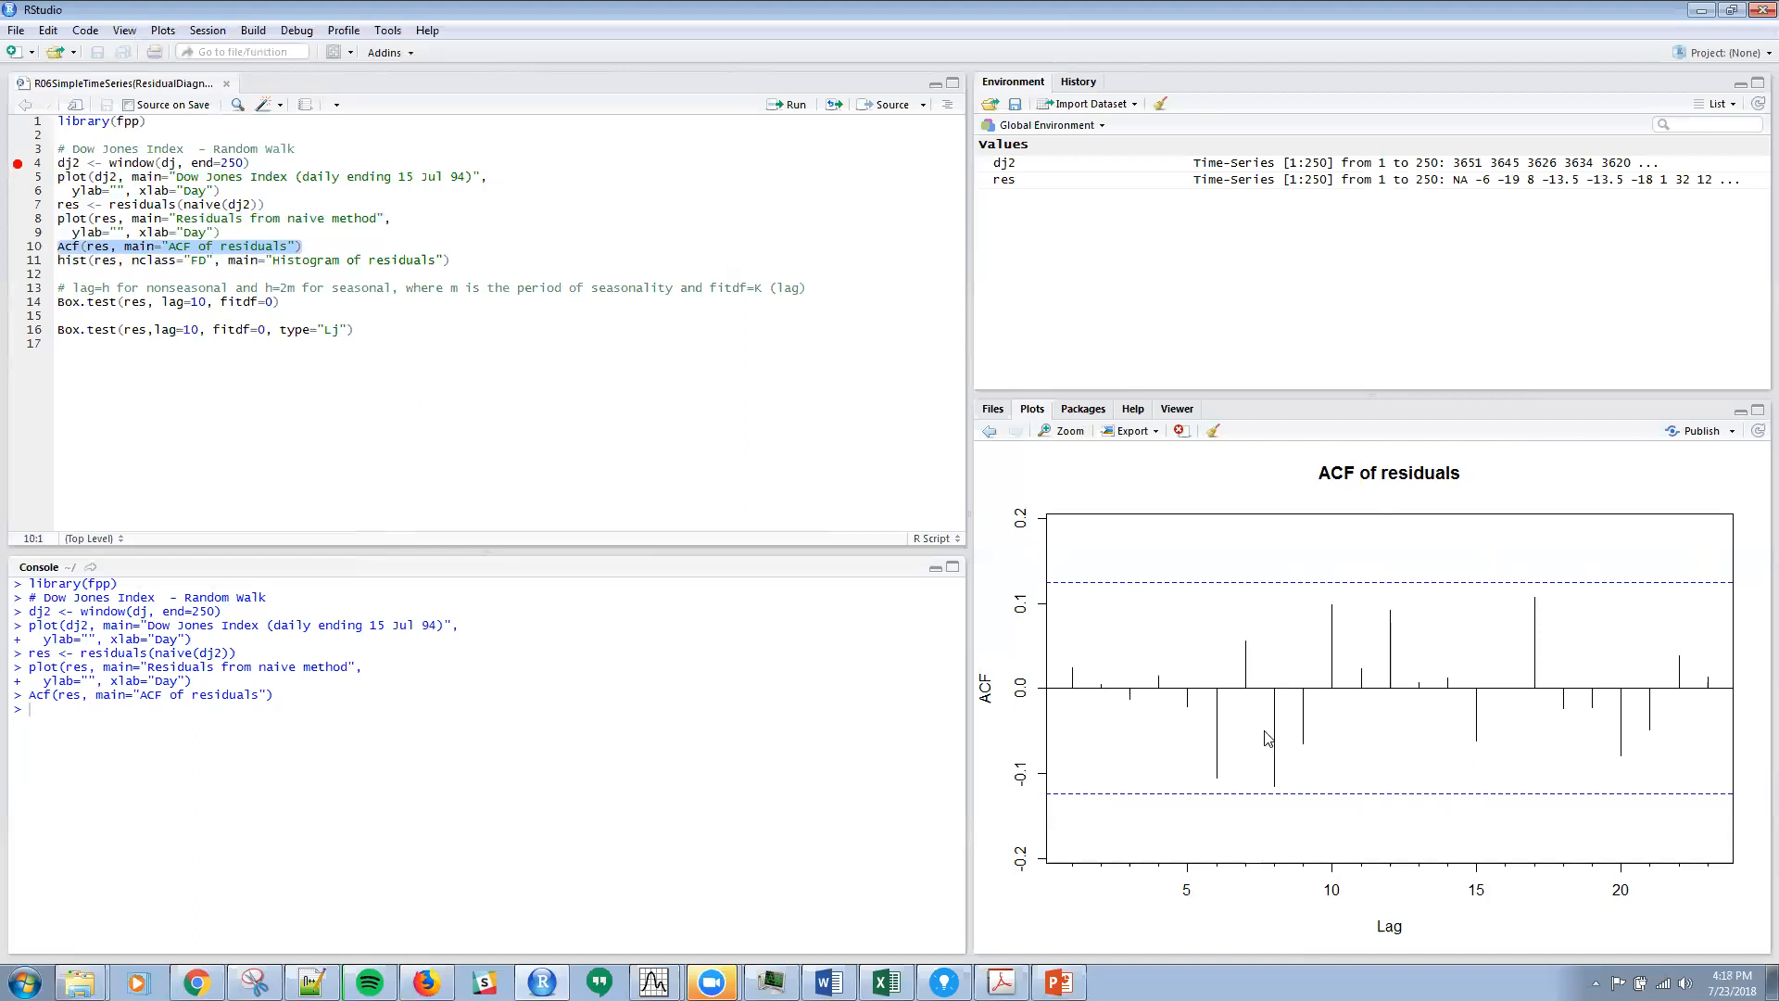
{"action": "mouse_move", "coordinate": [1303, 715]}
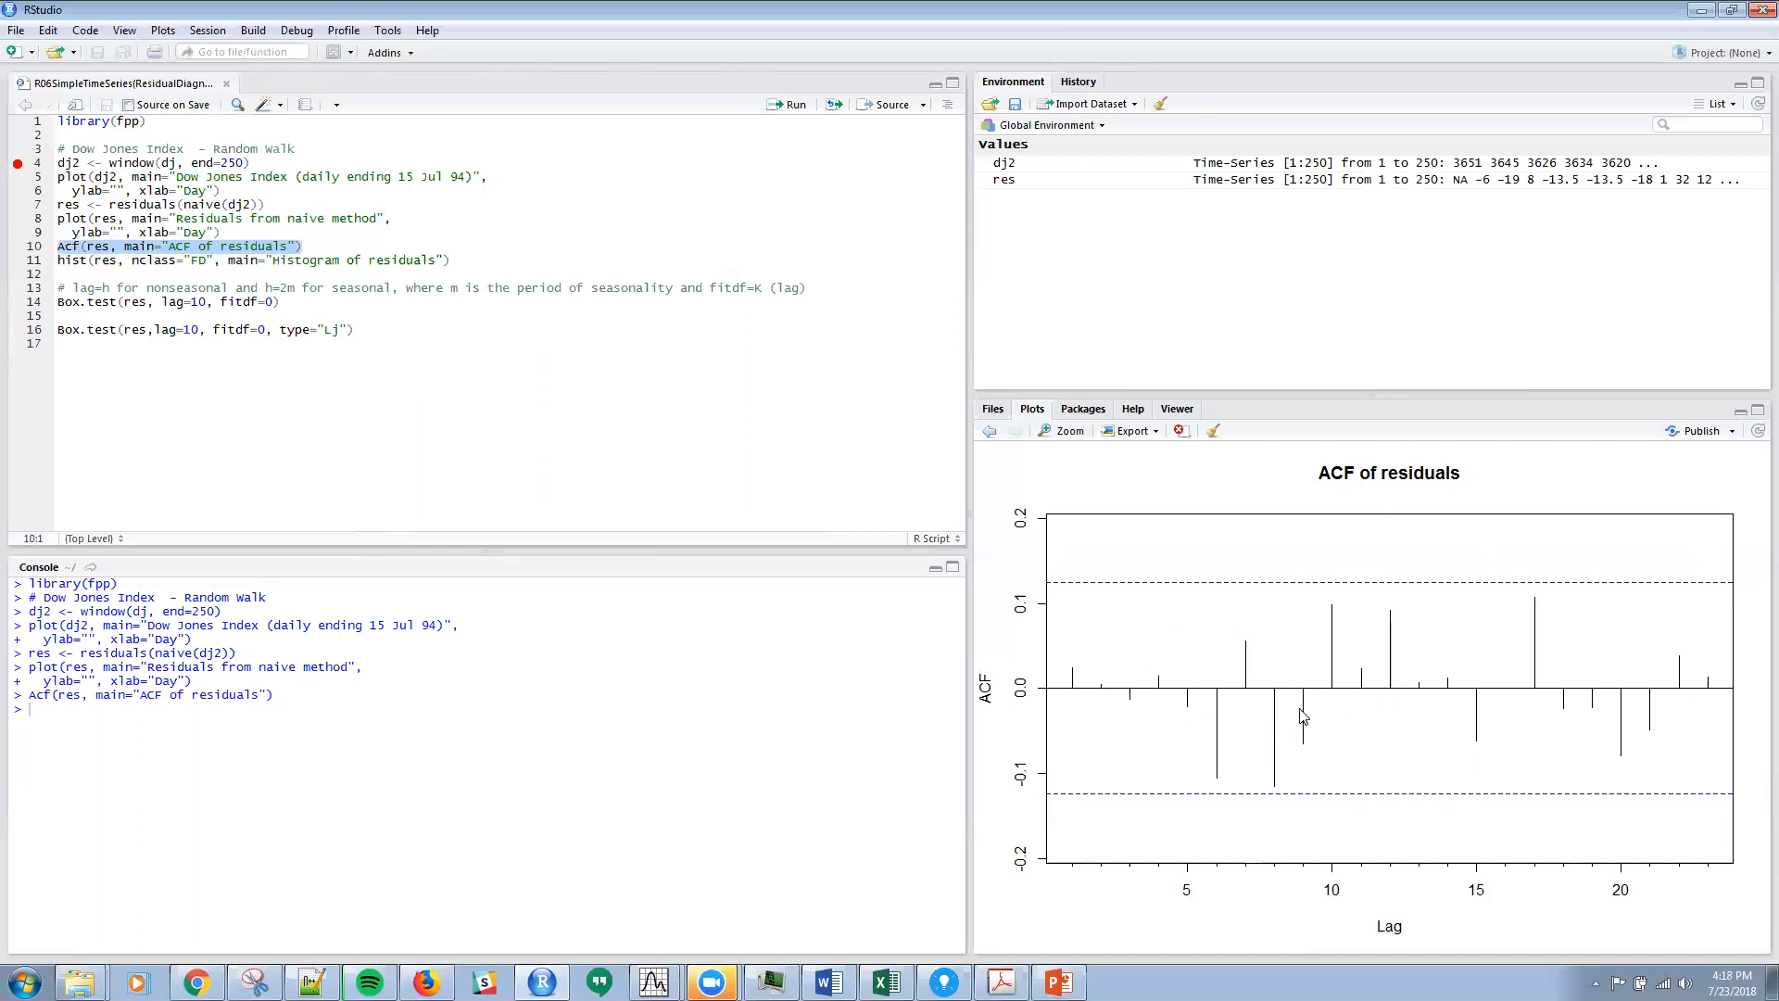
{"action": "mouse_move", "coordinate": [1497, 693]}
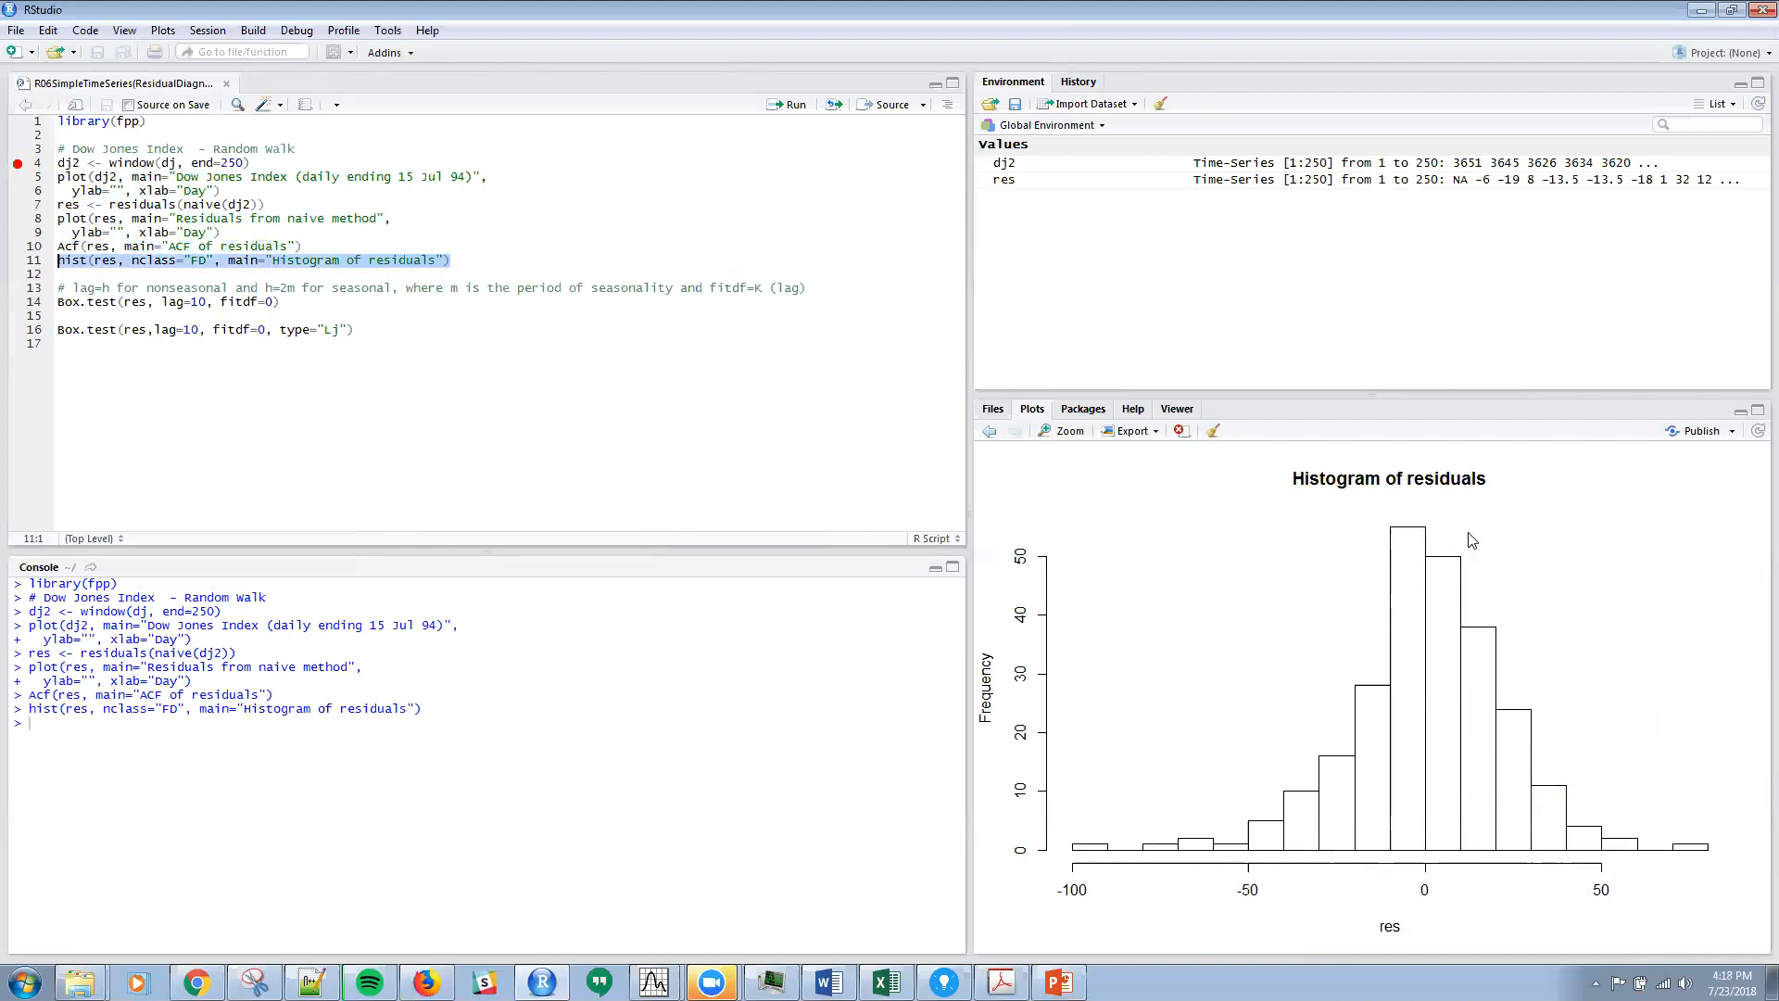
{"action": "mouse_move", "coordinate": [1297, 853]}
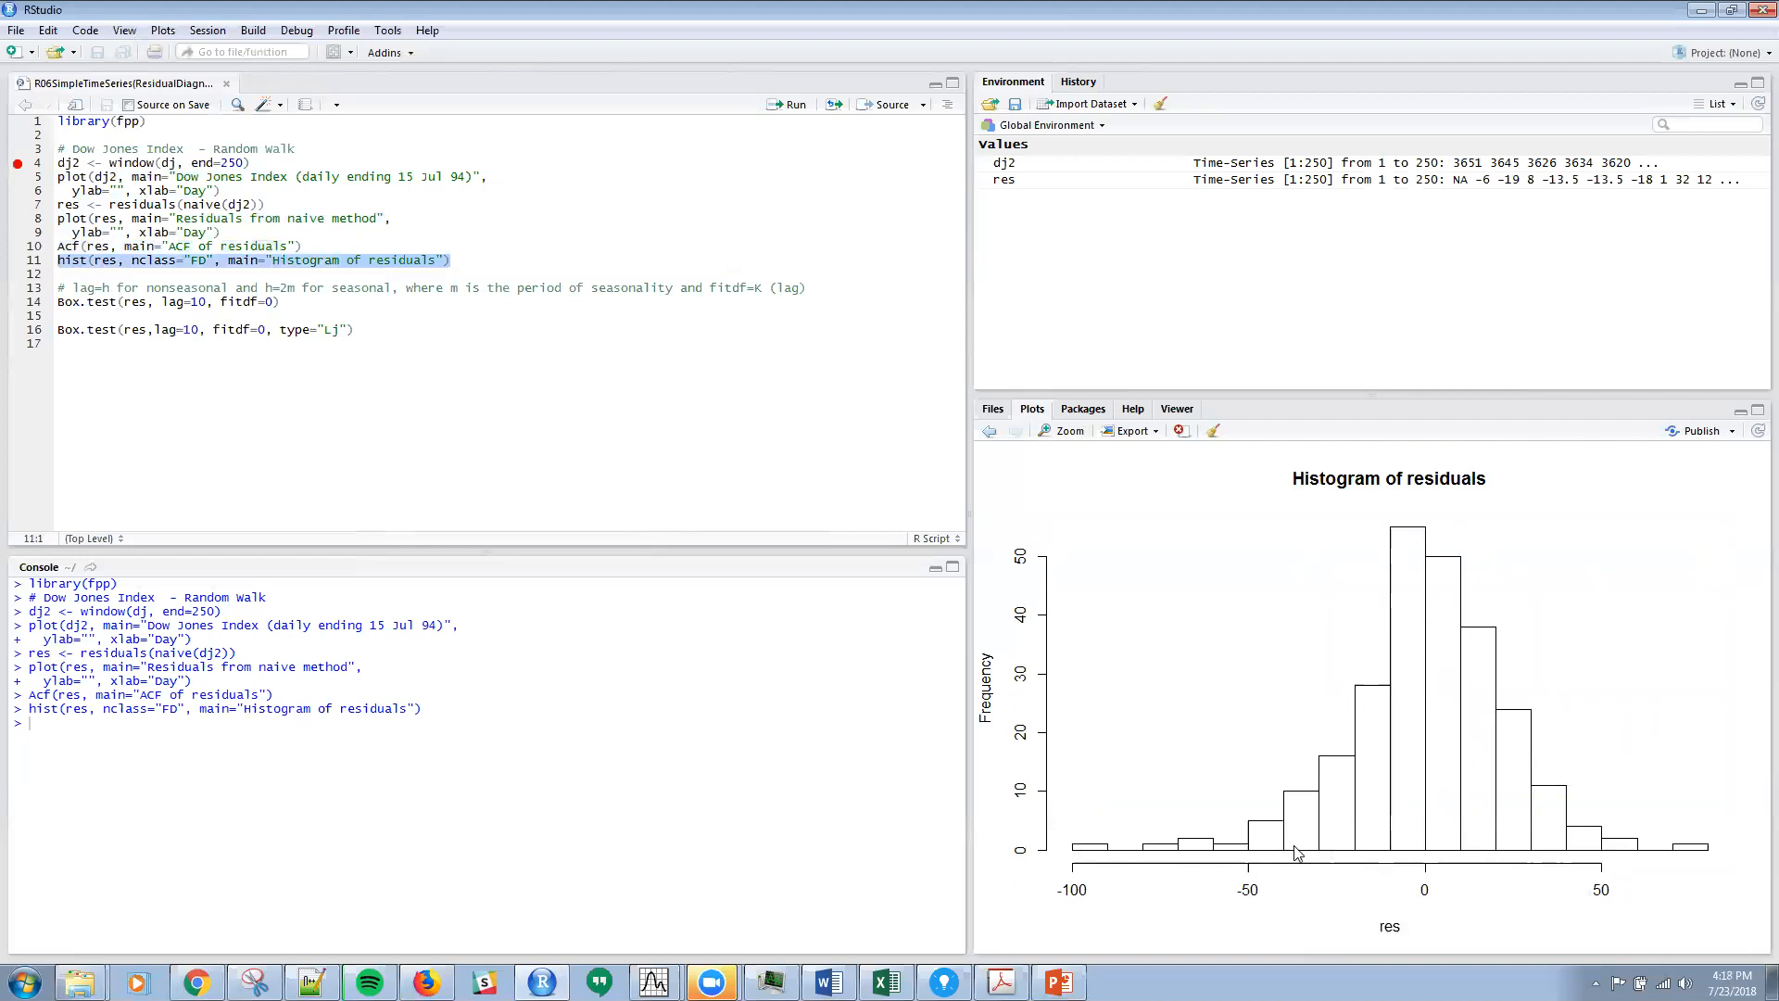
{"action": "mouse_move", "coordinate": [1386, 628]}
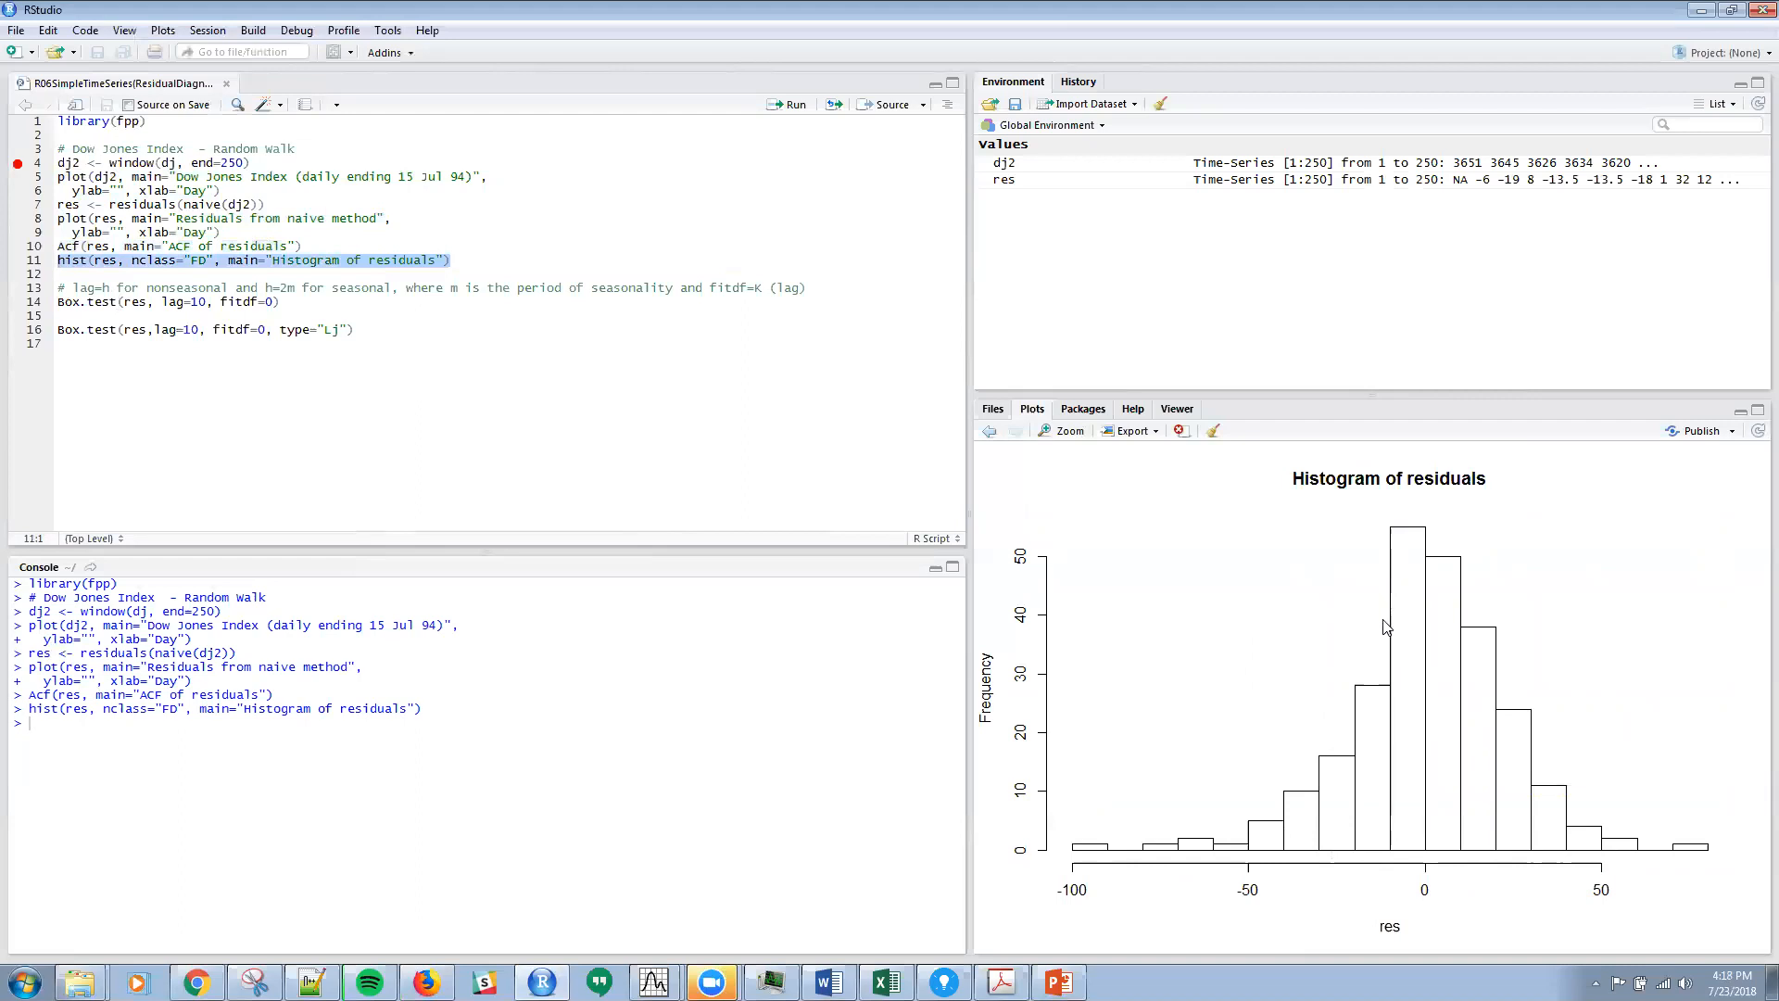
{"action": "mouse_move", "coordinate": [1325, 816]}
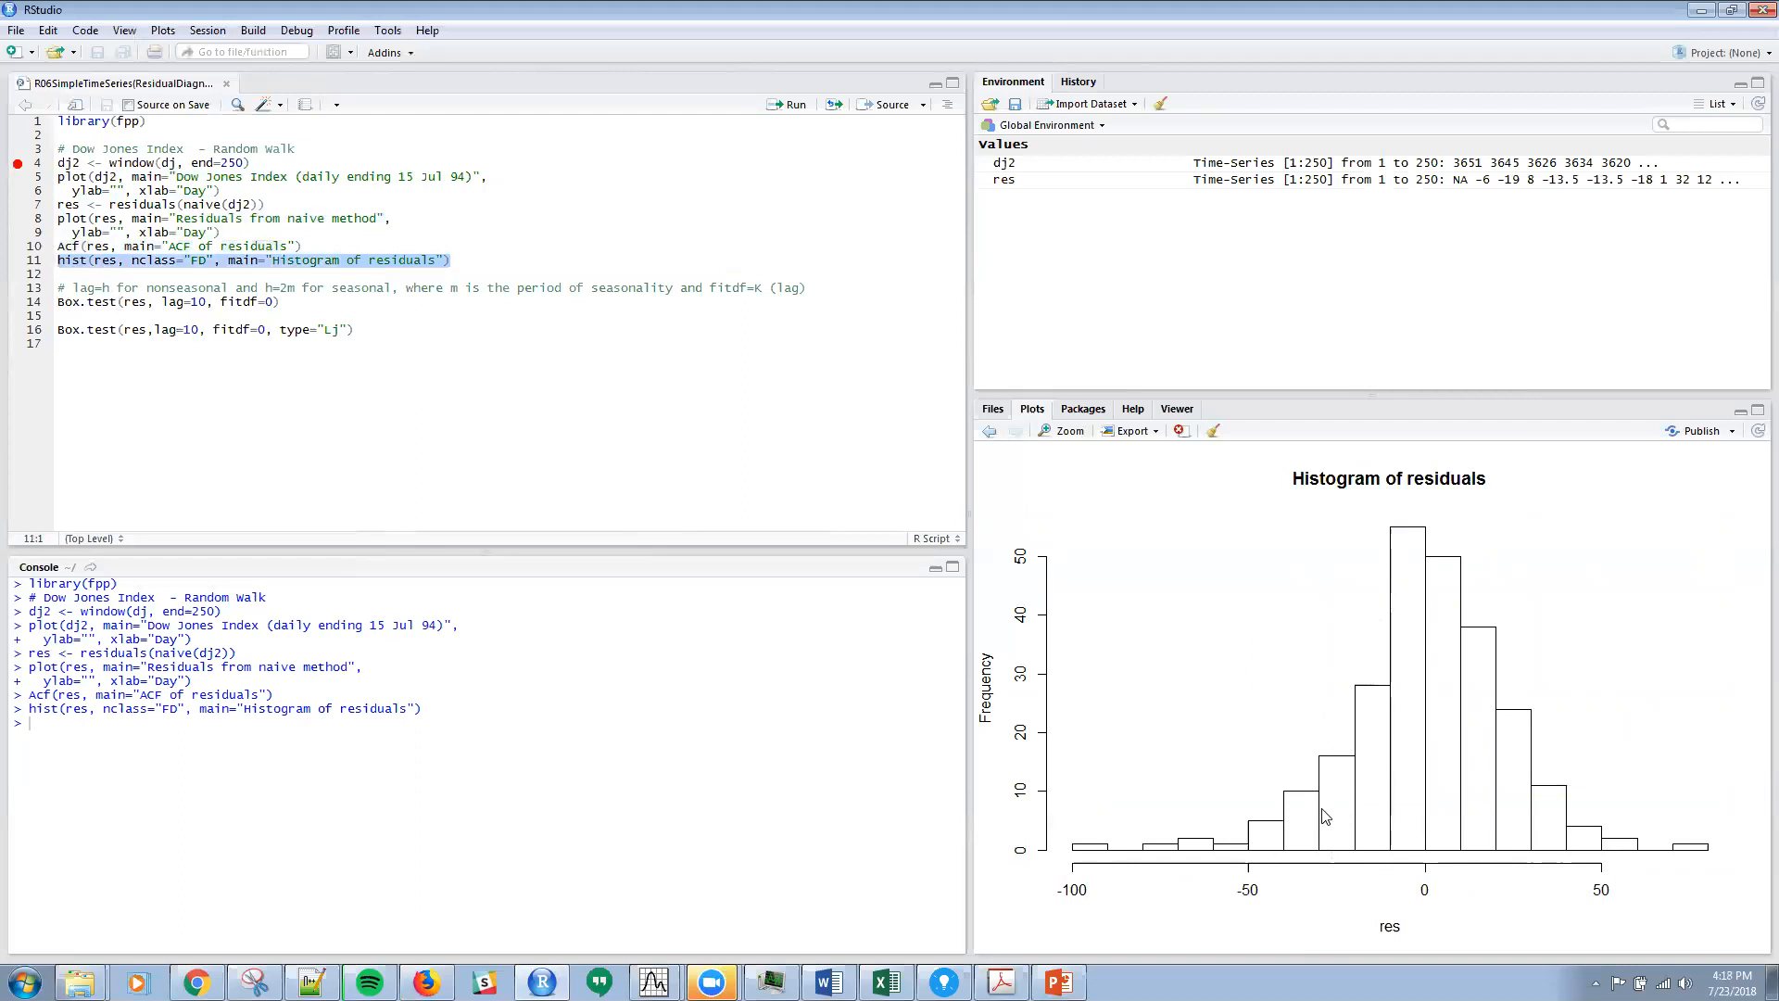
{"action": "mouse_move", "coordinate": [1462, 748]}
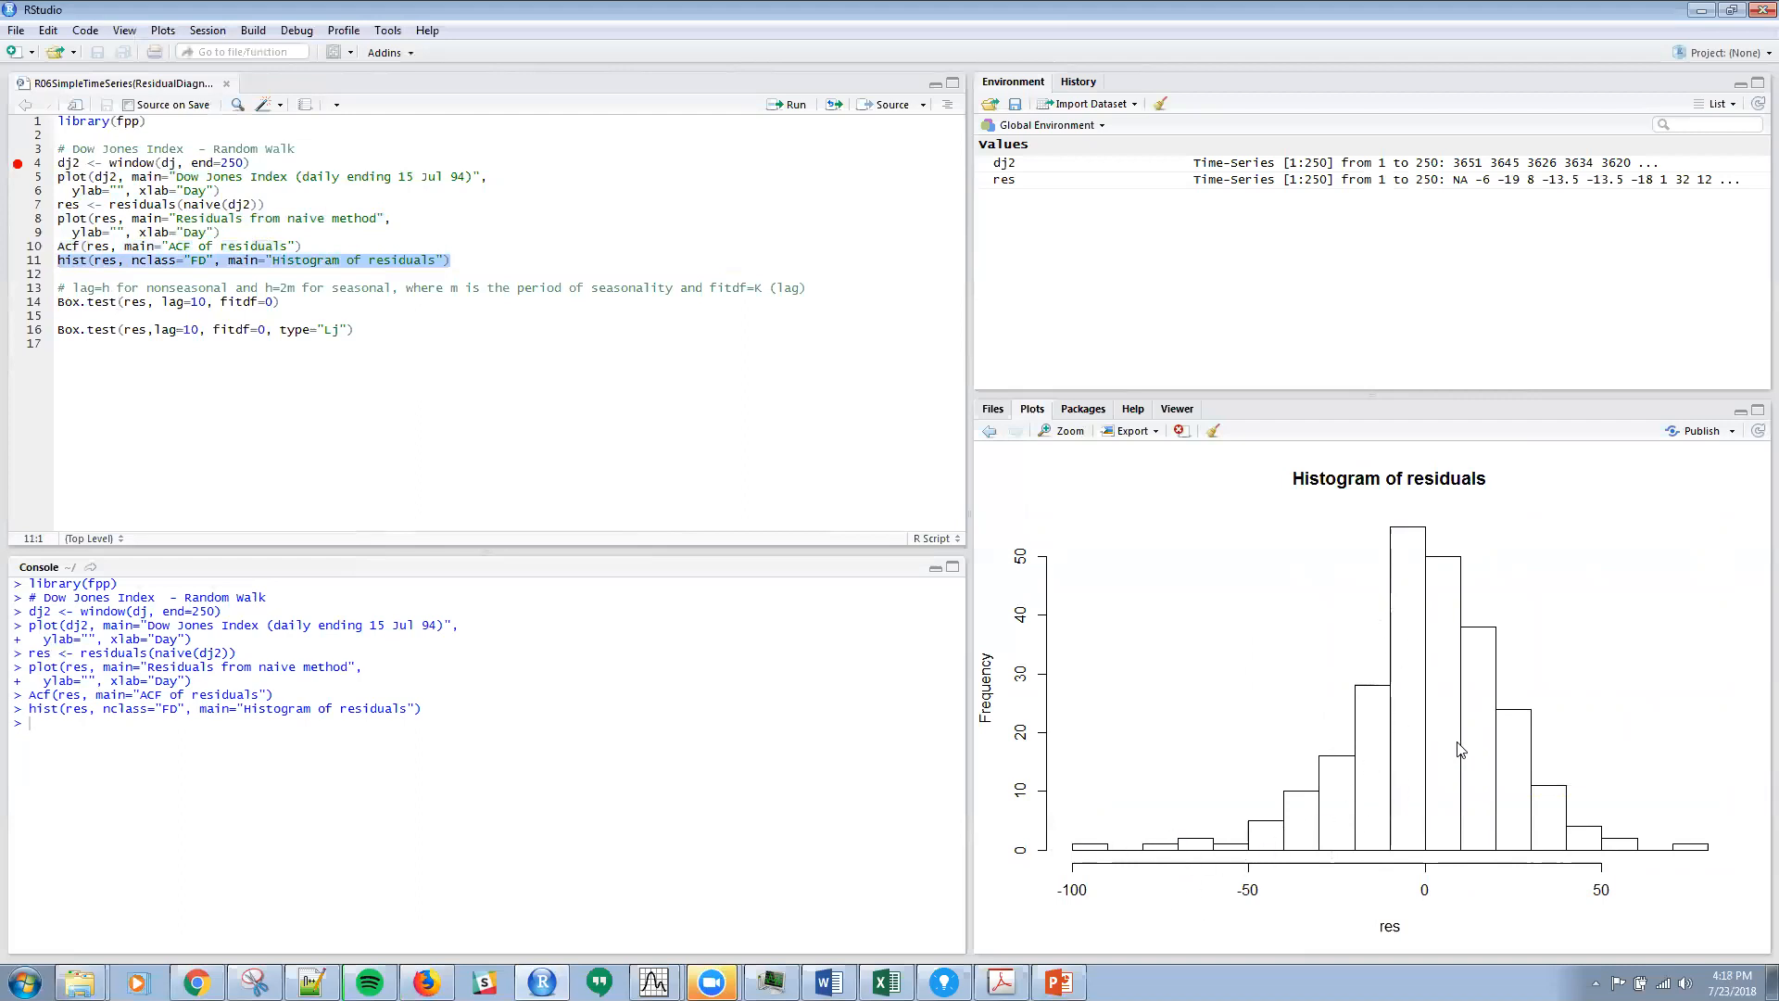
{"action": "mouse_move", "coordinate": [1386, 726]}
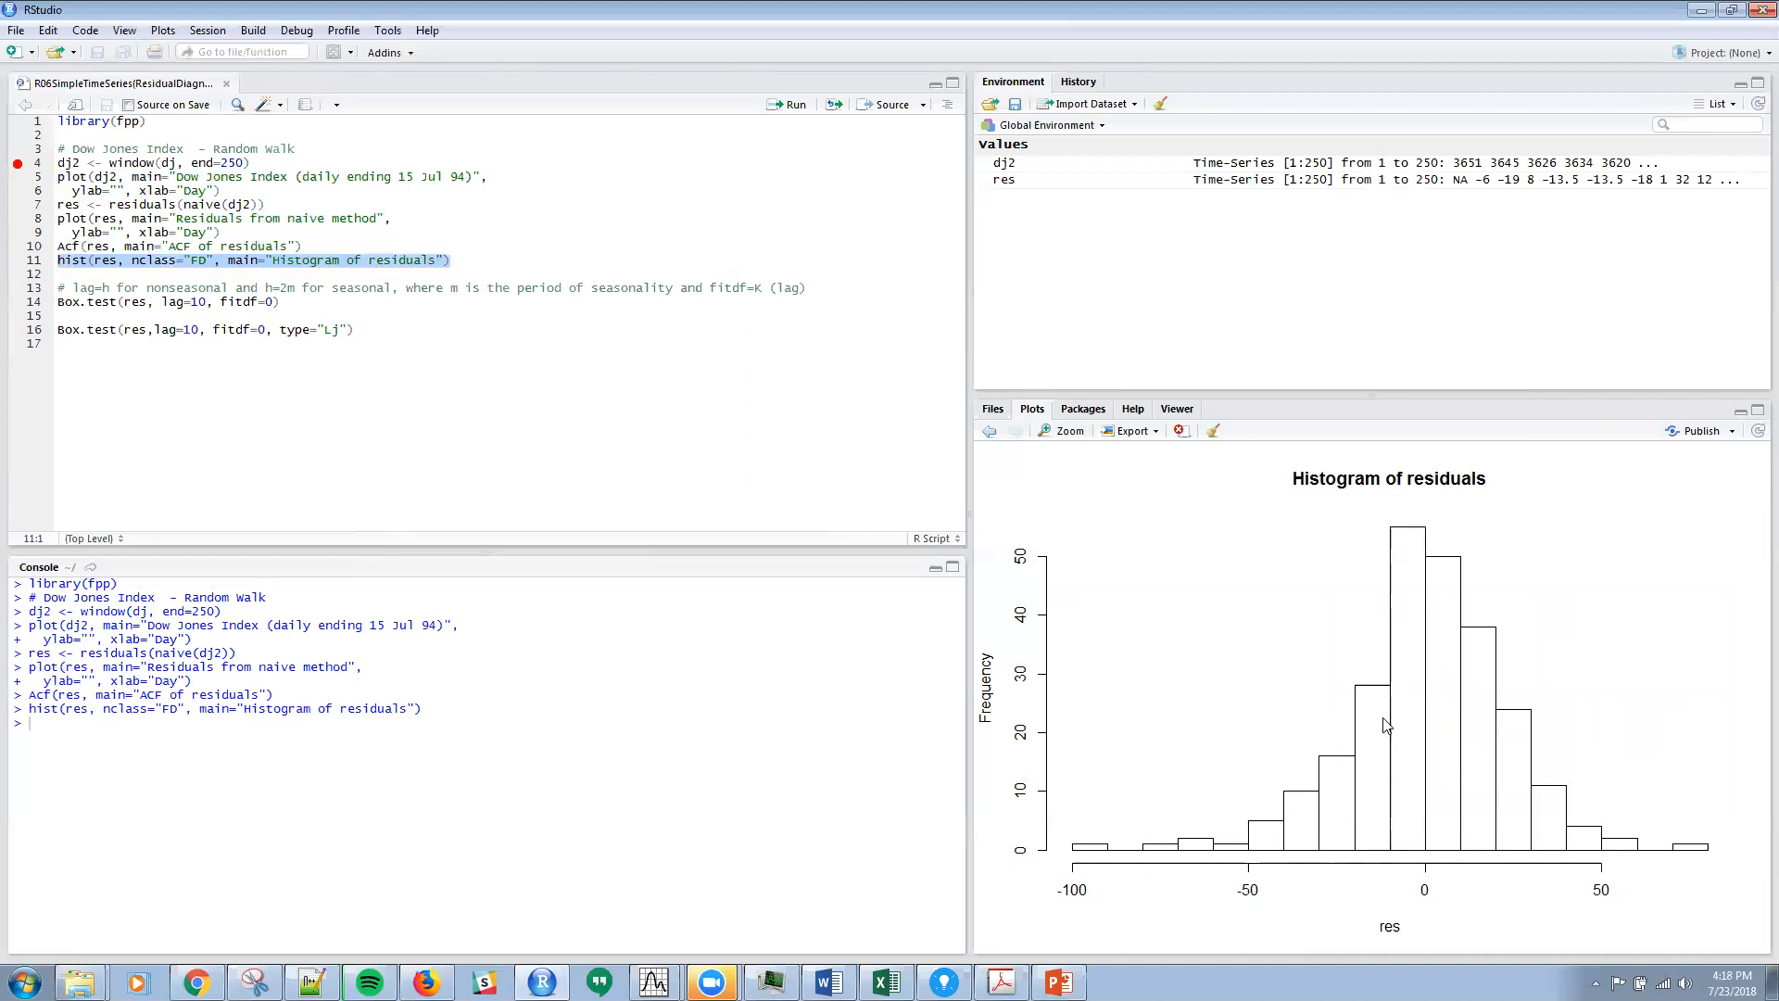
{"action": "mouse_move", "coordinate": [1064, 852]}
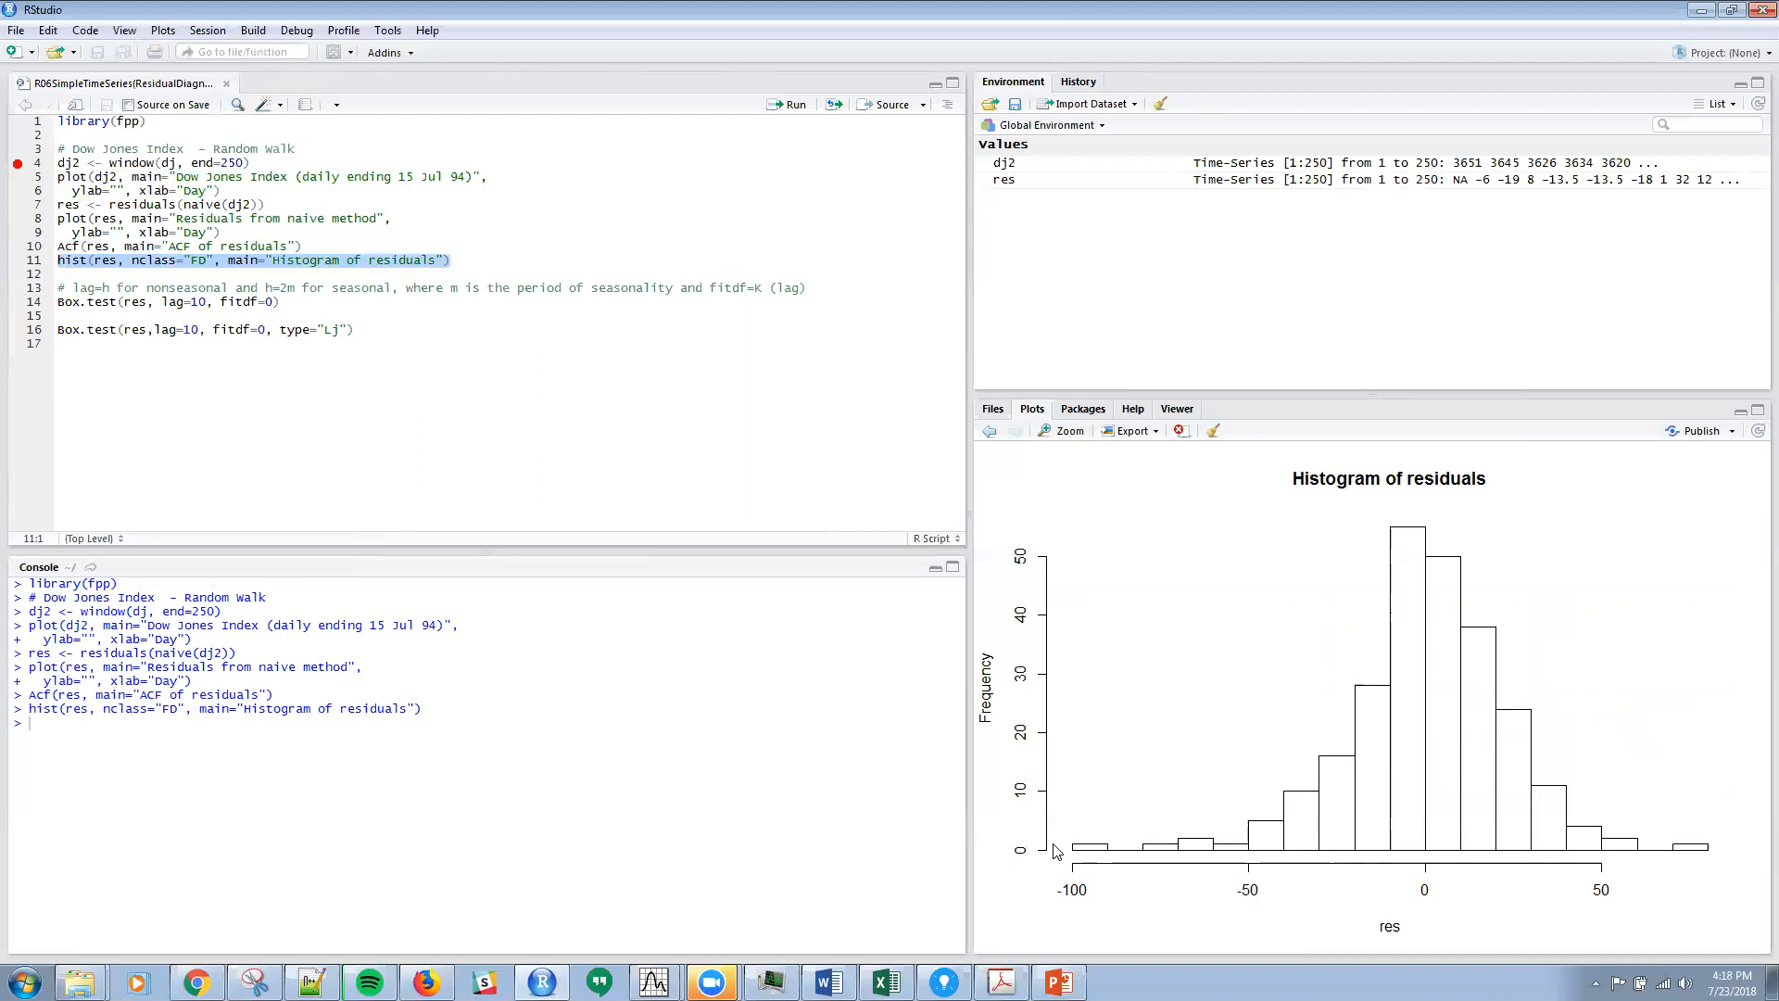
{"action": "mouse_move", "coordinate": [1434, 739]}
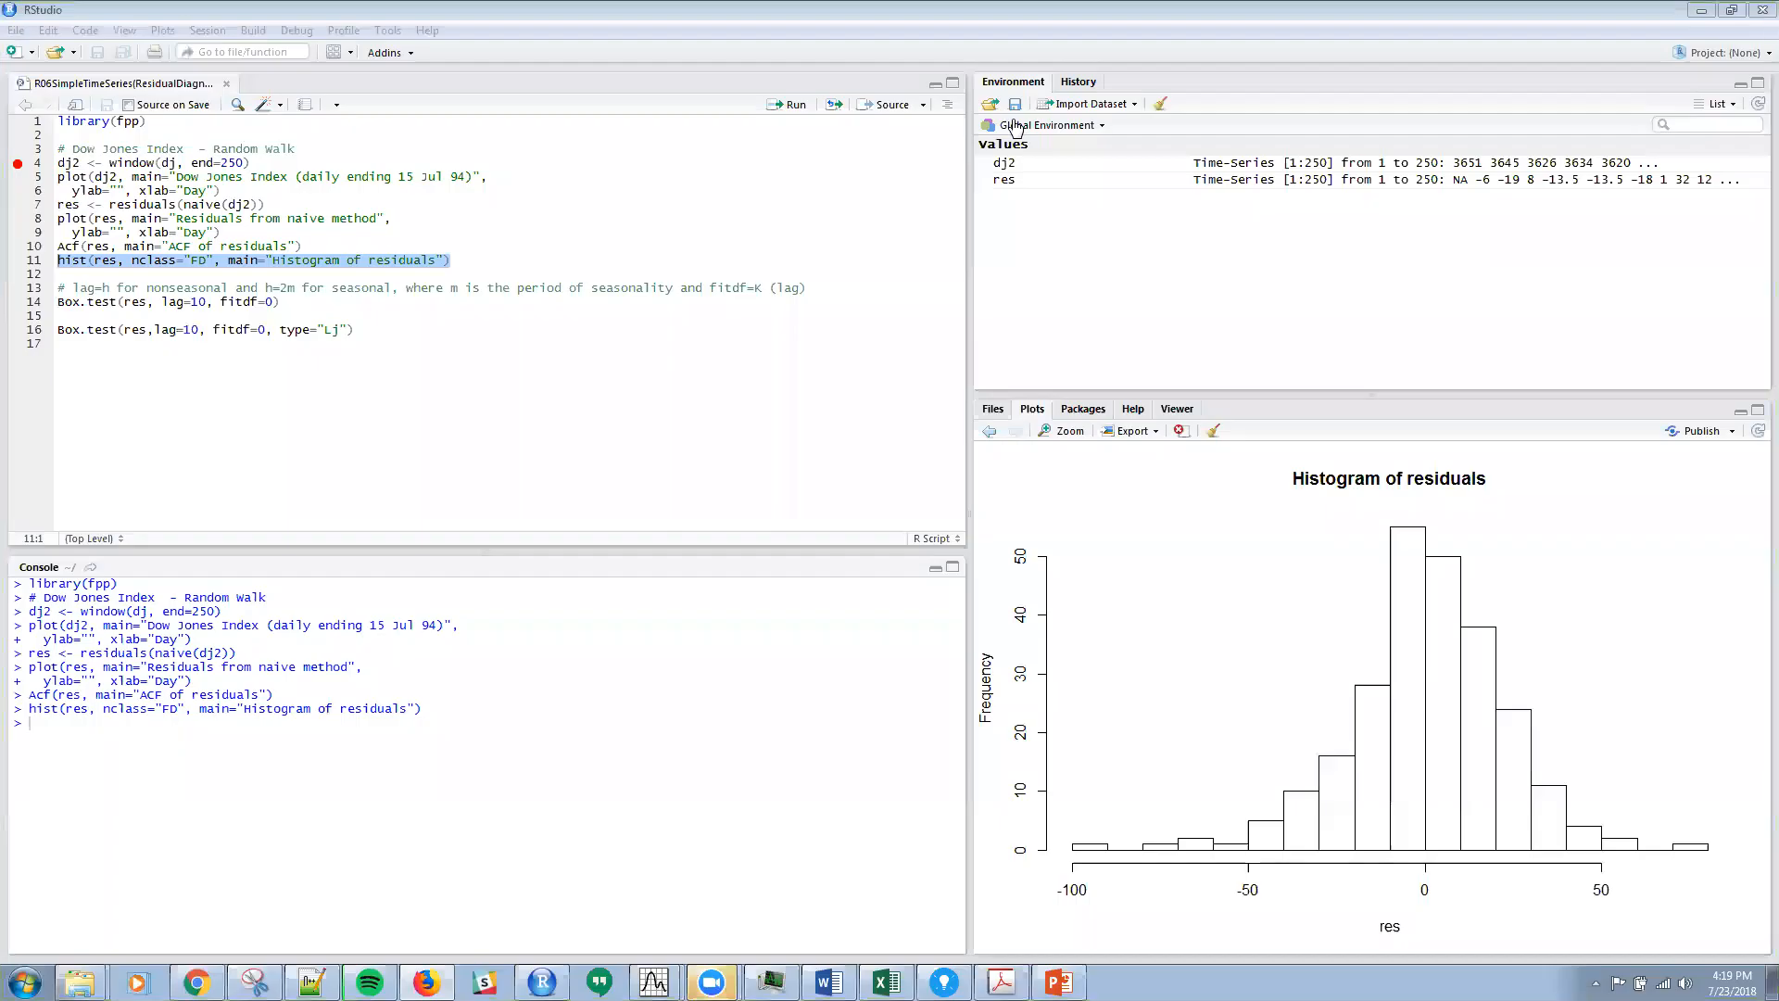
{"action": "mouse_move", "coordinate": [1161, 361]}
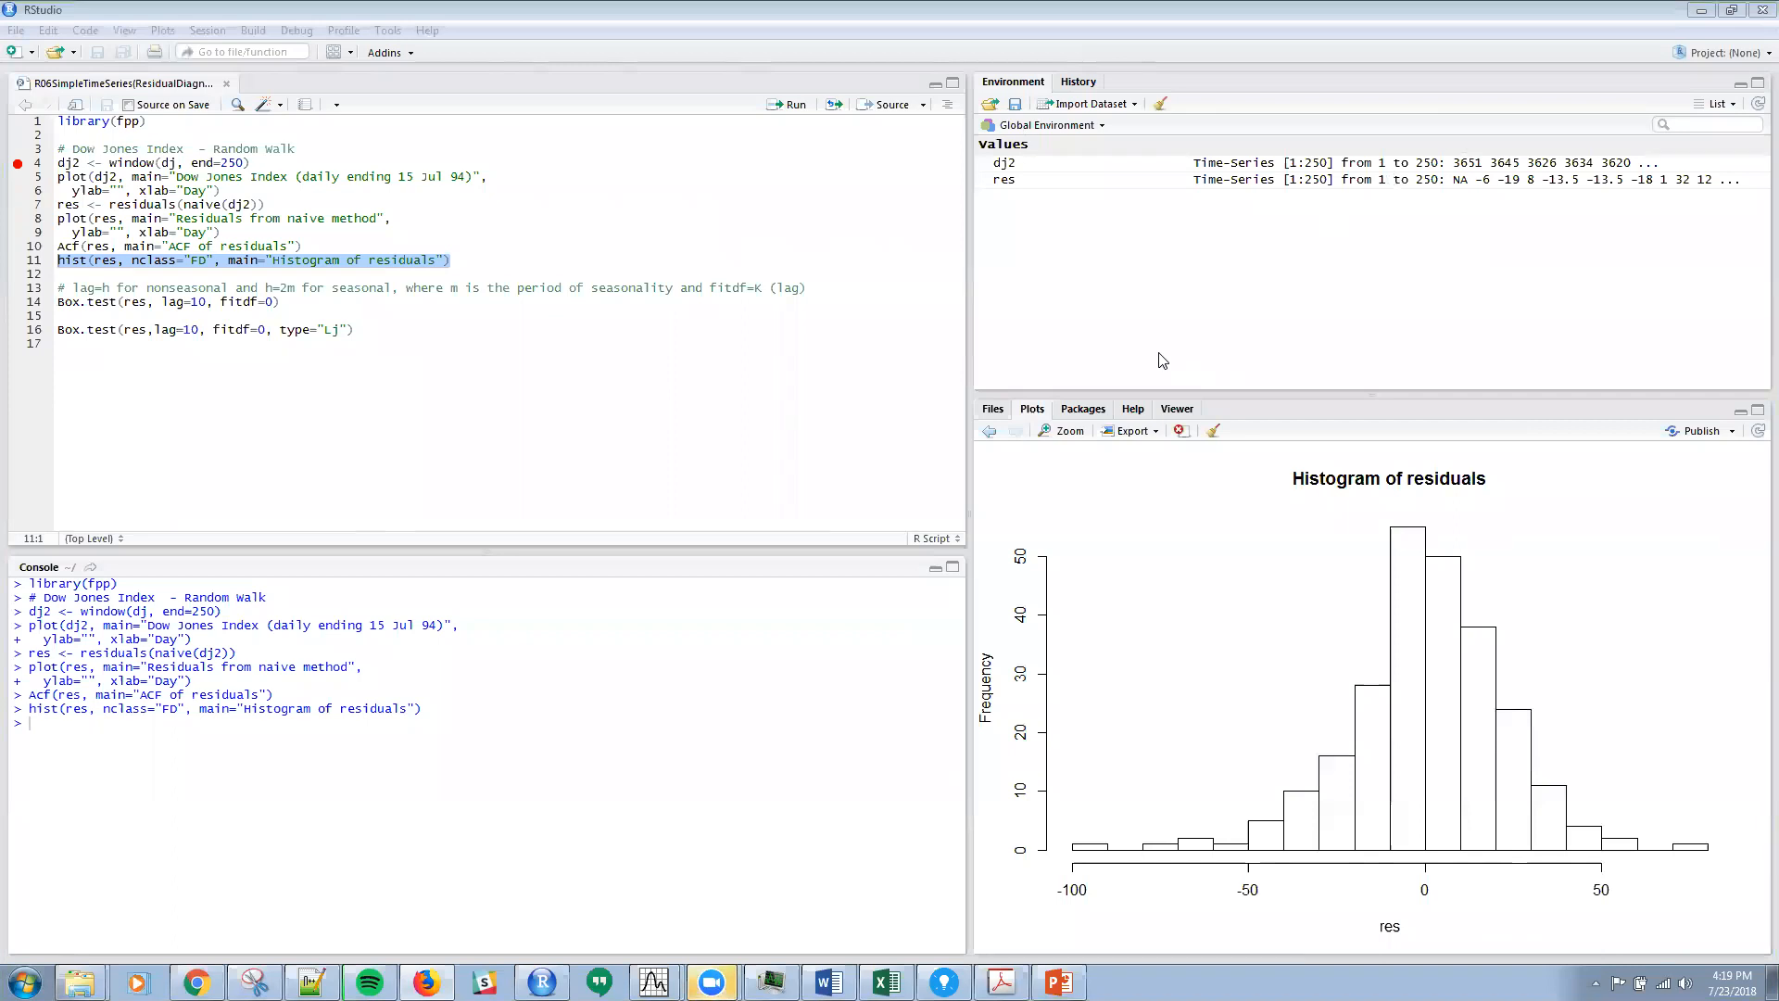
{"action": "mouse_move", "coordinate": [1256, 297]}
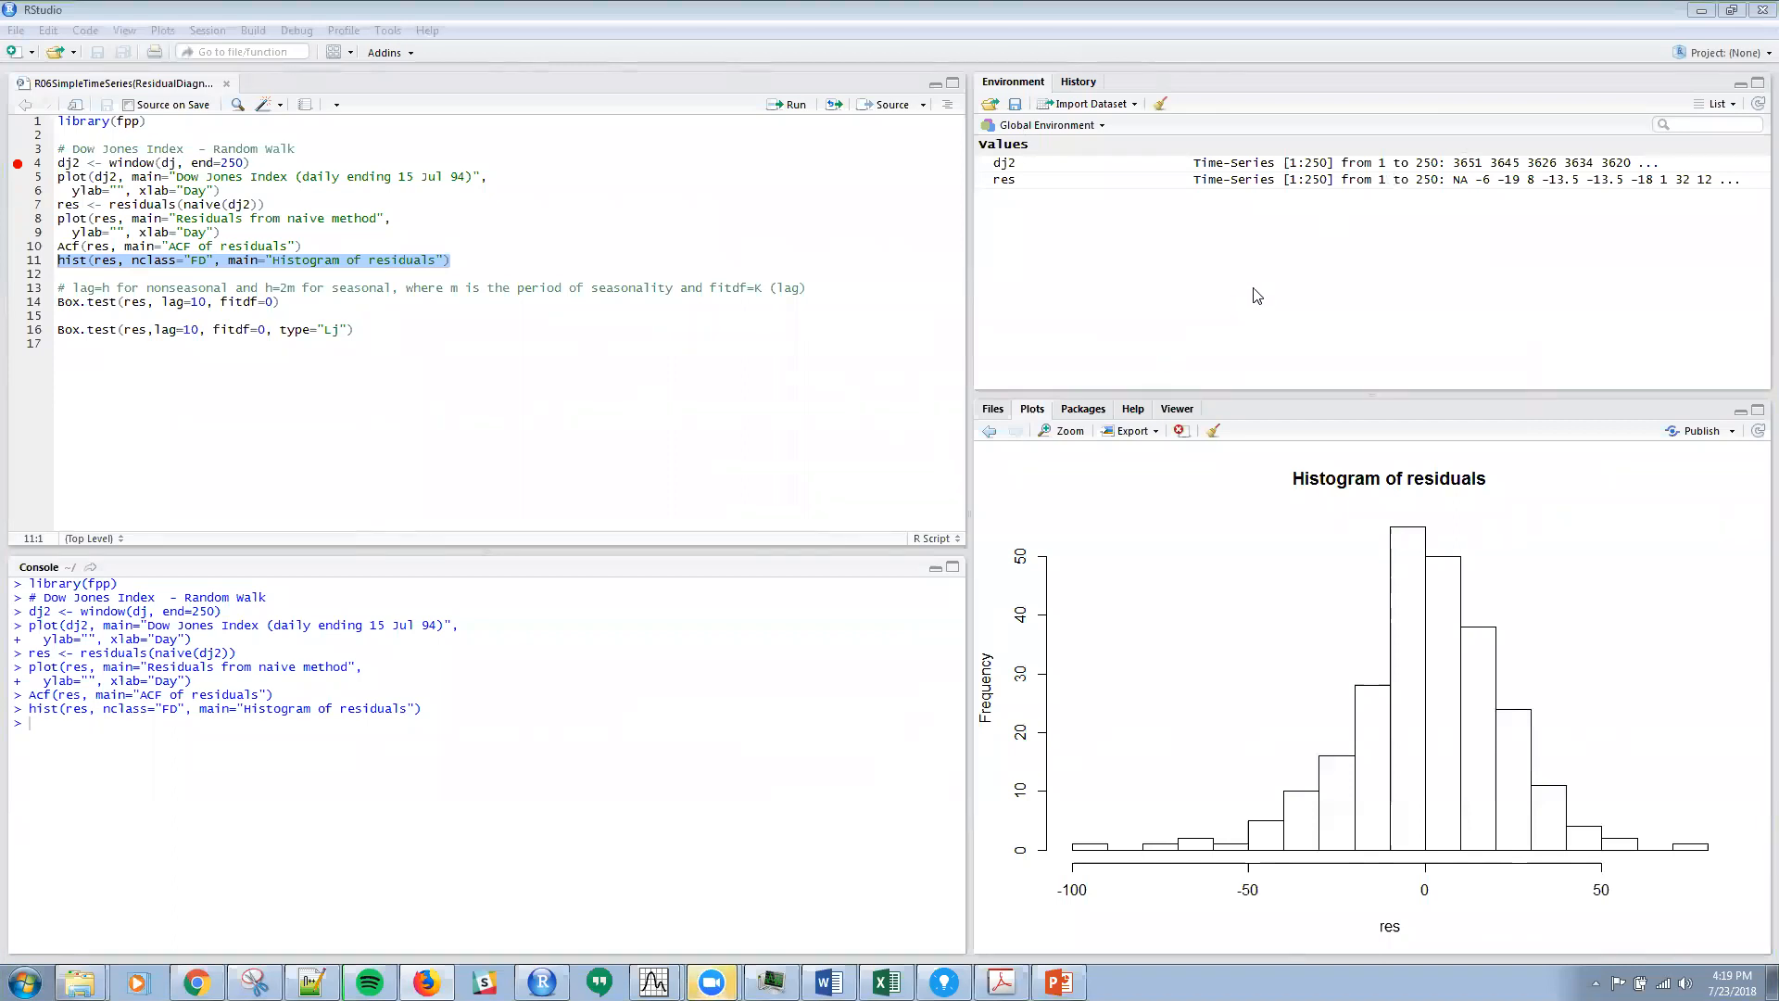
{"action": "mouse_move", "coordinate": [1125, 315]}
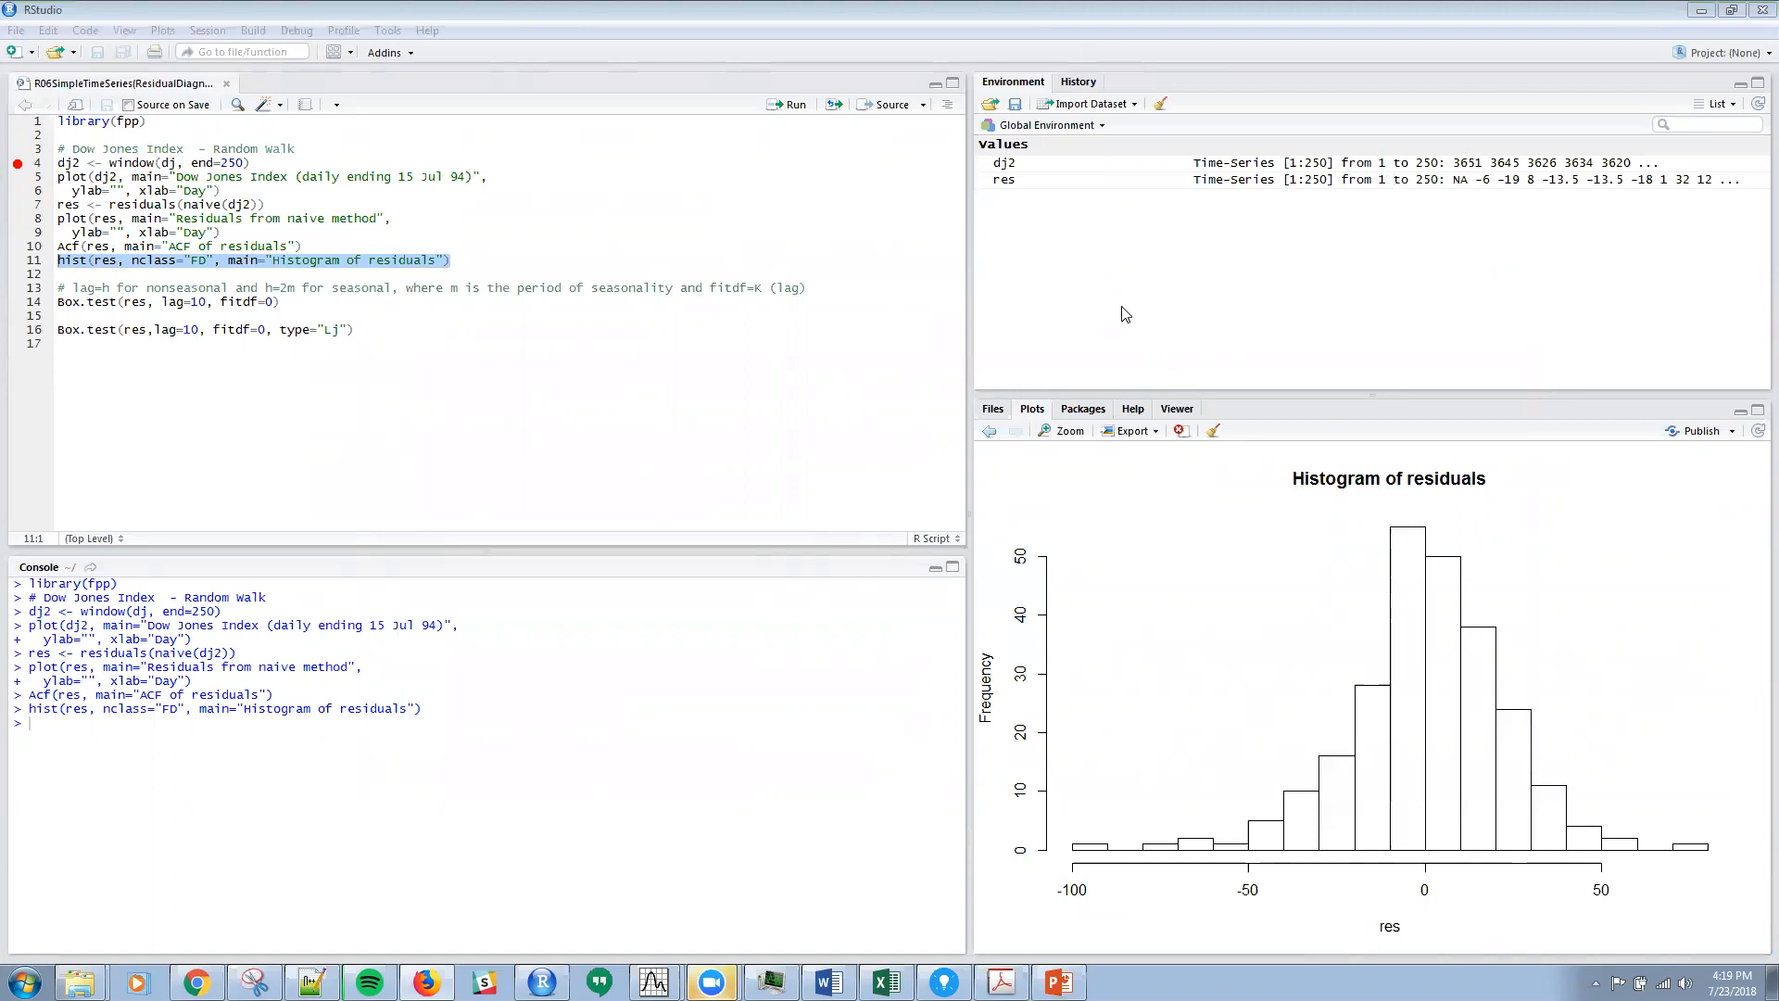
{"action": "mouse_move", "coordinate": [1005, 349]}
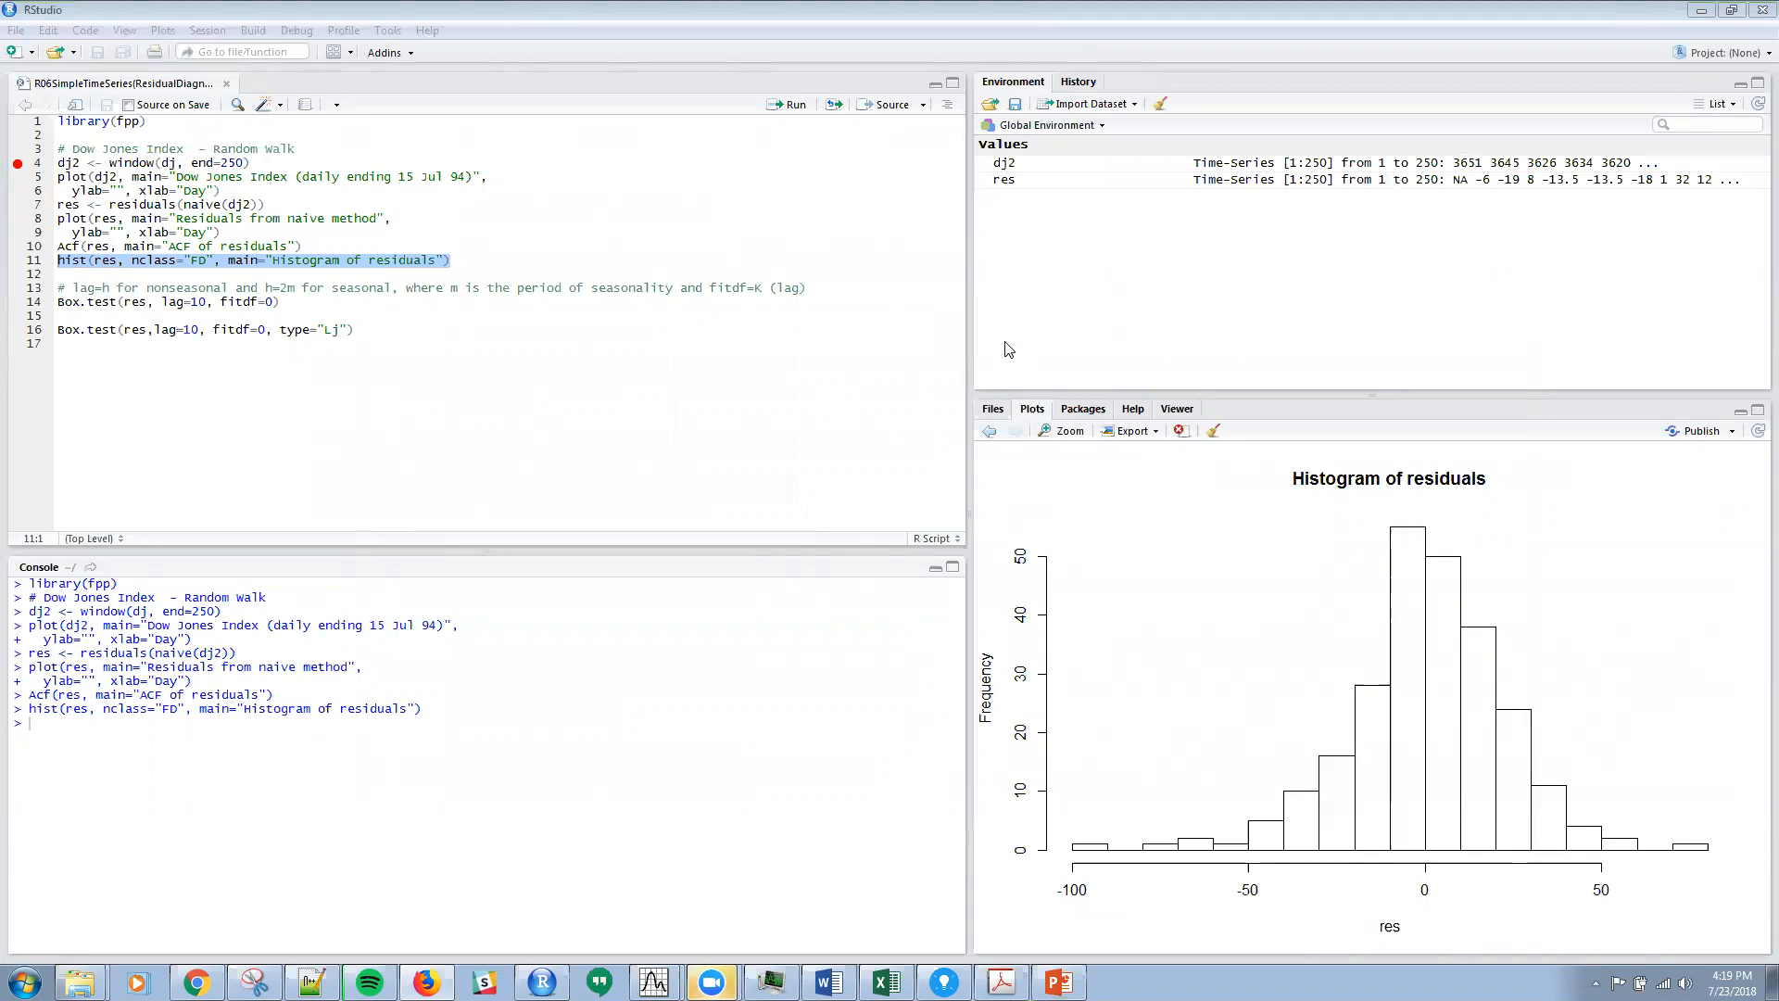
{"action": "mouse_move", "coordinate": [580, 361]}
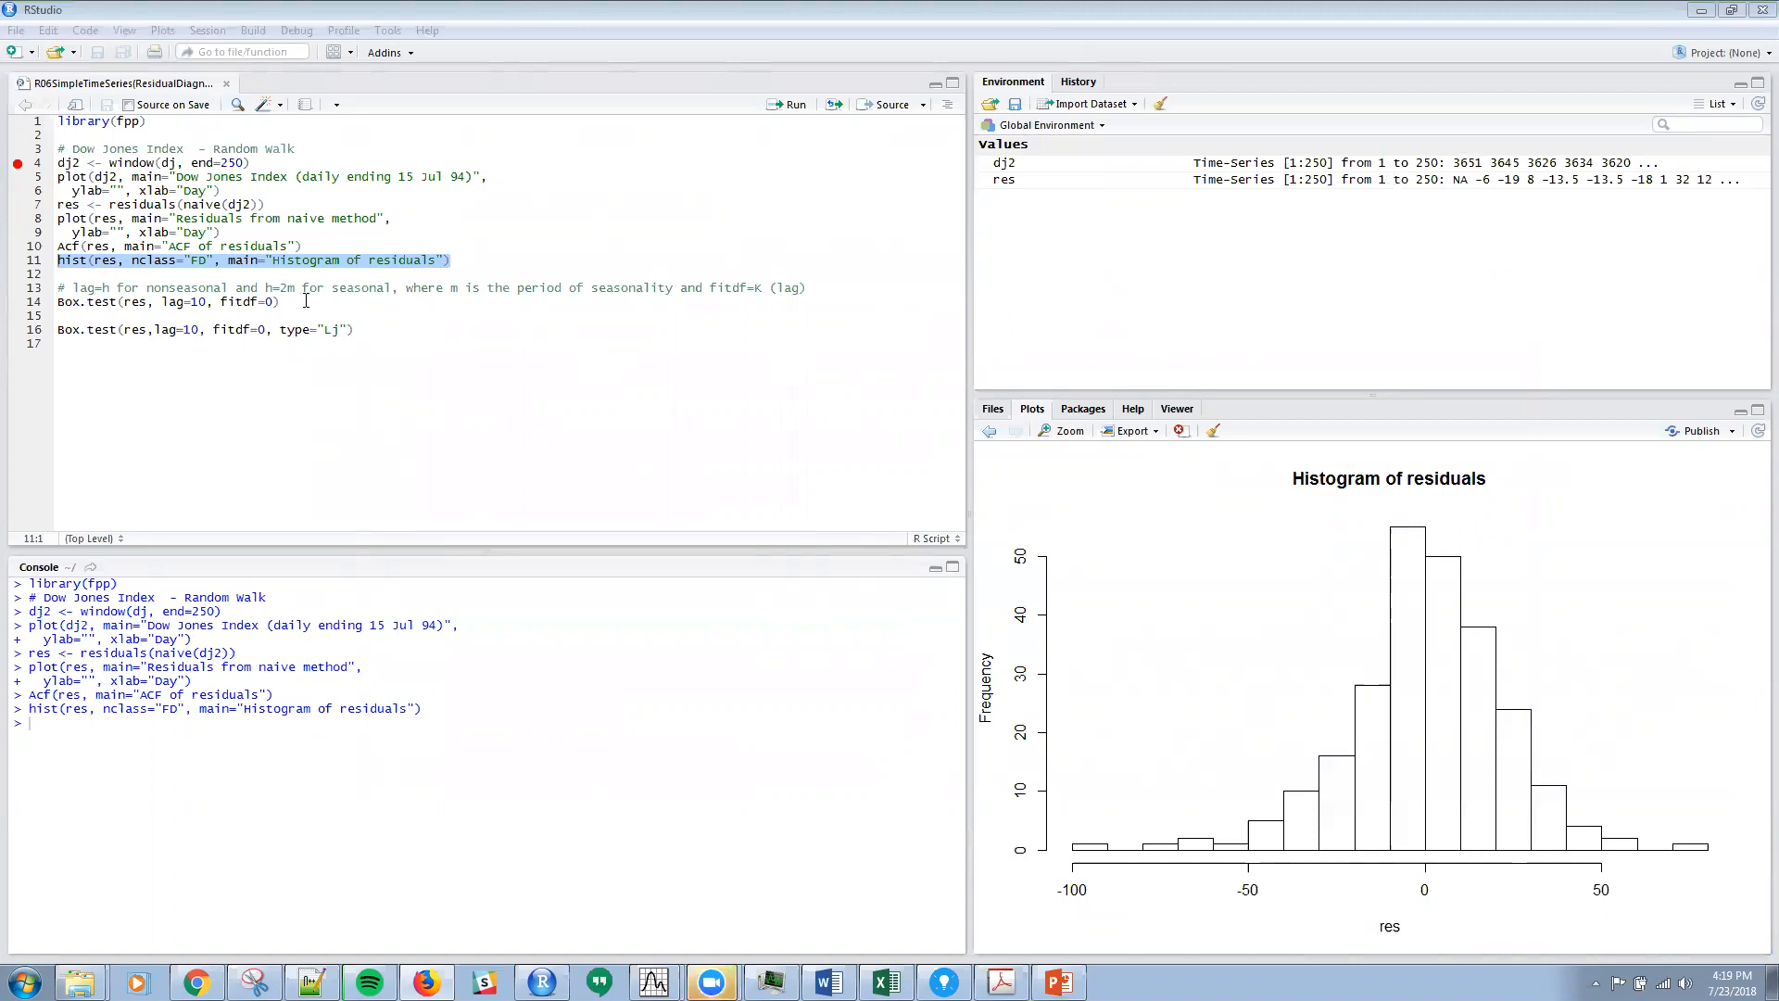
{"action": "mouse_move", "coordinate": [600, 307]}
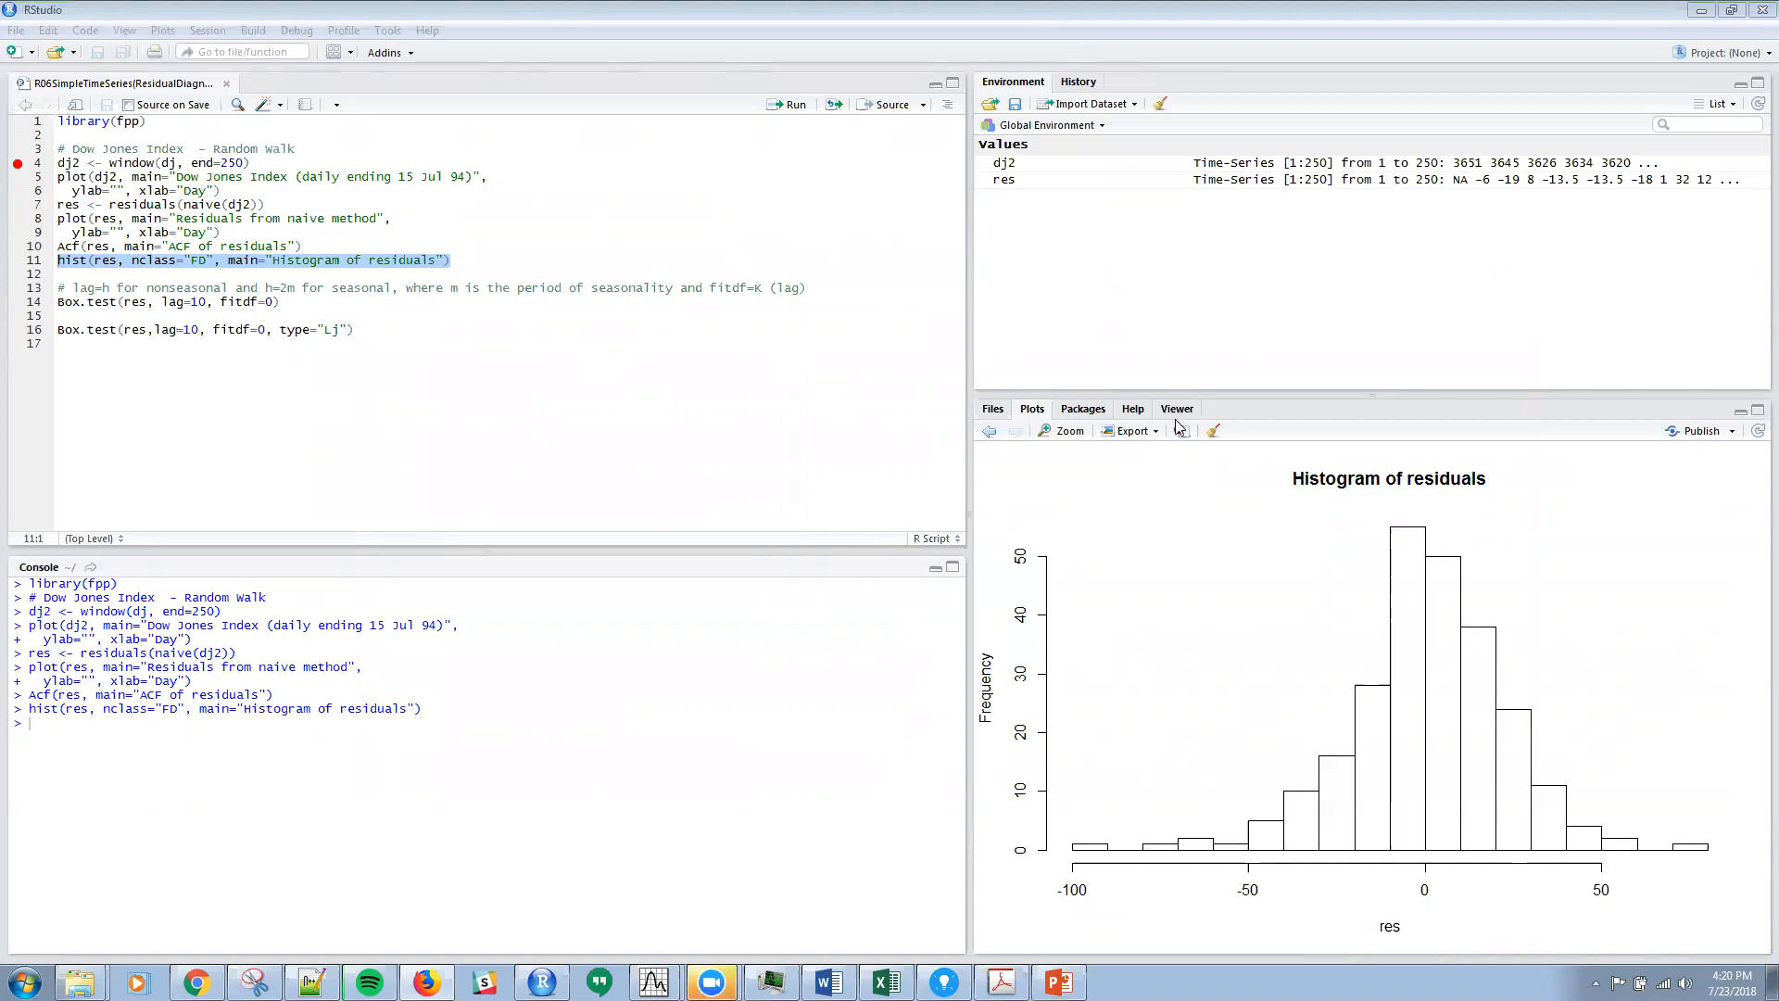
- Go back in the Plots pane from the histogram to the ACF of residuals plot
{"action": "left_click", "coordinate": [989, 430]}
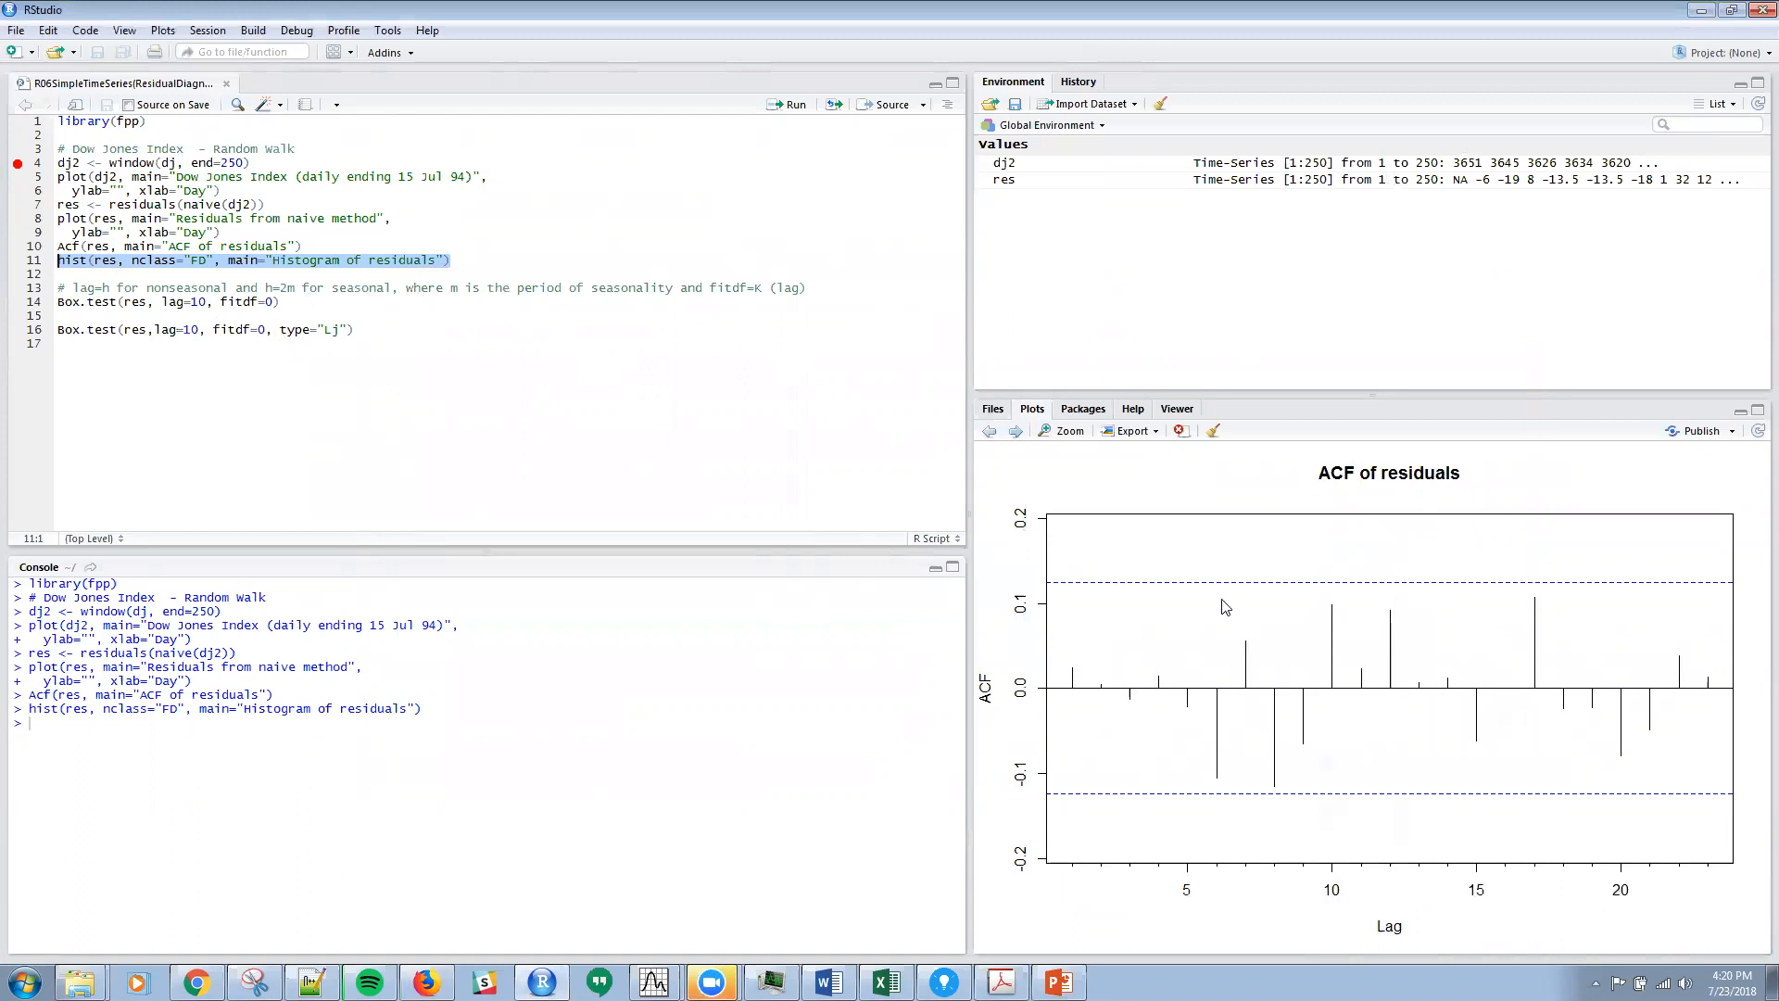
{"action": "mouse_move", "coordinate": [1171, 635]}
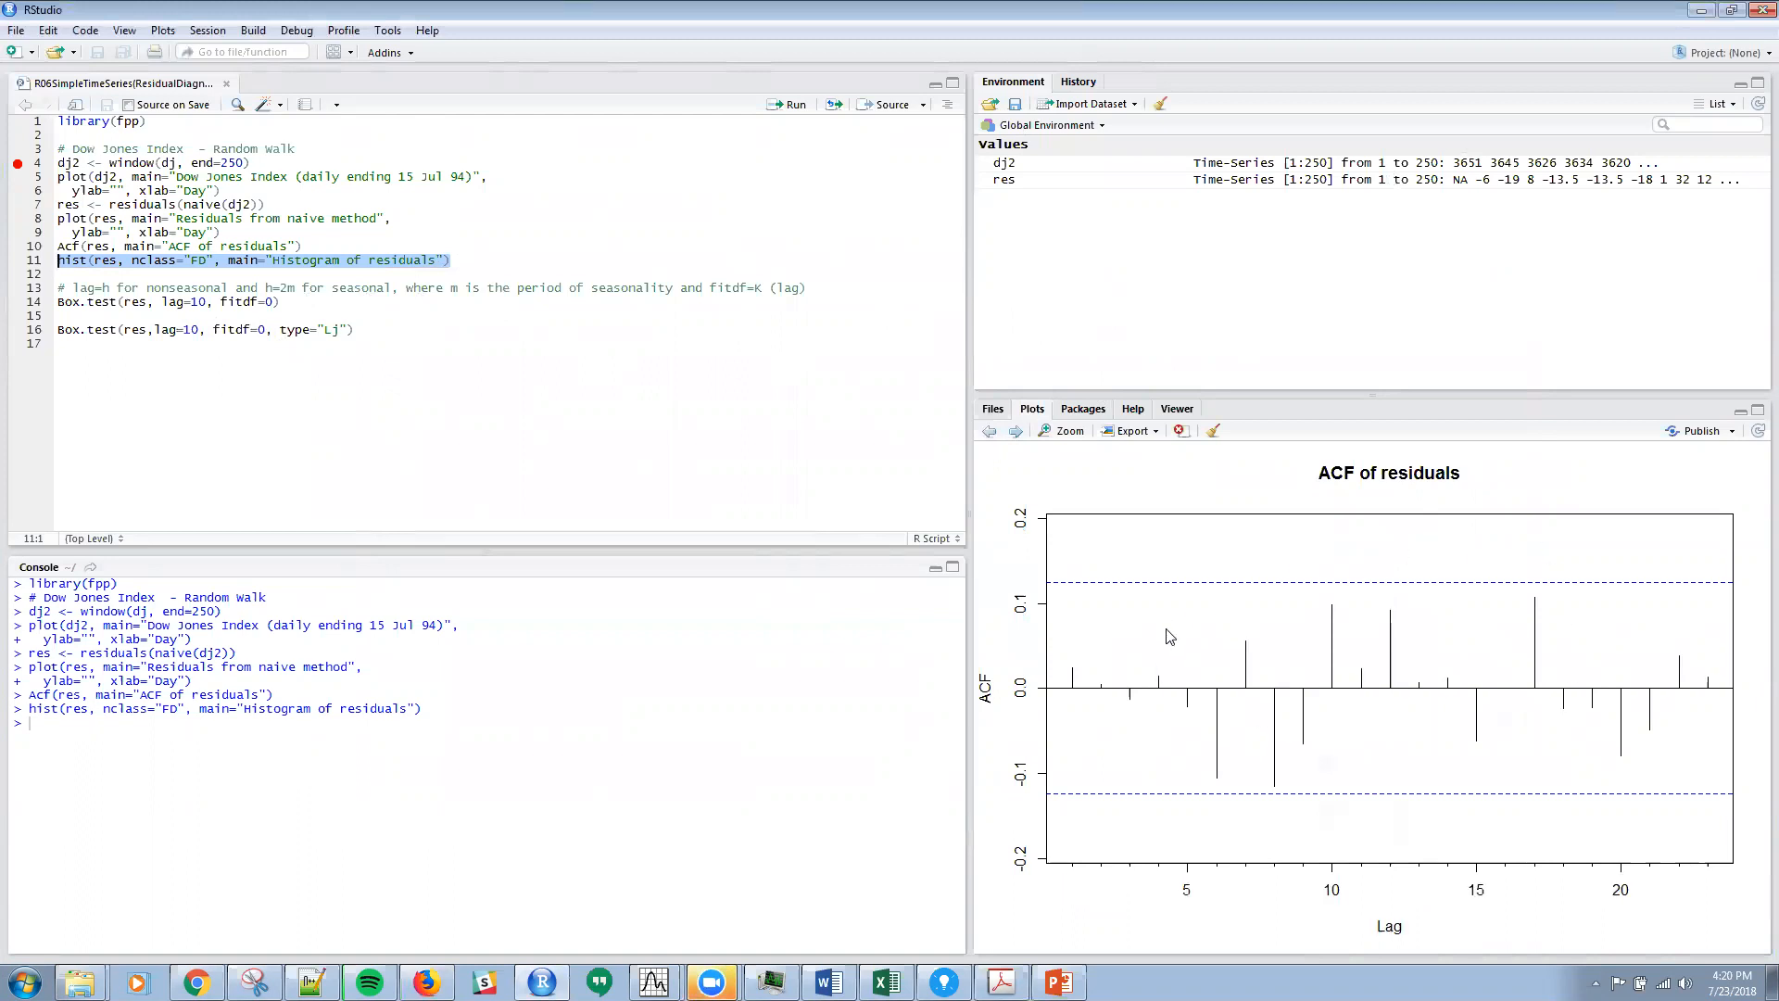
{"action": "mouse_move", "coordinate": [1656, 693]}
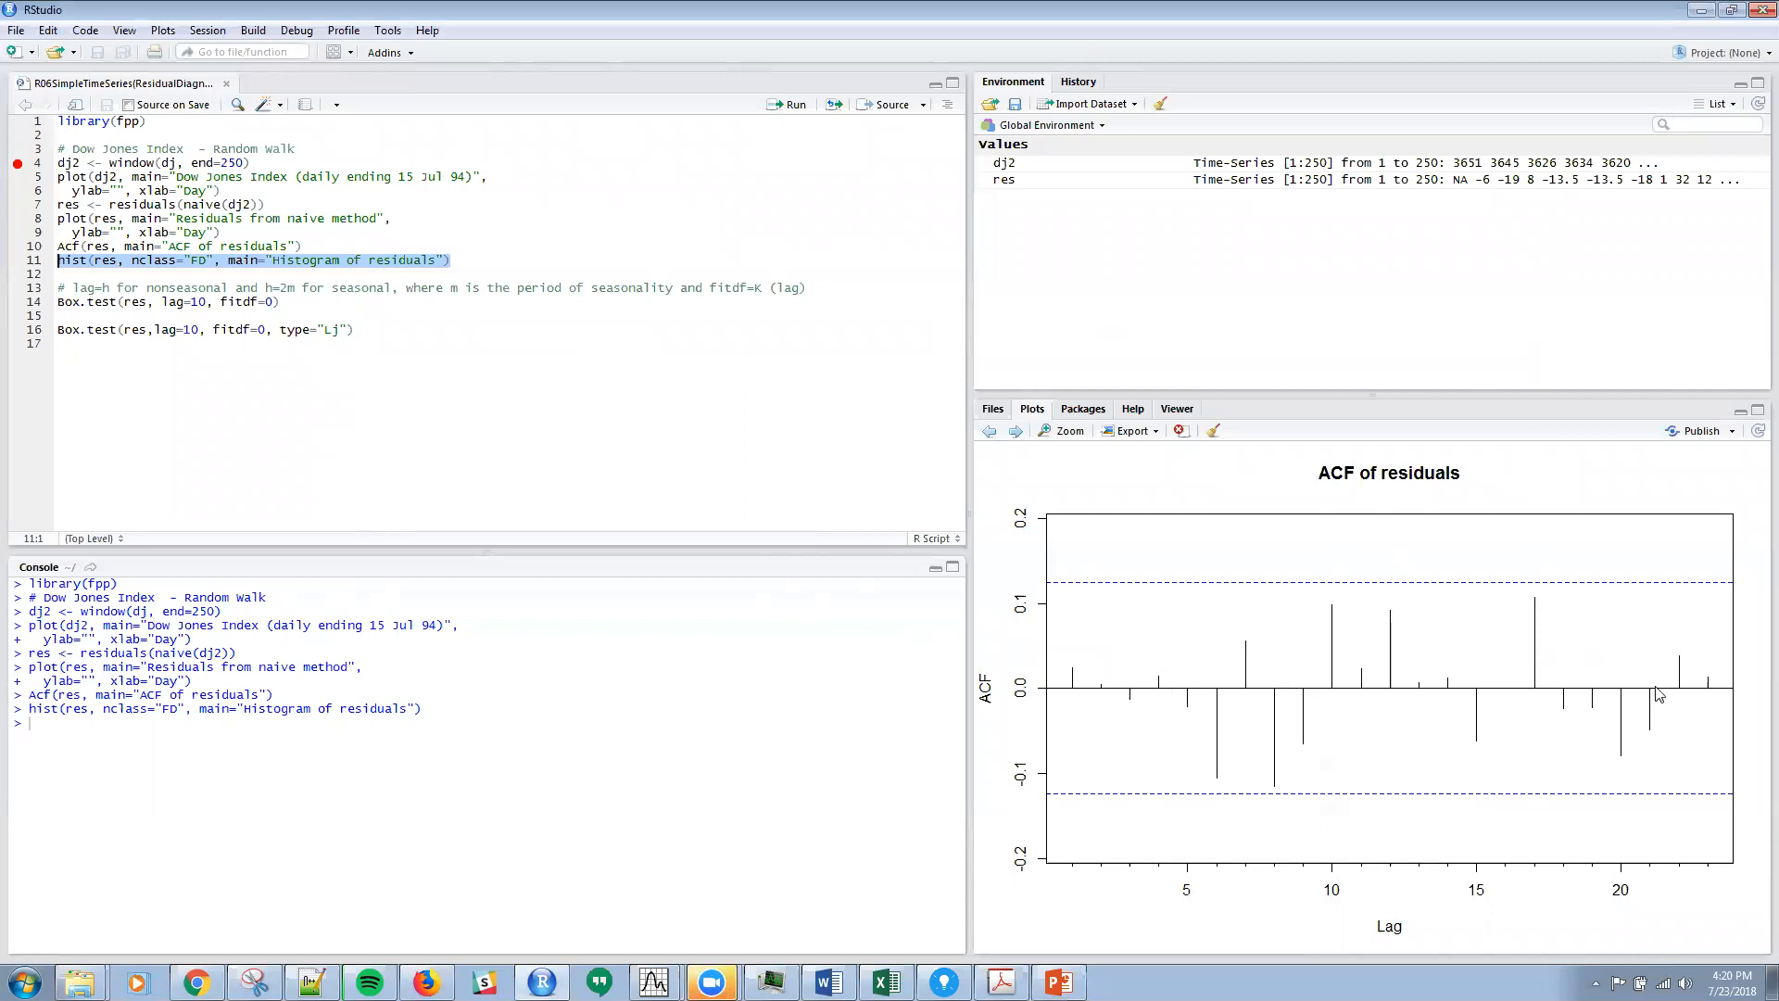
{"action": "mouse_move", "coordinate": [1475, 640]}
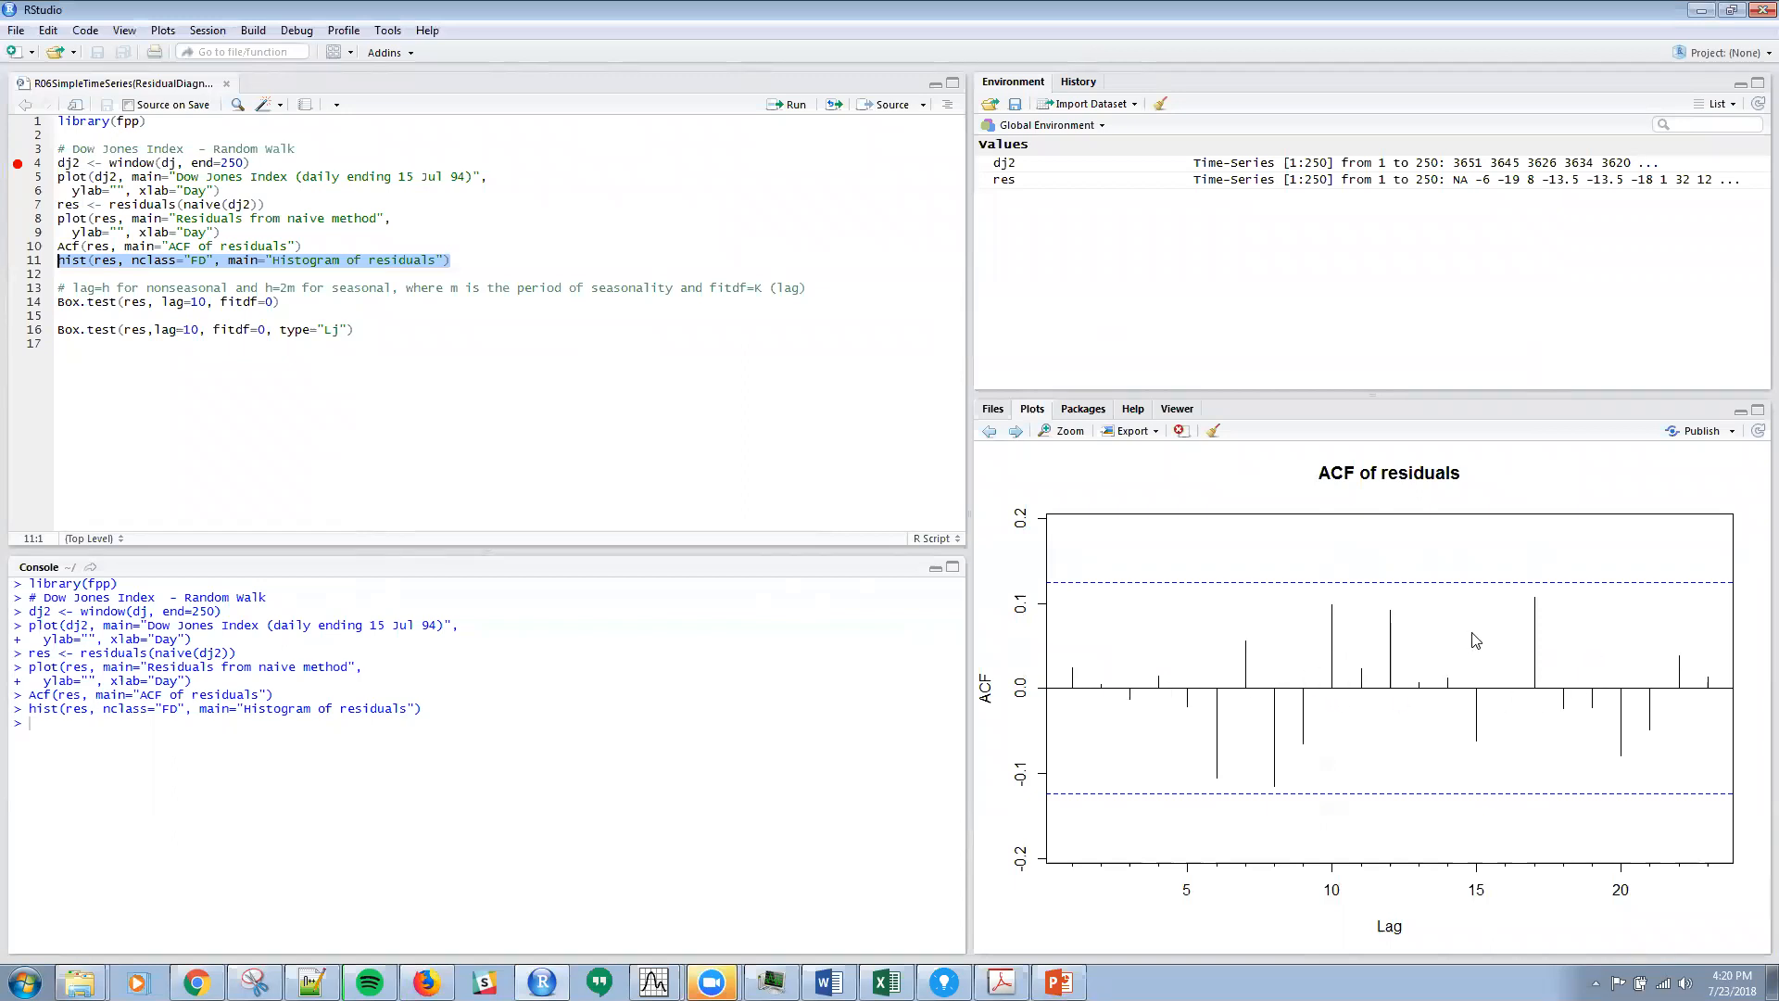
{"action": "mouse_move", "coordinate": [1655, 648]}
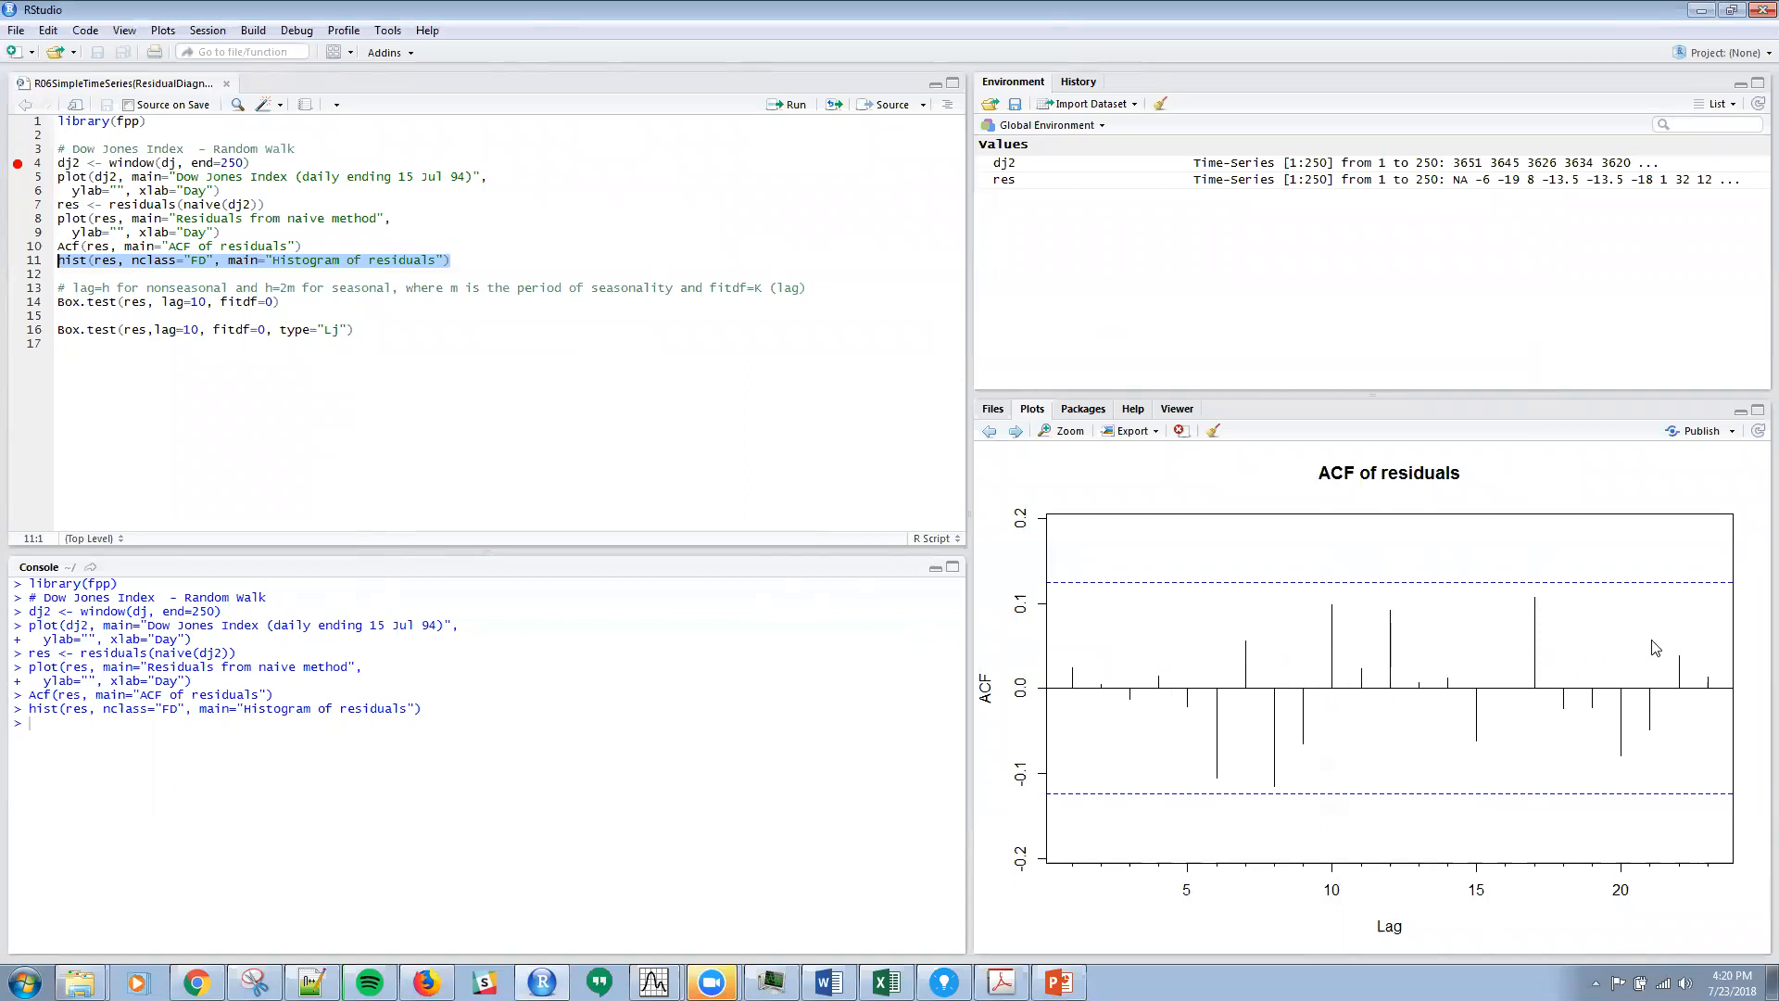
{"action": "mouse_move", "coordinate": [1406, 591]}
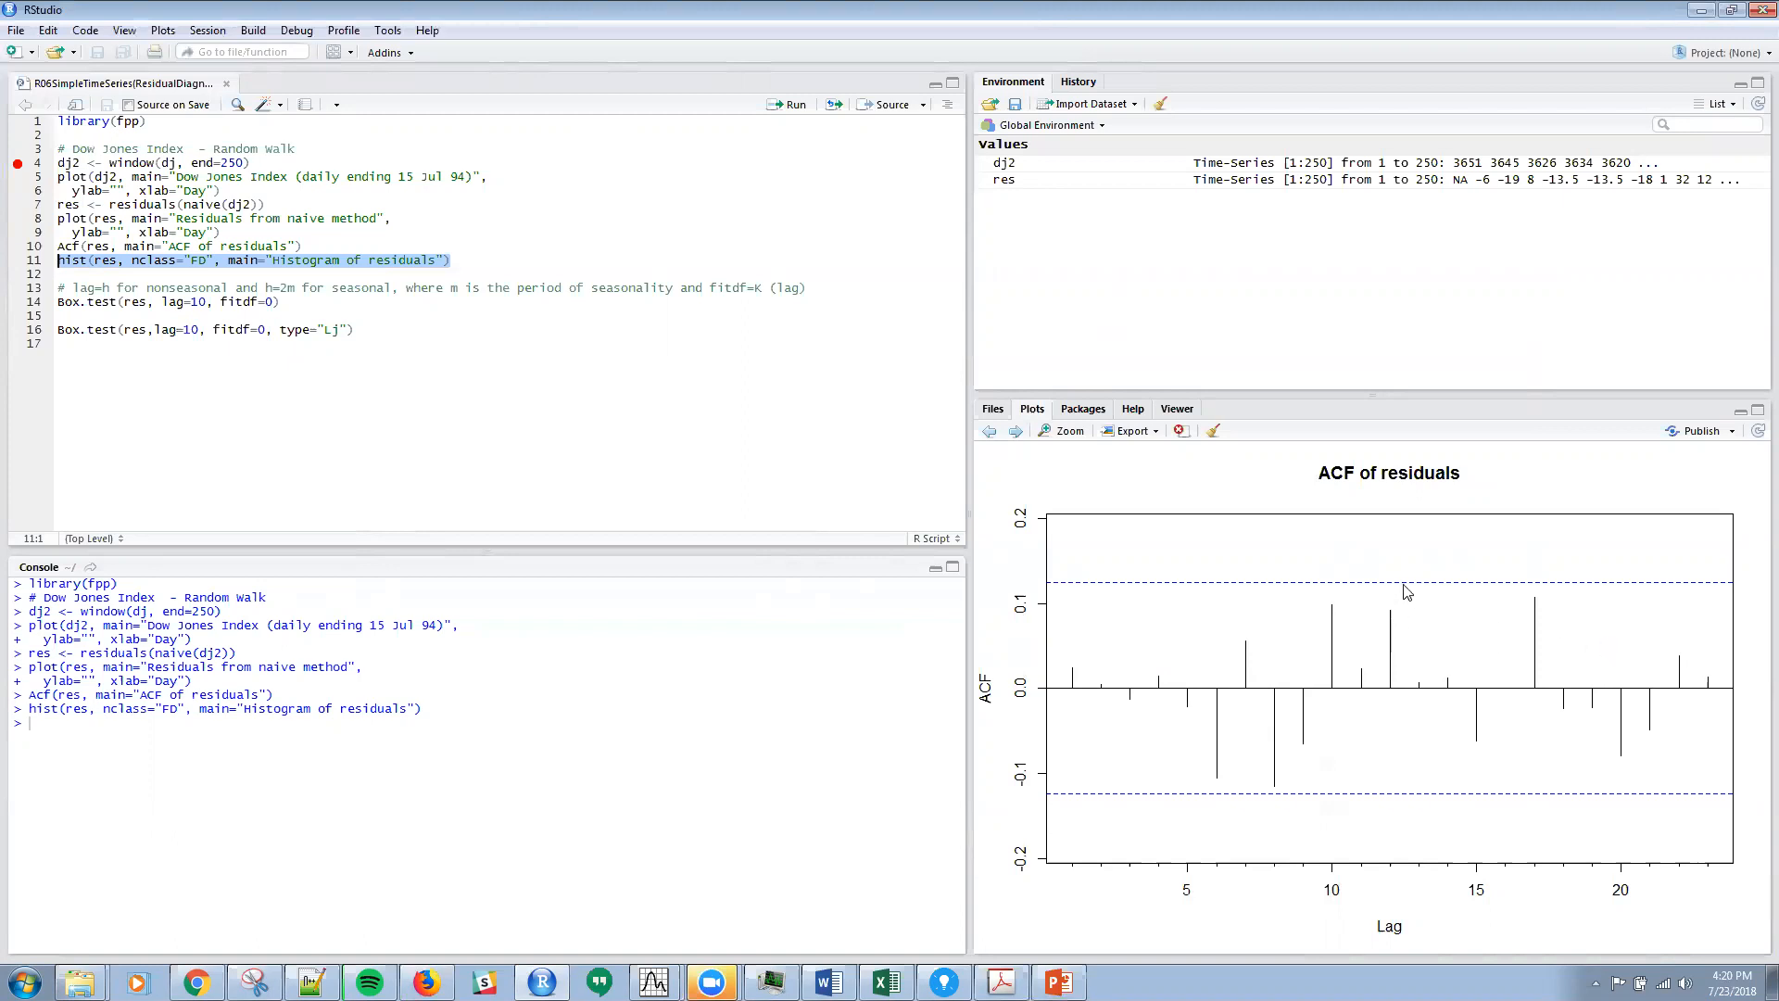
{"action": "mouse_move", "coordinate": [1438, 771]}
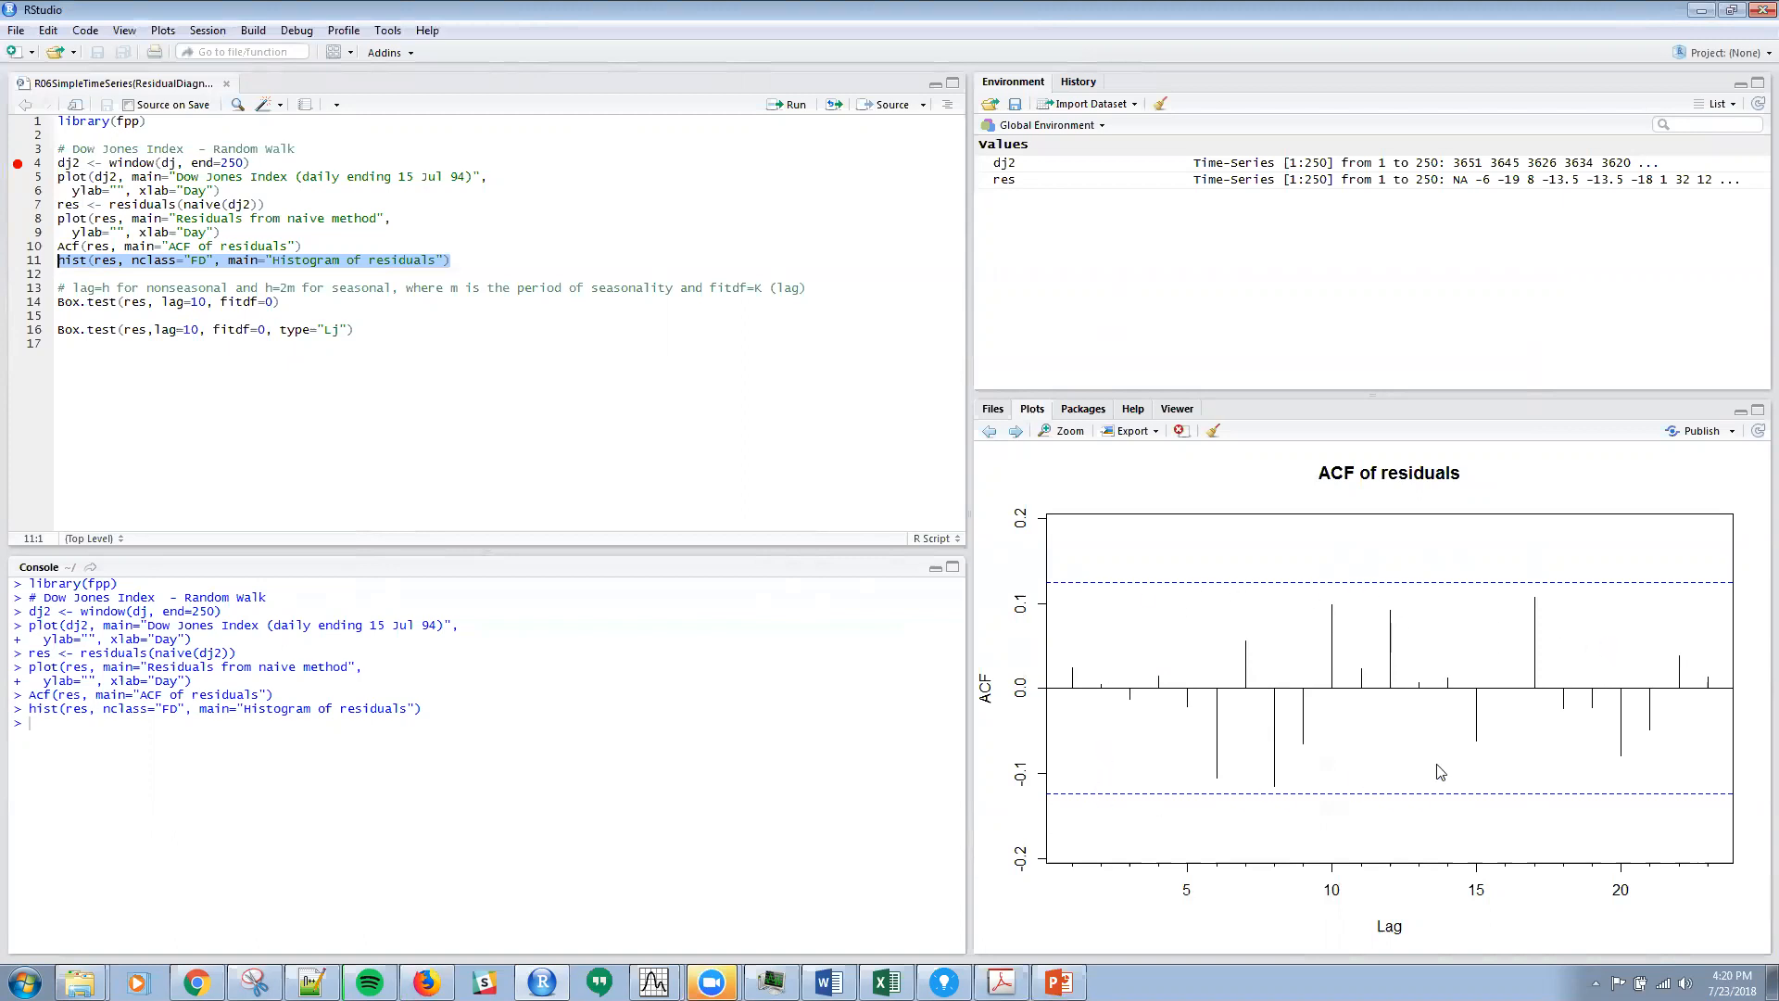
{"action": "mouse_move", "coordinate": [1423, 771]}
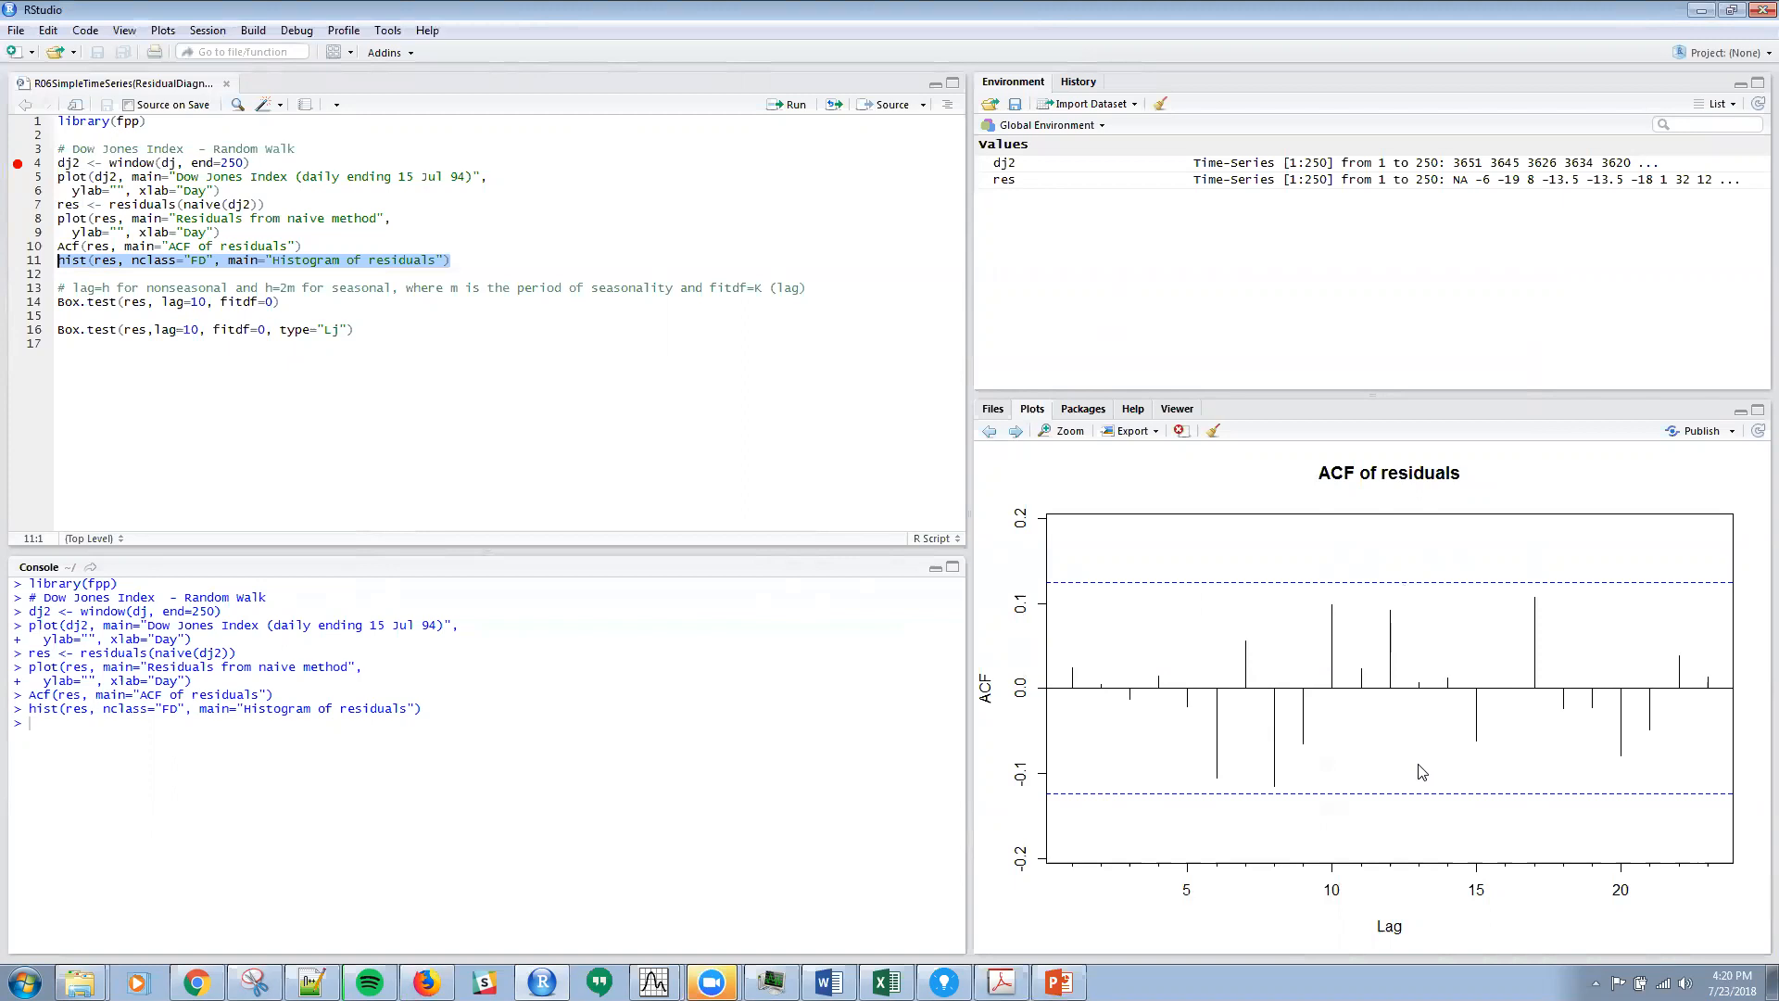
{"action": "mouse_move", "coordinate": [1429, 771]}
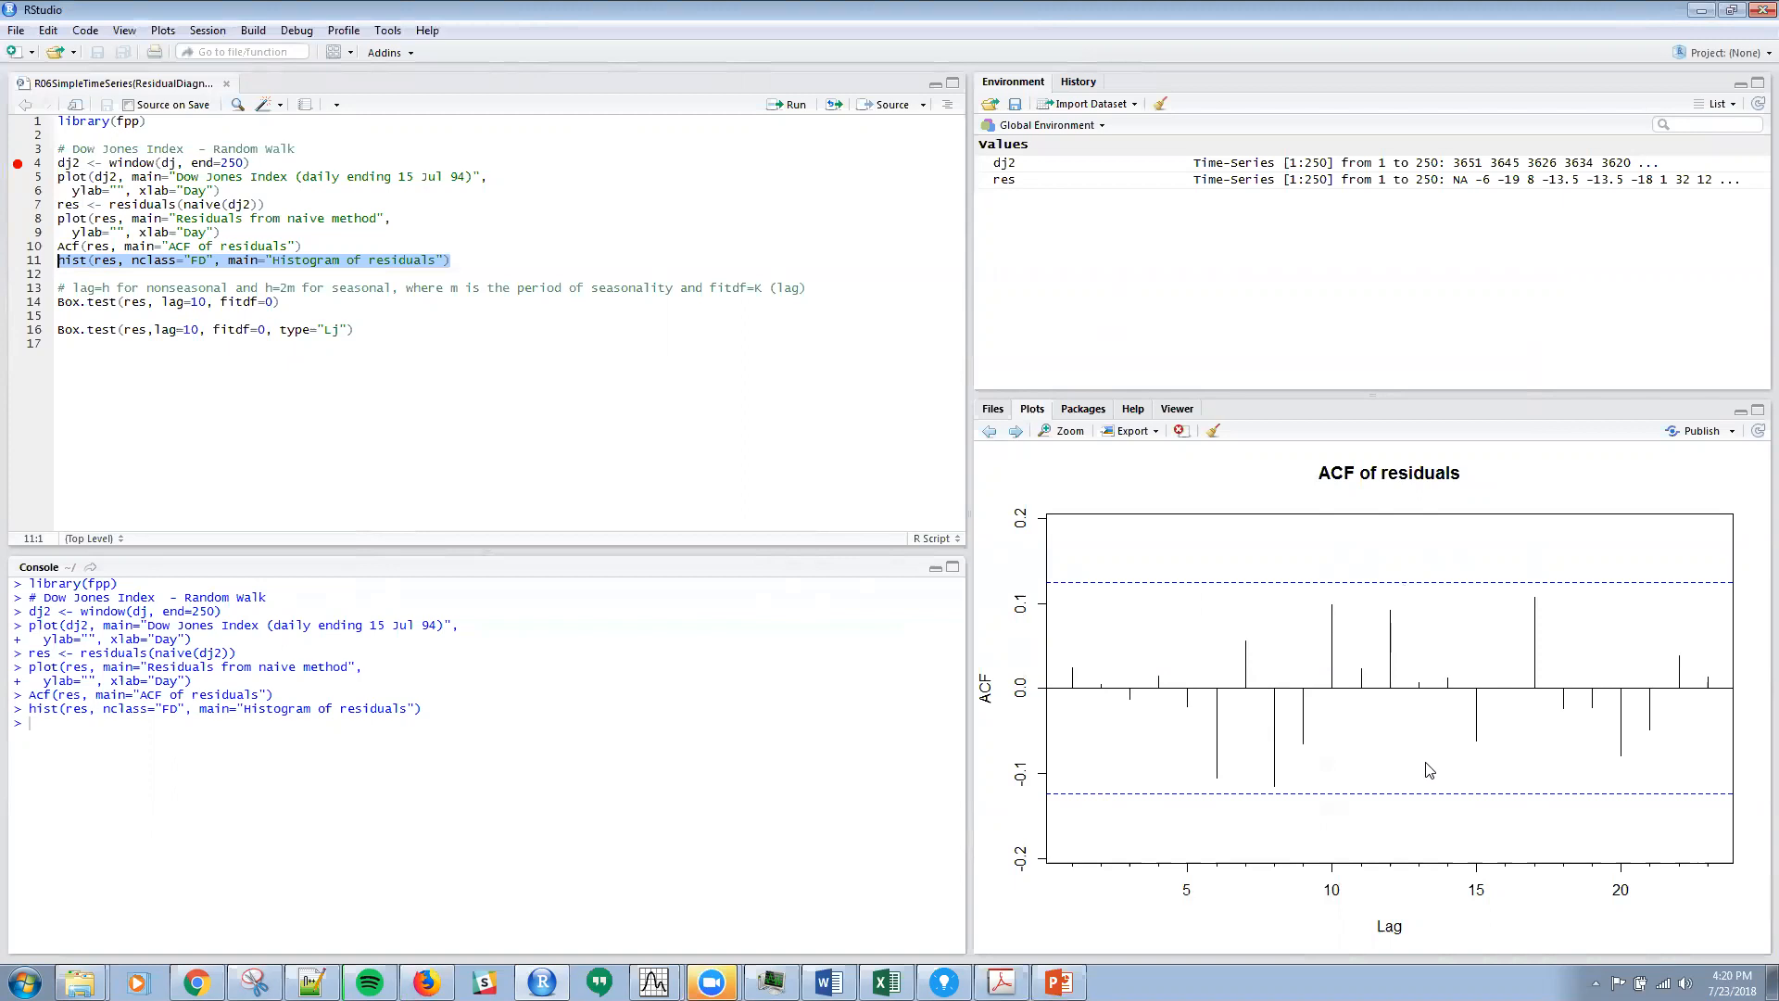
{"action": "mouse_move", "coordinate": [1518, 762]}
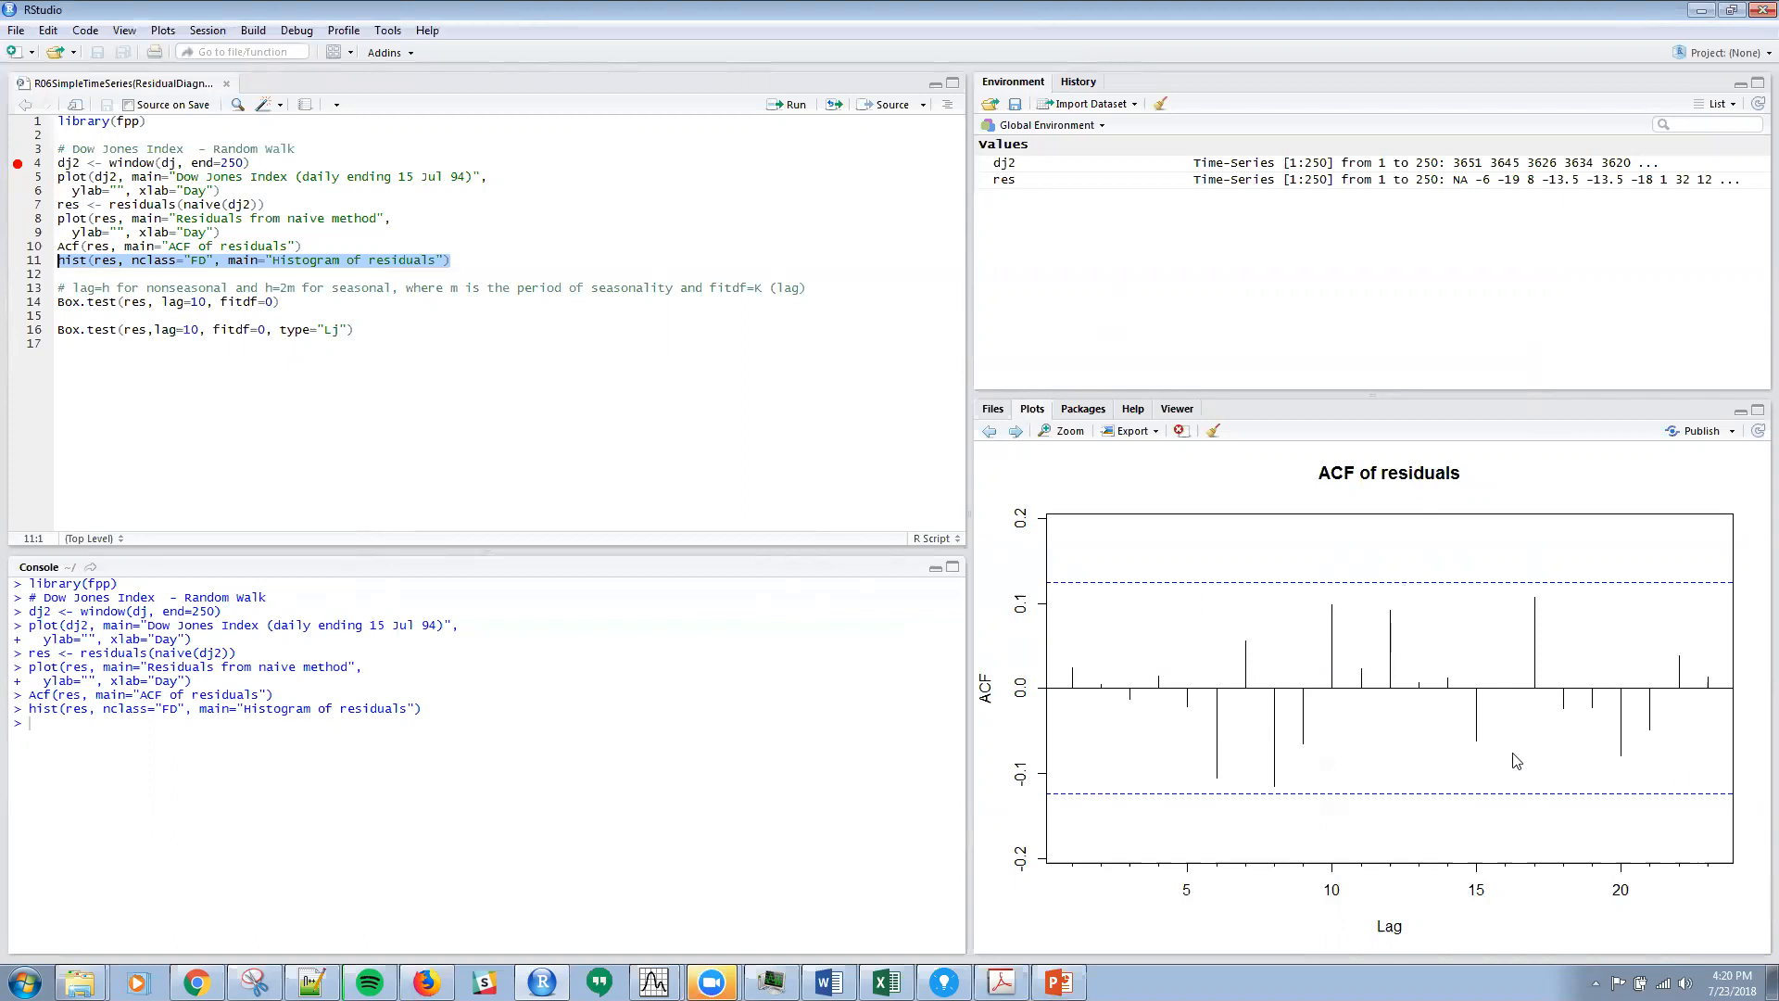
{"action": "mouse_move", "coordinate": [1298, 748]}
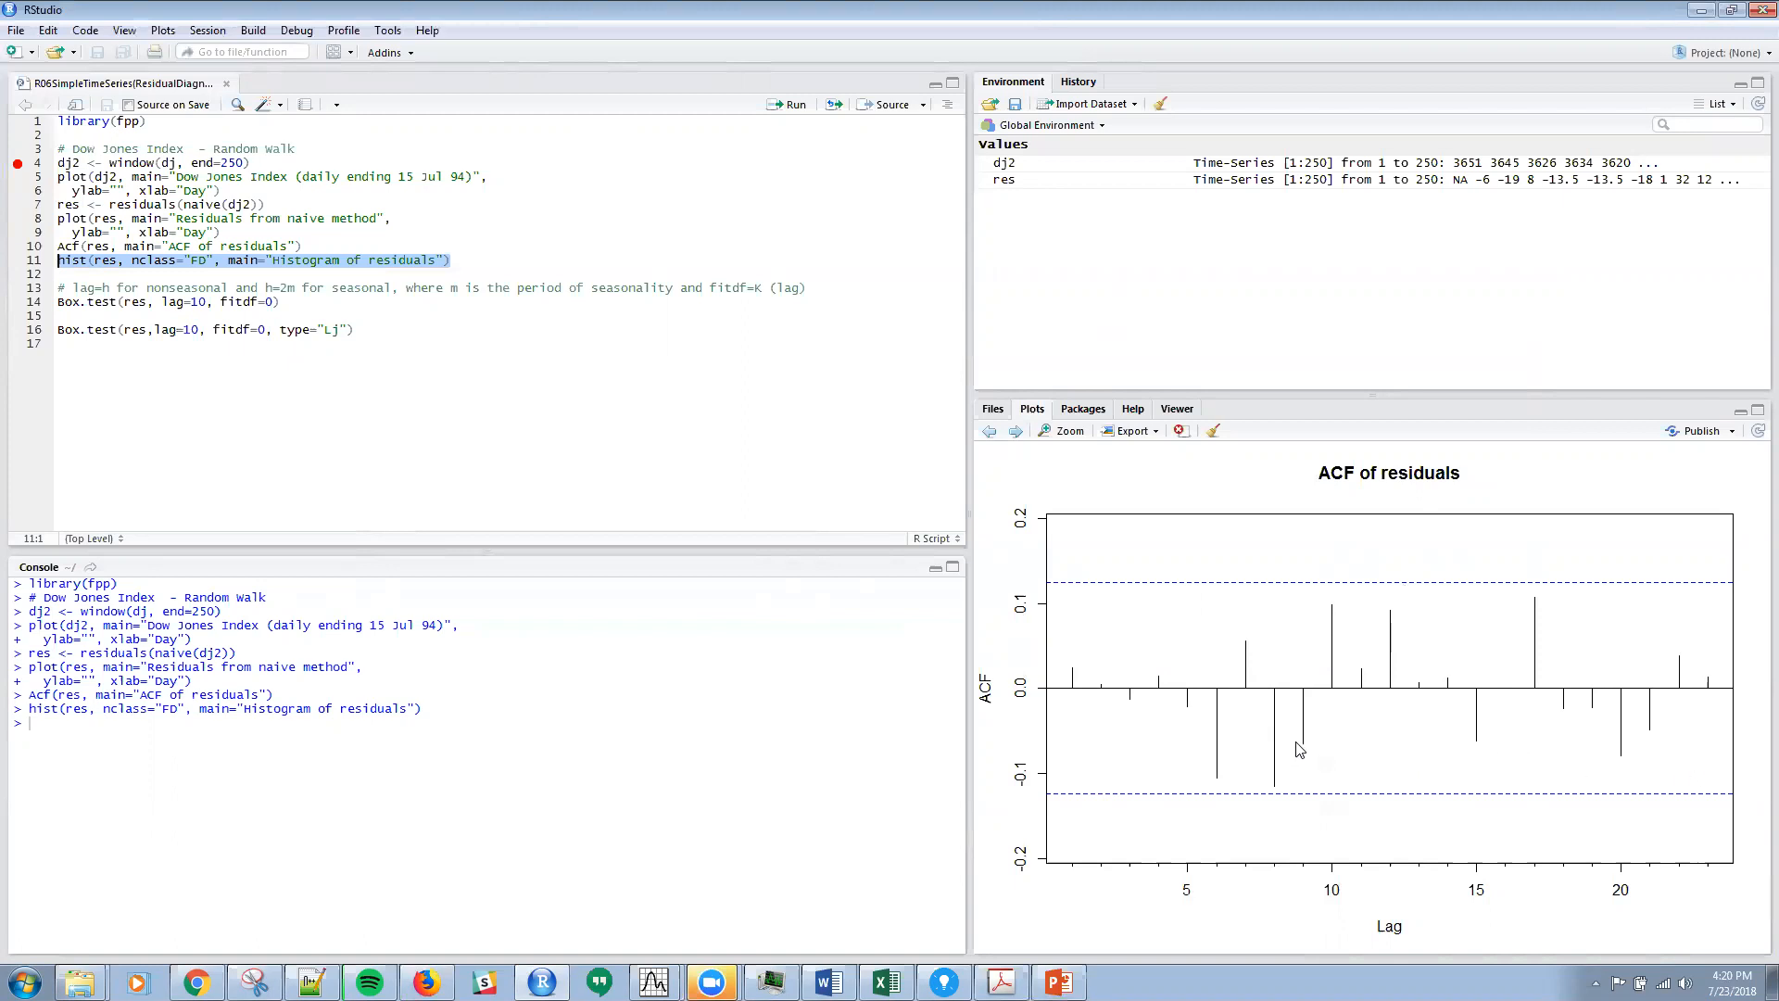
{"action": "mouse_move", "coordinate": [1293, 710]}
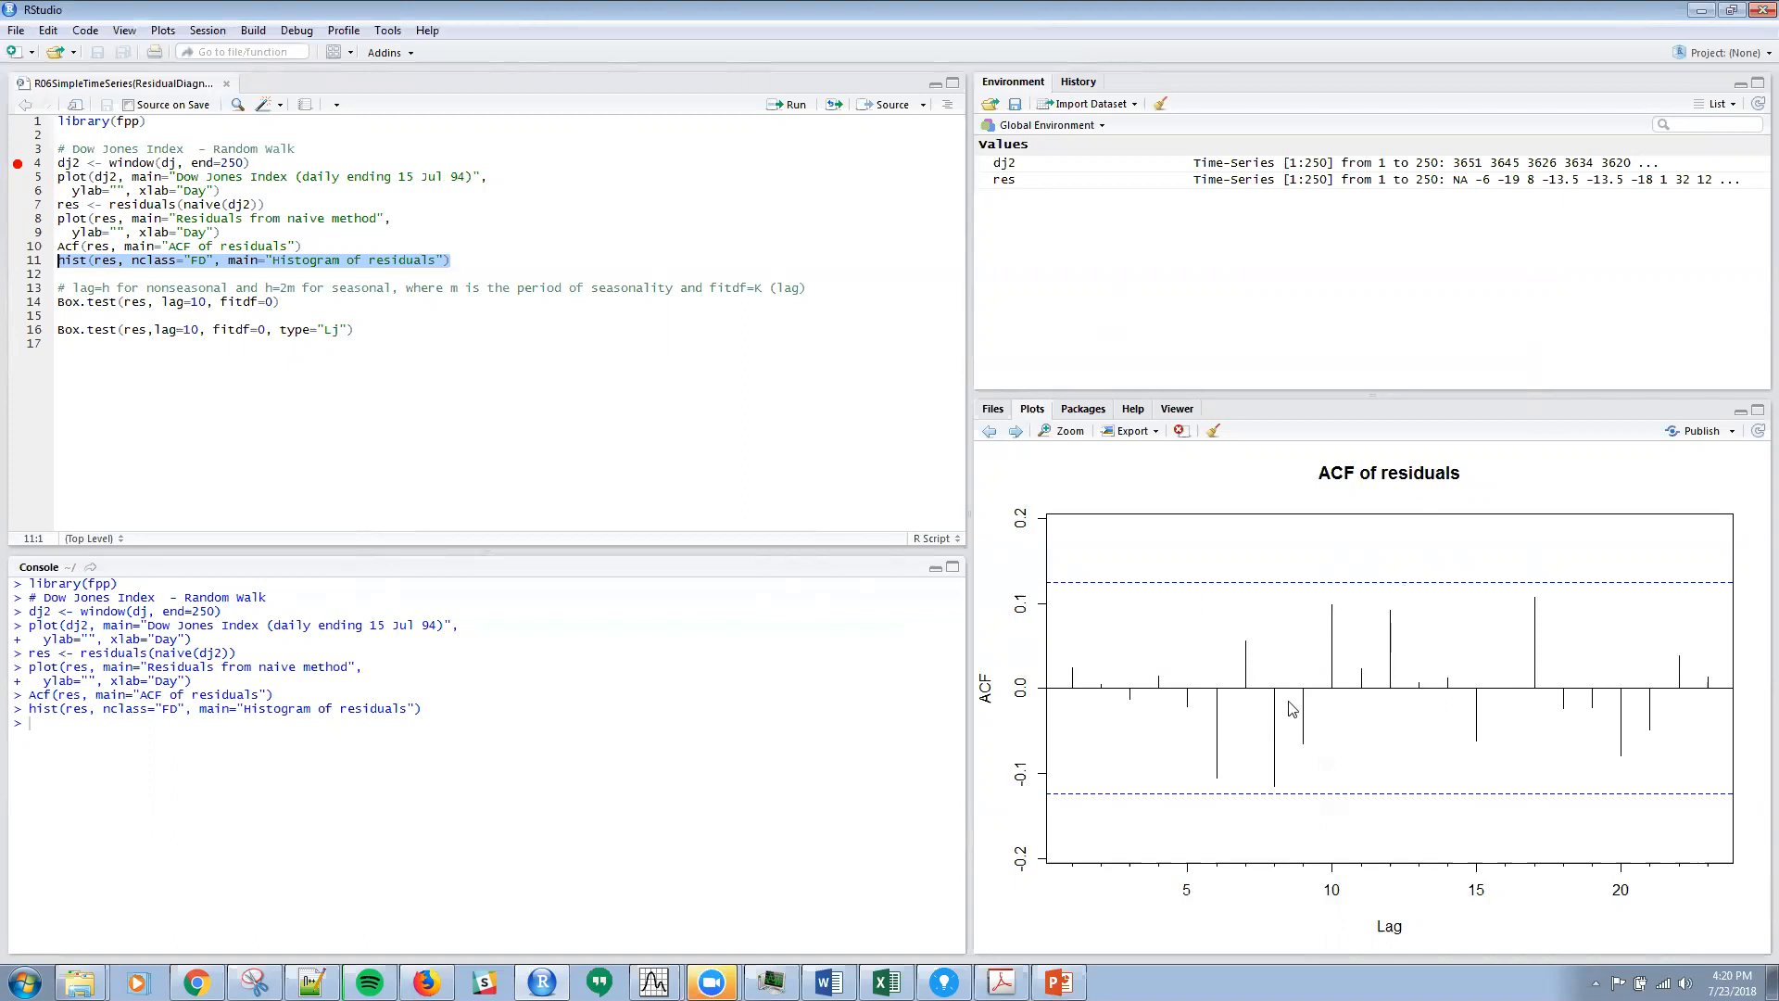
{"action": "mouse_move", "coordinate": [1592, 688]}
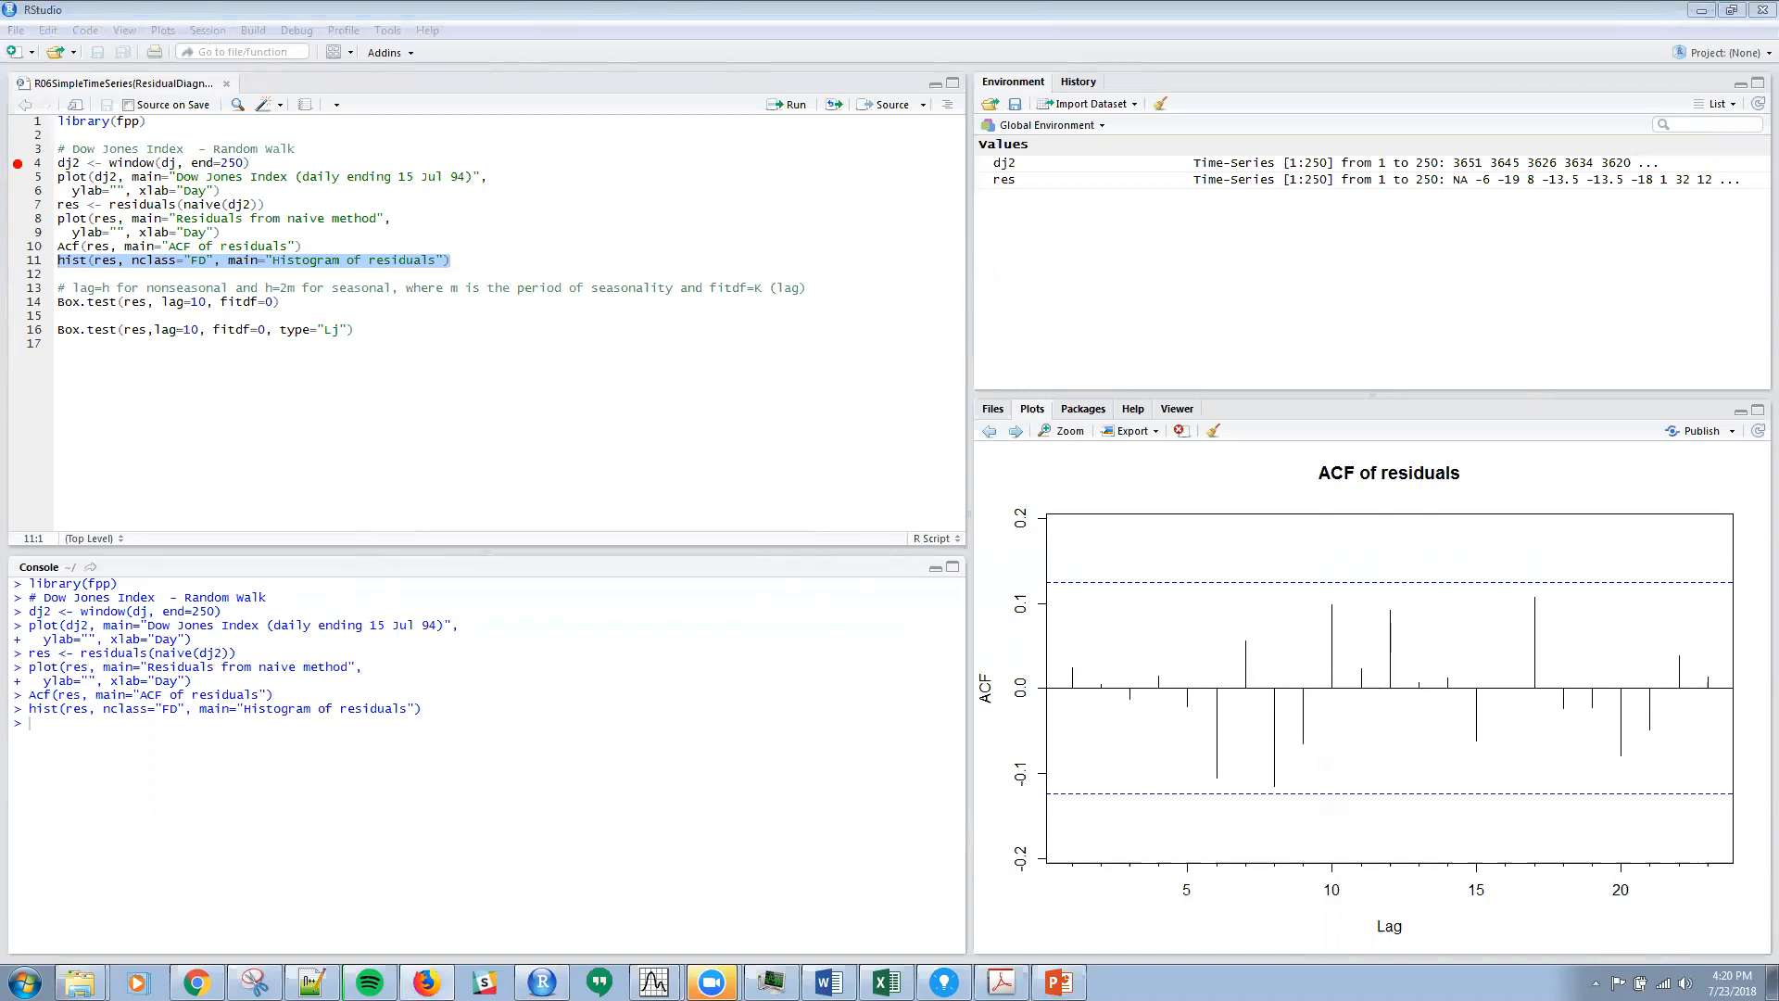
{"action": "mouse_move", "coordinate": [1248, 615]}
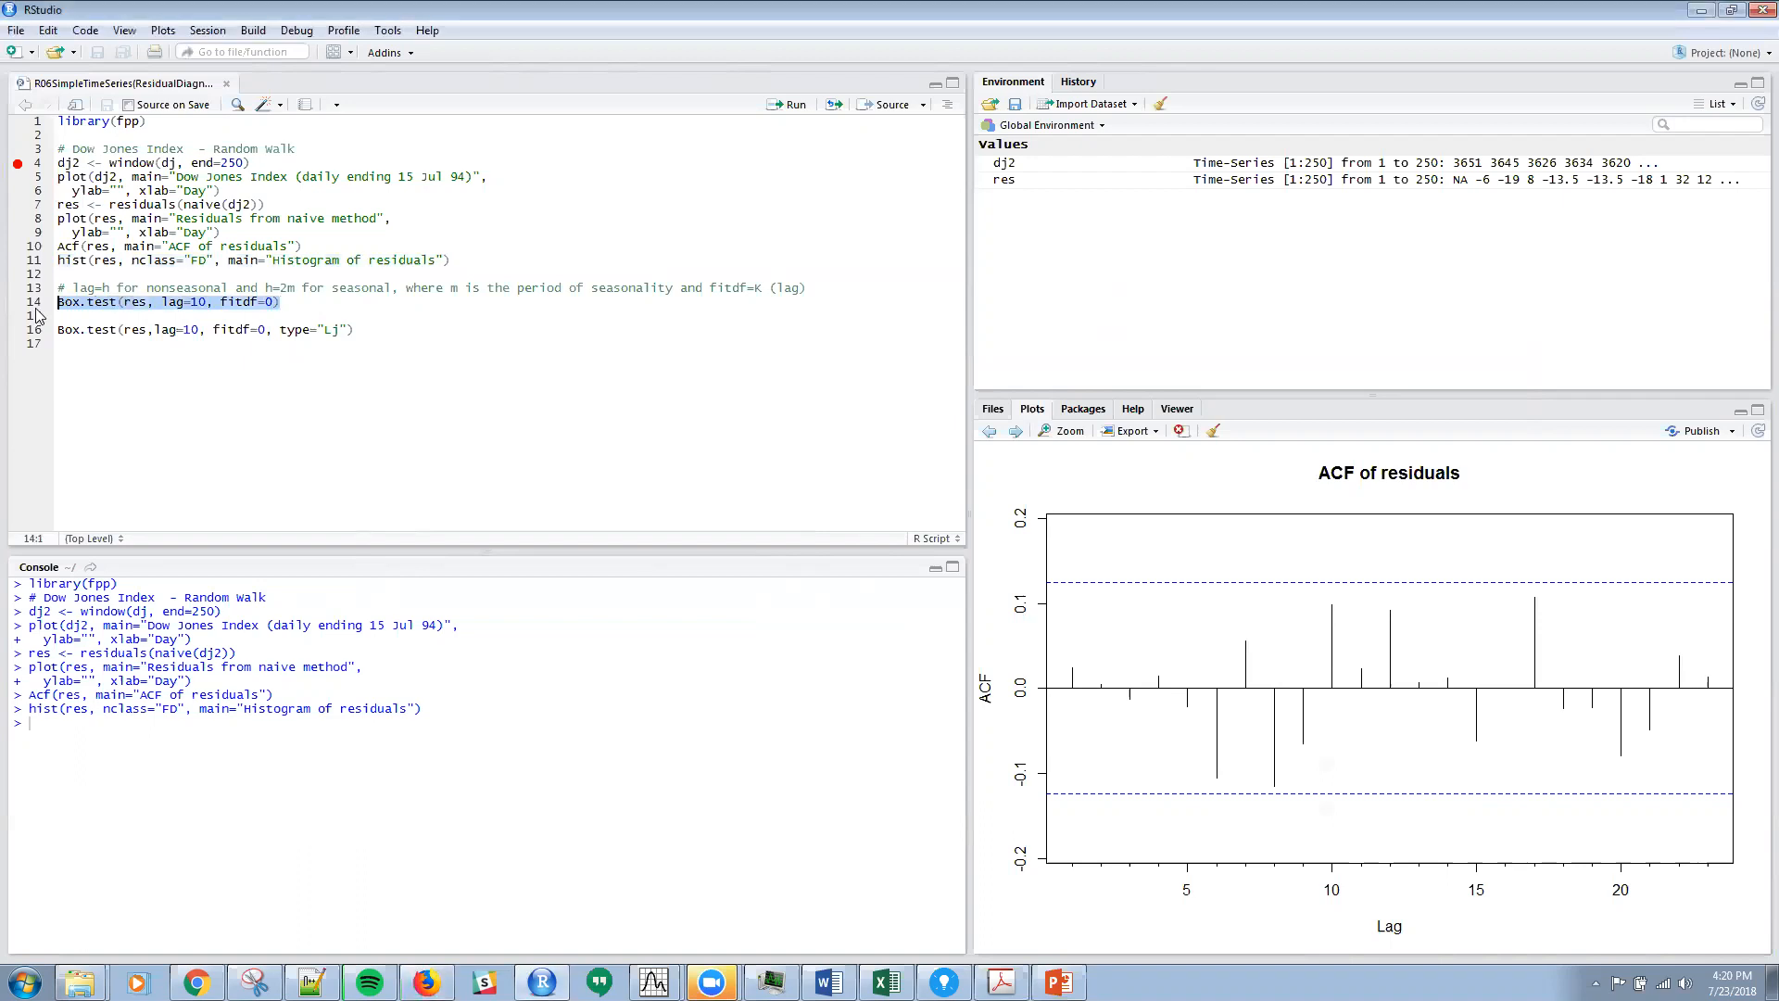
{"action": "mouse_move", "coordinate": [189, 315]}
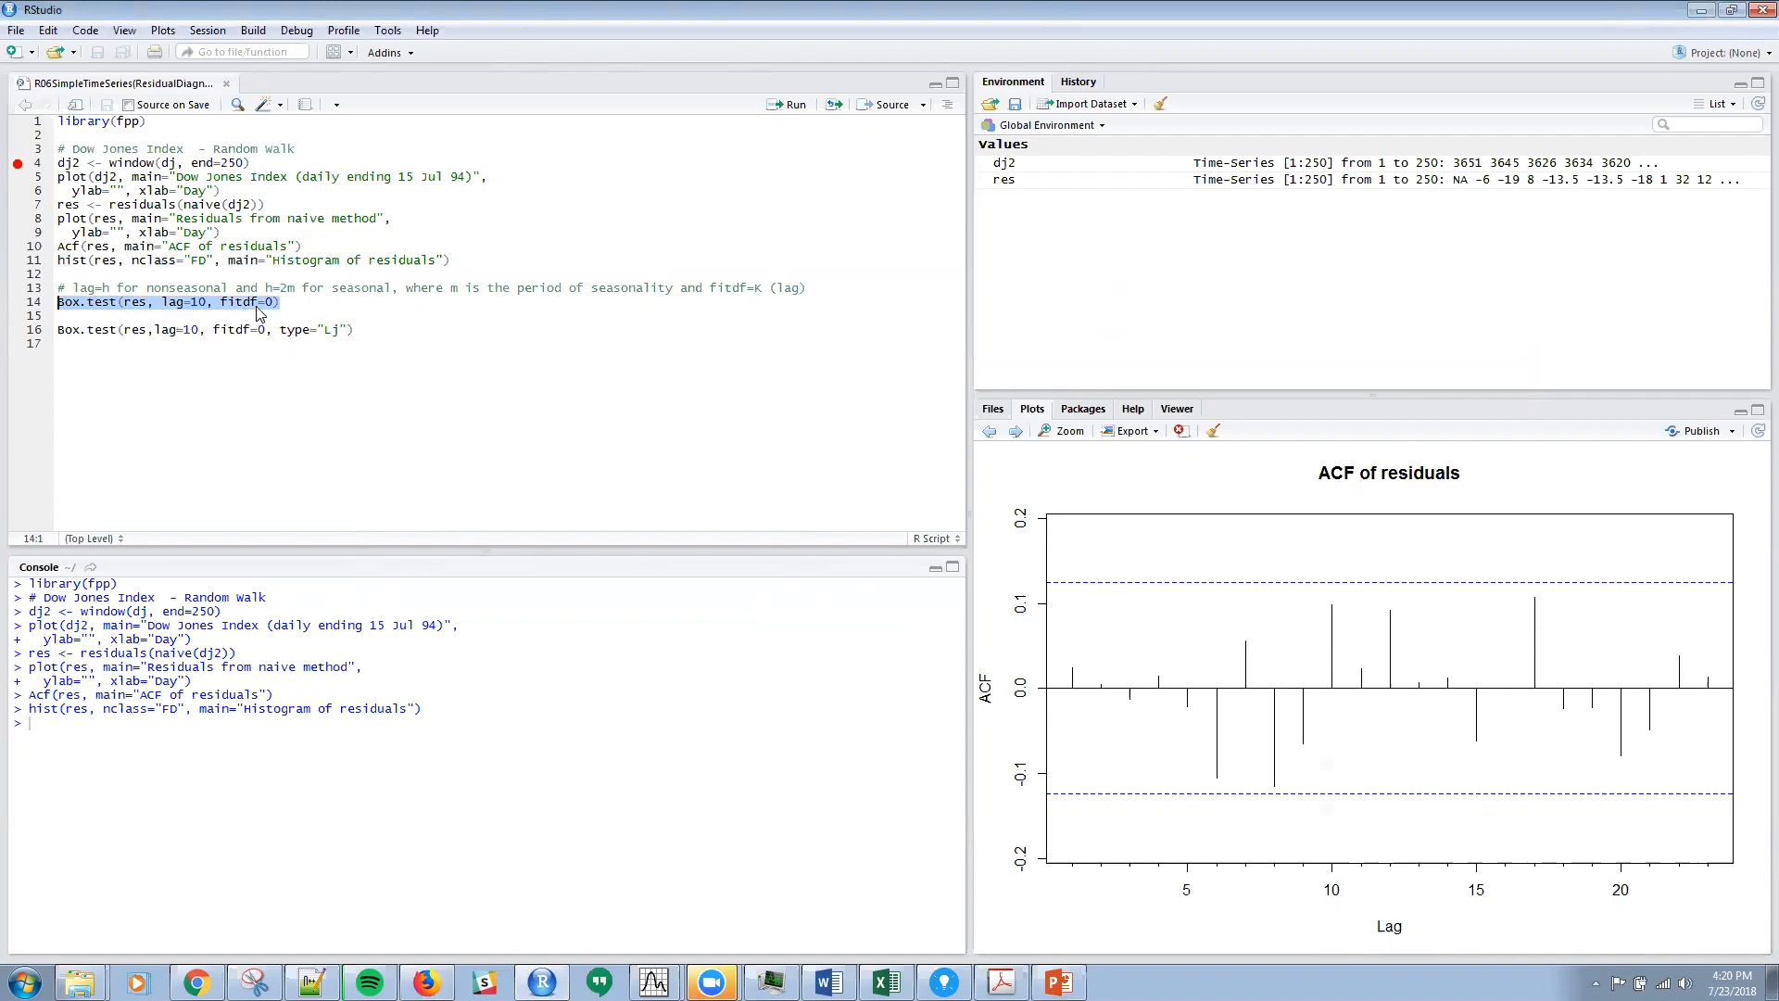
{"action": "mouse_move", "coordinate": [200, 315]}
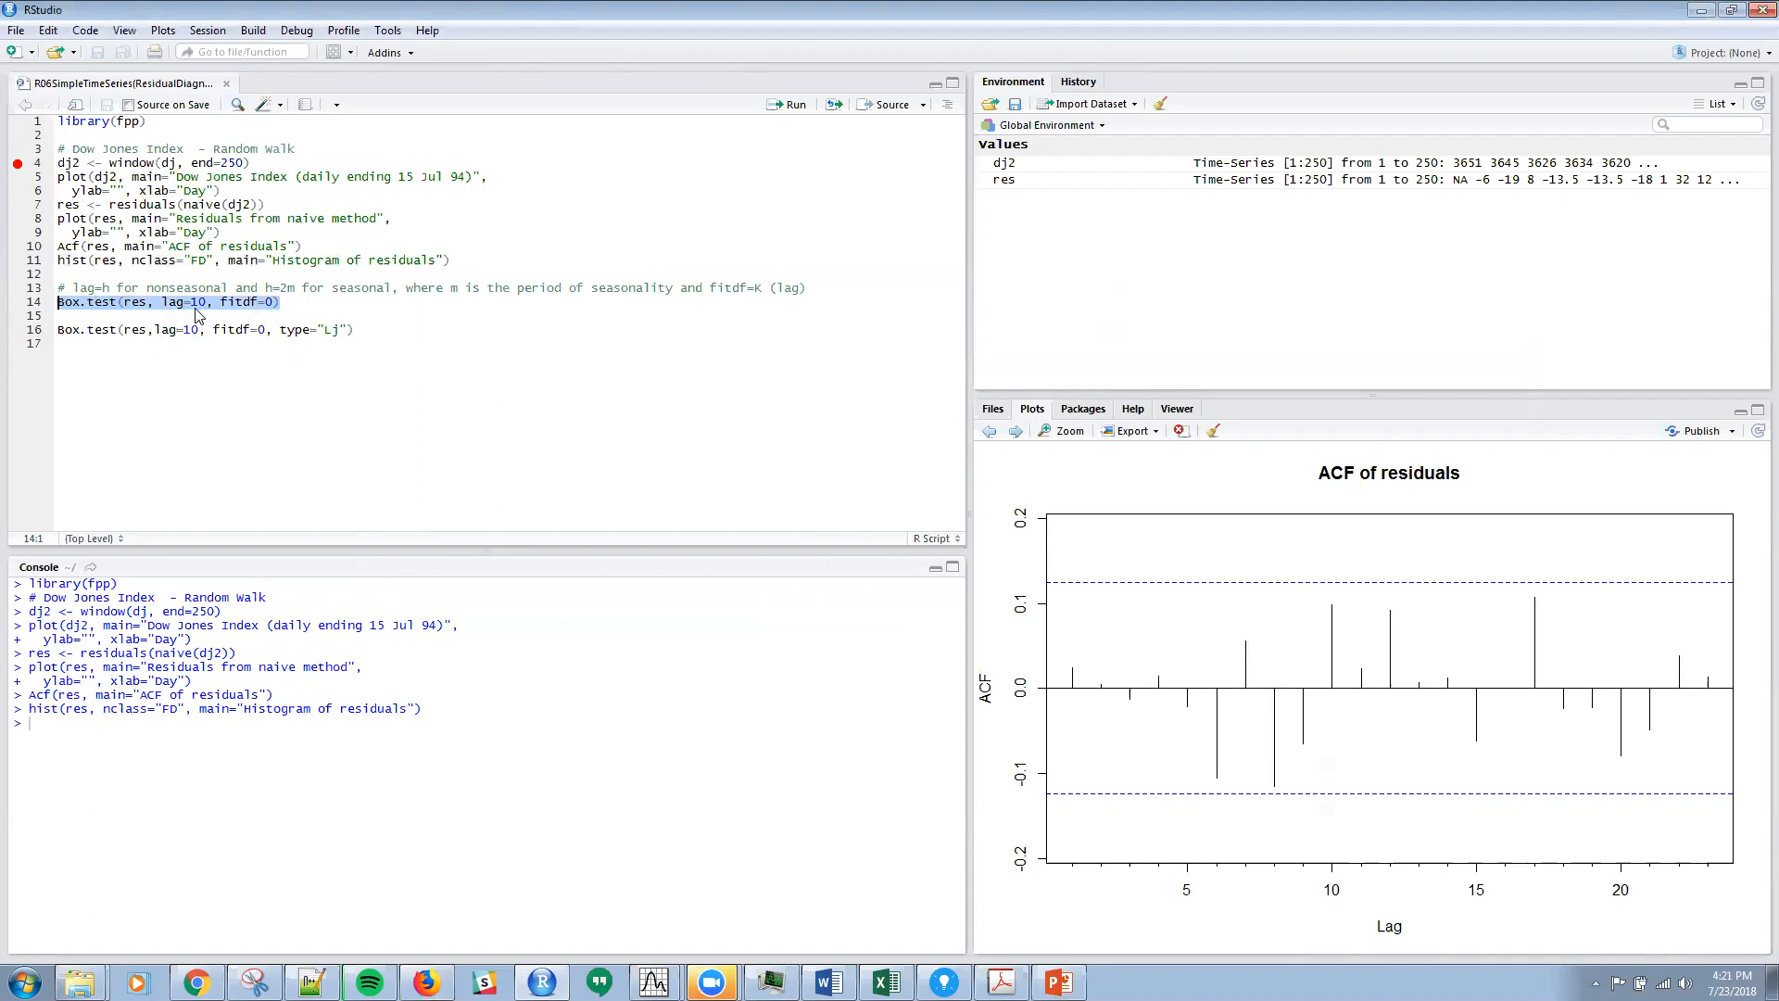
{"action": "mouse_move", "coordinate": [201, 315]}
{"action": "type", "text": " 10"}
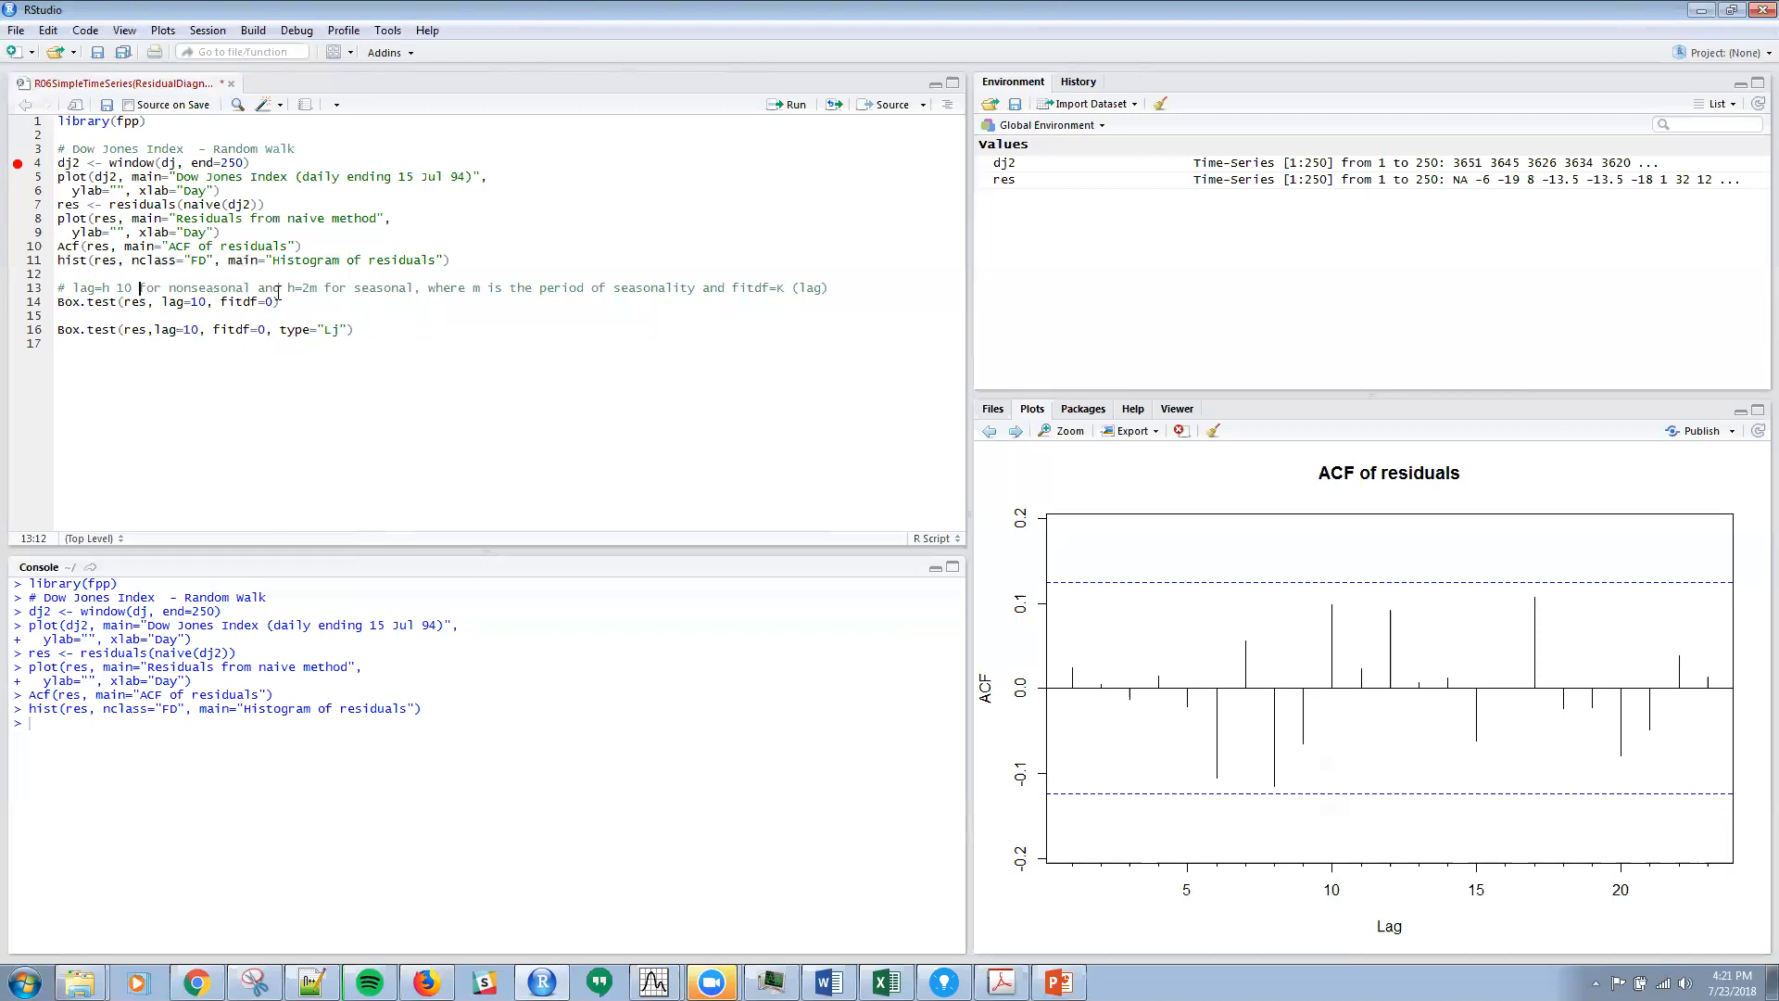
- Run Box.test(res, lag=10, fitdf=0) giving X-squared 10.655, df 10, p-value 0.385, and select the Ljung-Box line
{"action": "triple_click", "coordinate": [165, 301]}
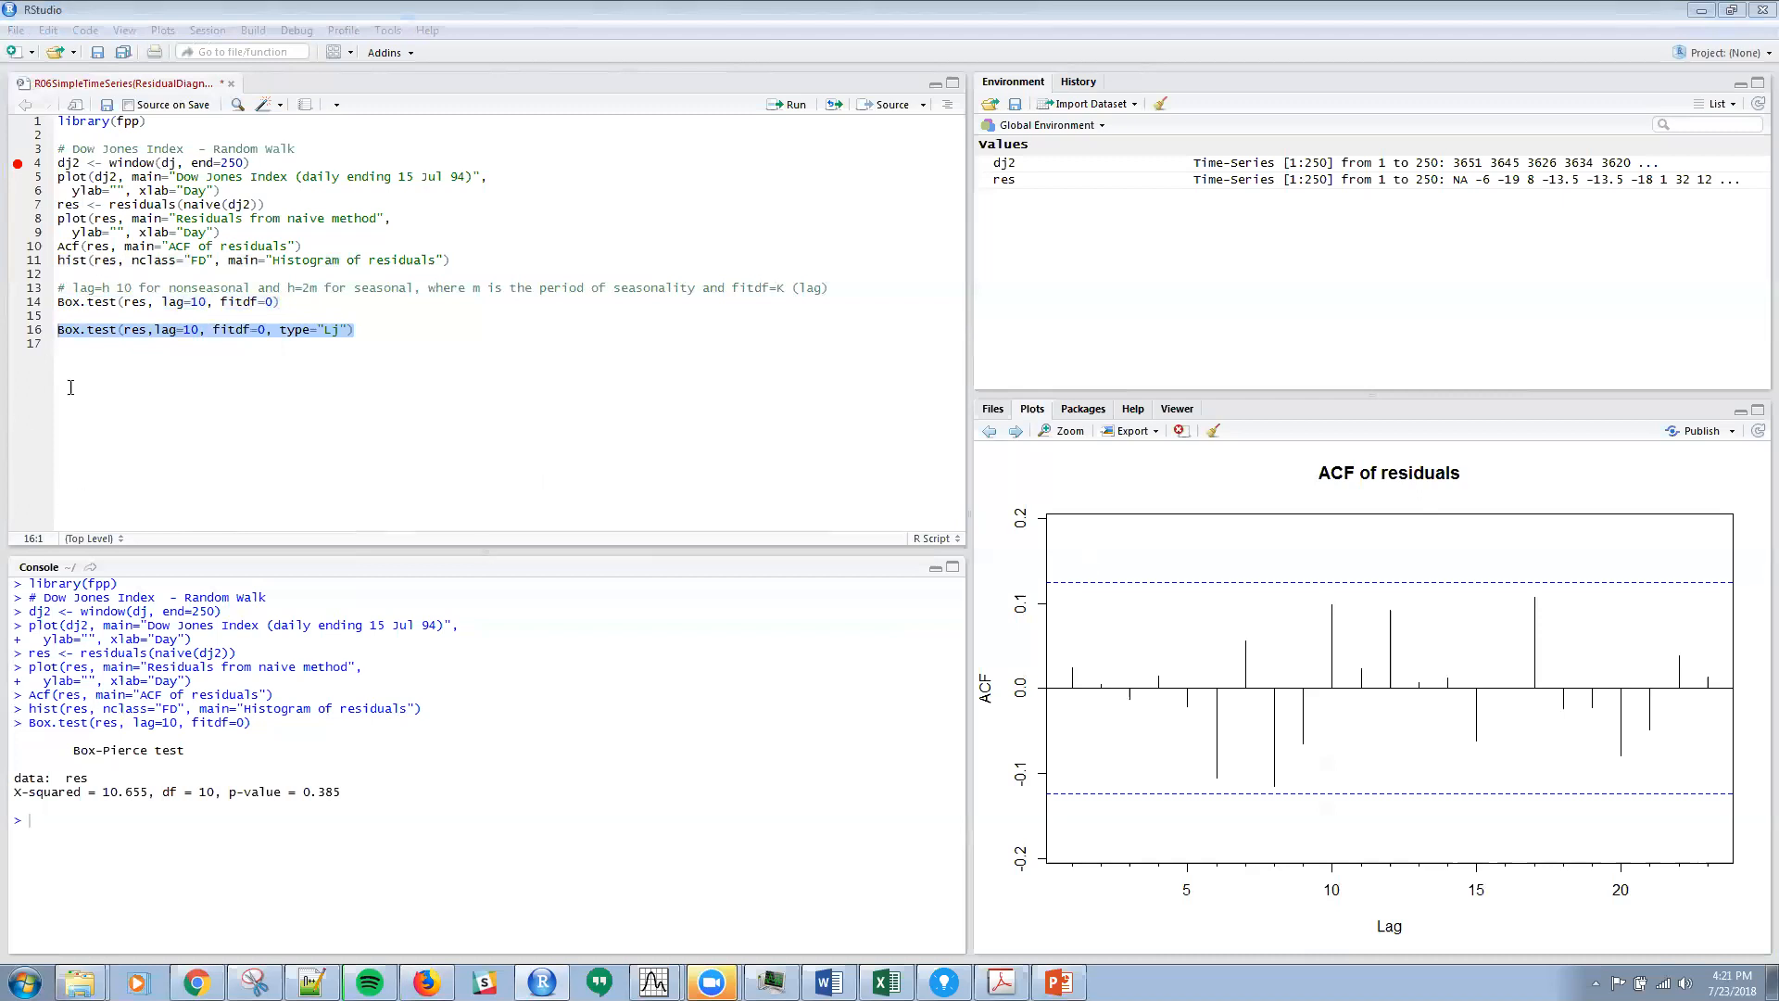
{"action": "mouse_move", "coordinate": [135, 346]}
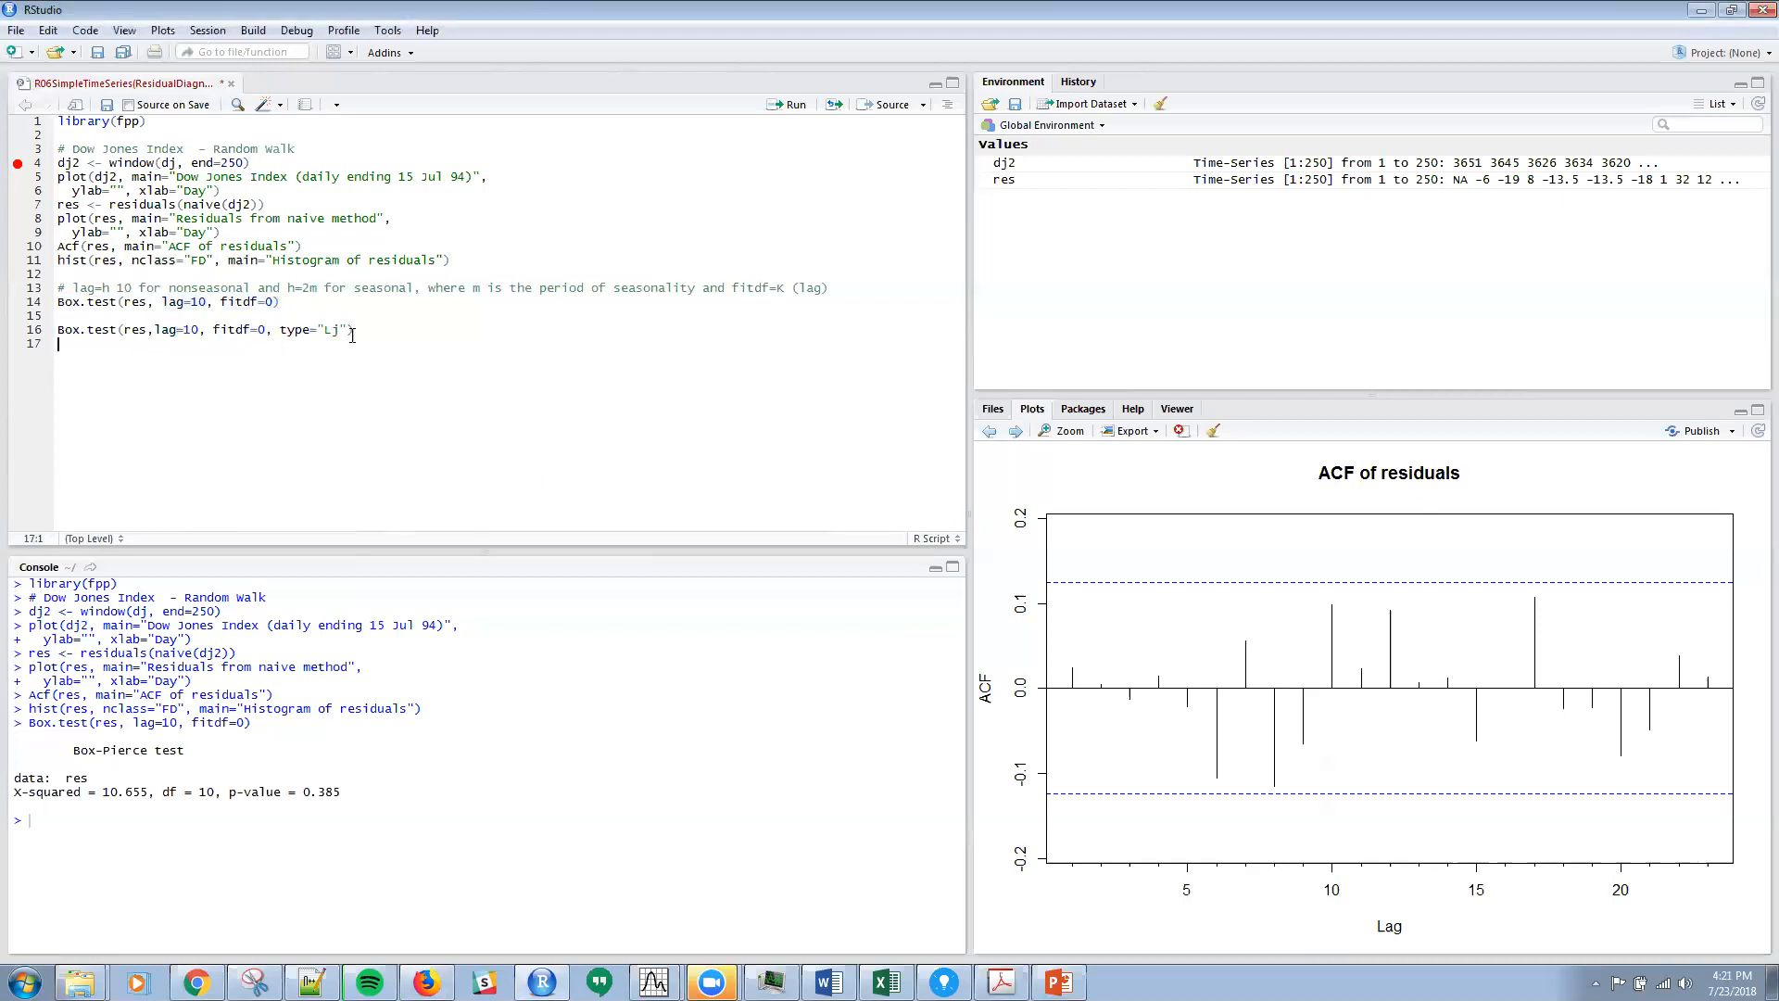
{"action": "triple_click", "coordinate": [171, 330]}
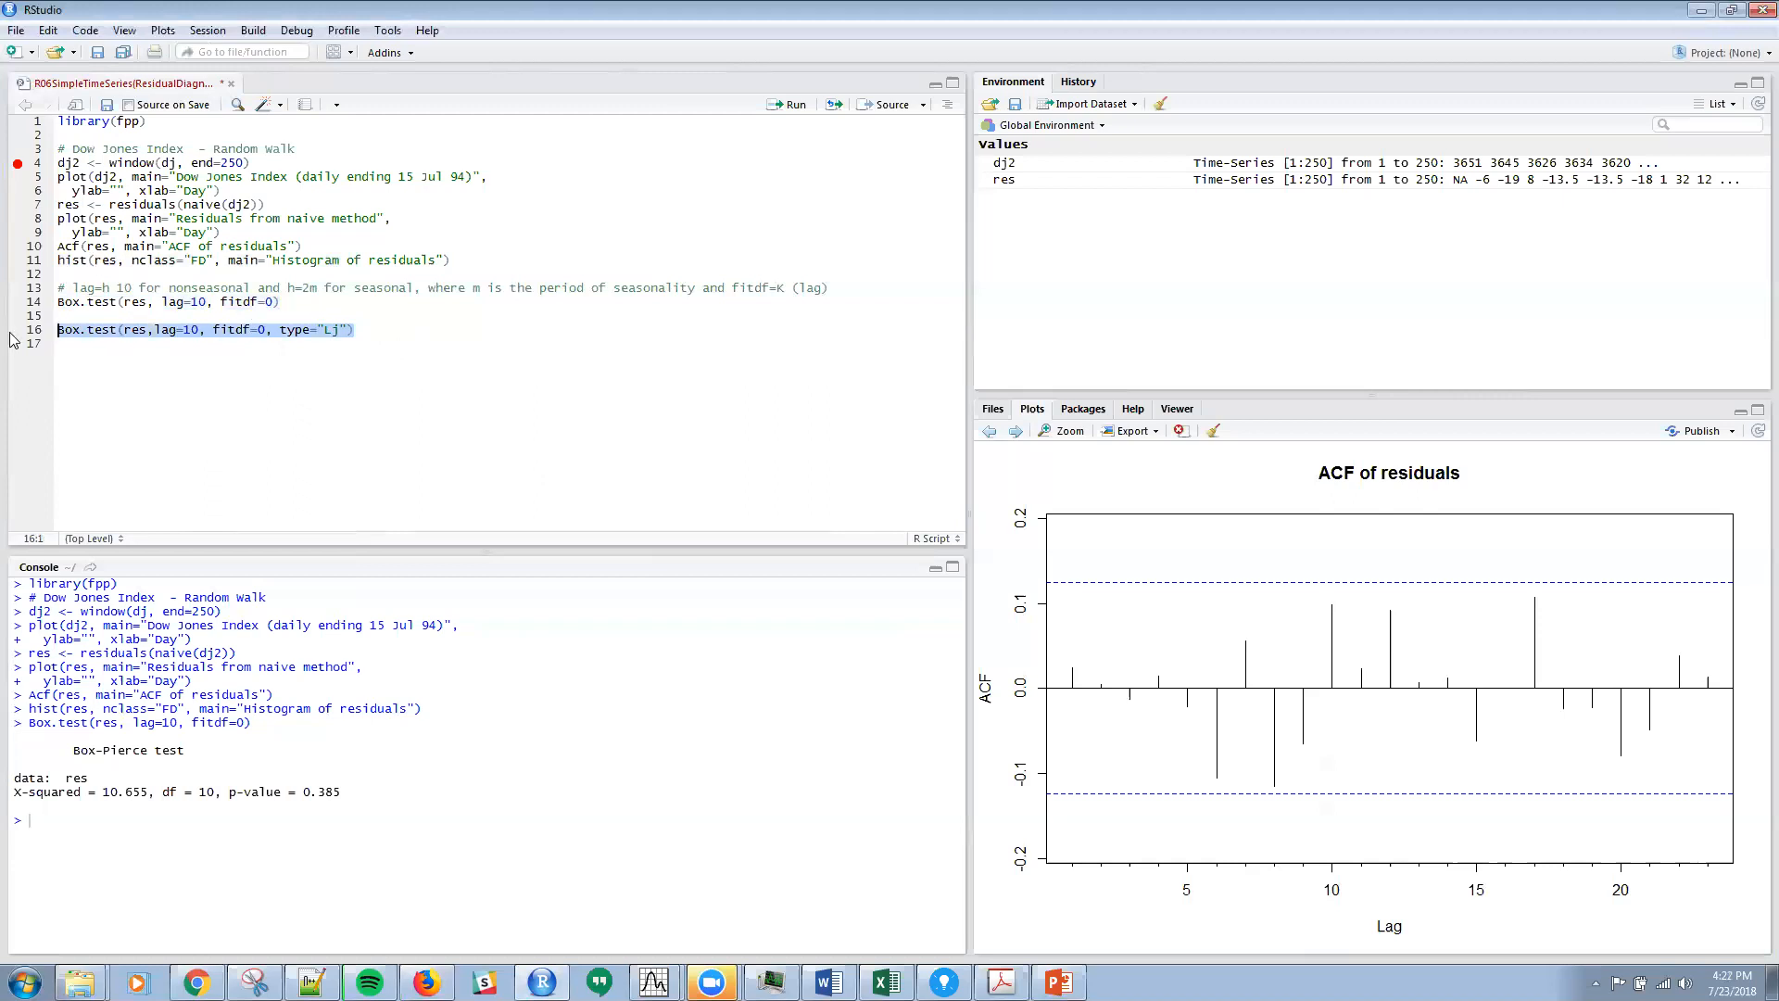
- Run Box.test(res, lag=10, fitdf=0, type="Lj") giving X-squared 11.088, df 10, p-value 0.3507
{"action": "left_click", "coordinate": [792, 104]}
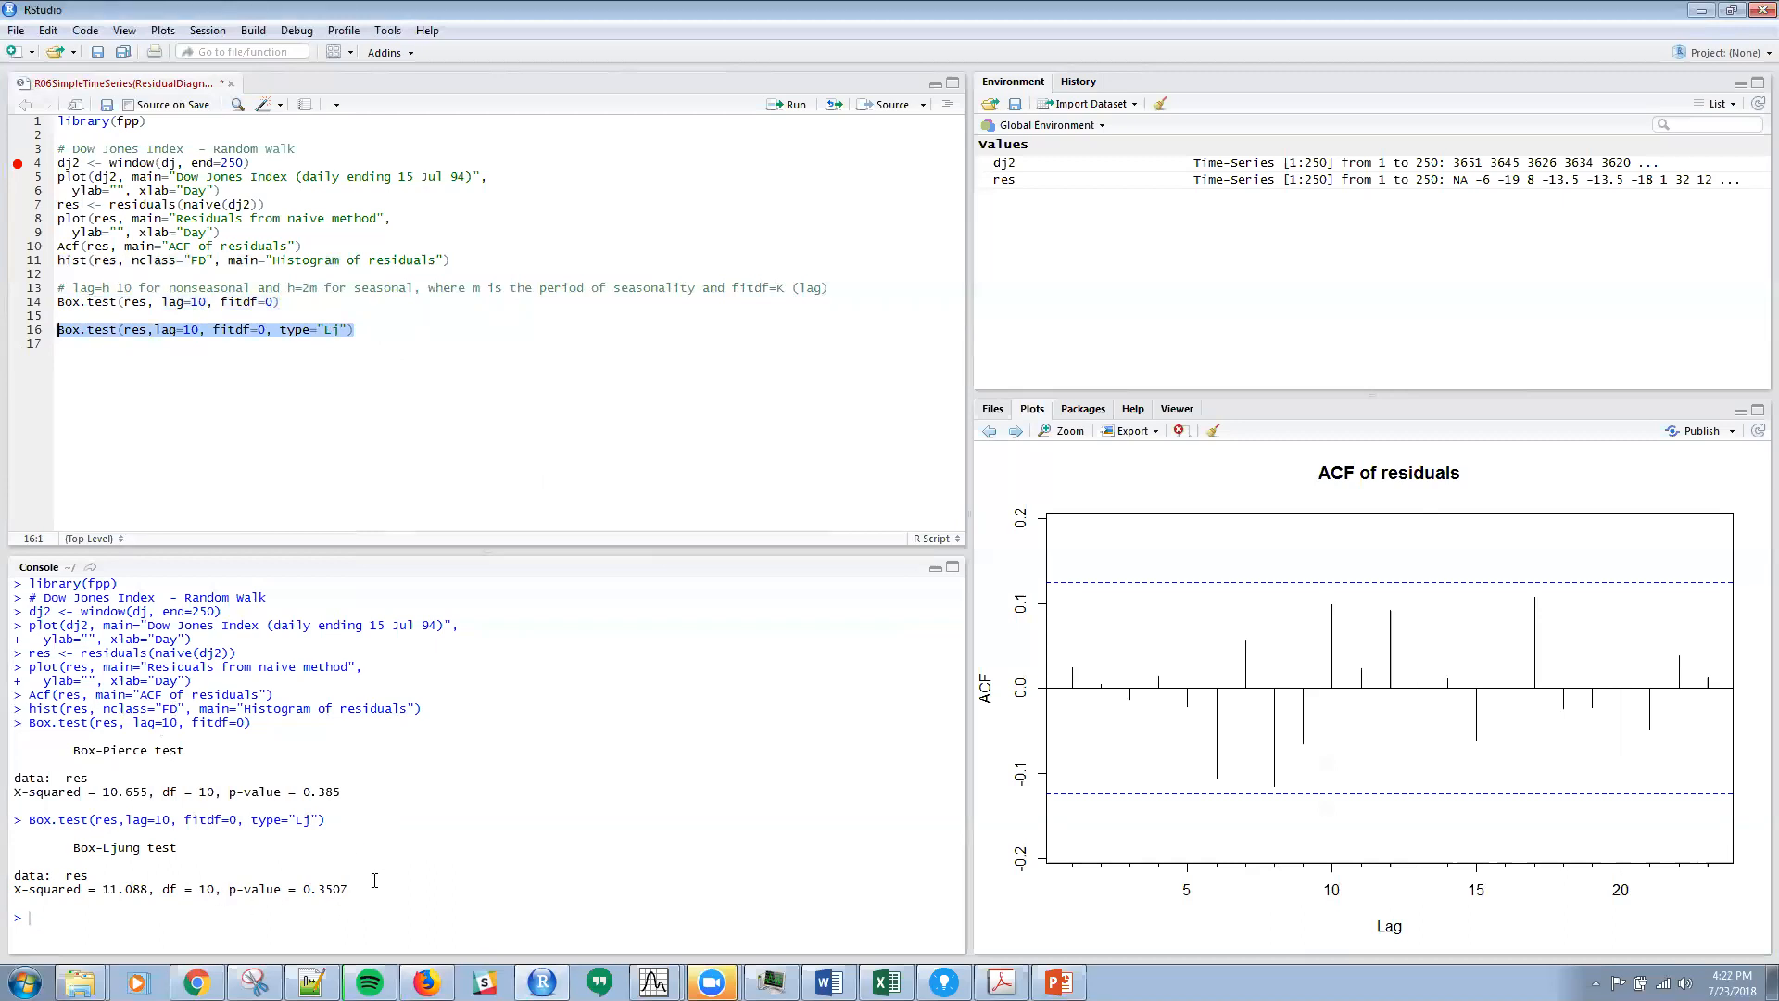
{"action": "mouse_move", "coordinate": [1252, 115]}
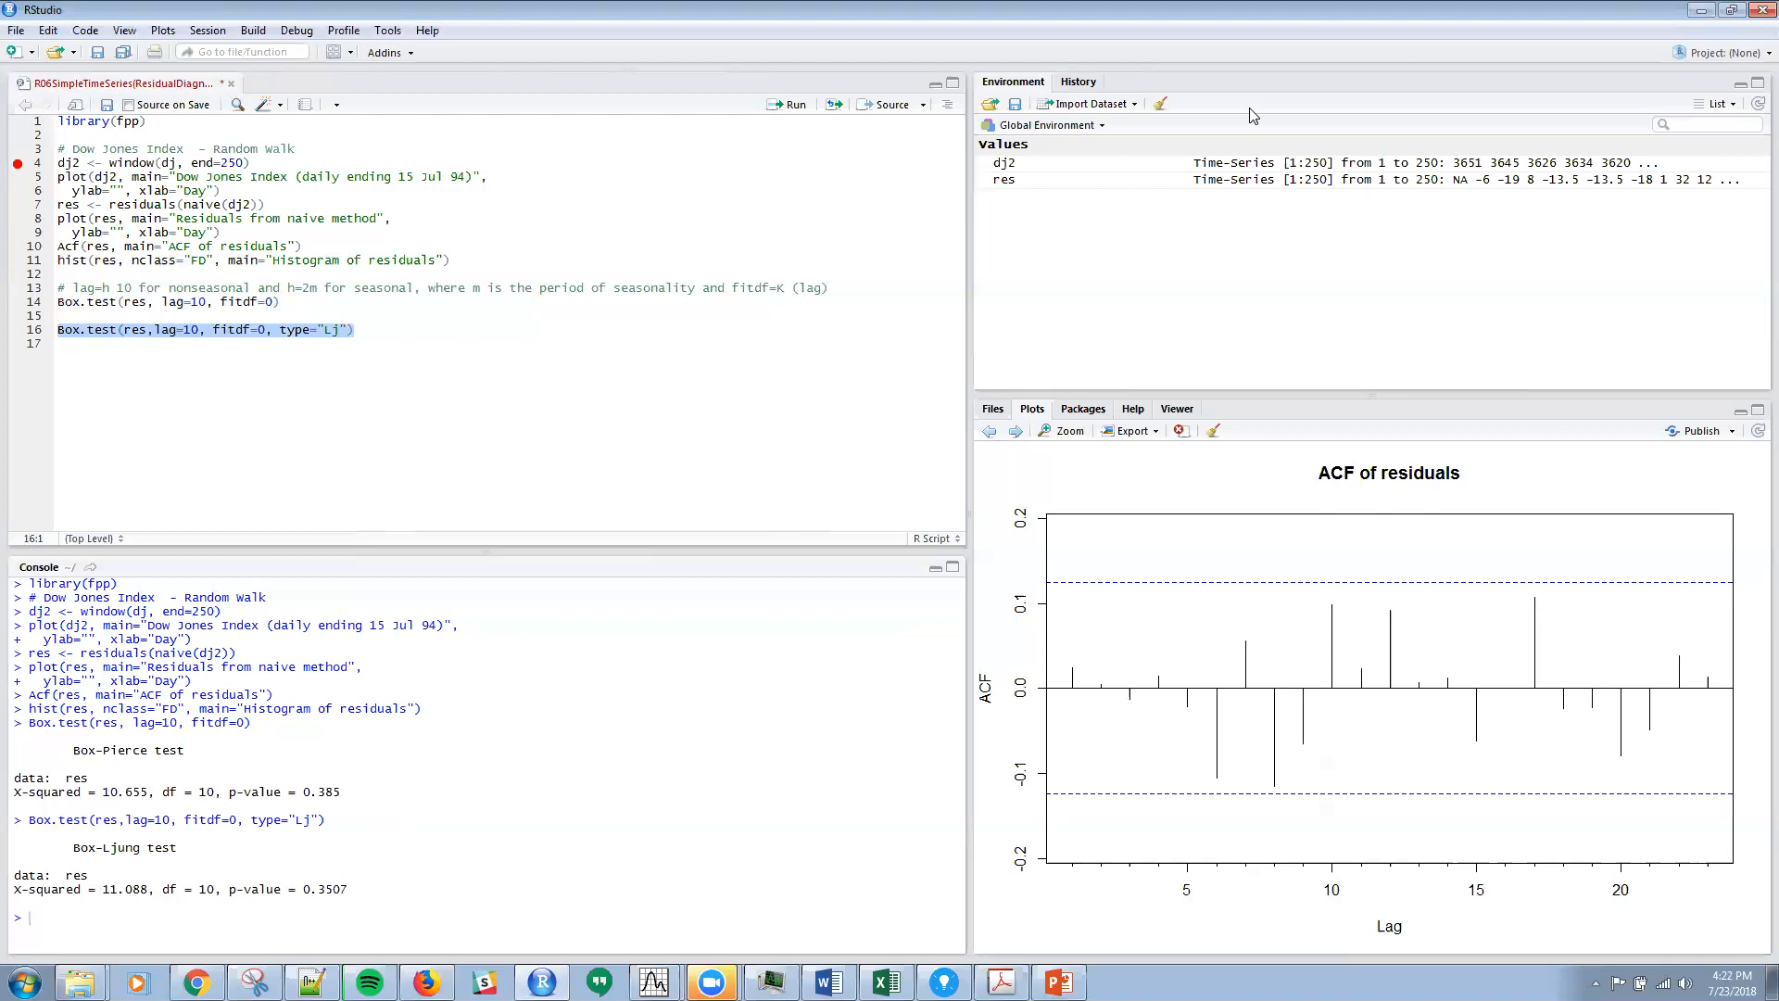
{"action": "mouse_move", "coordinate": [1471, 141]}
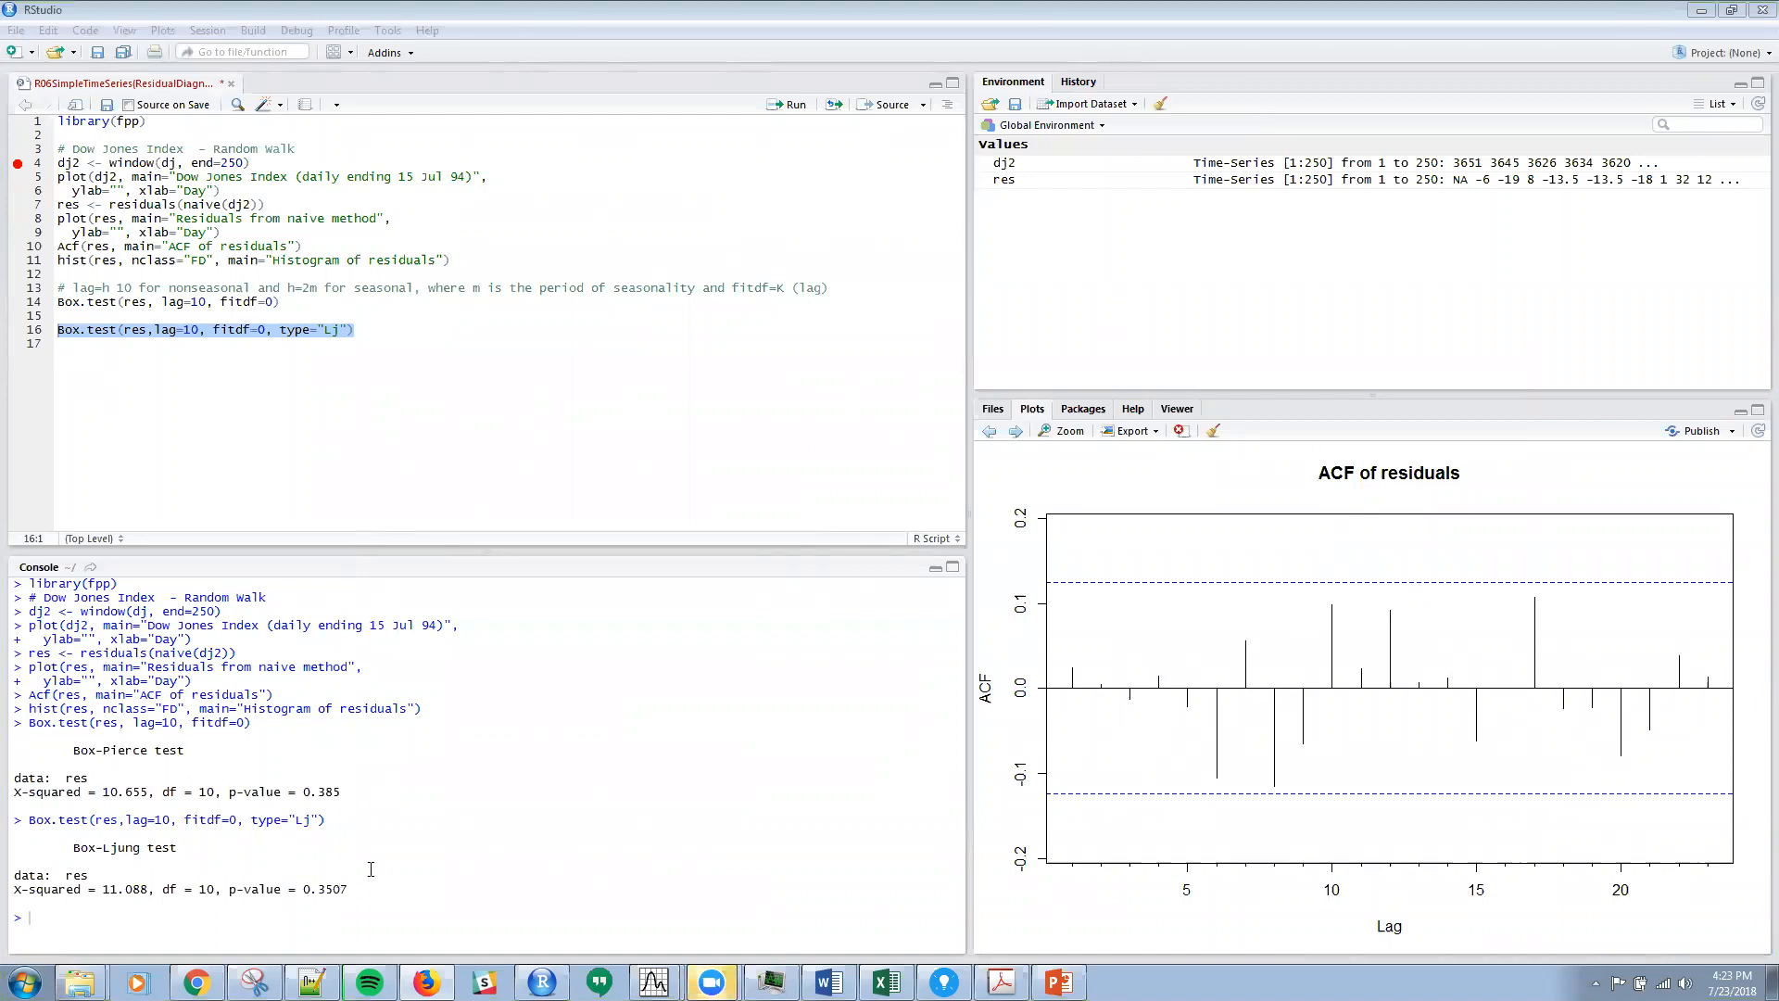
{"action": "mouse_move", "coordinate": [1471, 488]}
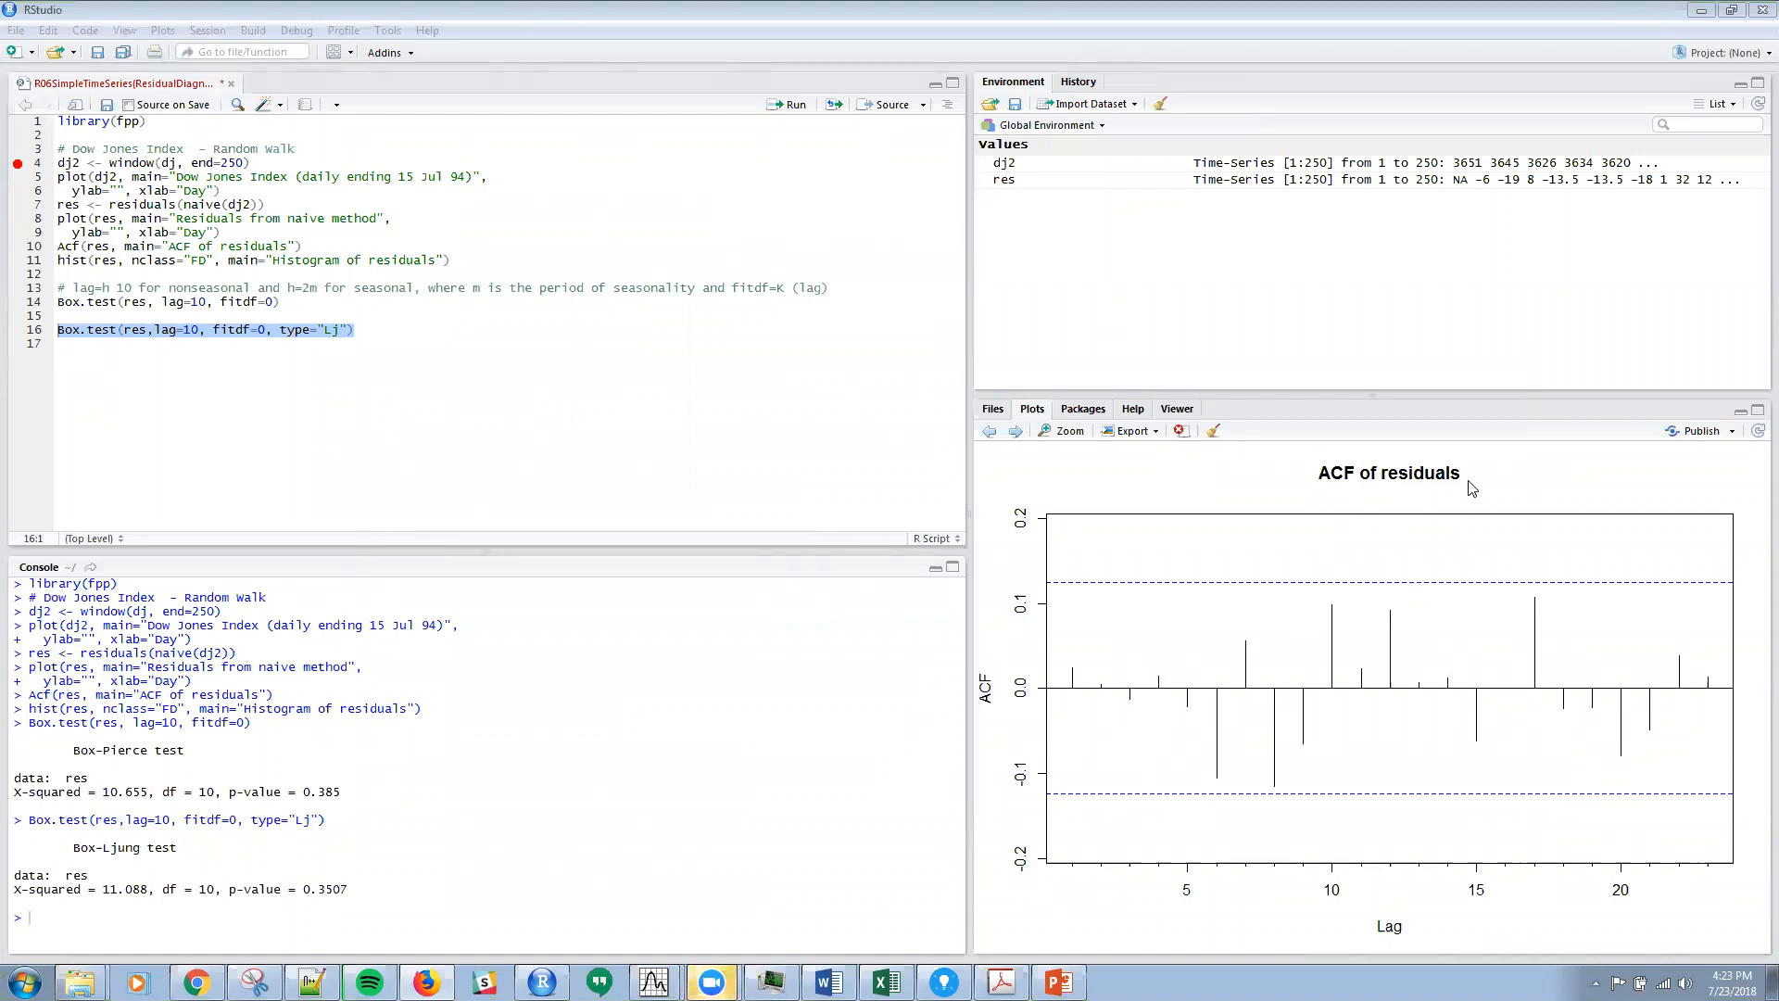
{"action": "mouse_move", "coordinate": [1458, 486]}
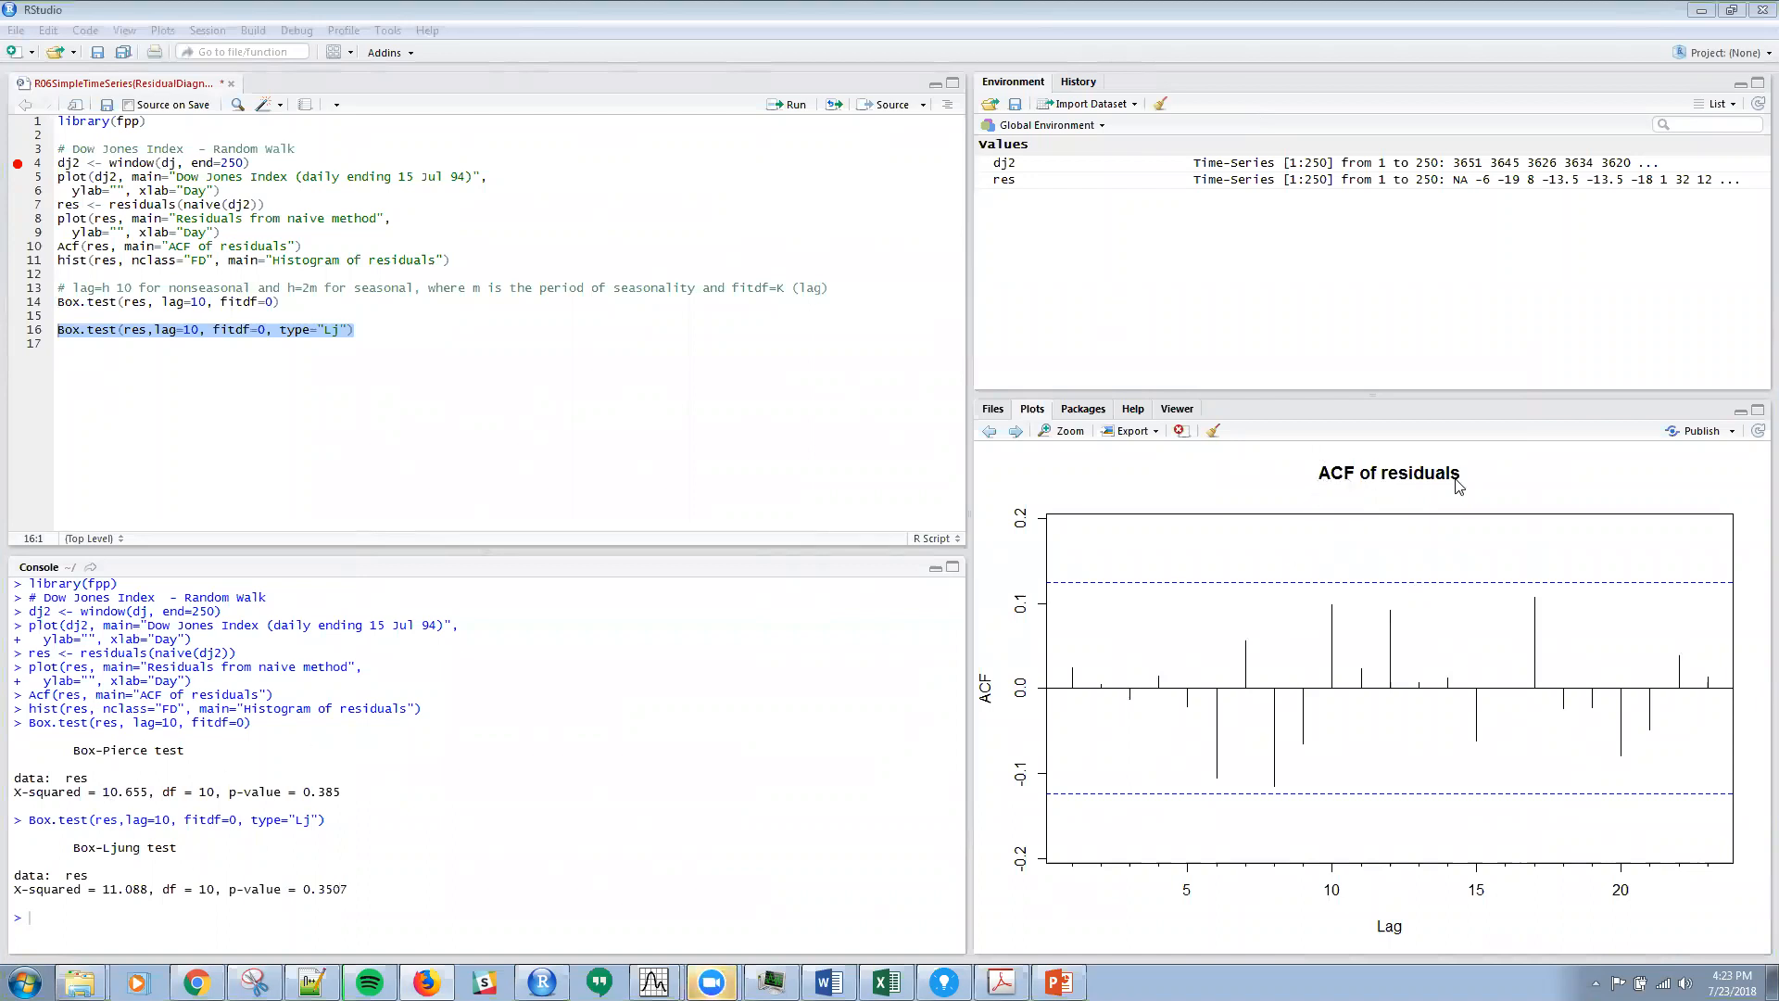
{"action": "mouse_move", "coordinate": [1549, 734]}
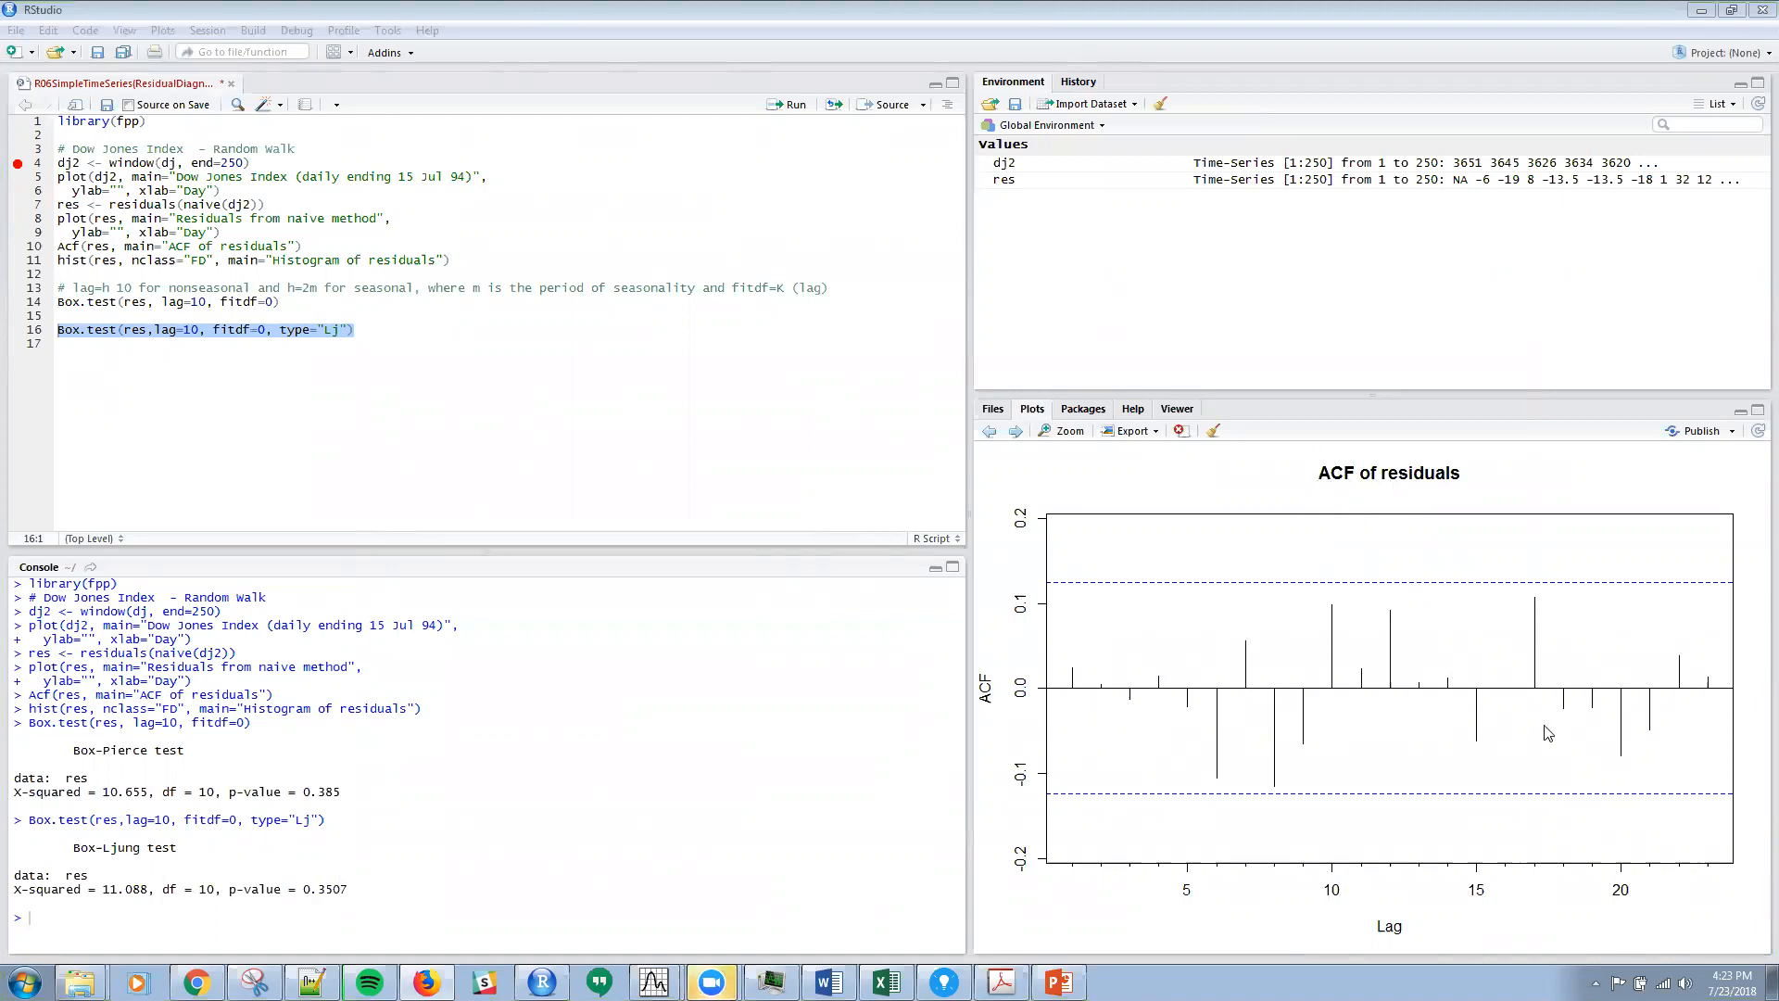
{"action": "mouse_move", "coordinate": [1196, 738]}
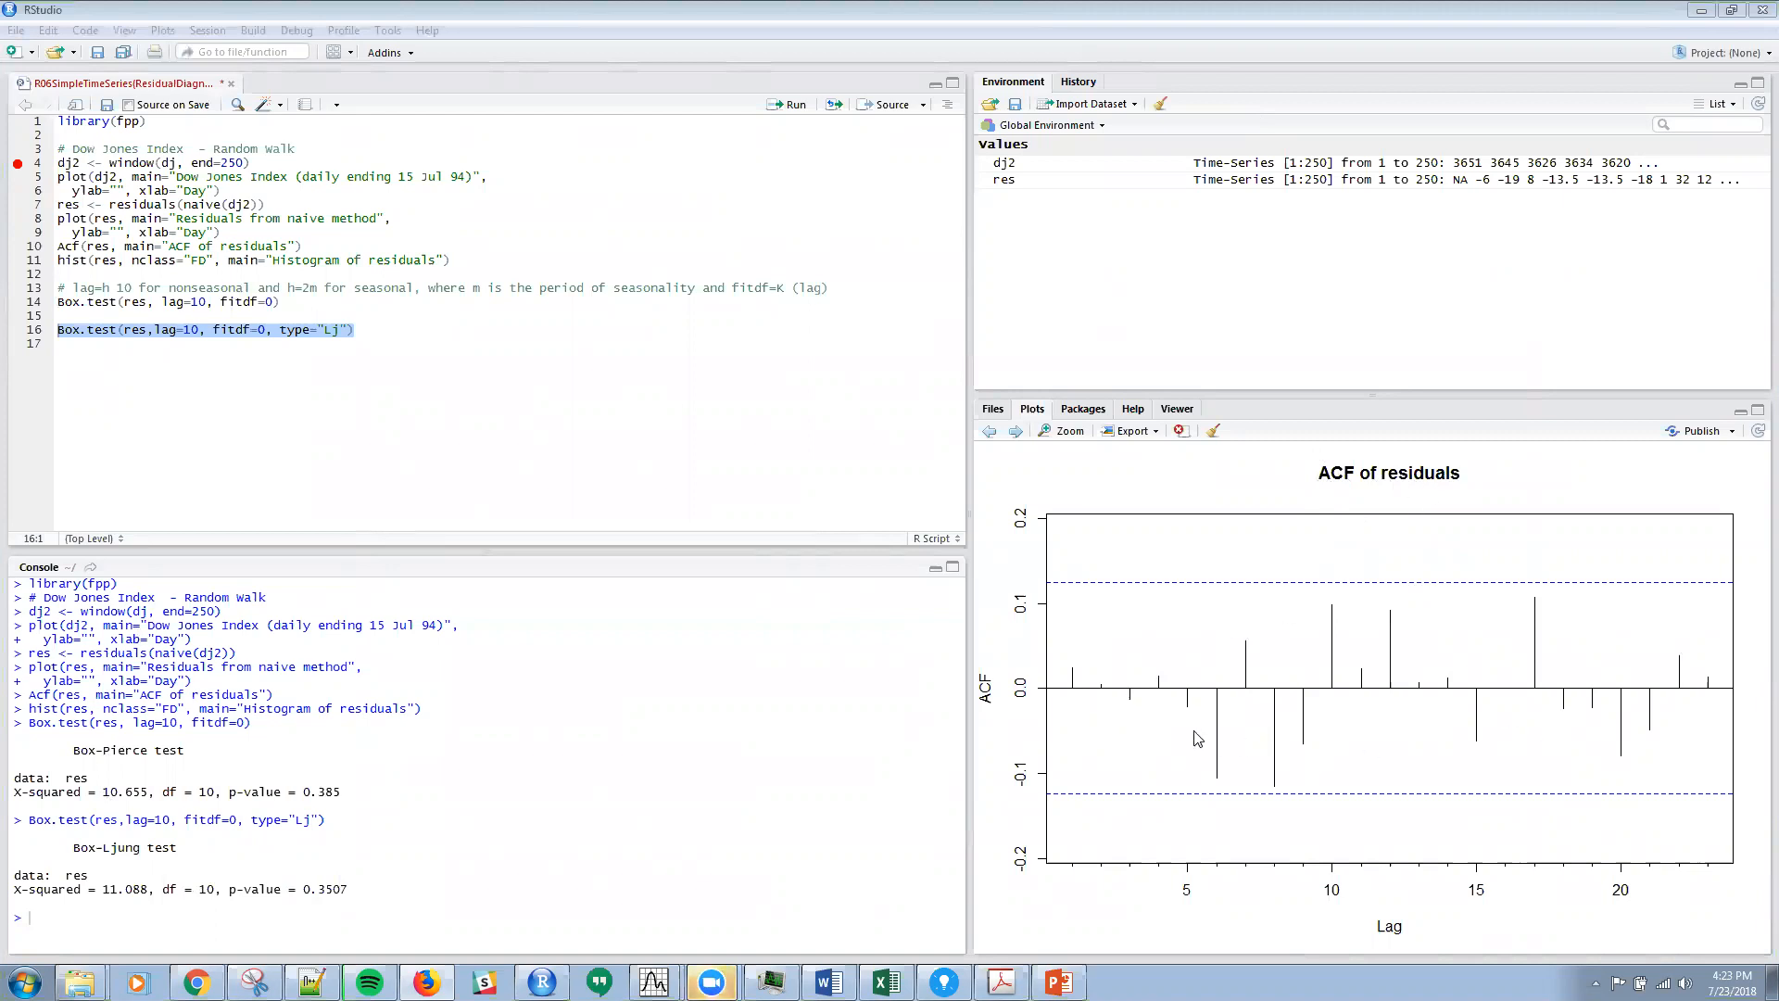
{"action": "mouse_move", "coordinate": [1114, 707]}
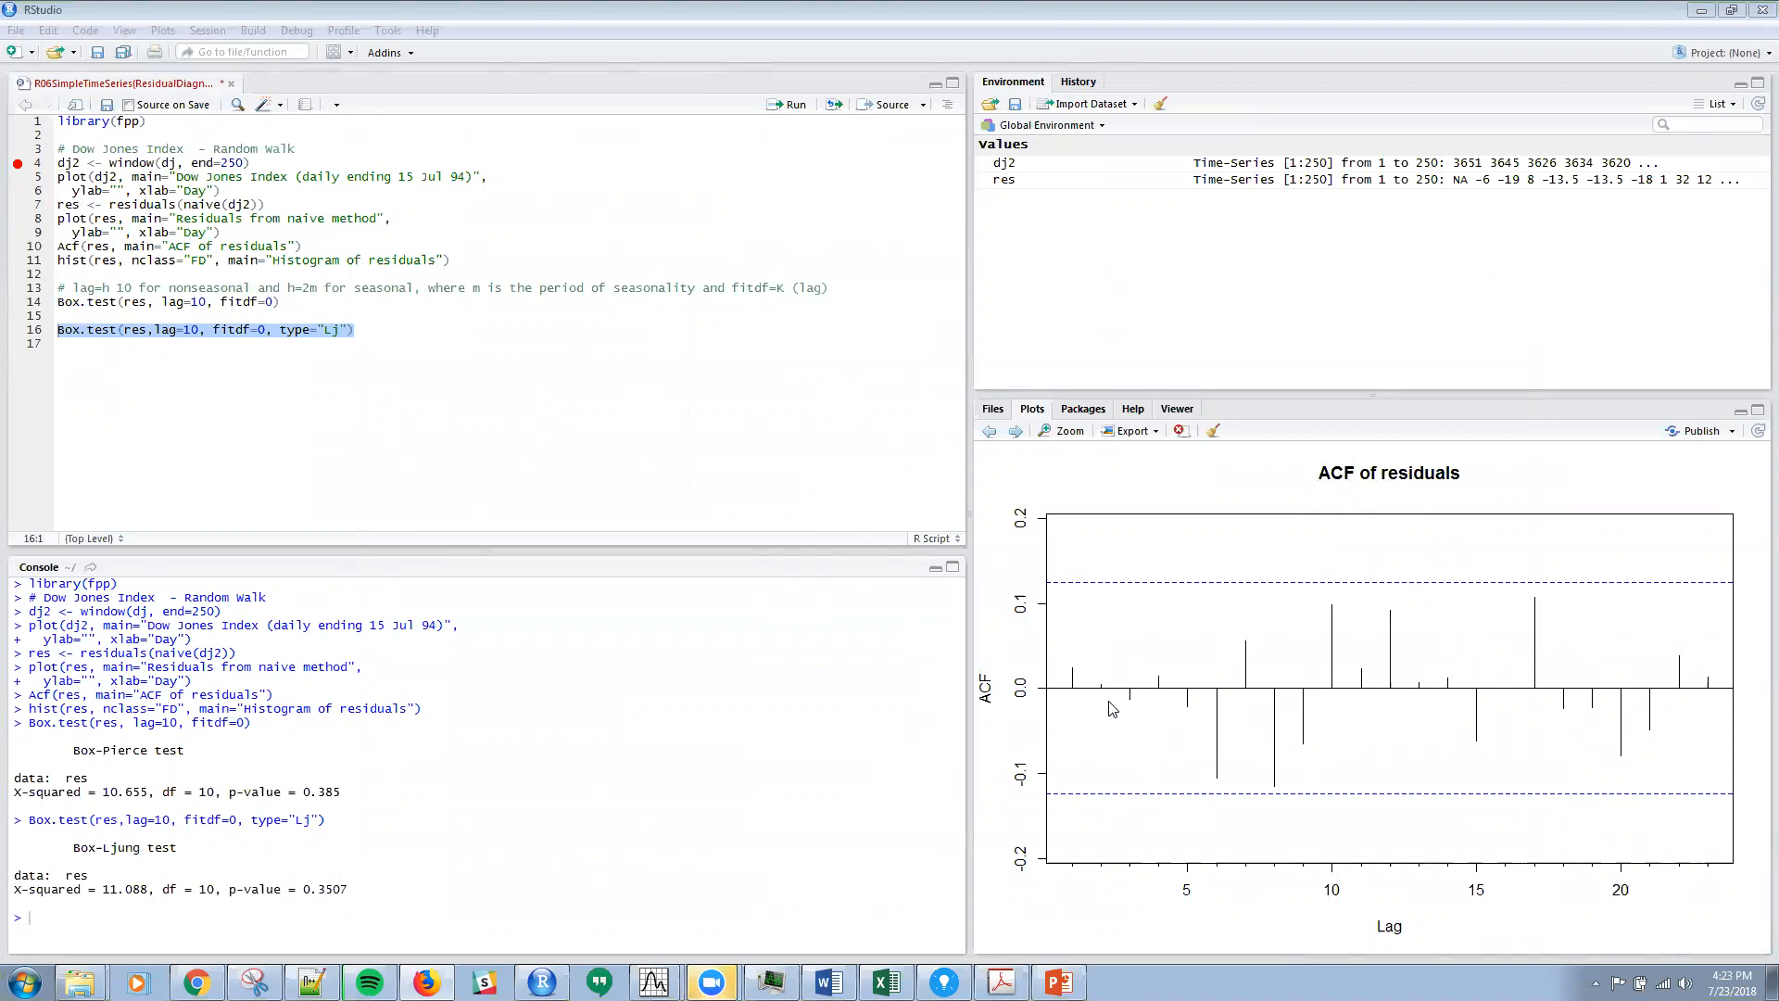
{"action": "mouse_move", "coordinate": [1078, 691]}
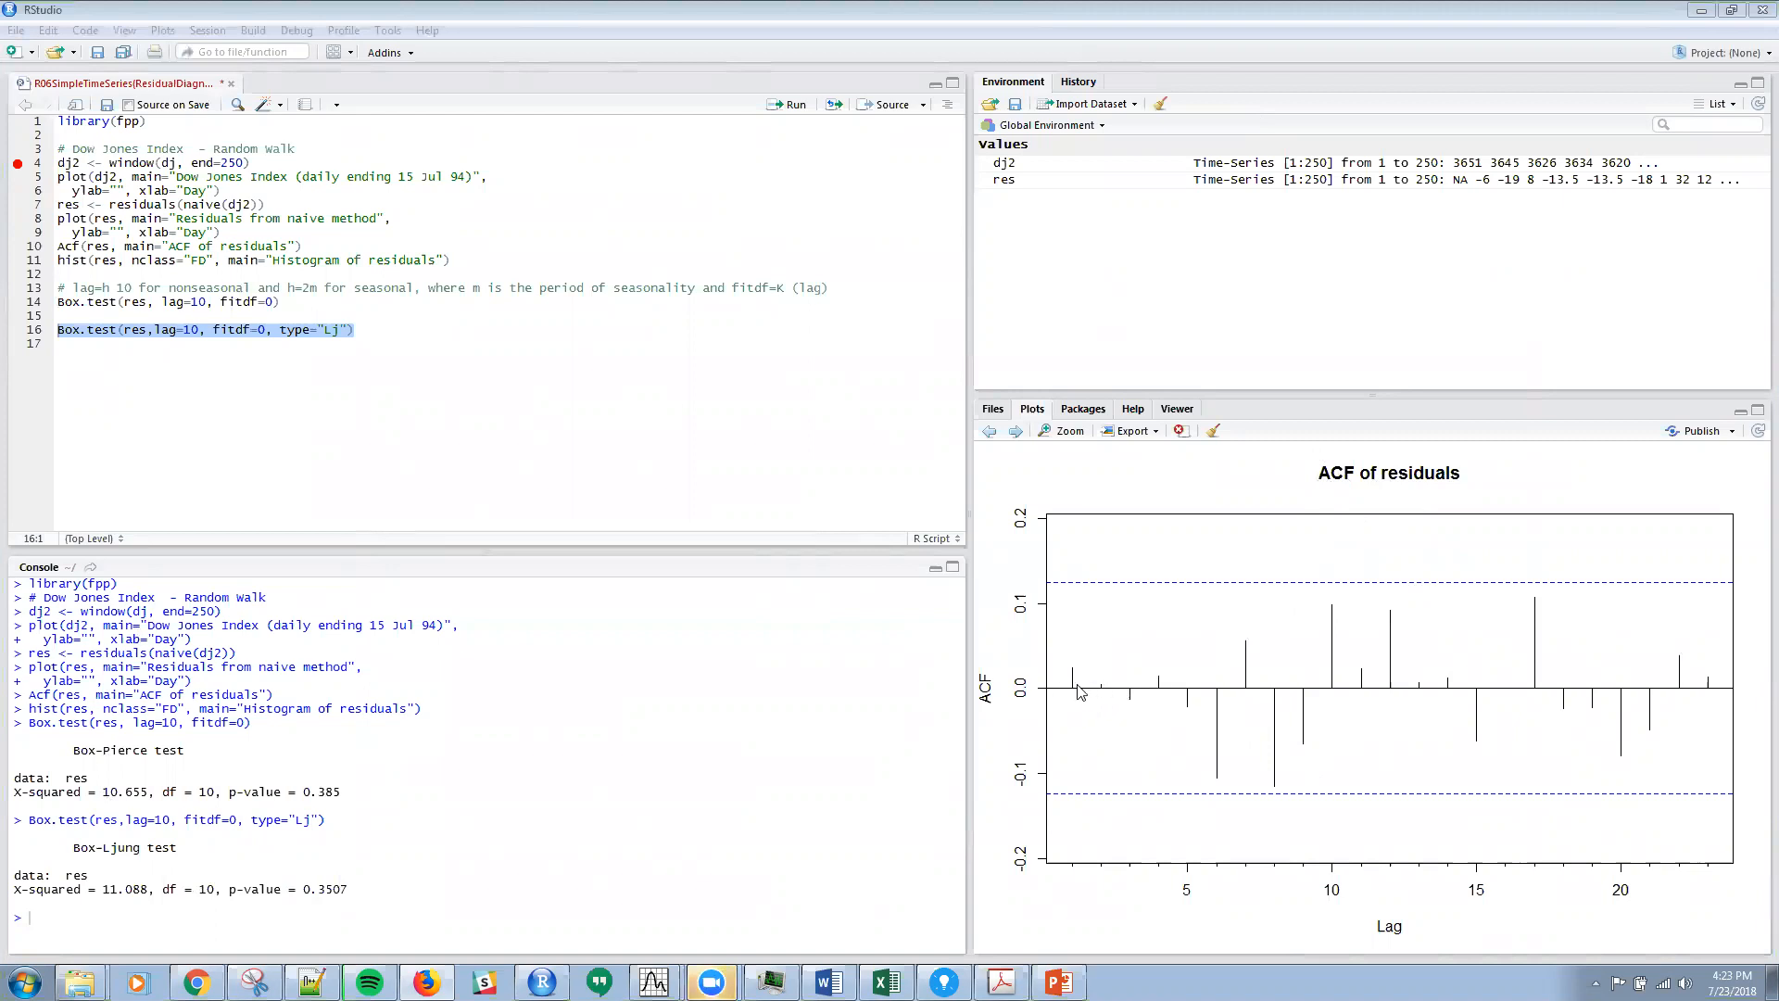
{"action": "mouse_move", "coordinate": [1119, 698]}
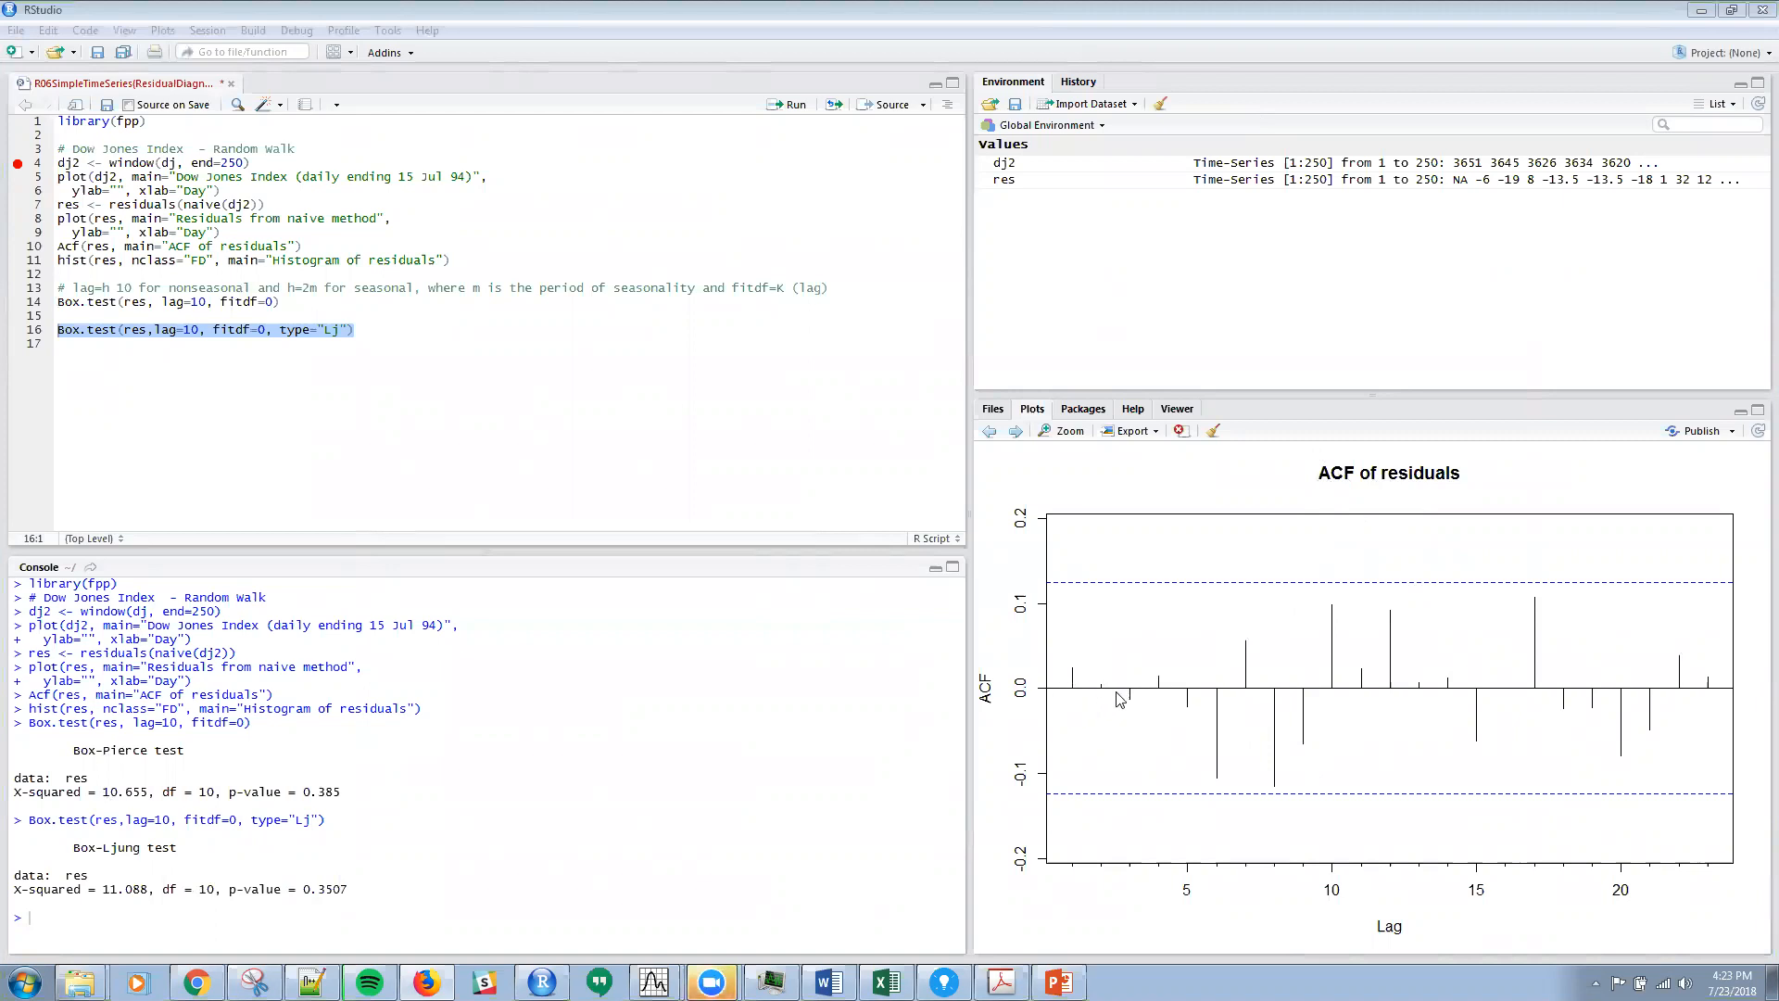
{"action": "mouse_move", "coordinate": [1150, 699]}
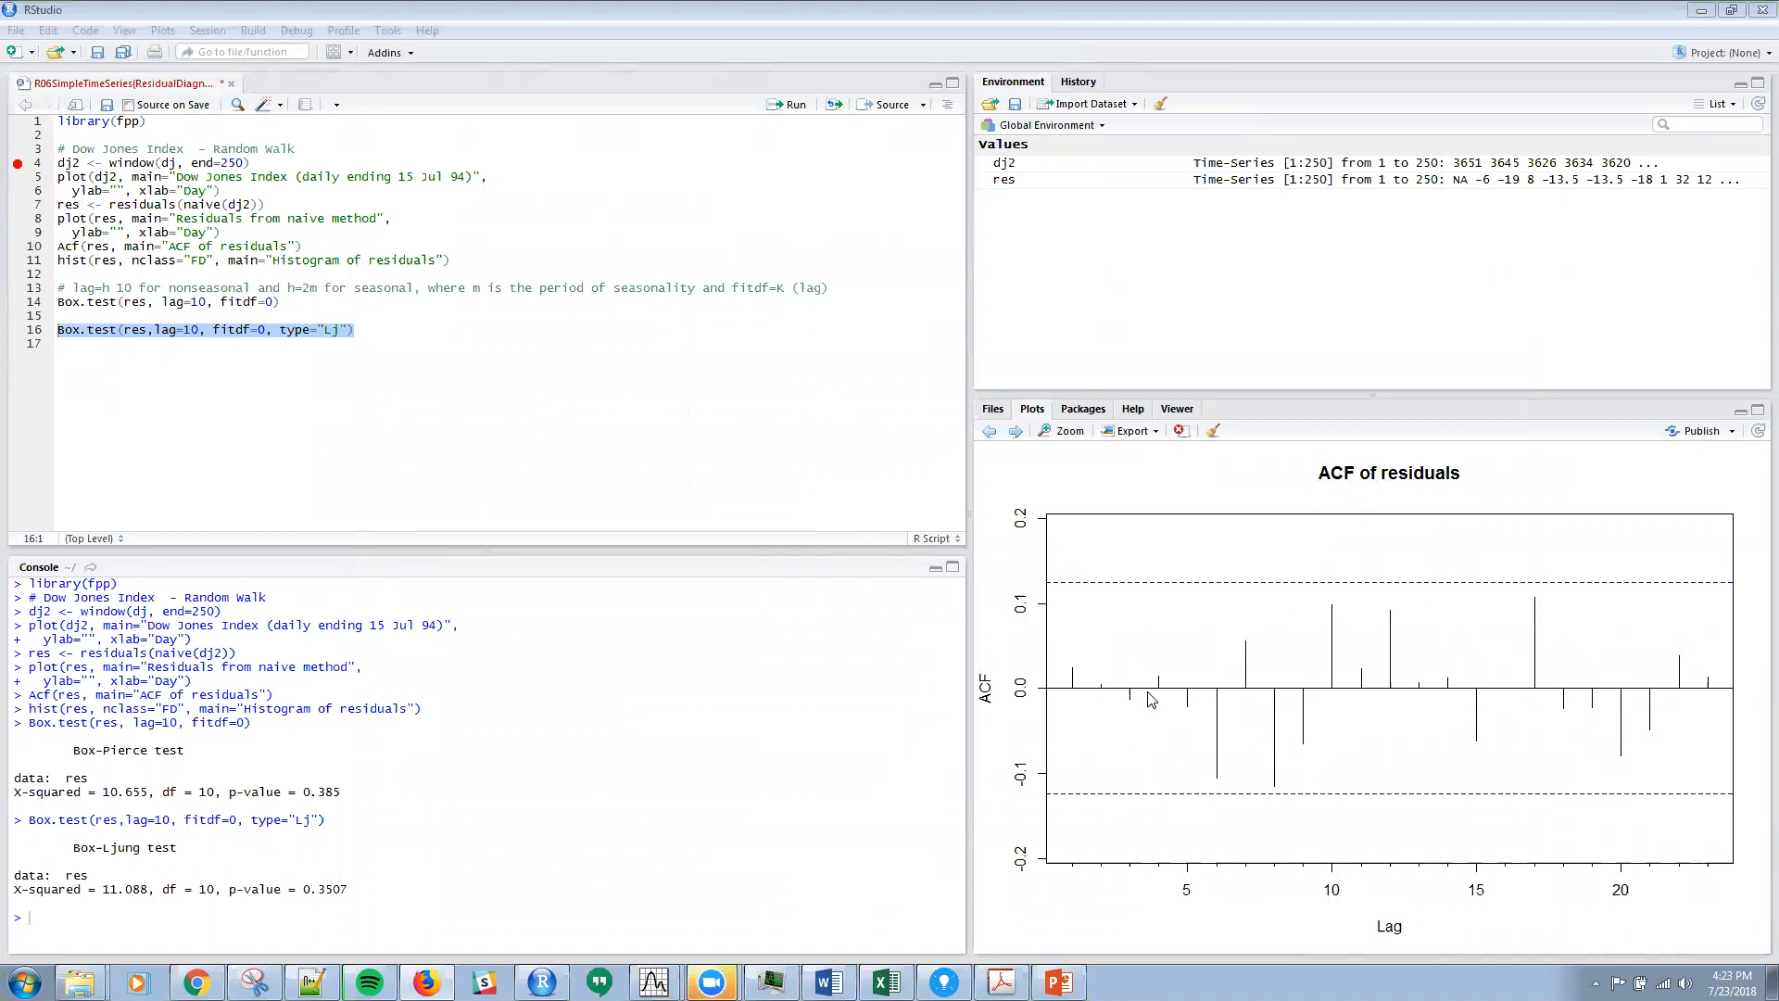
{"action": "mouse_move", "coordinate": [1143, 700]}
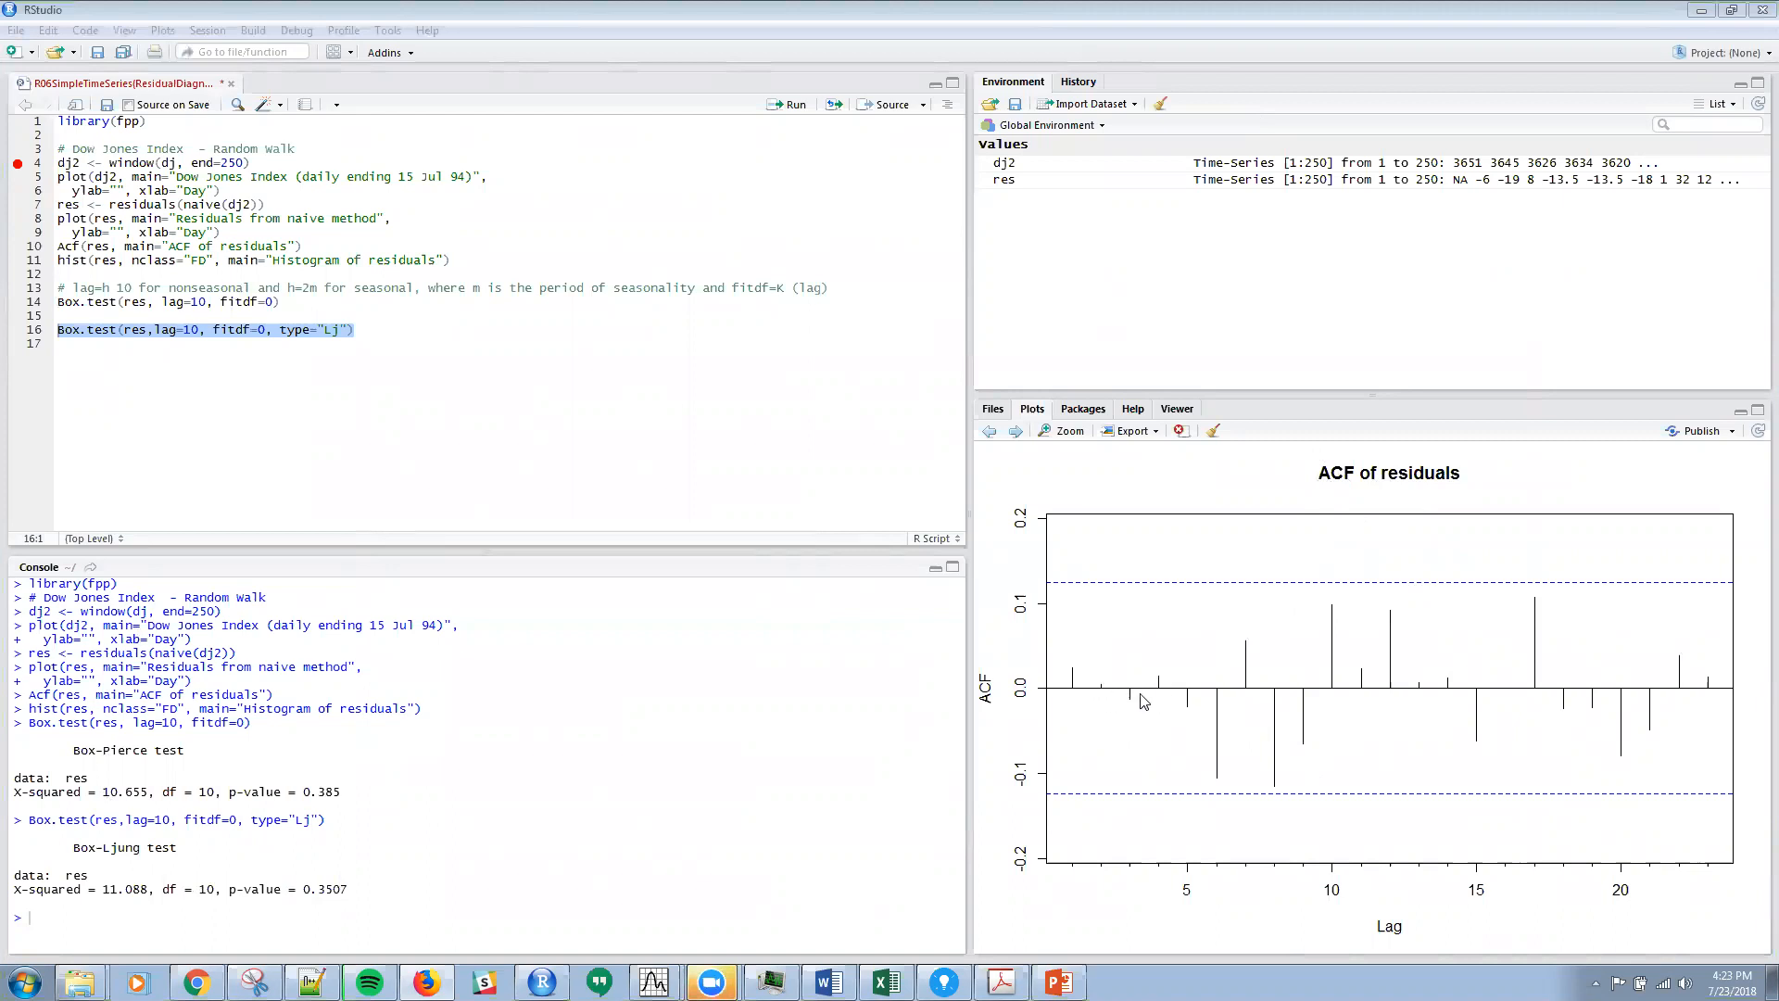
{"action": "mouse_move", "coordinate": [1275, 739]}
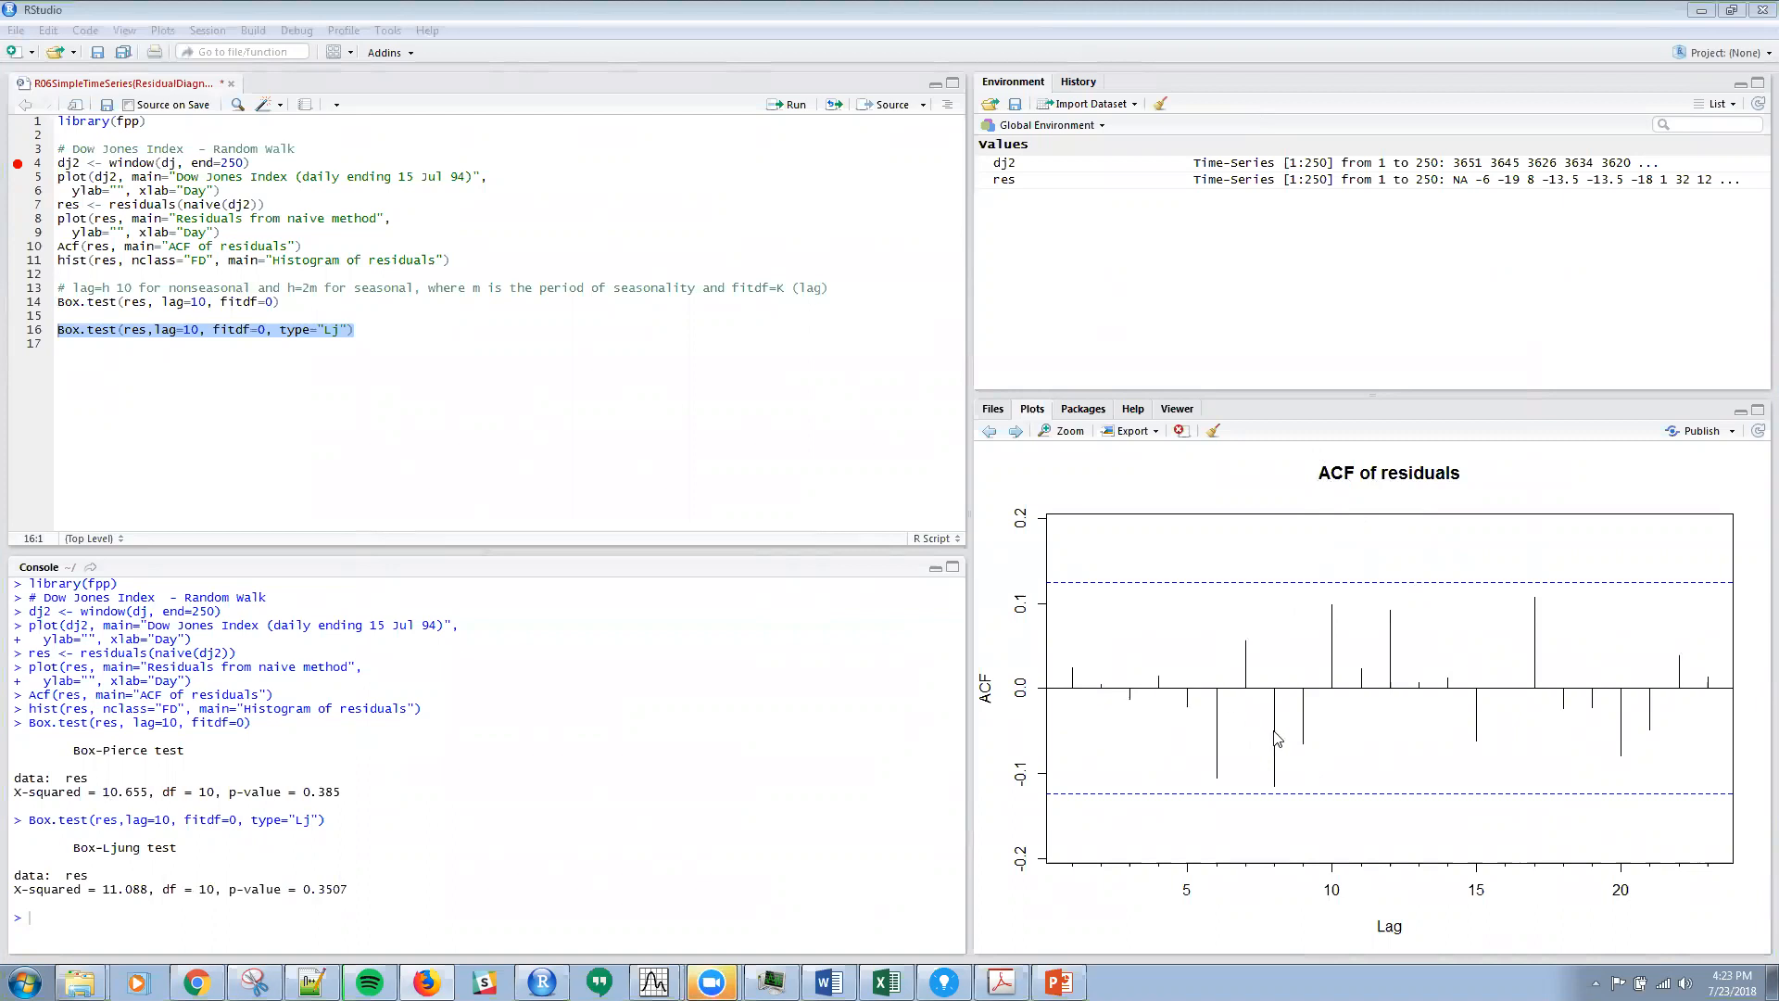
{"action": "mouse_move", "coordinate": [1232, 735]}
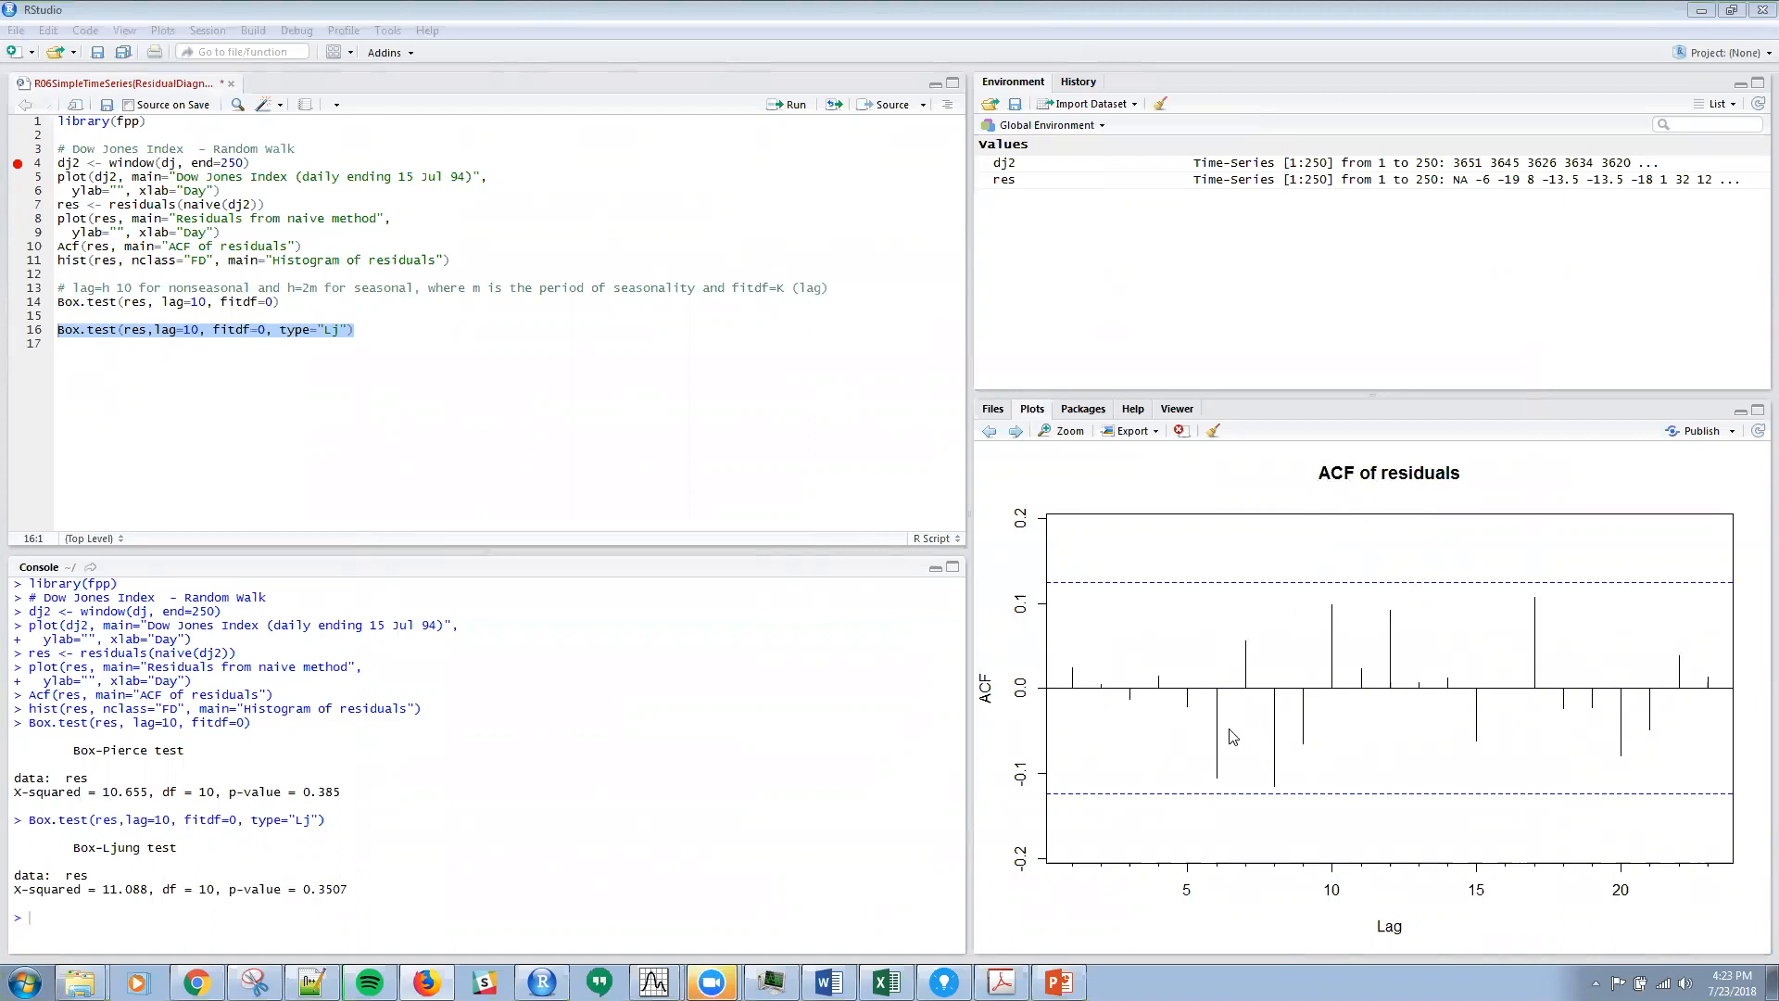
{"action": "mouse_move", "coordinate": [1401, 683]}
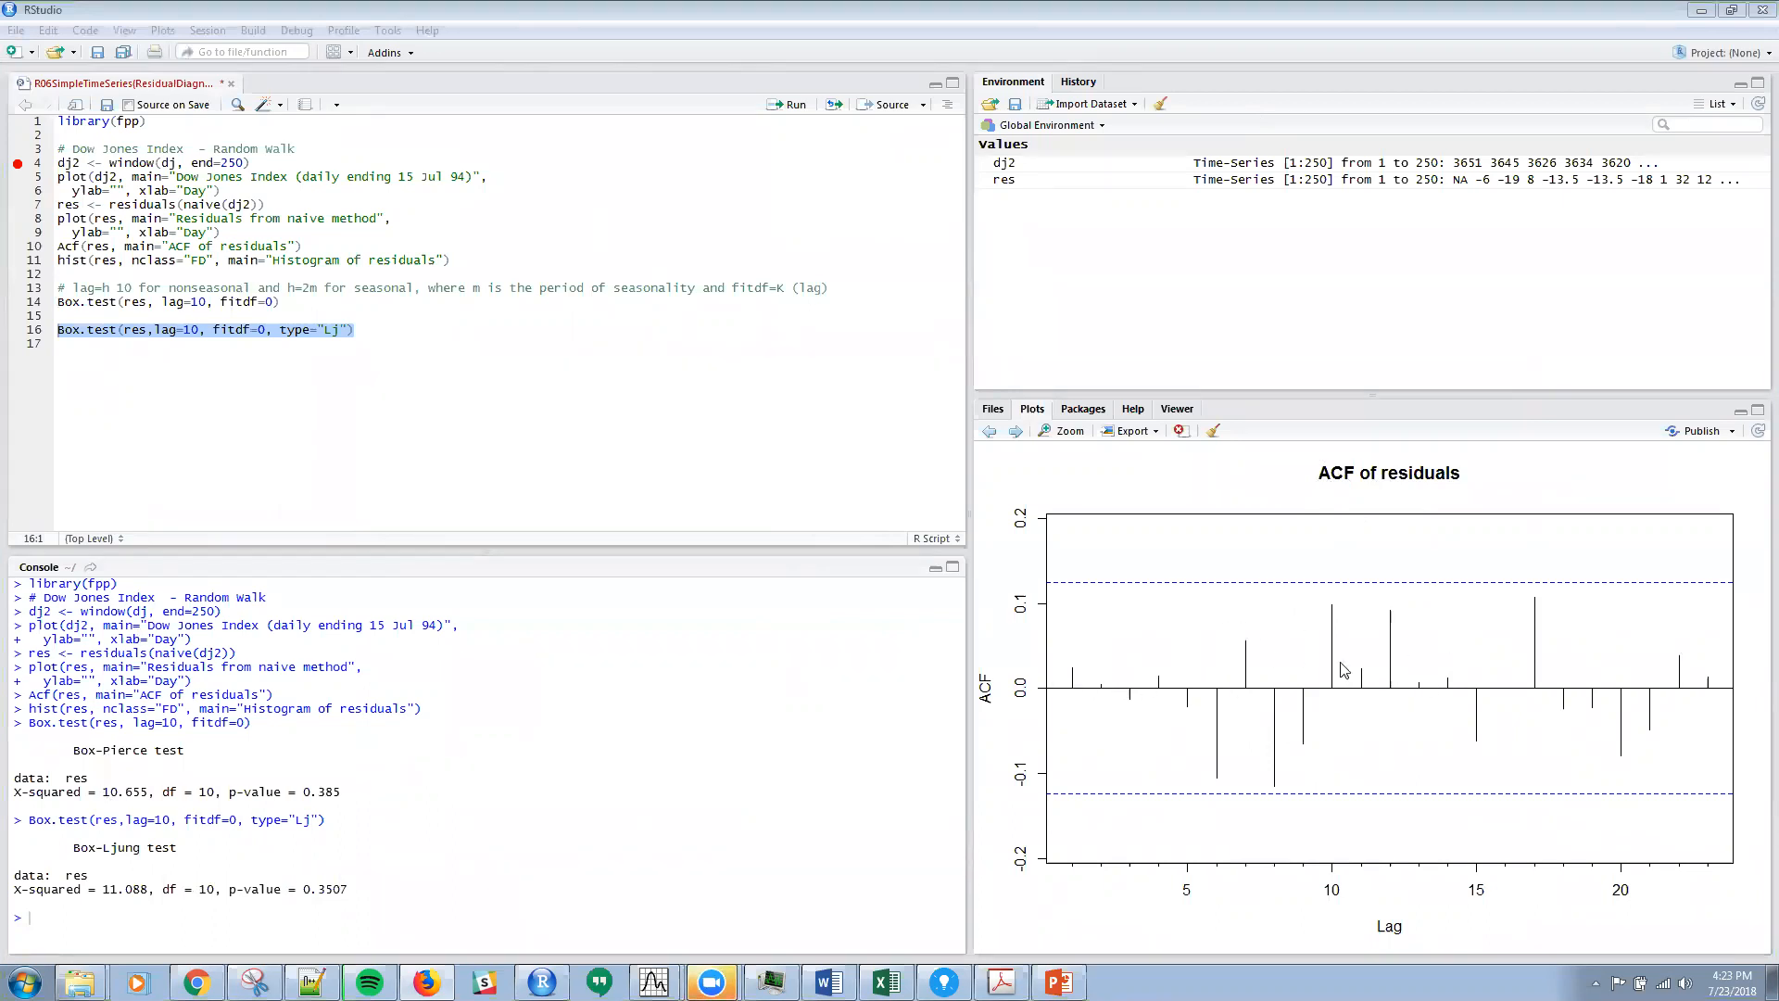
{"action": "mouse_move", "coordinate": [1388, 634]}
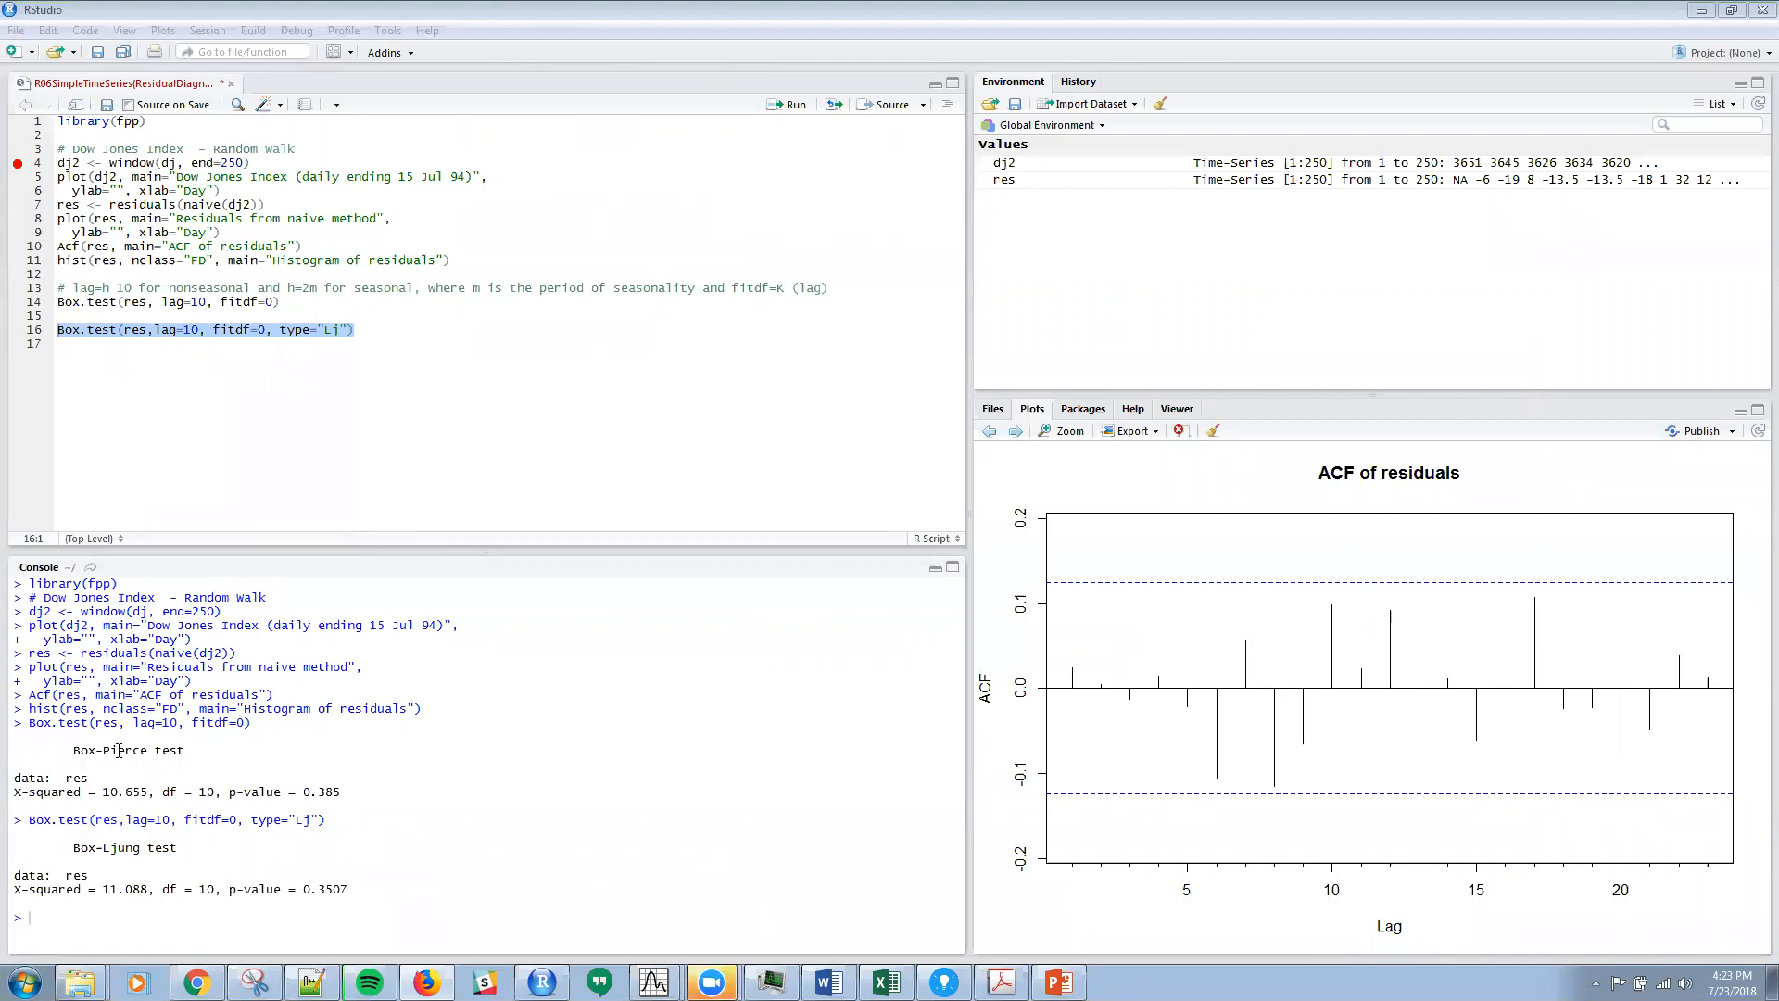
{"action": "mouse_move", "coordinate": [113, 847]}
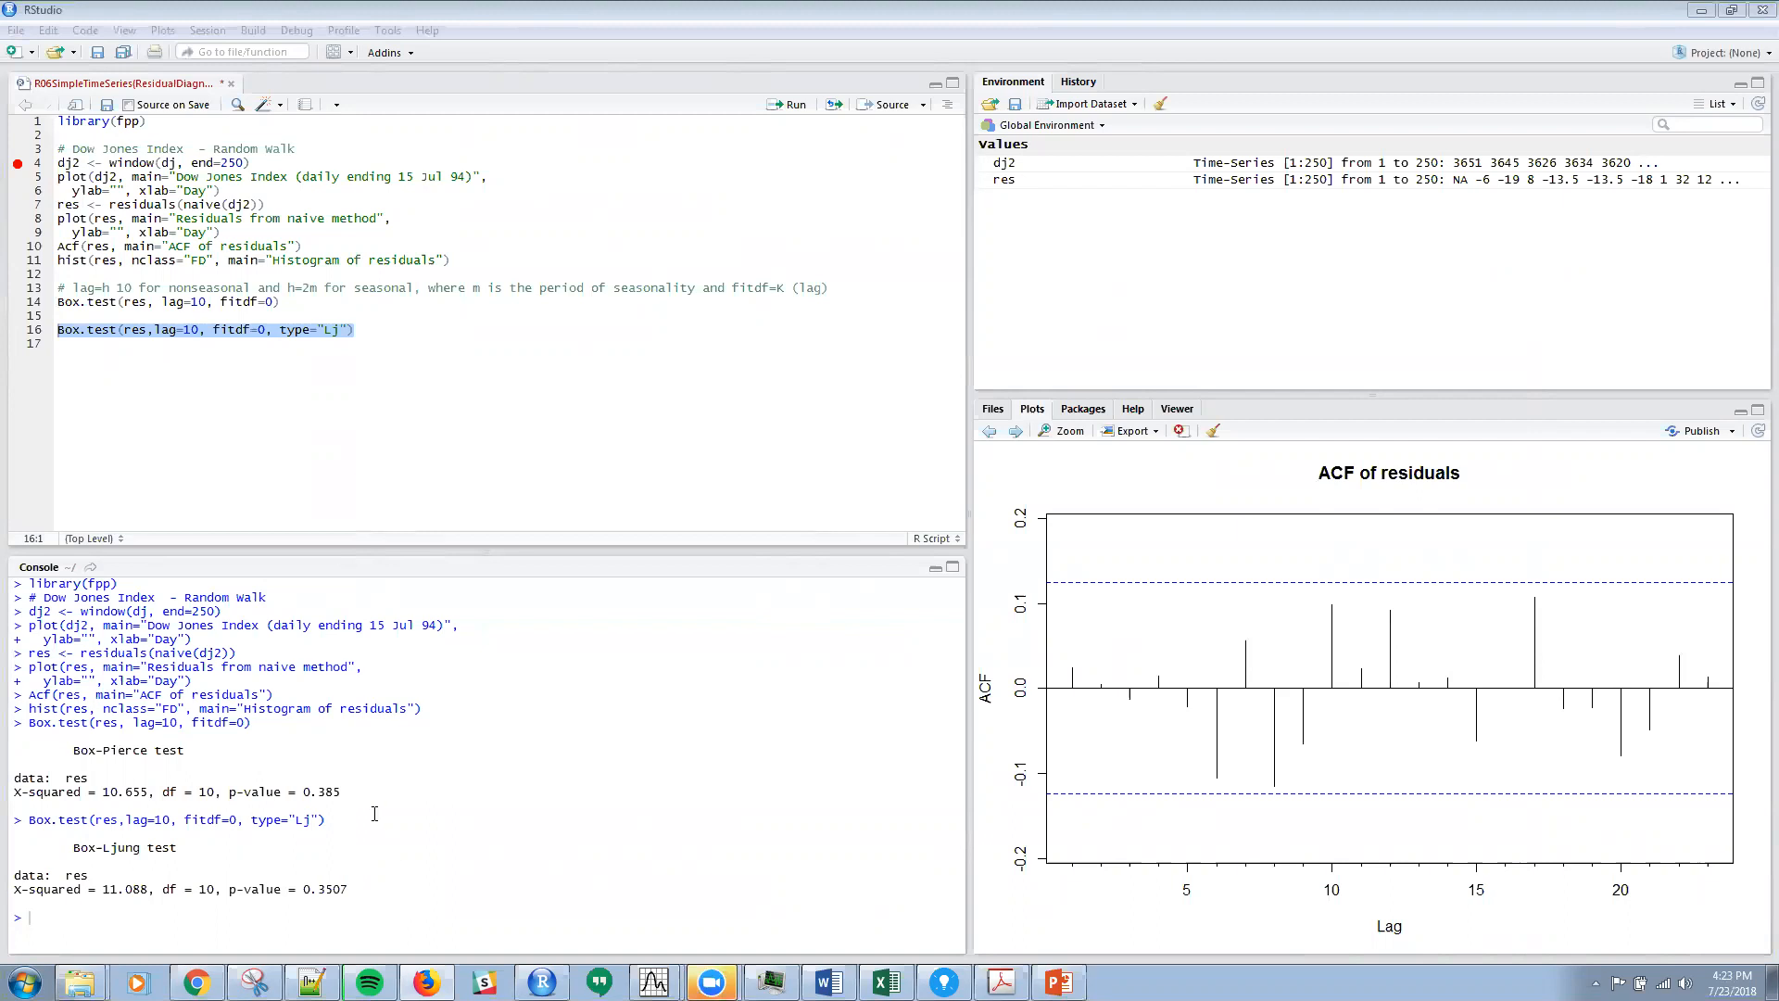
{"action": "mouse_move", "coordinate": [417, 772]}
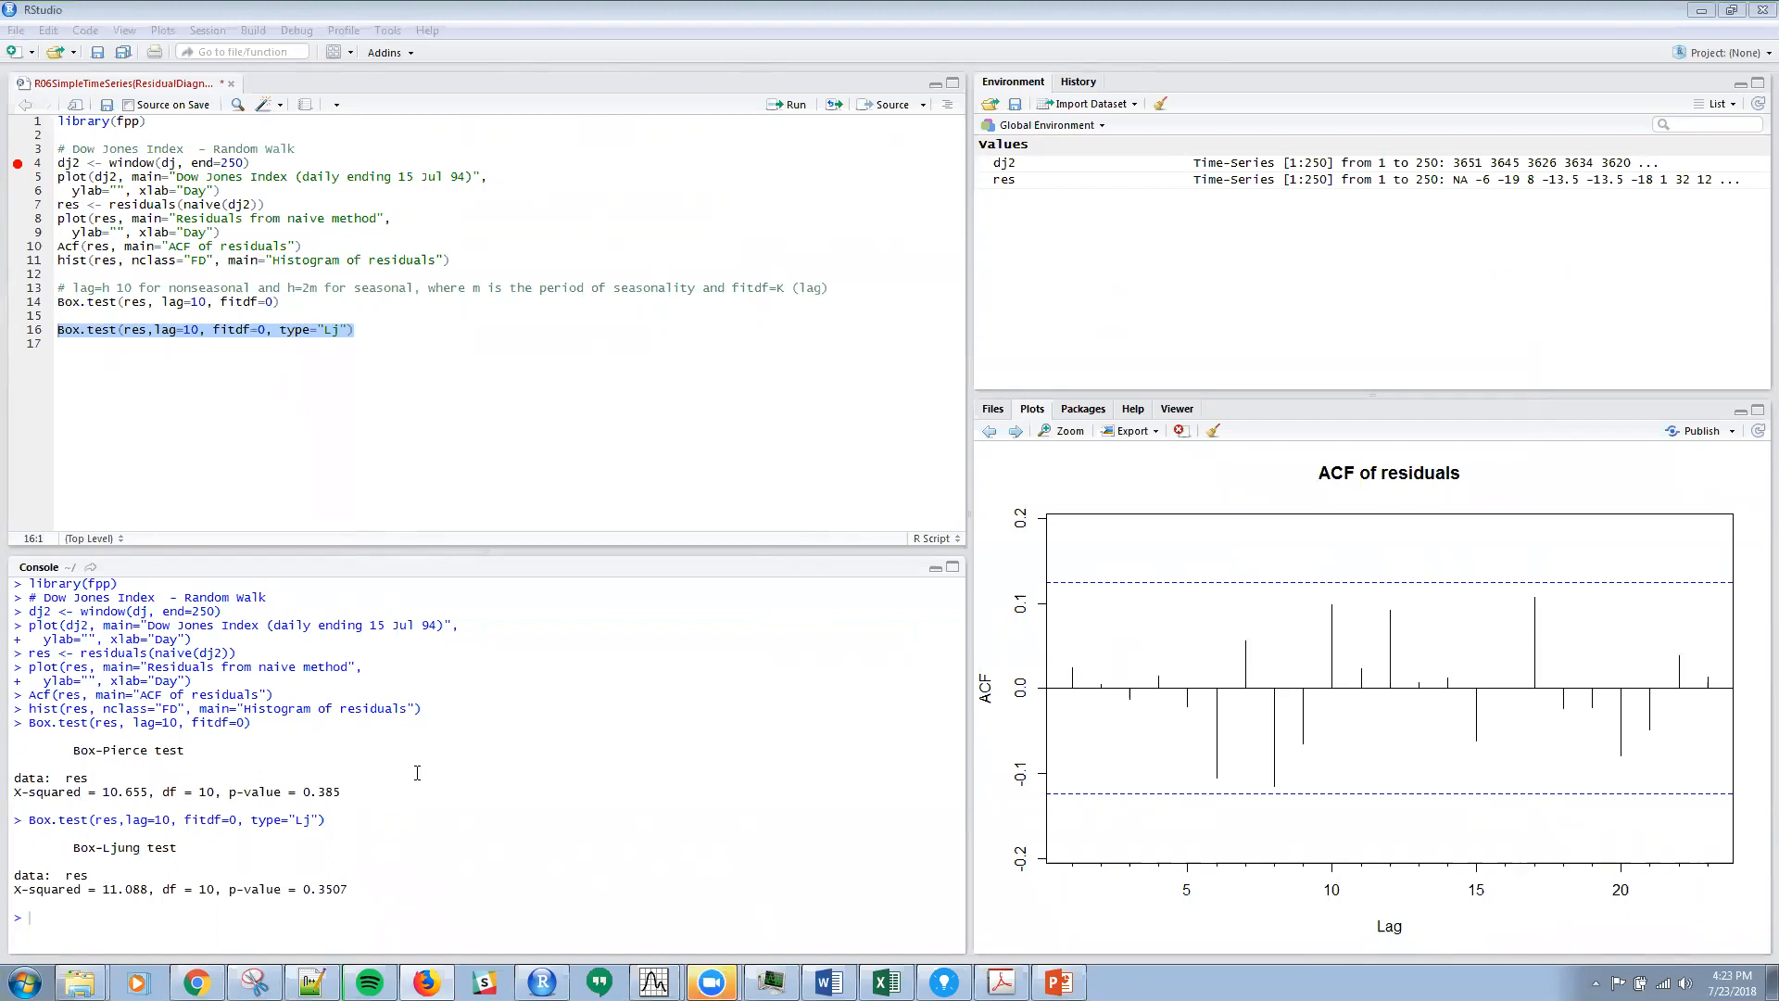
{"action": "mouse_move", "coordinate": [523, 719]}
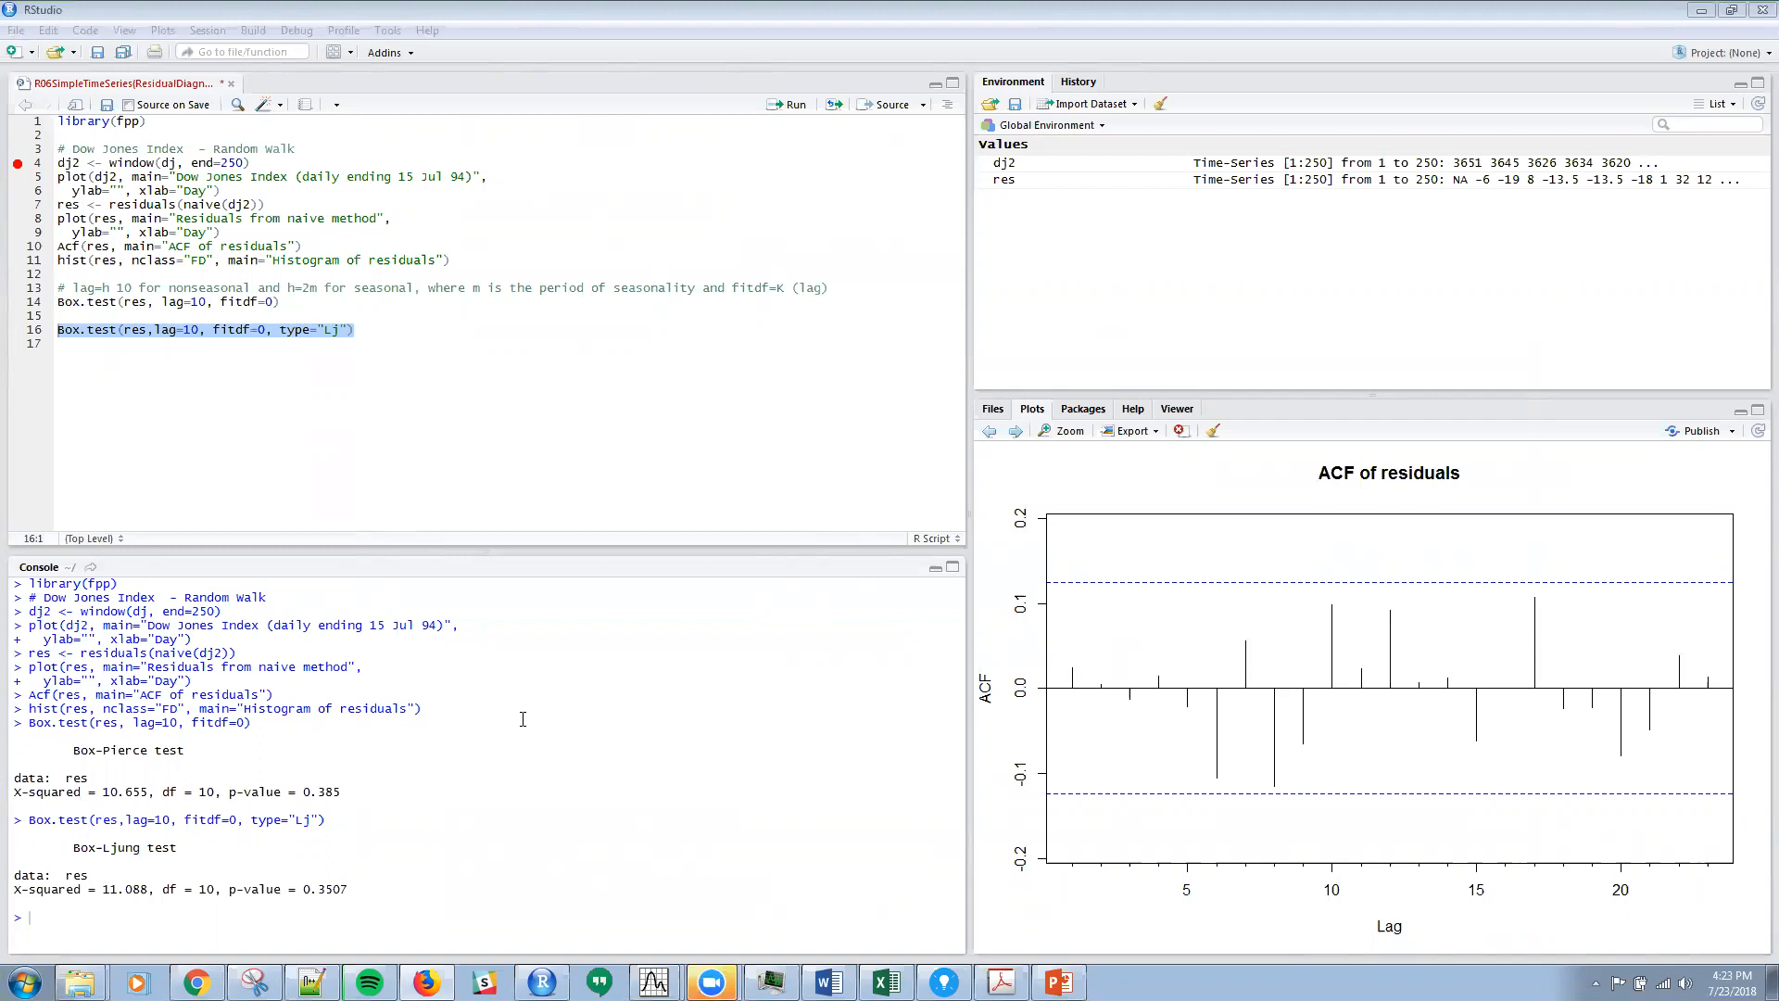
{"action": "mouse_move", "coordinate": [535, 782]}
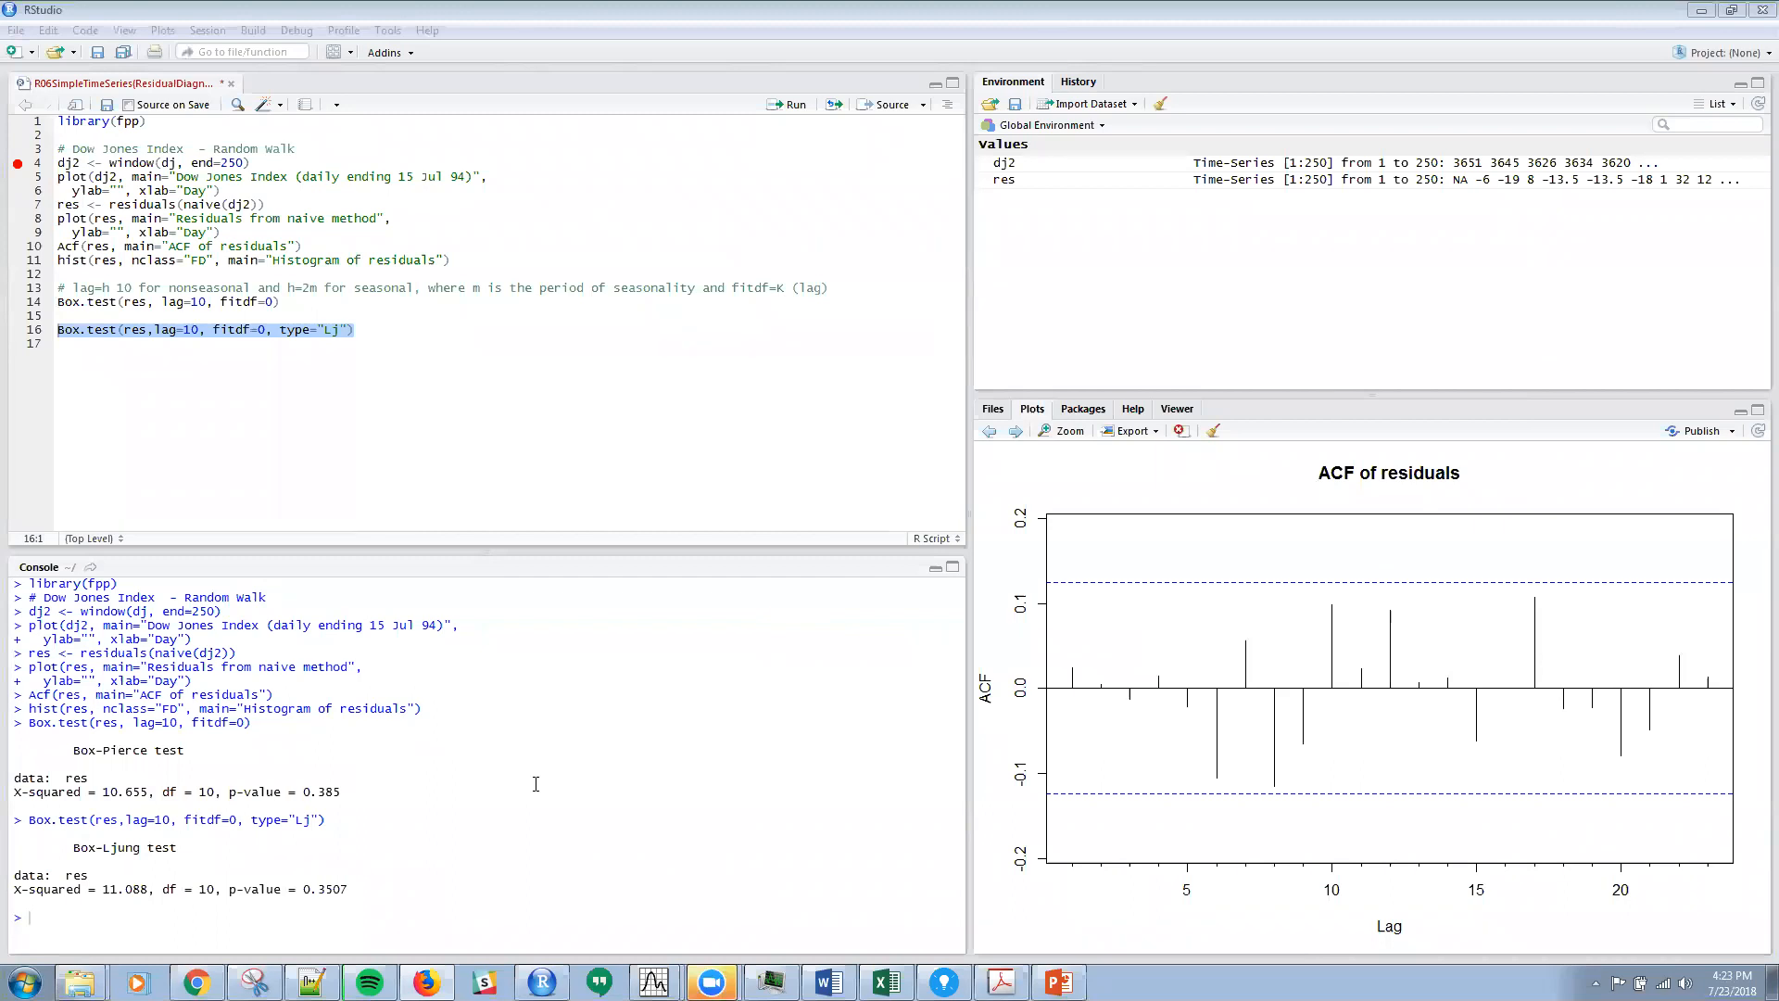
{"action": "mouse_move", "coordinate": [982, 680]}
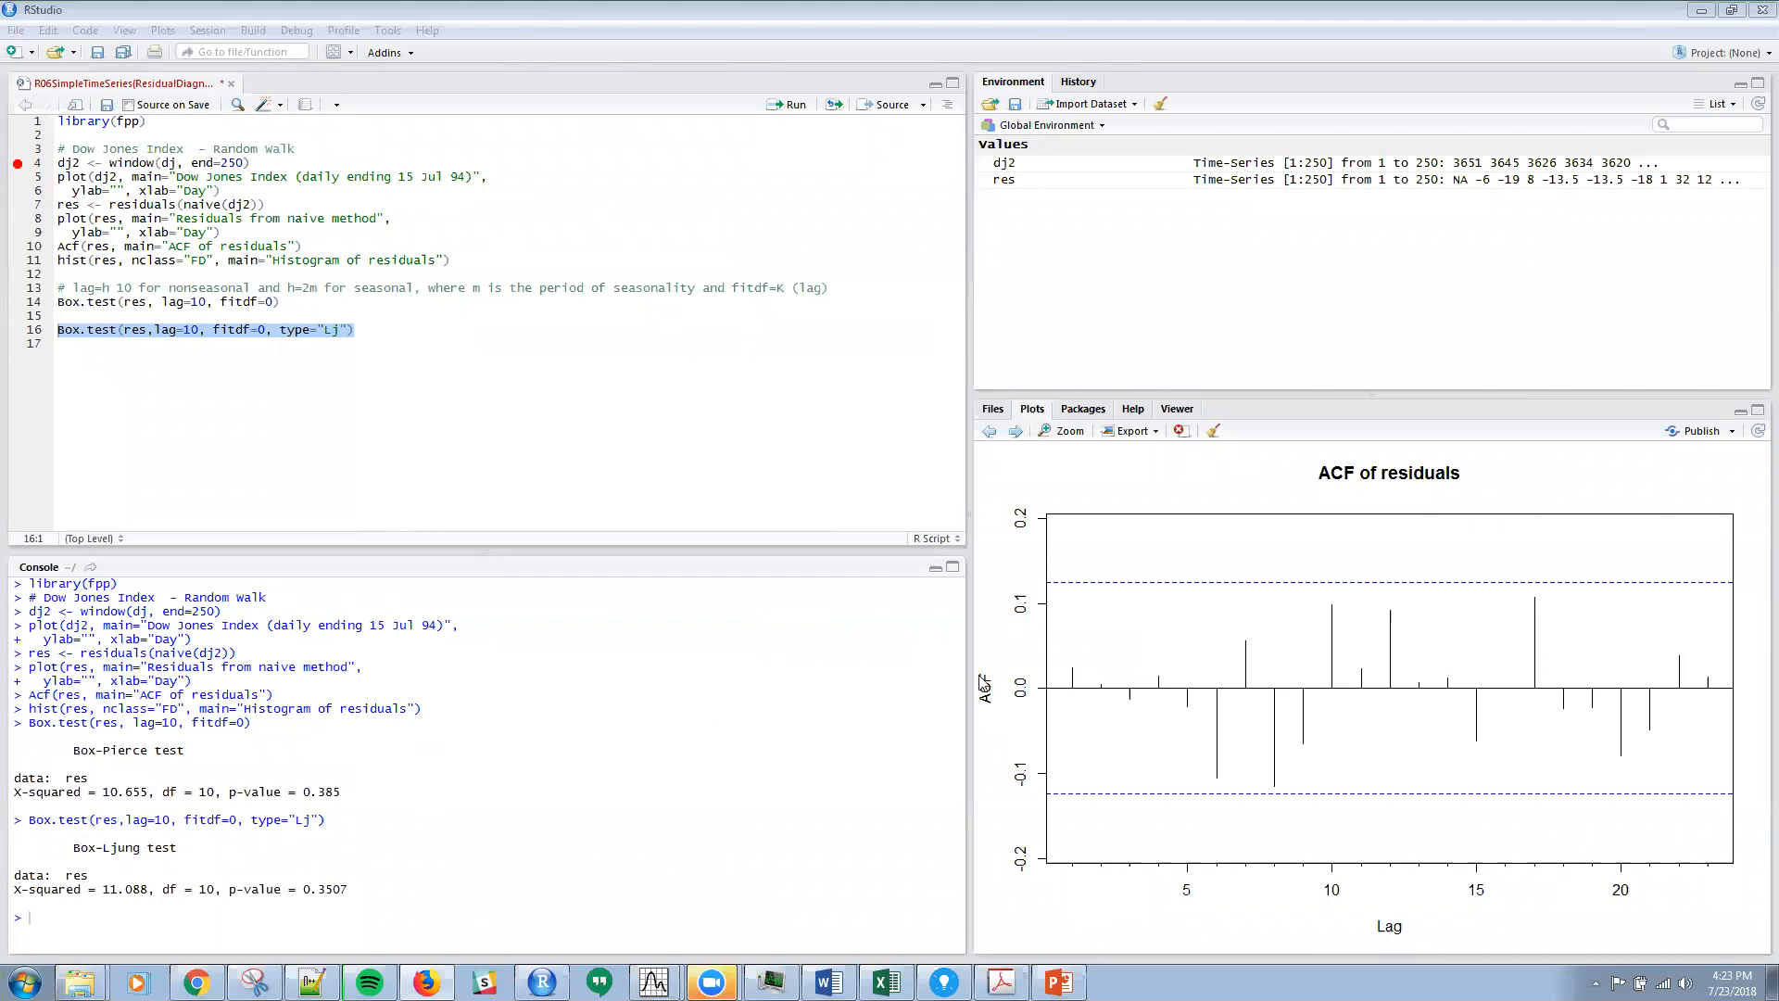
{"action": "mouse_move", "coordinate": [204, 775]}
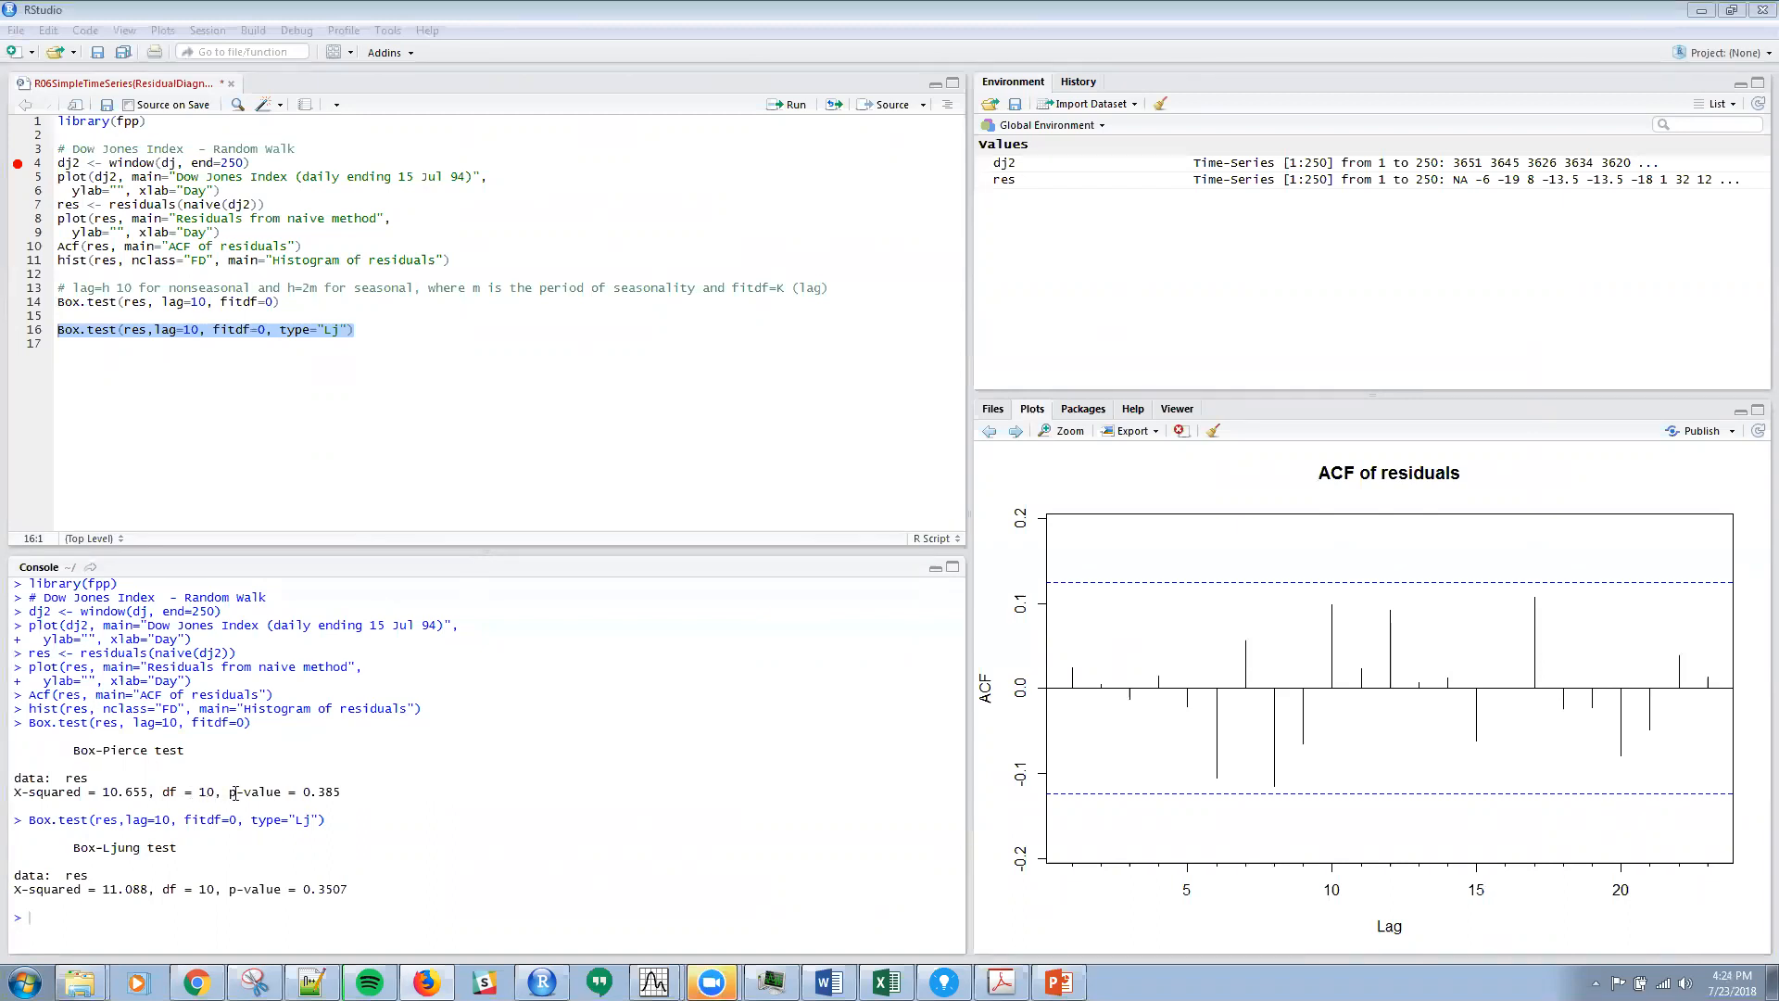
{"action": "mouse_move", "coordinate": [563, 739]}
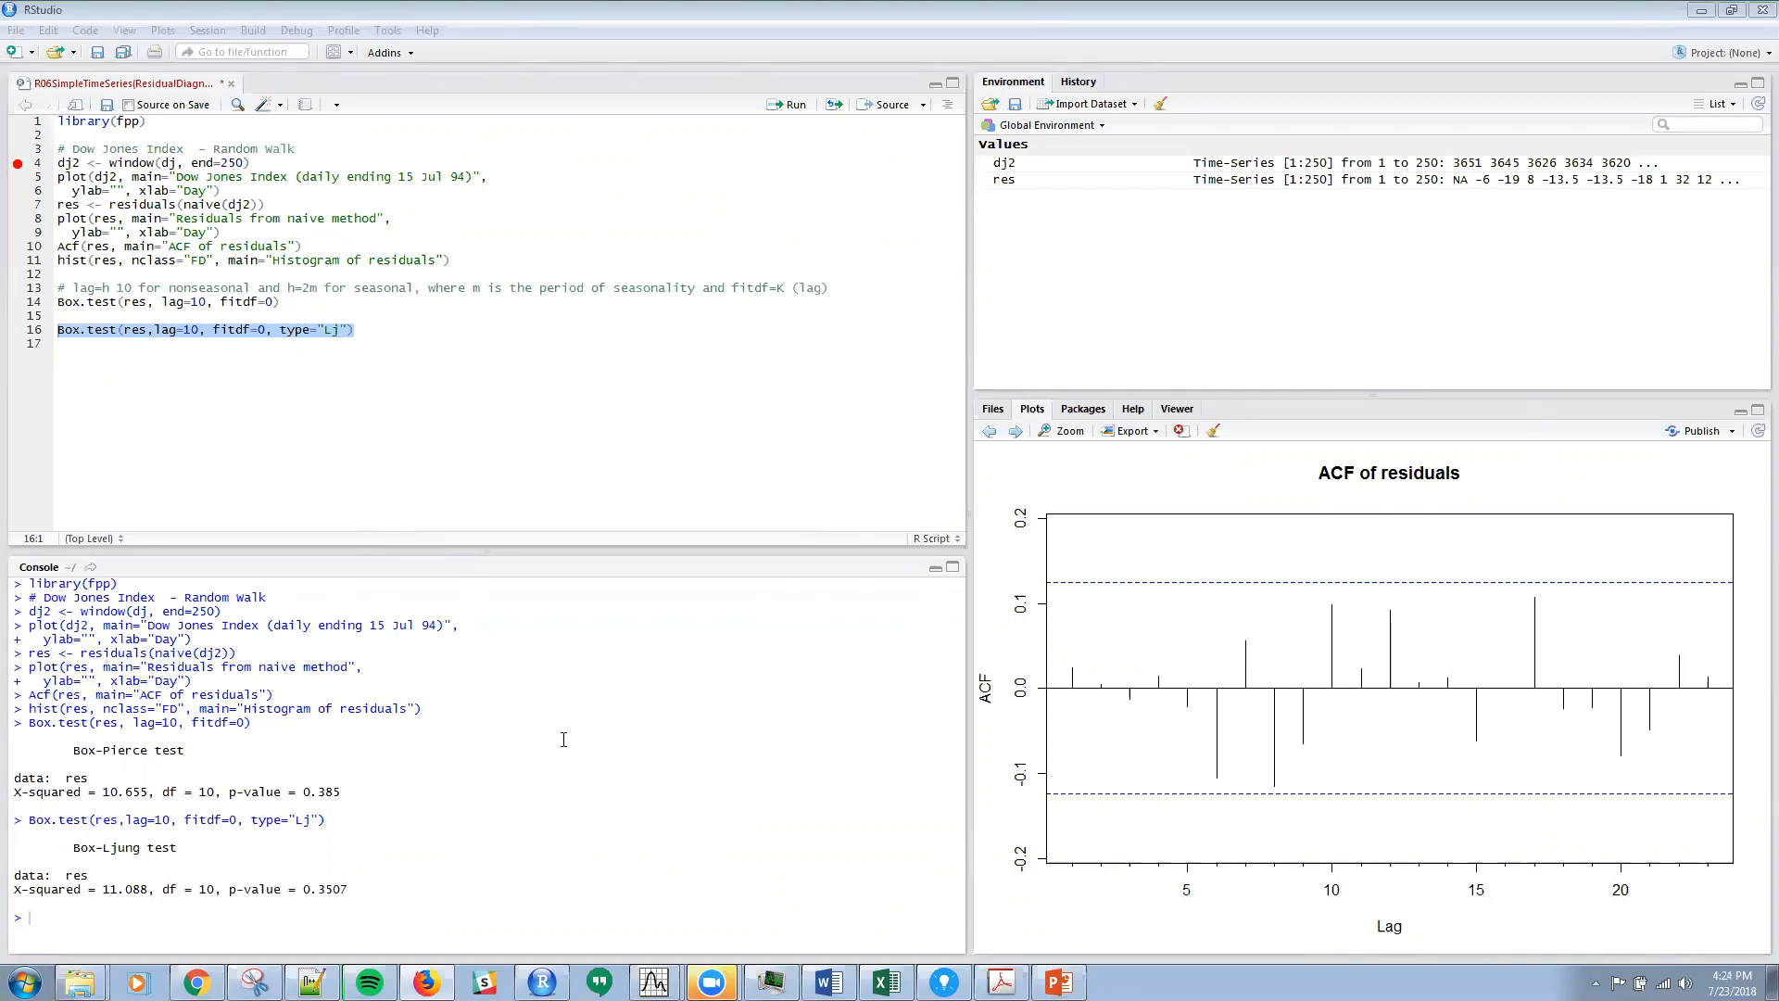
{"action": "mouse_move", "coordinate": [315, 800]}
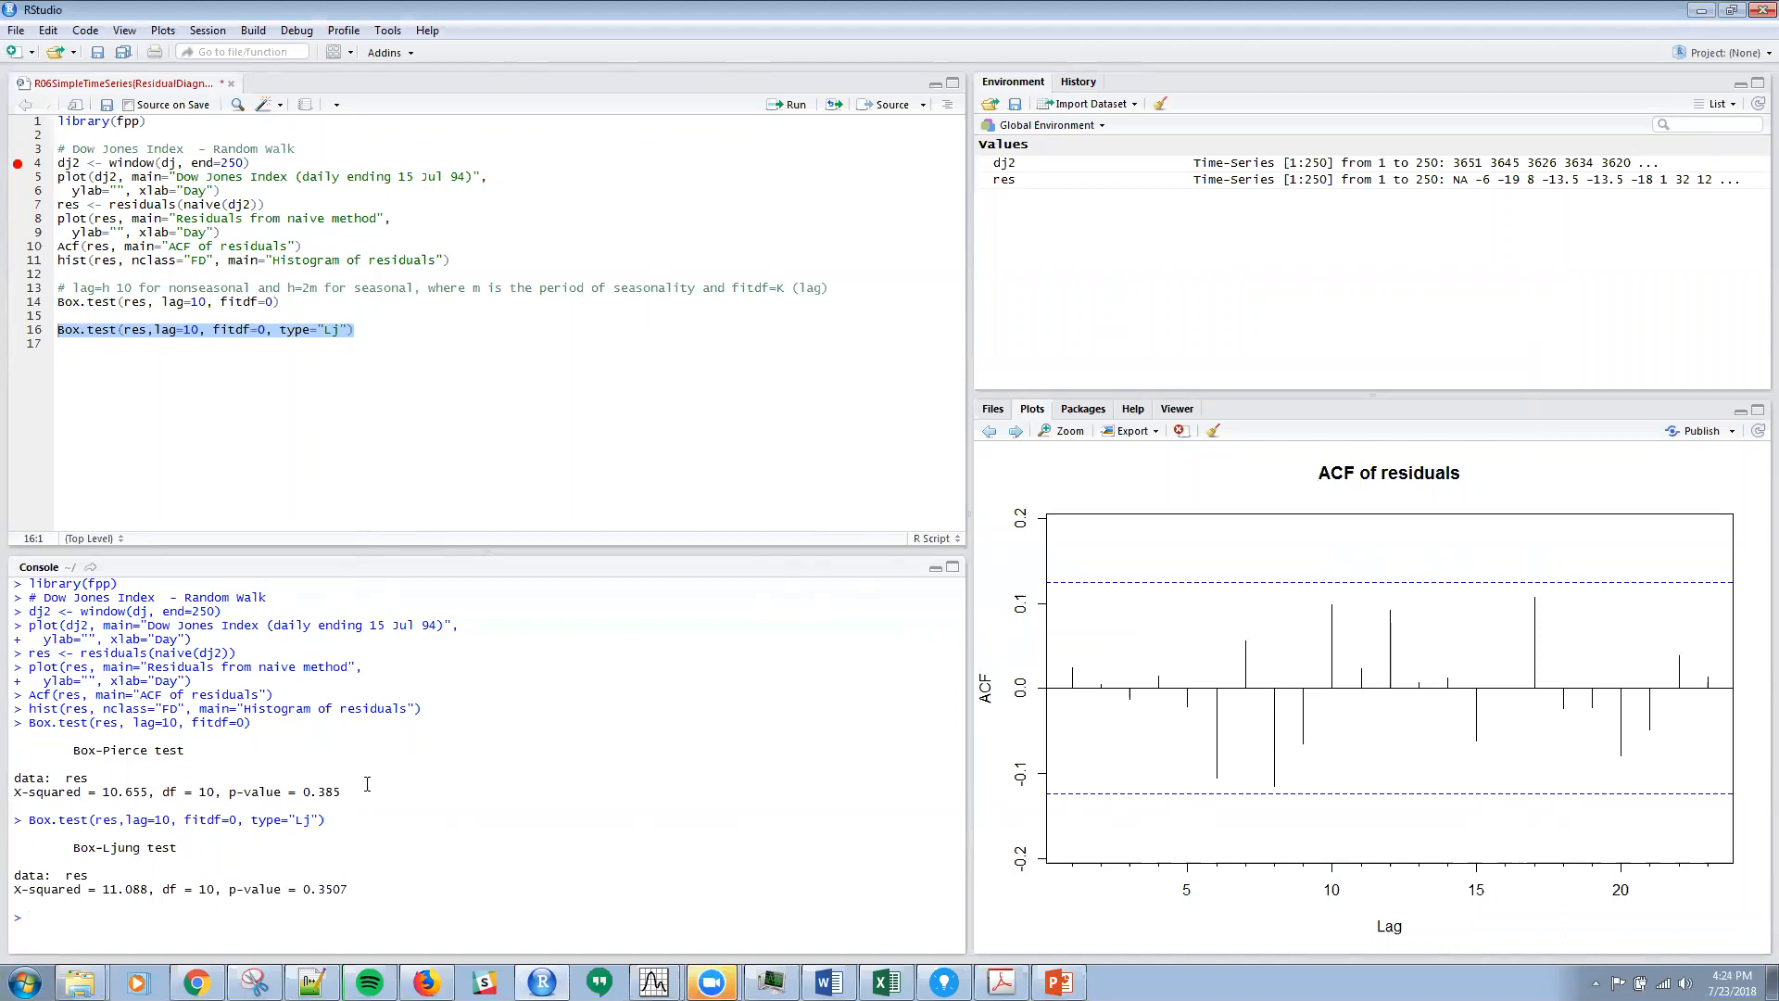
{"action": "mouse_move", "coordinate": [388, 802]}
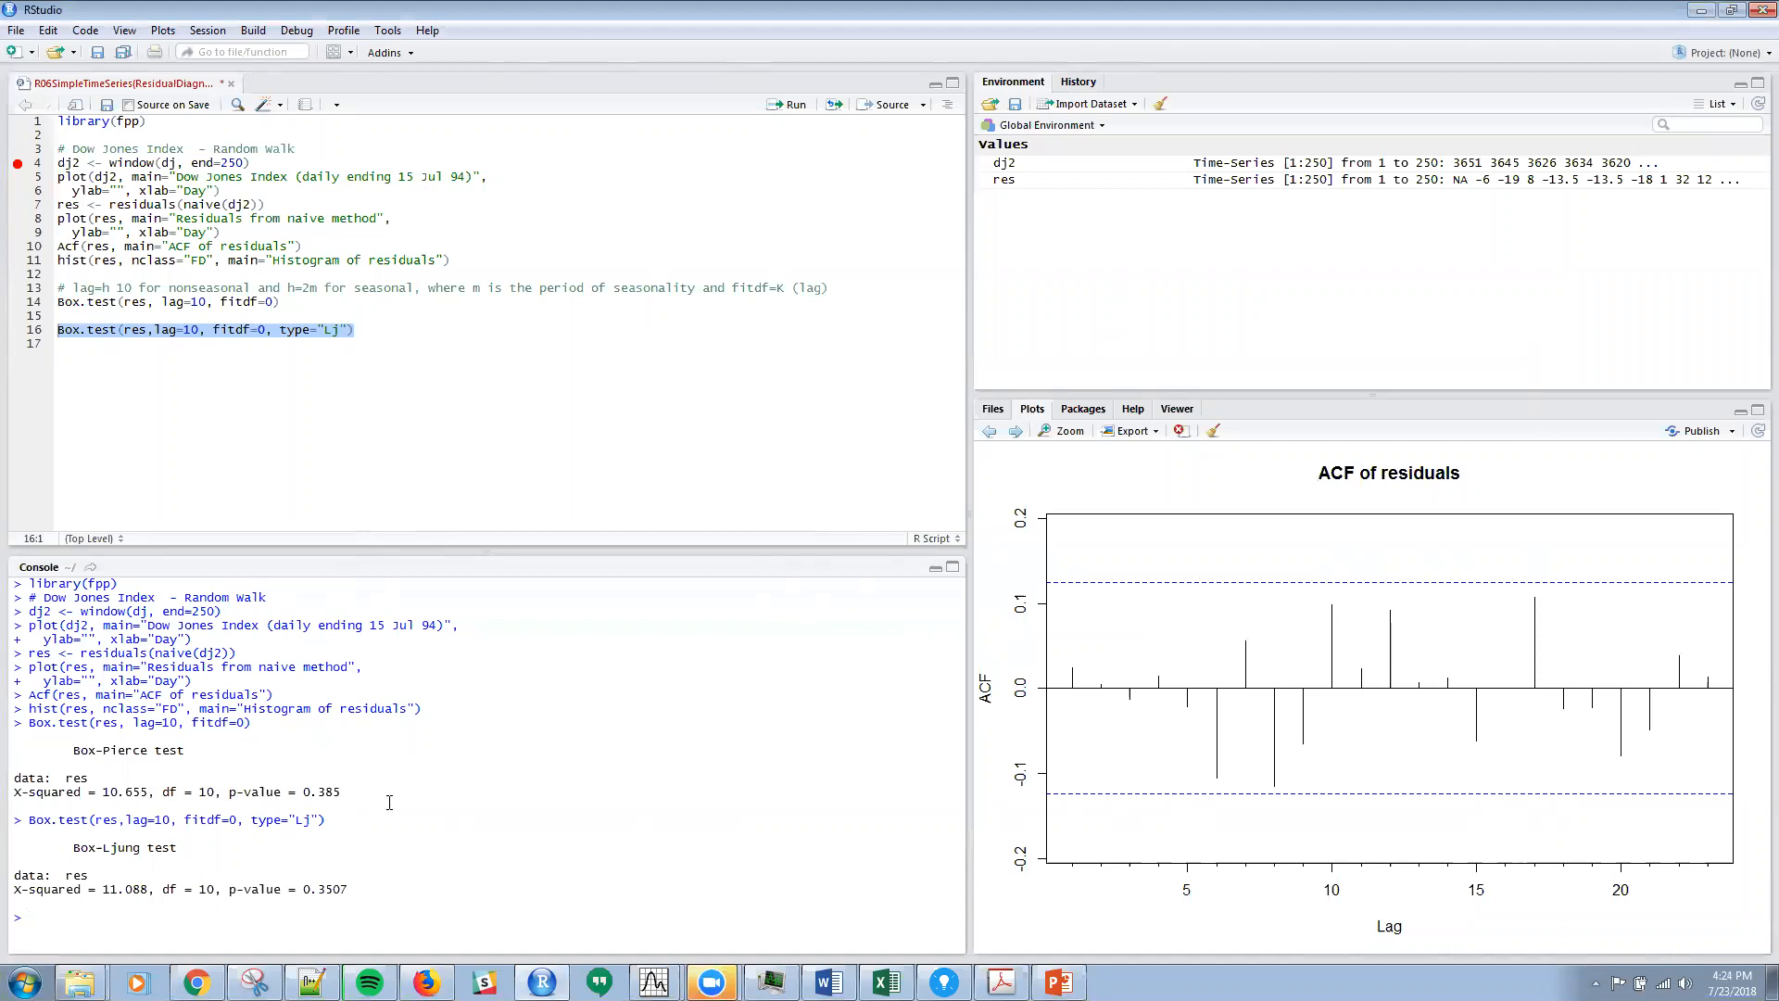
{"action": "mouse_move", "coordinate": [1002, 691]}
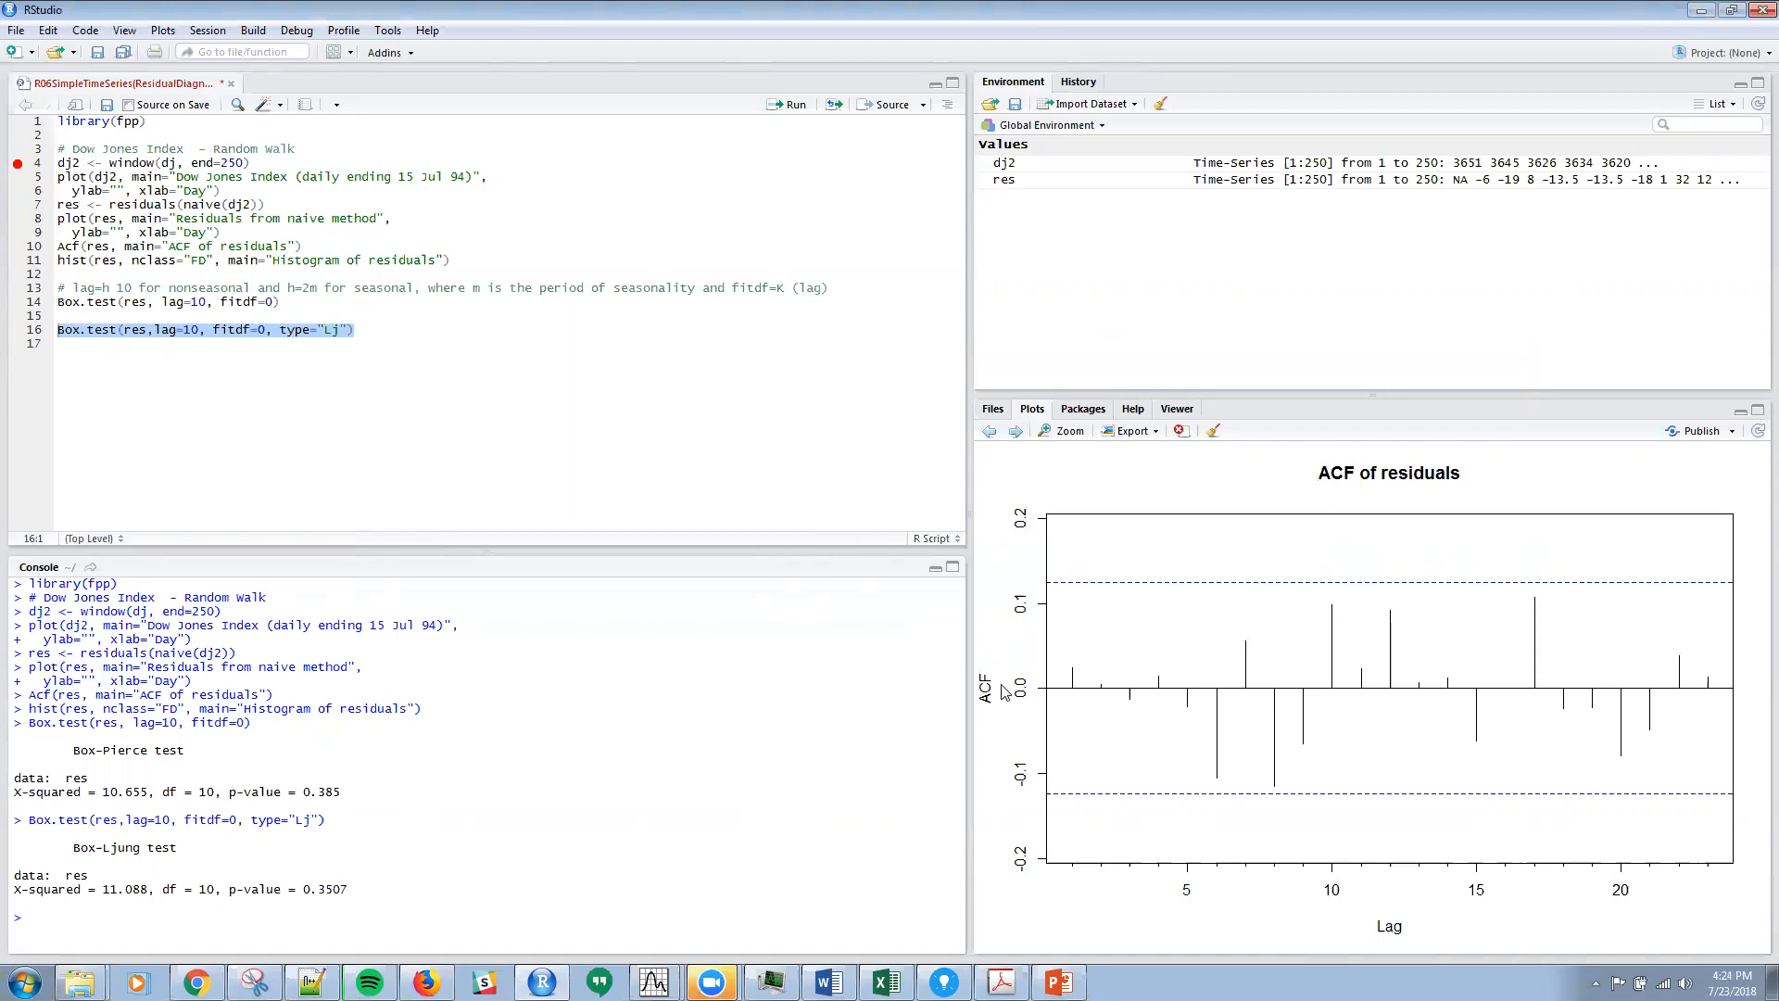
{"action": "mouse_move", "coordinate": [1301, 691]}
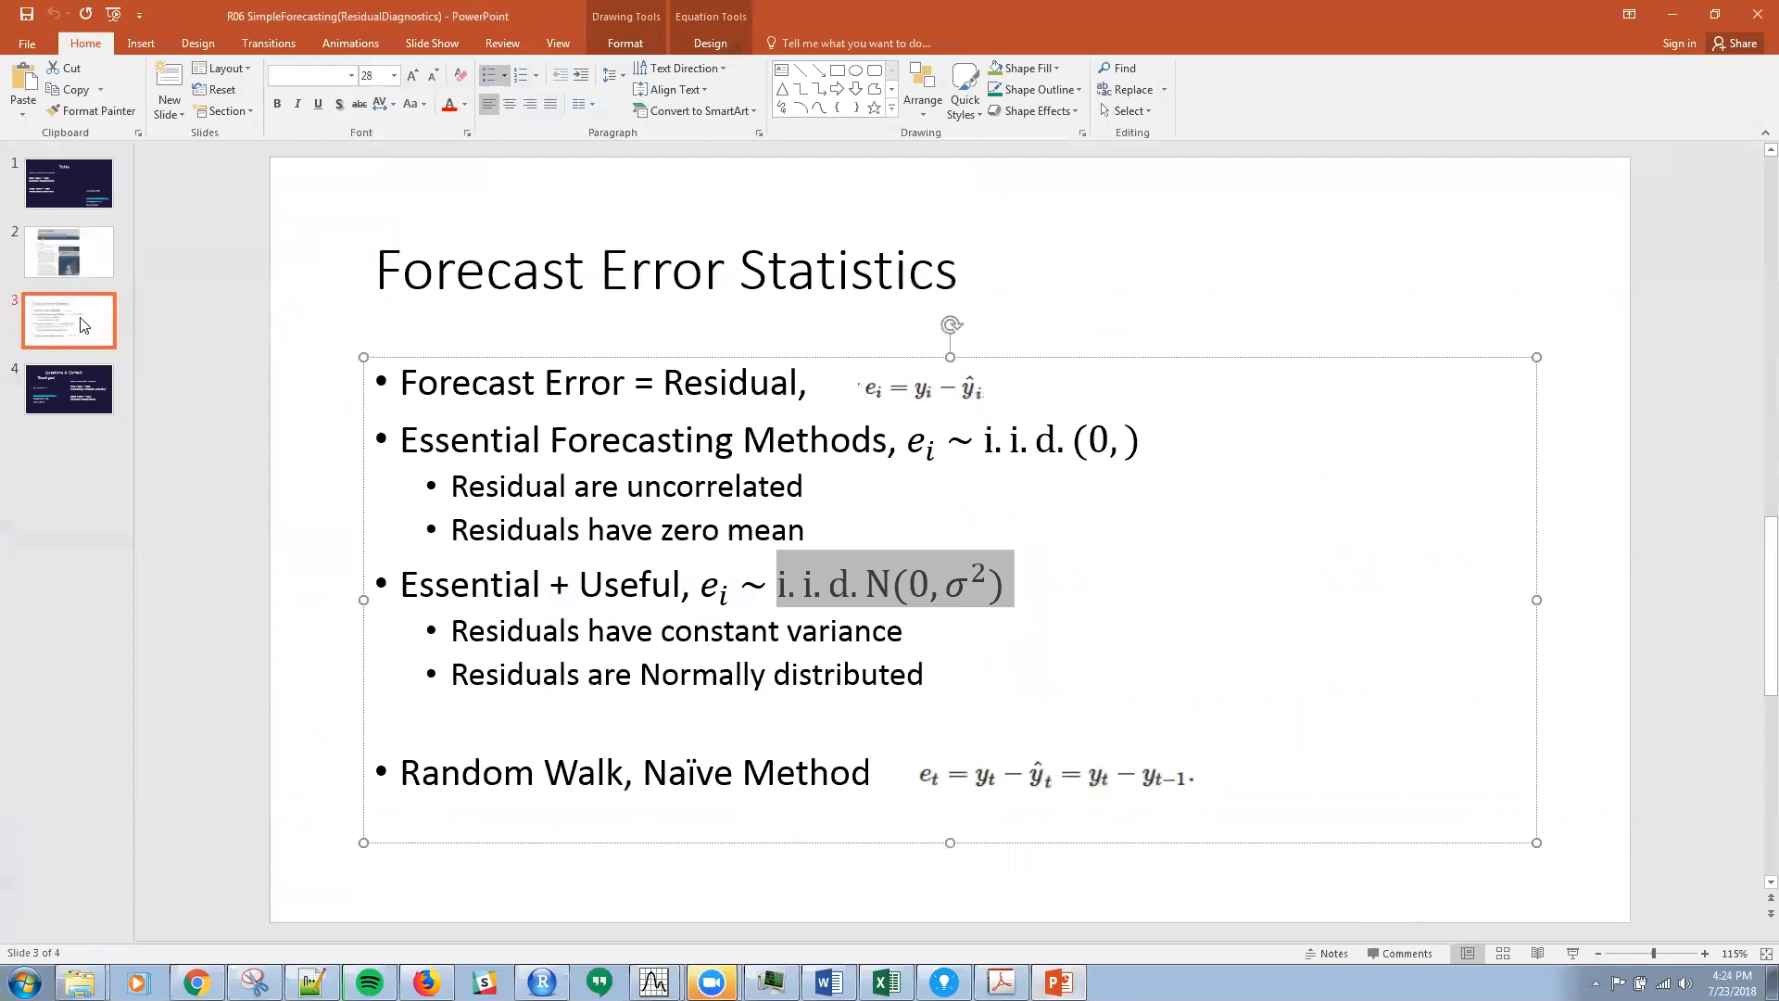
{"action": "mouse_move", "coordinate": [78, 401]}
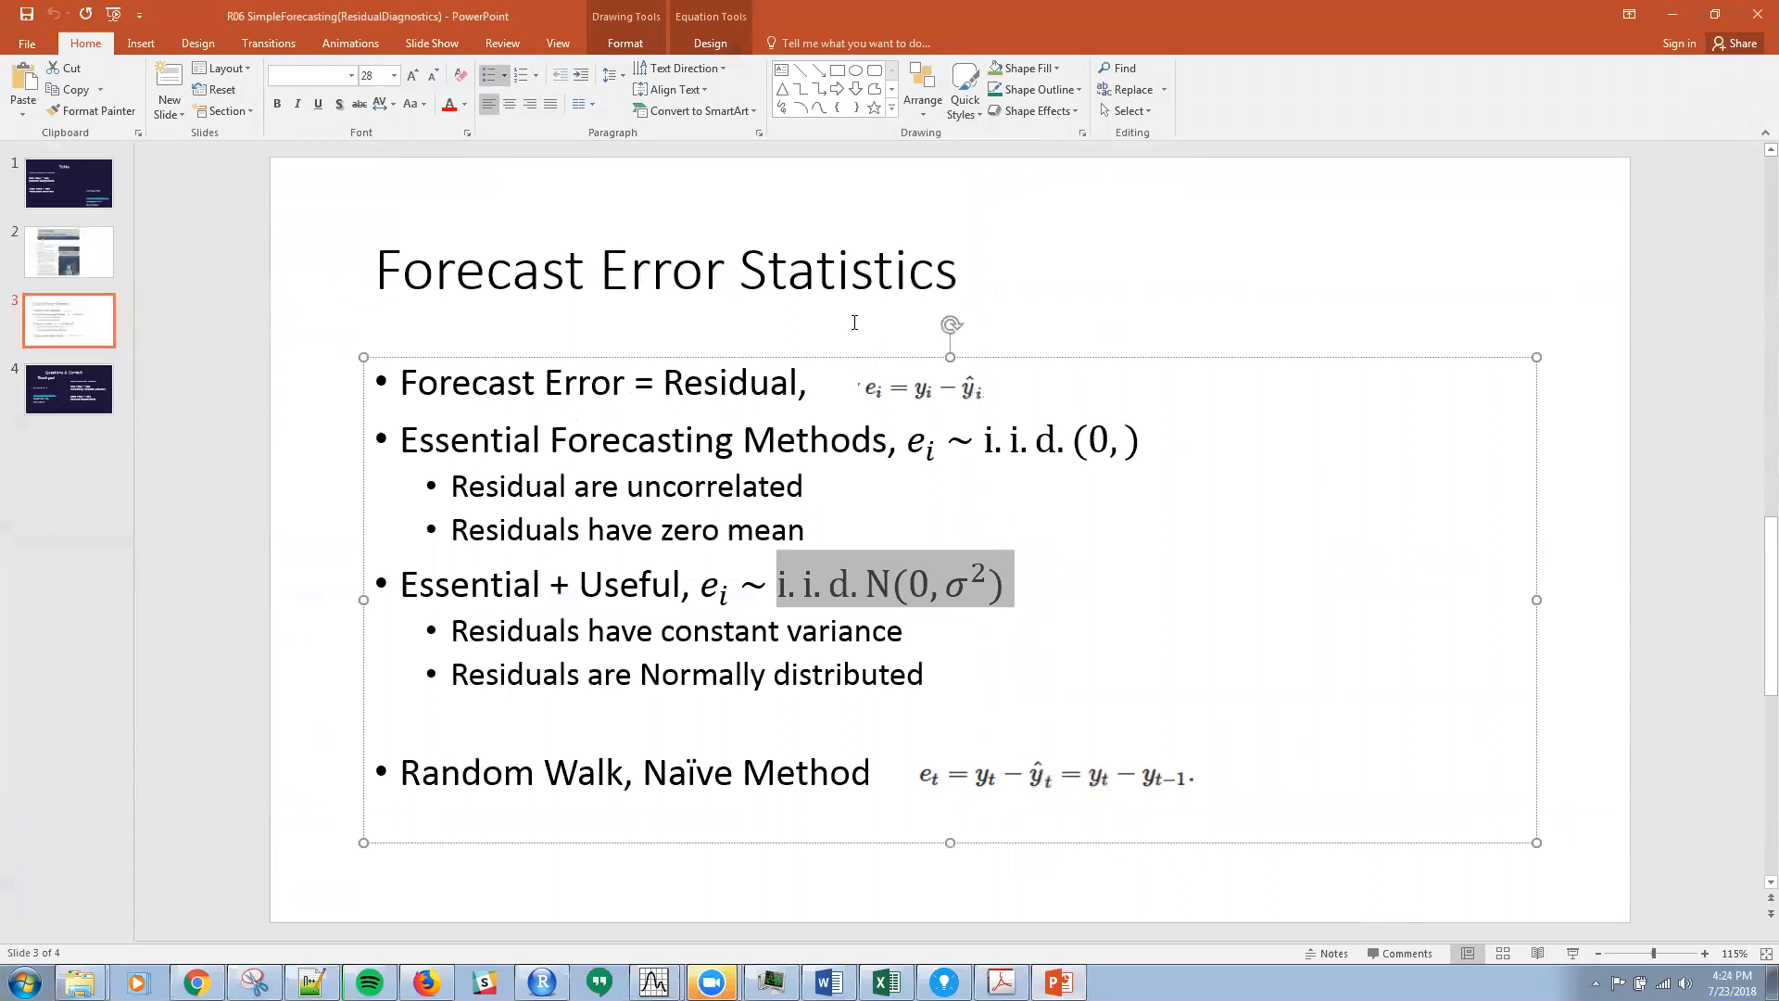
{"action": "mouse_move", "coordinate": [777, 511]}
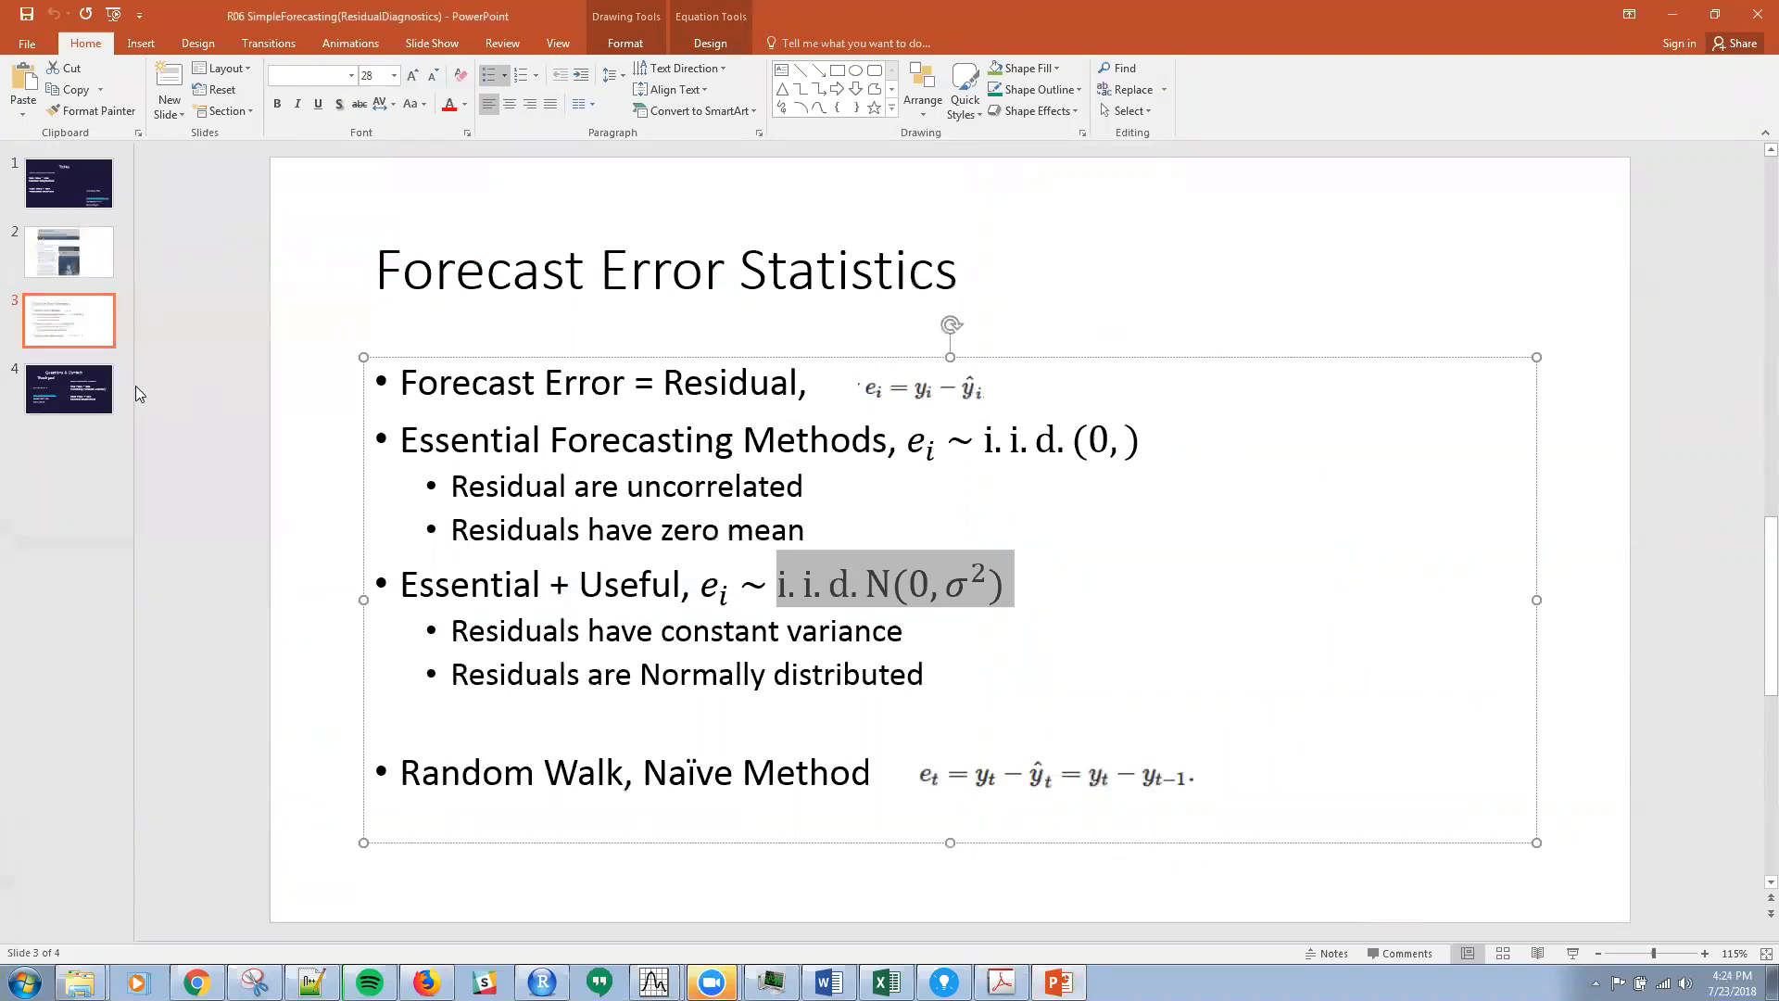
- Show the closing Questions & Contact slide, then return to the opening Today title slide
{"action": "left_click", "coordinate": [69, 389]}
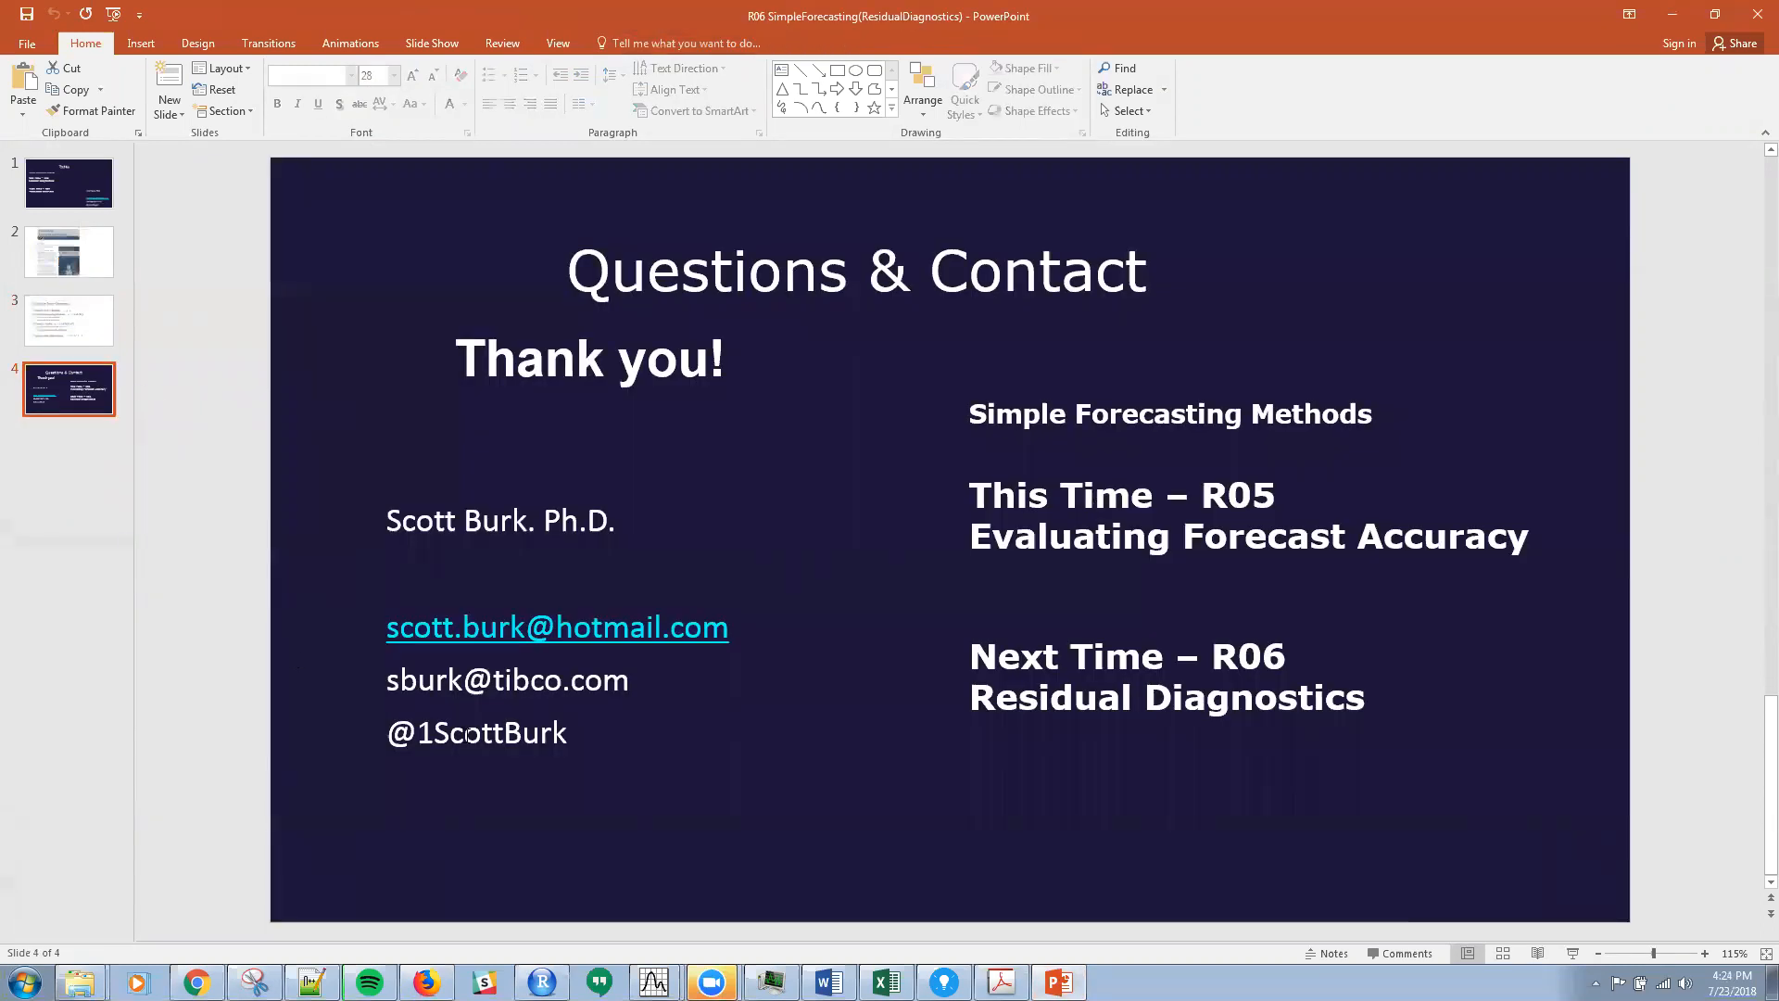
{"action": "left_click", "coordinate": [69, 184]}
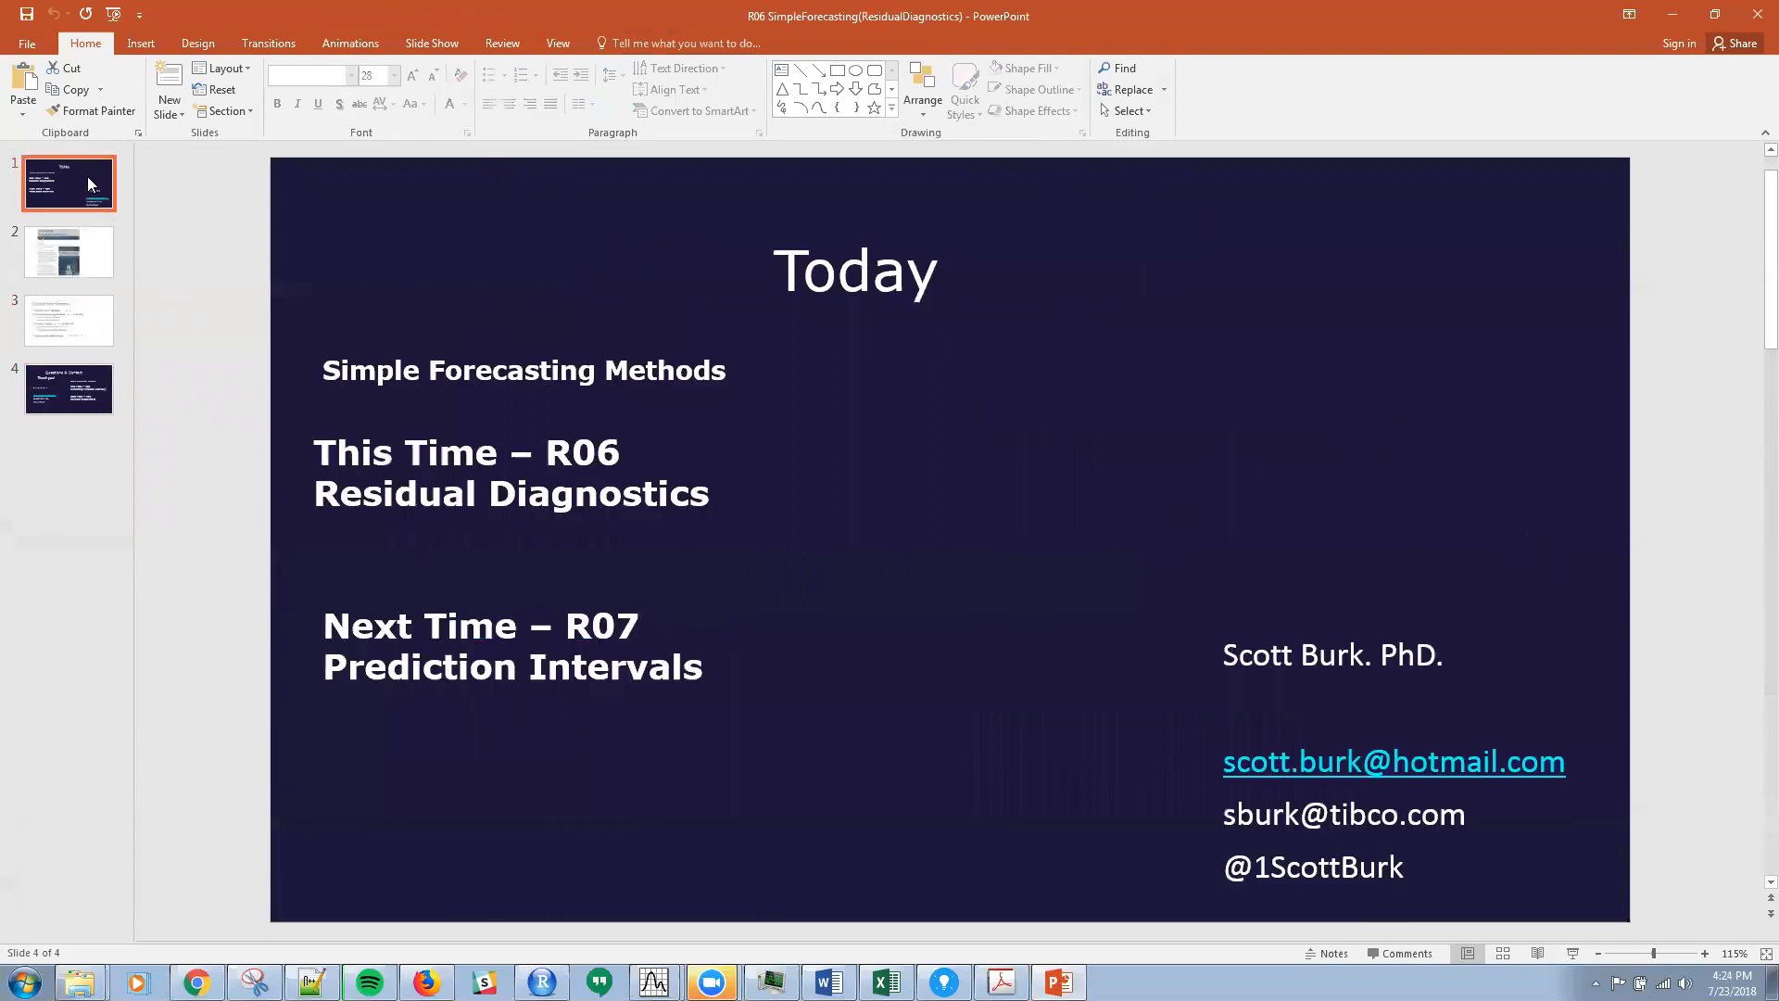
{"action": "left_click", "coordinate": [69, 183]}
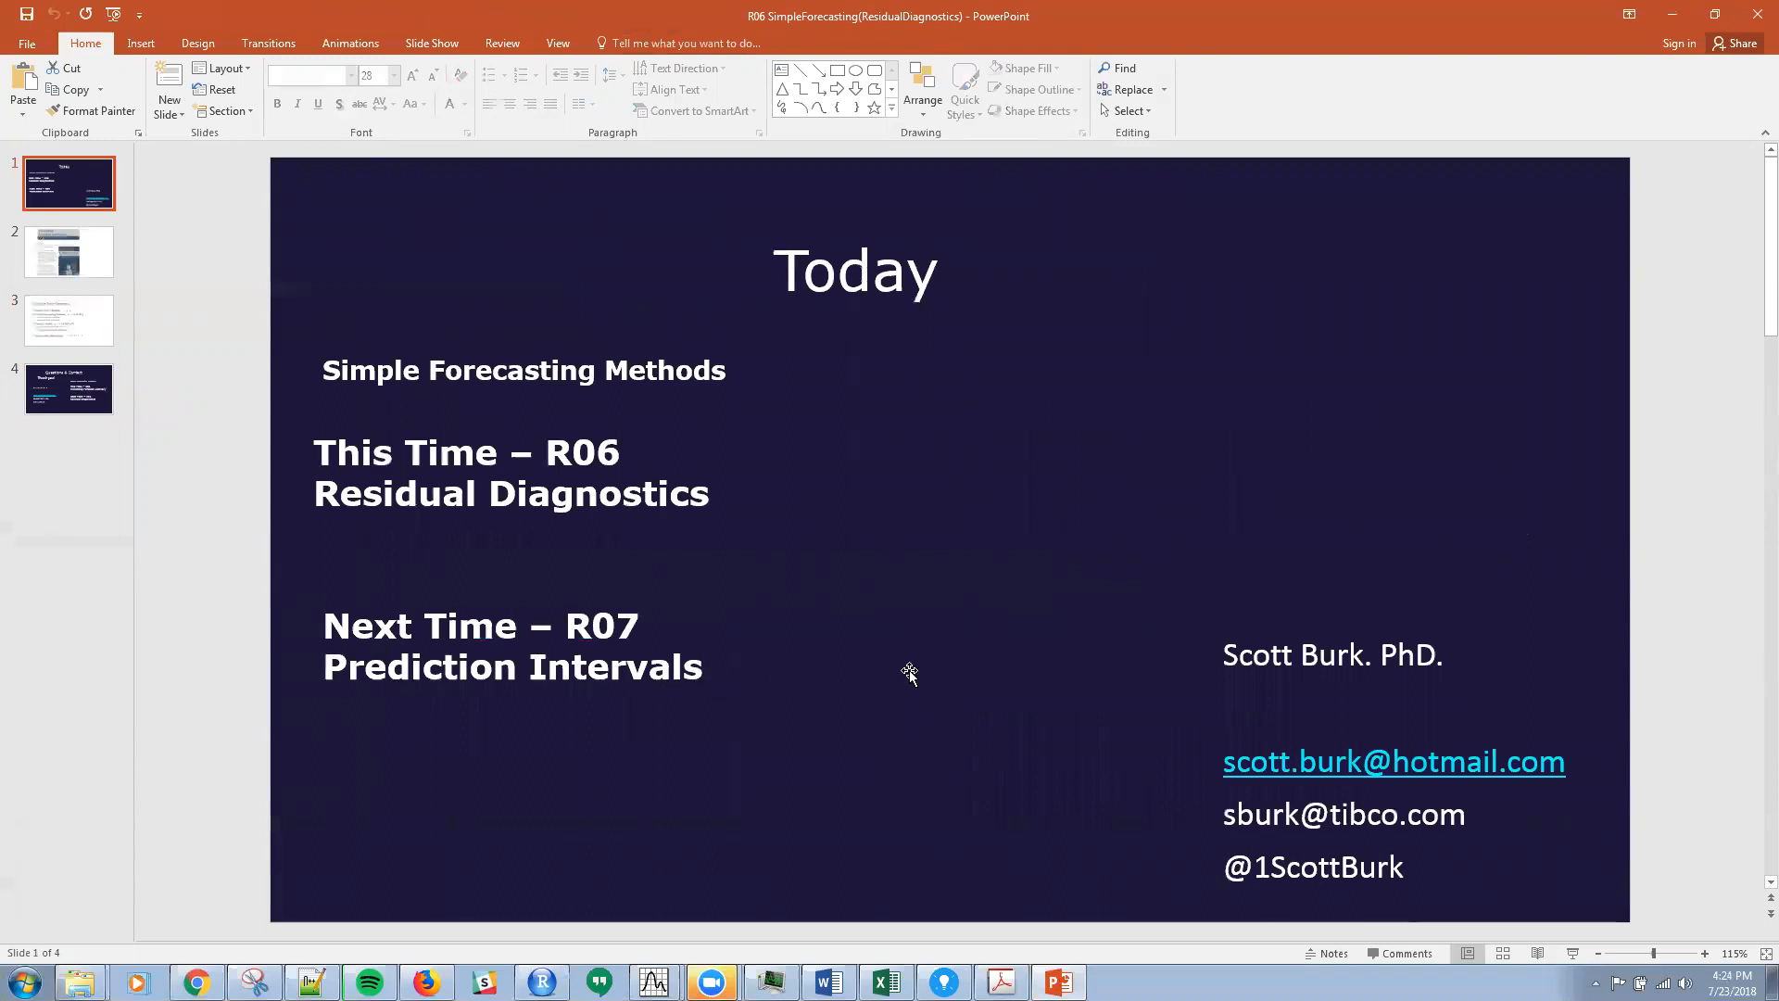
{"action": "mouse_move", "coordinate": [1145, 800]}
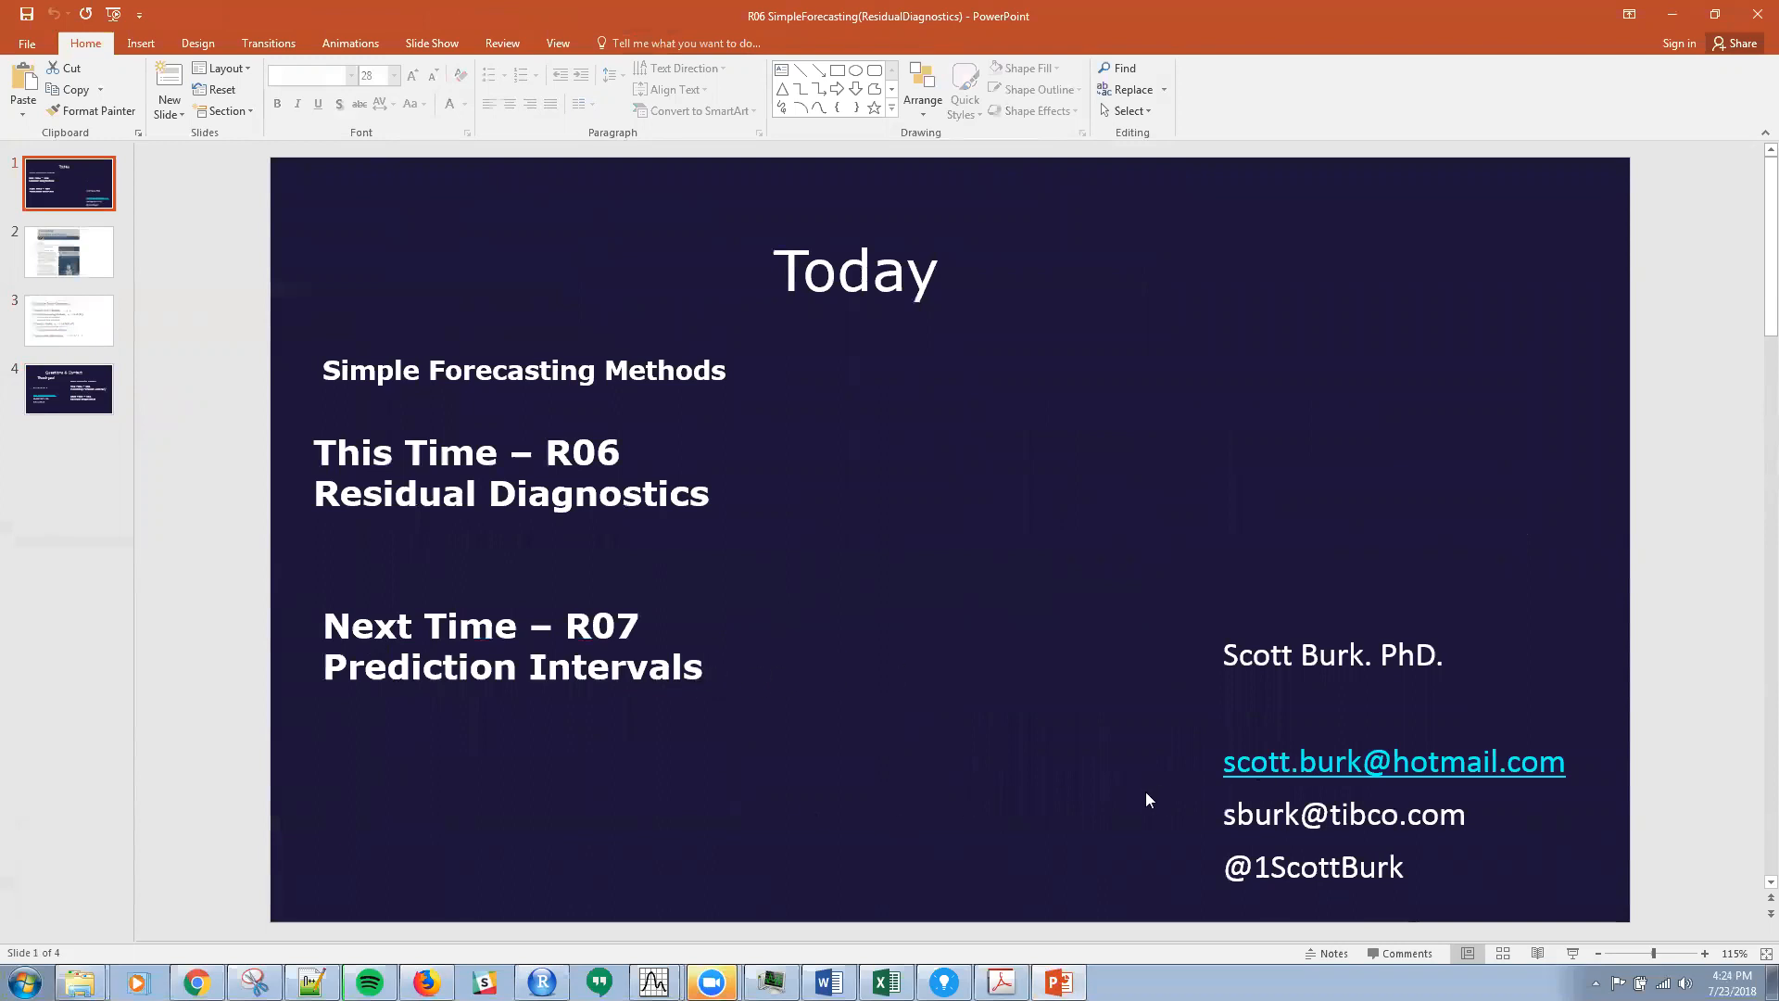
{"action": "mouse_move", "coordinate": [634, 541]}
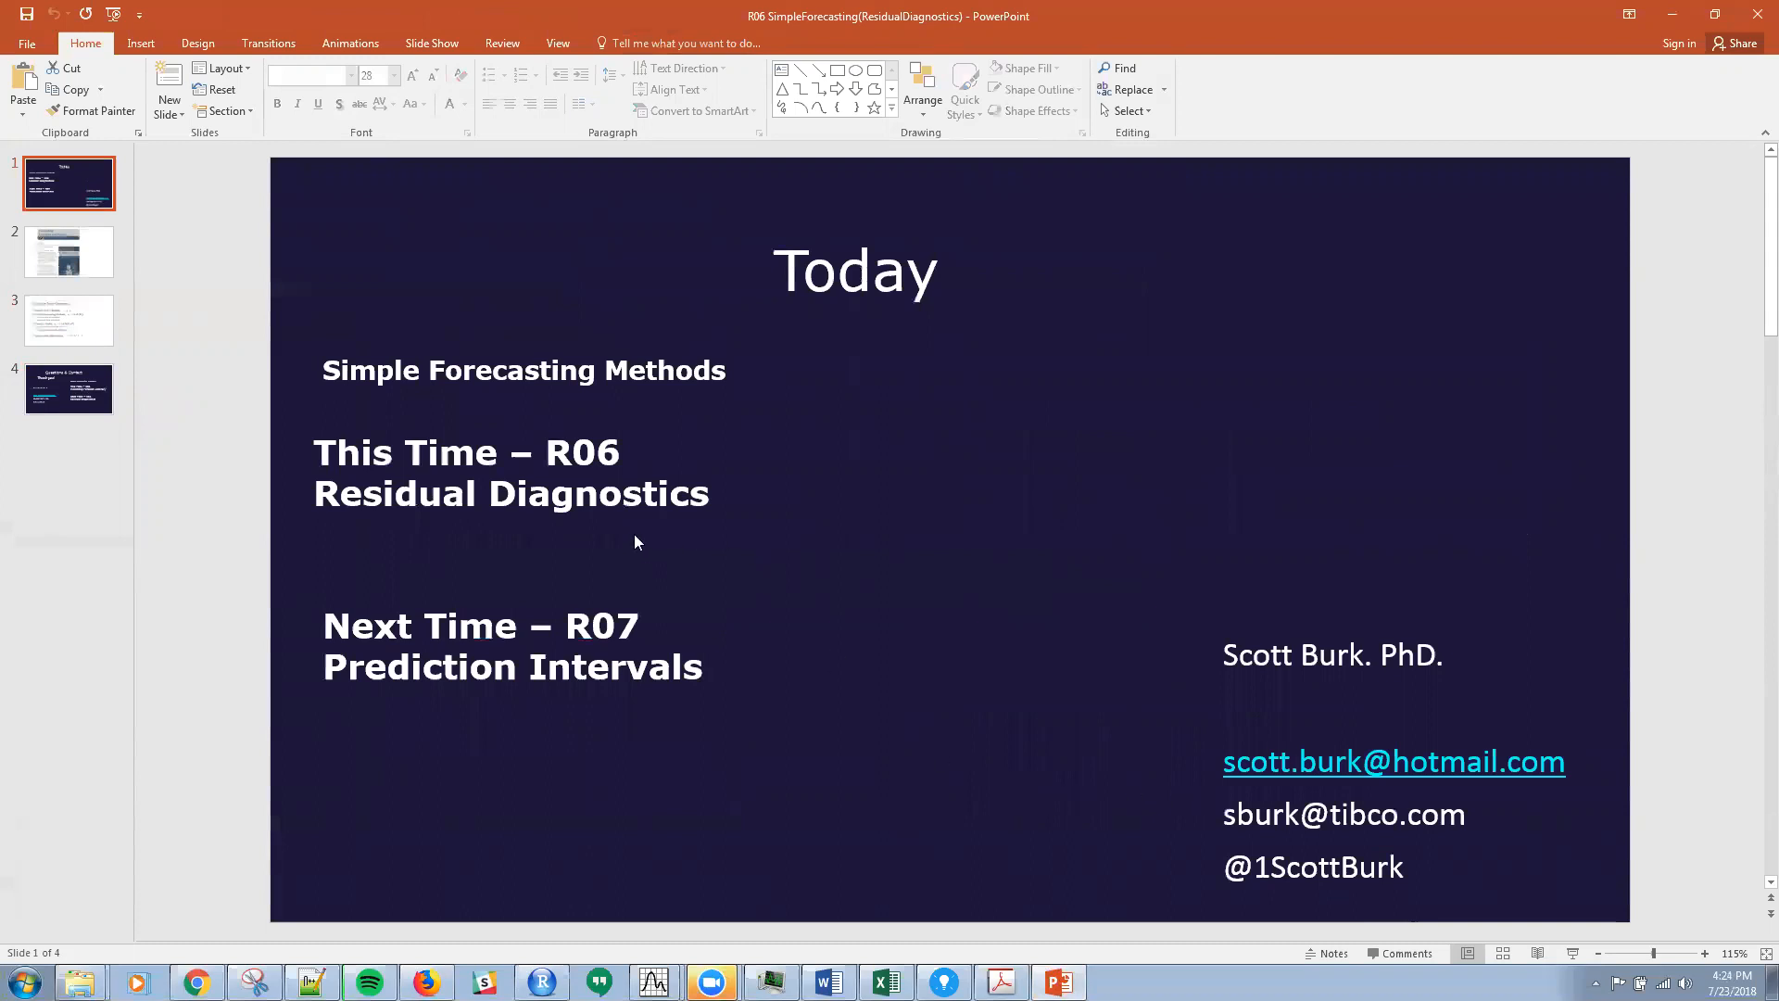
{"action": "mouse_move", "coordinate": [1341, 98]}
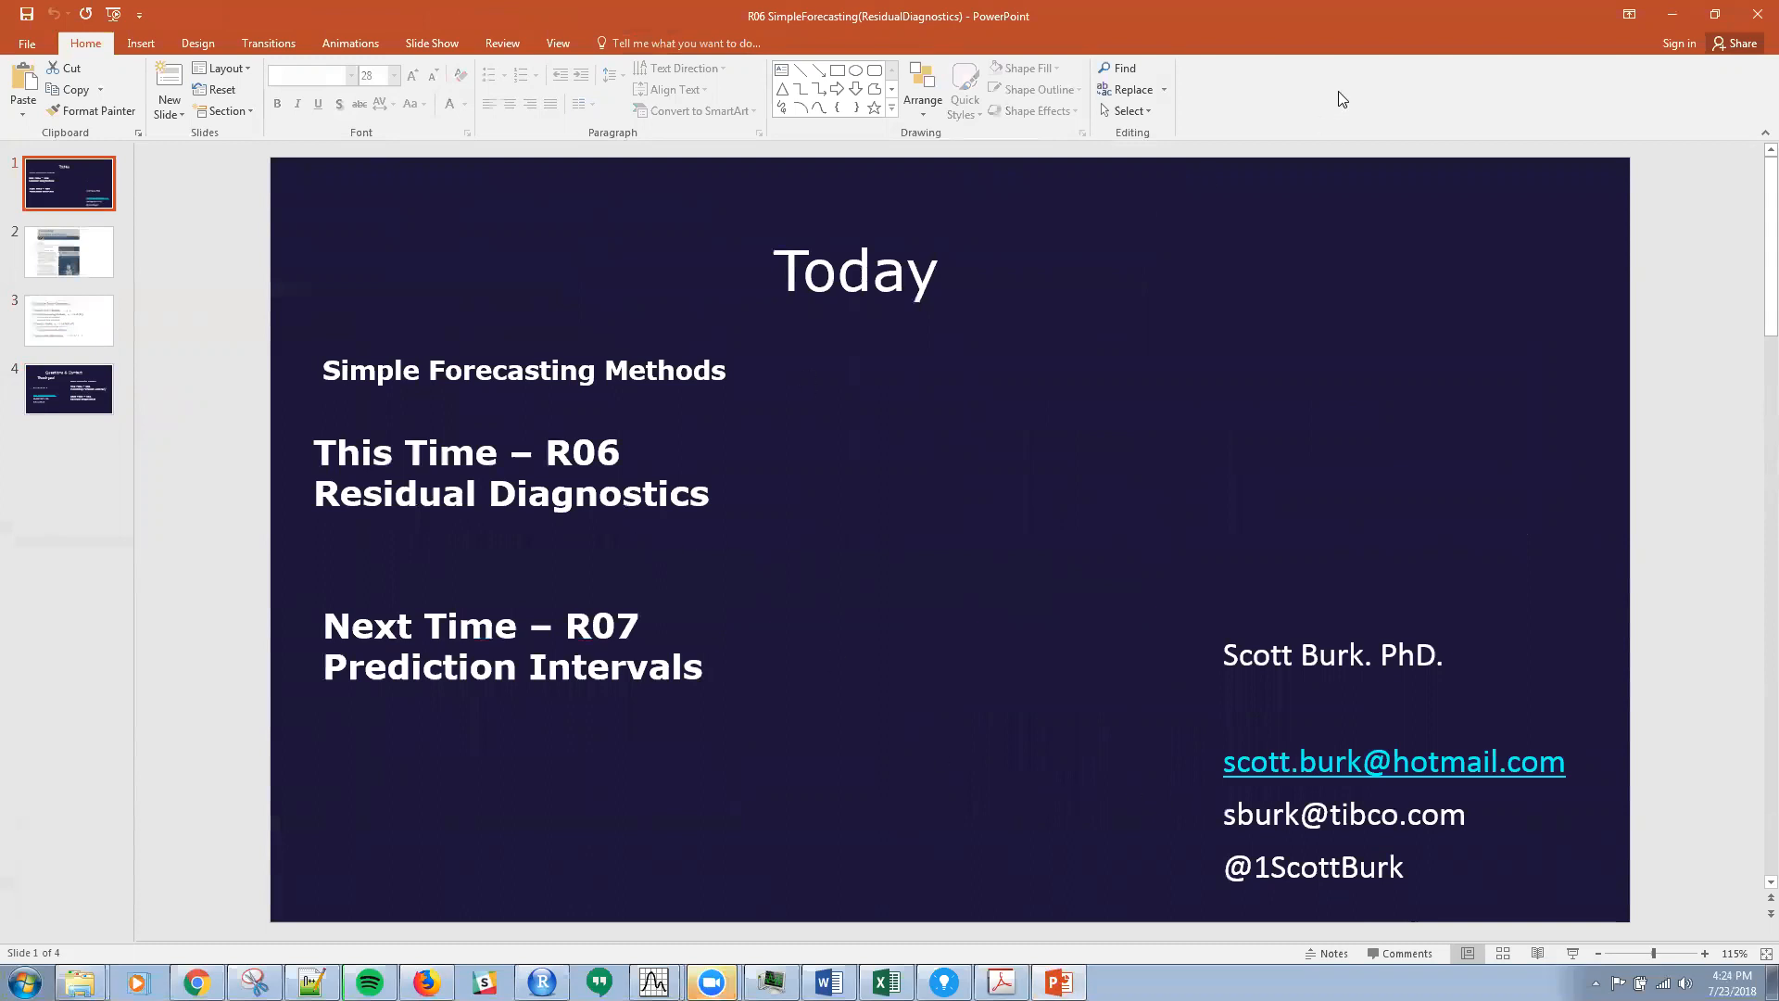